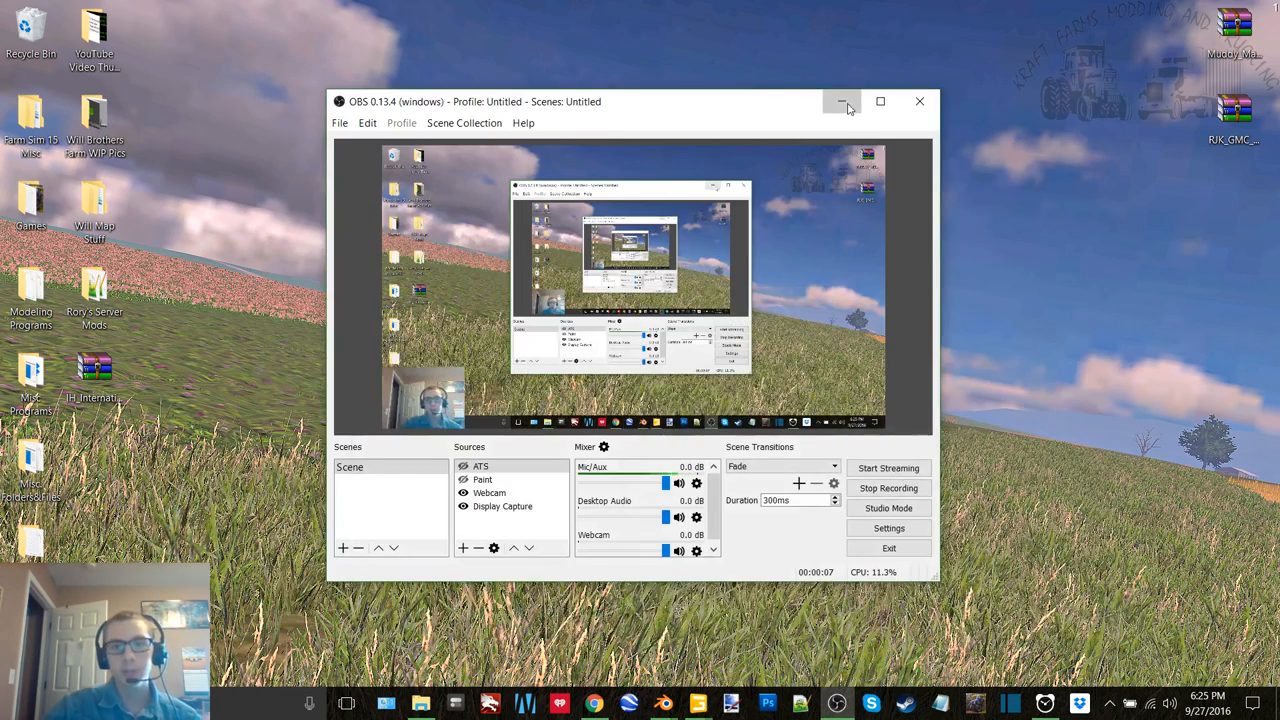
Minimize the OBS Studio recording window.
click(844, 100)
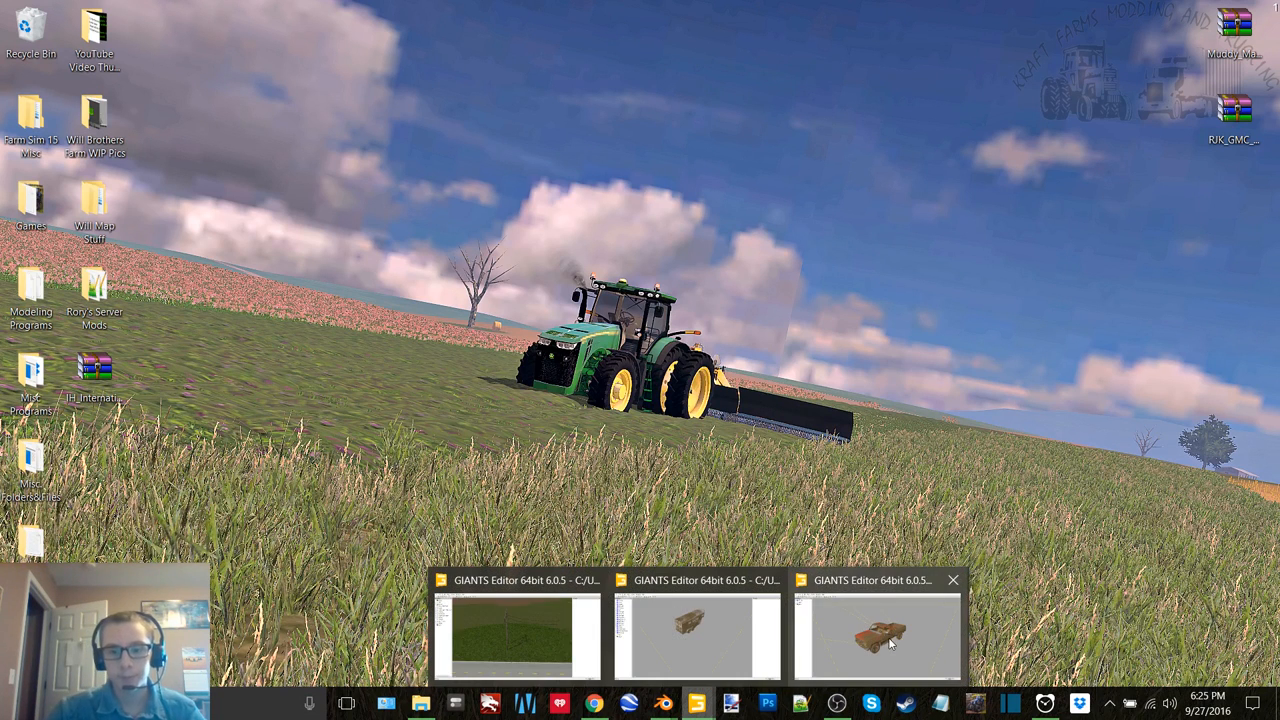
Switch to the truck.i3d scene, zoom out and select the whole 82 C30 model.
click(878, 636)
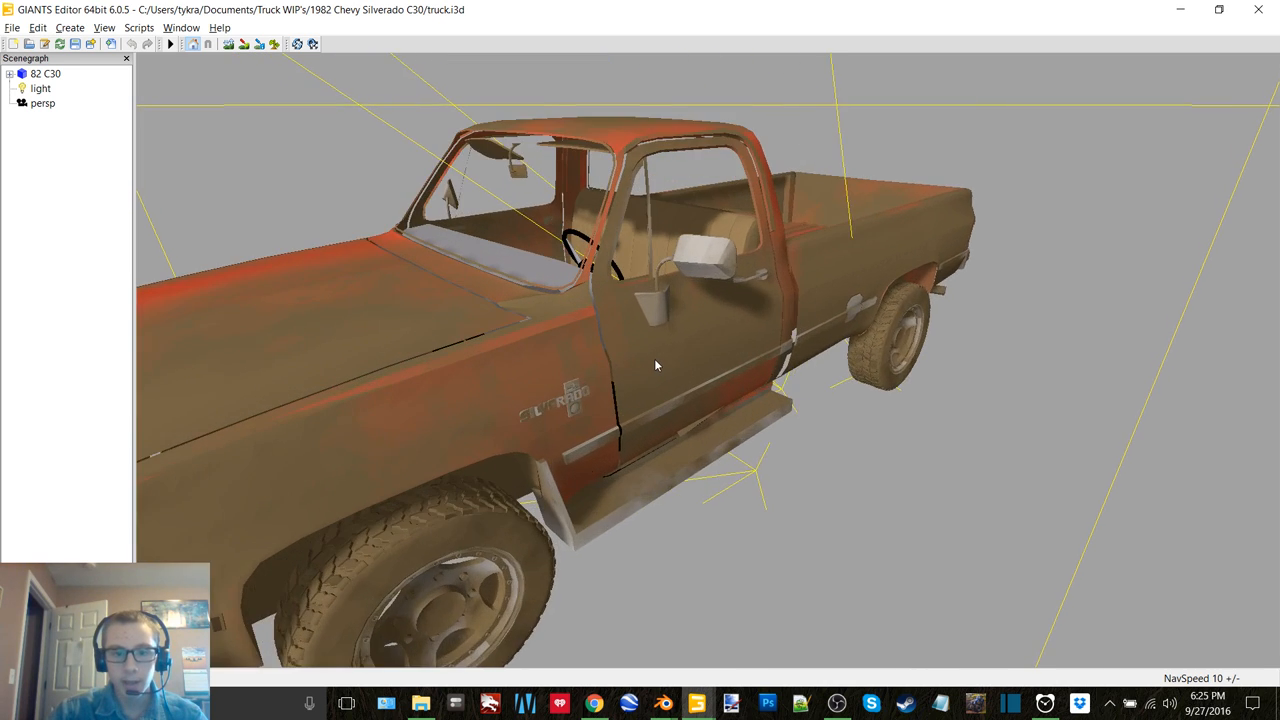
drag(656, 364, 630, 356)
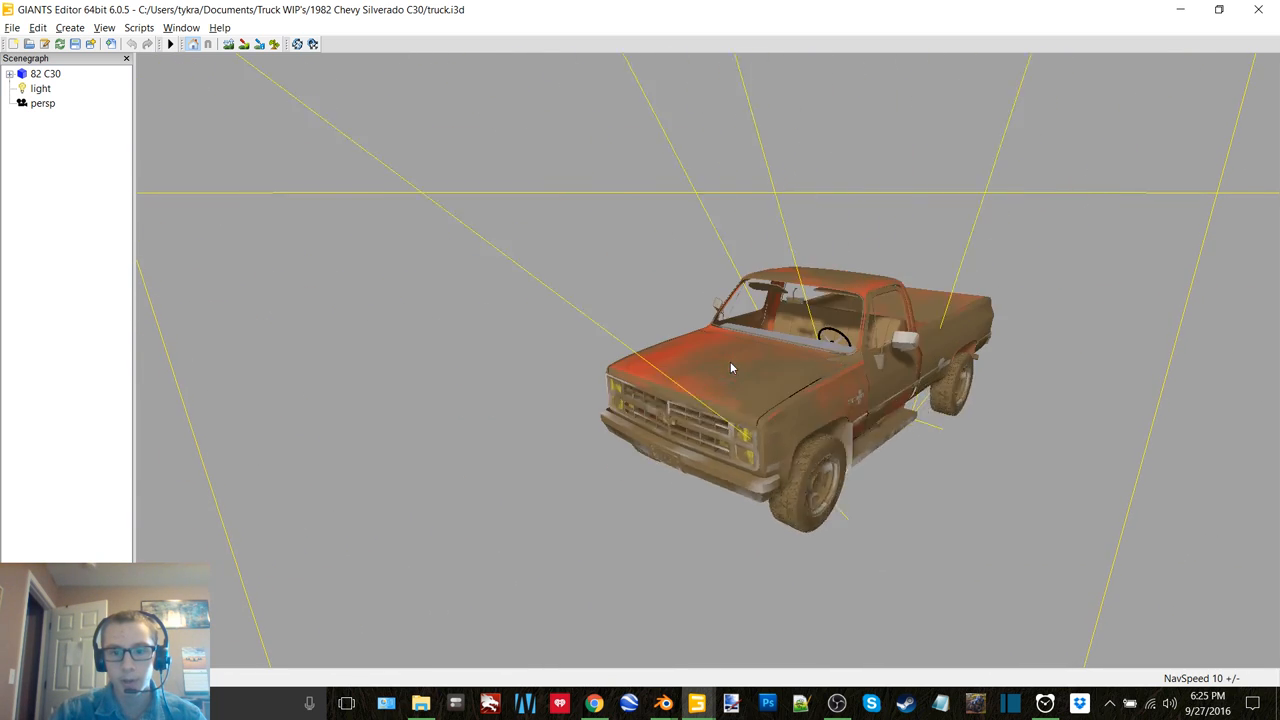
drag(730, 368, 704, 376)
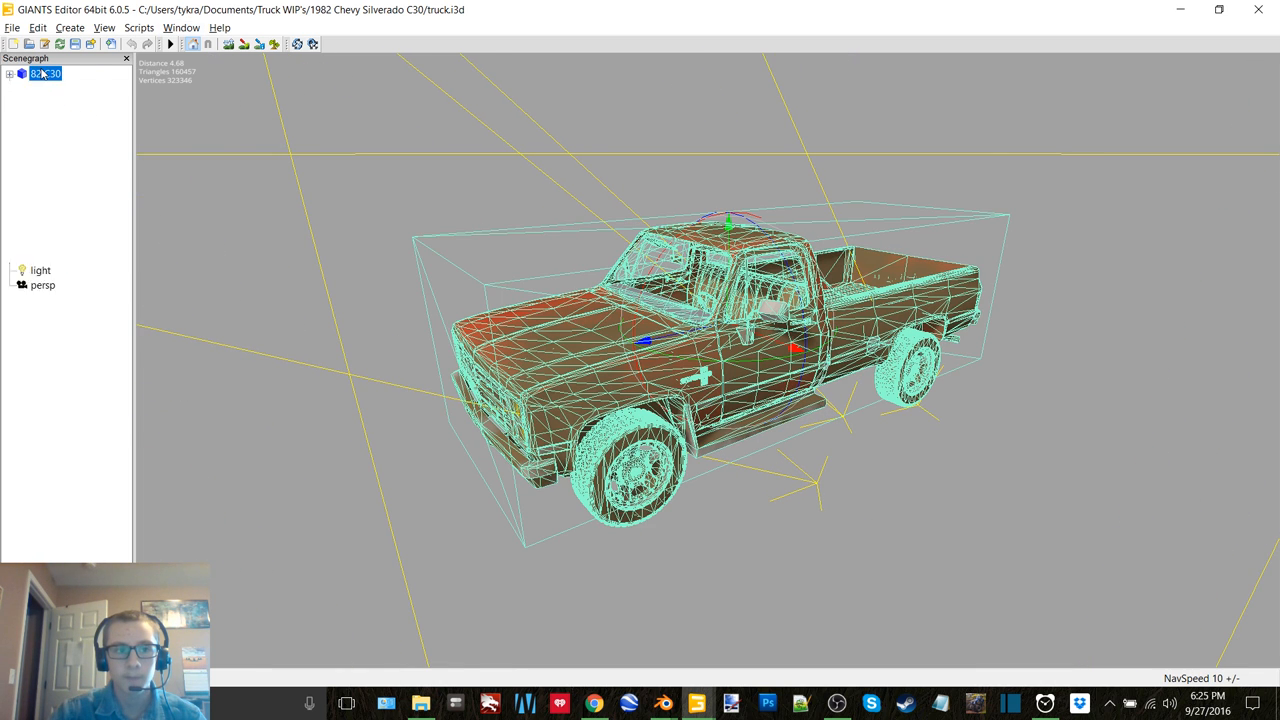
Expand 82 C30 and clear the rusty specular textures from the box, cab and chrome.
click(8, 72)
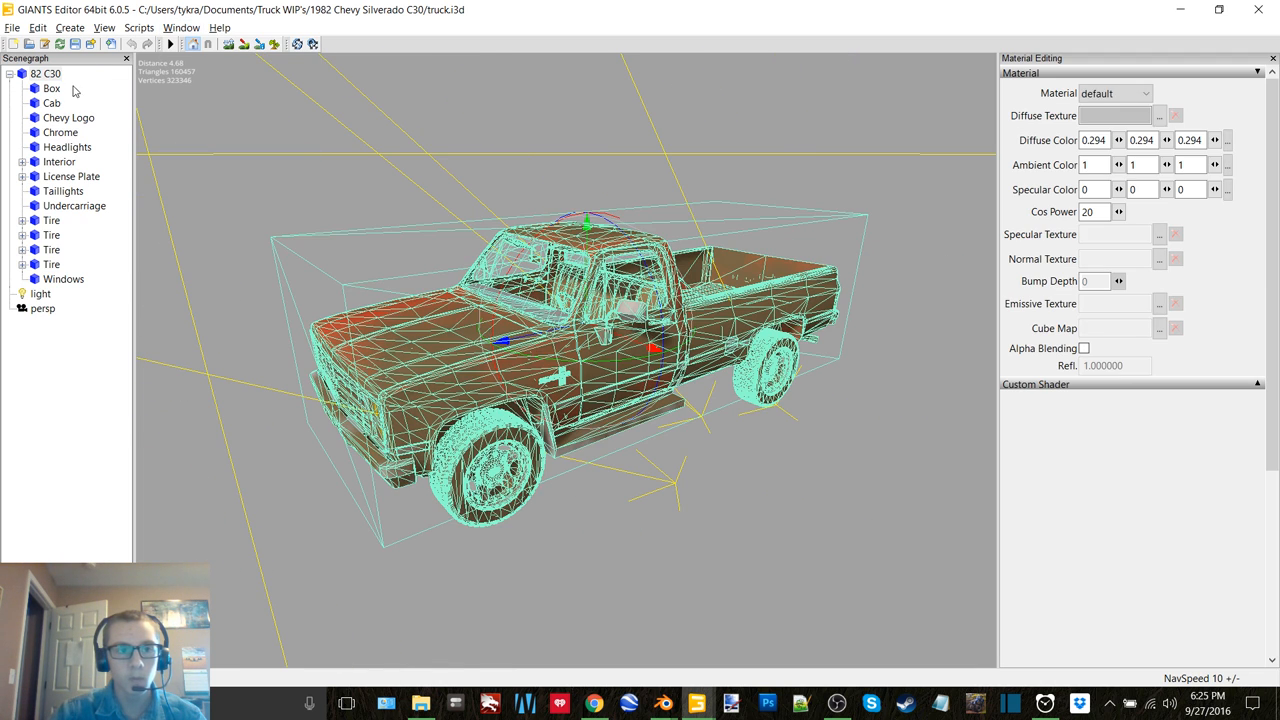
click(52, 88)
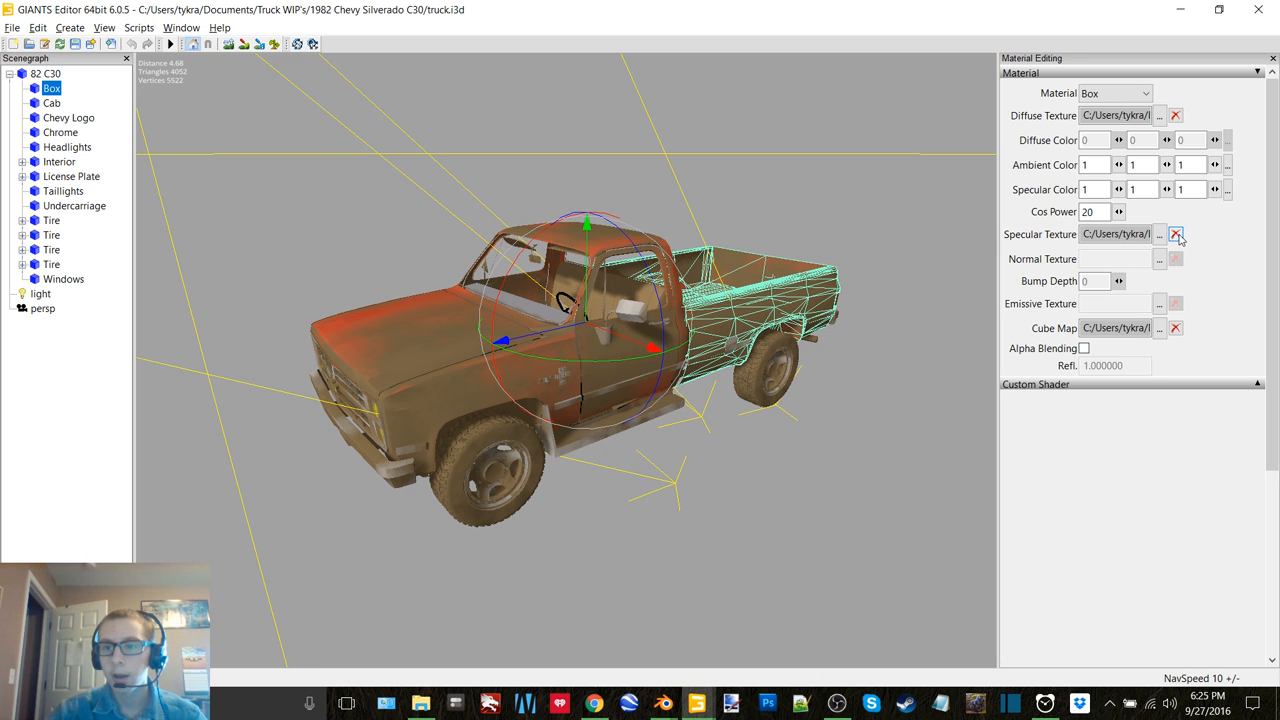
click(52, 104)
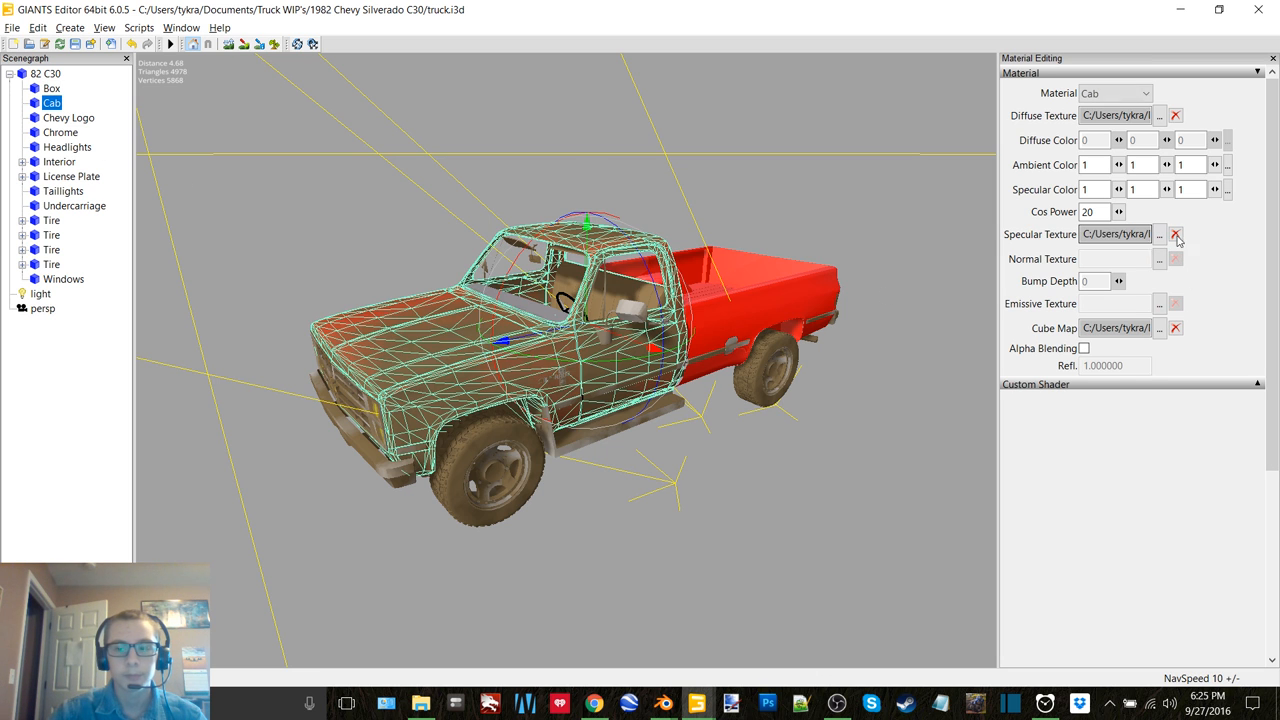
click(68, 116)
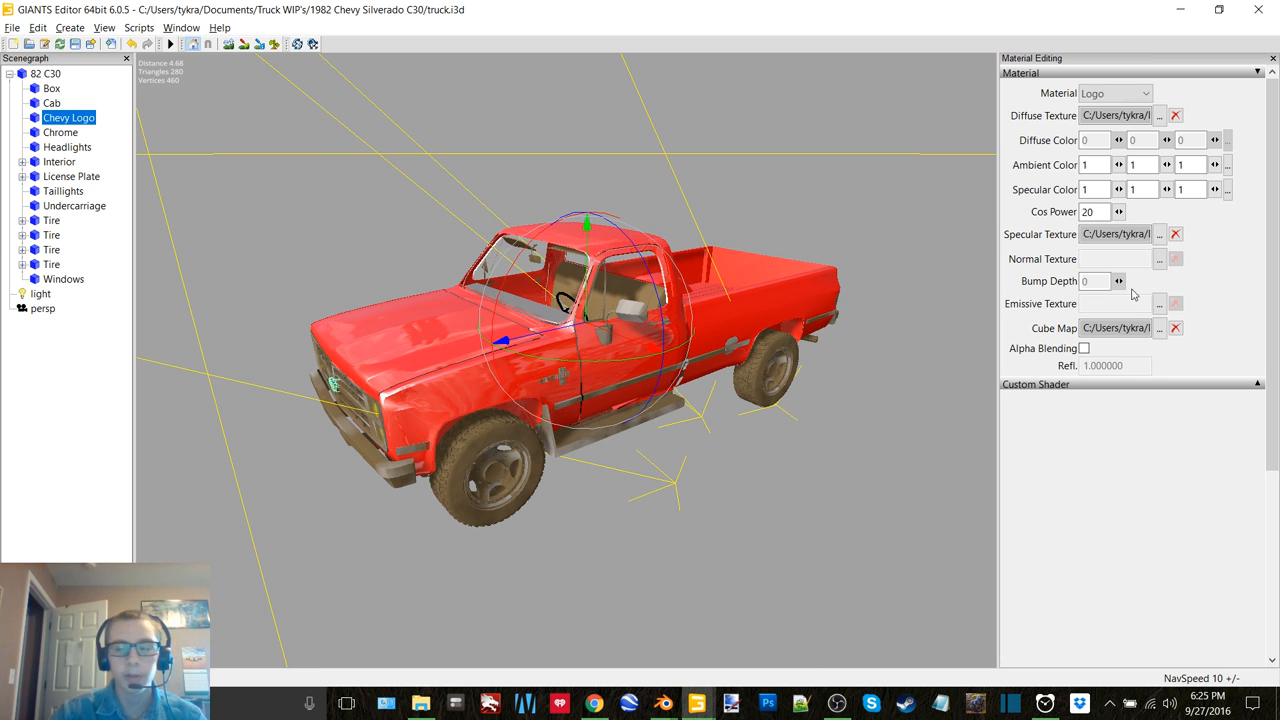
click(60, 132)
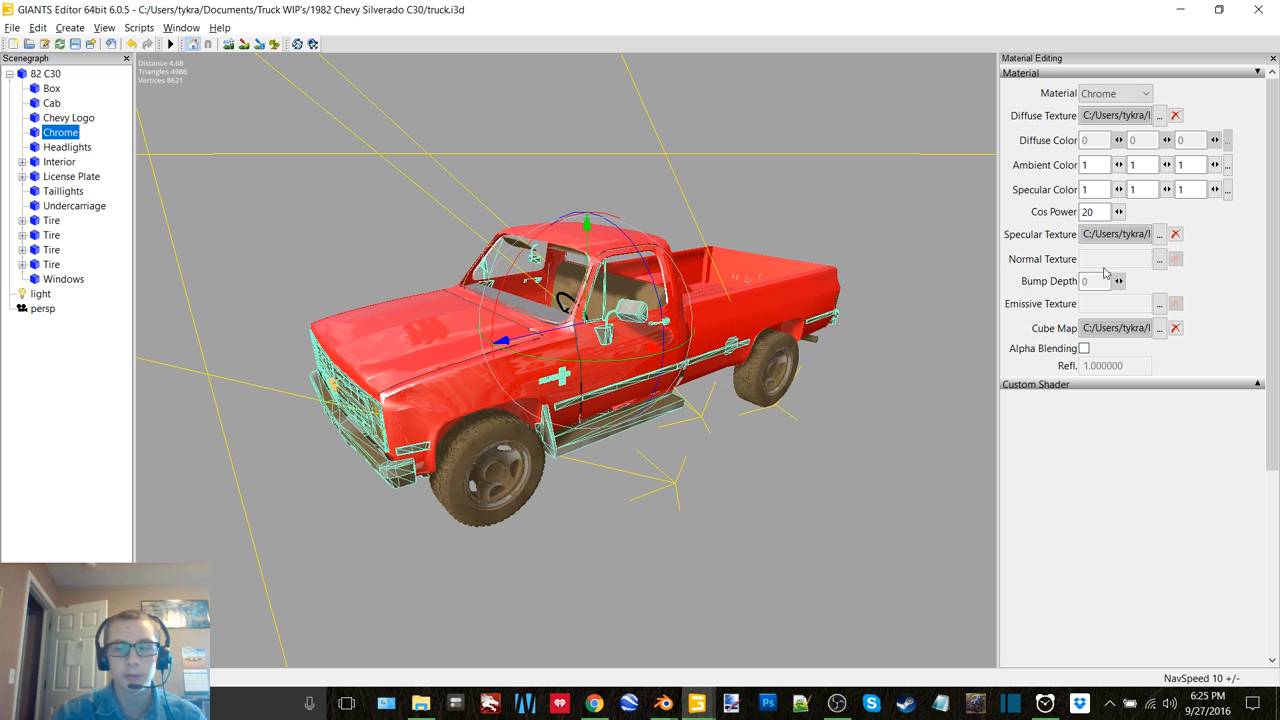
click(68, 146)
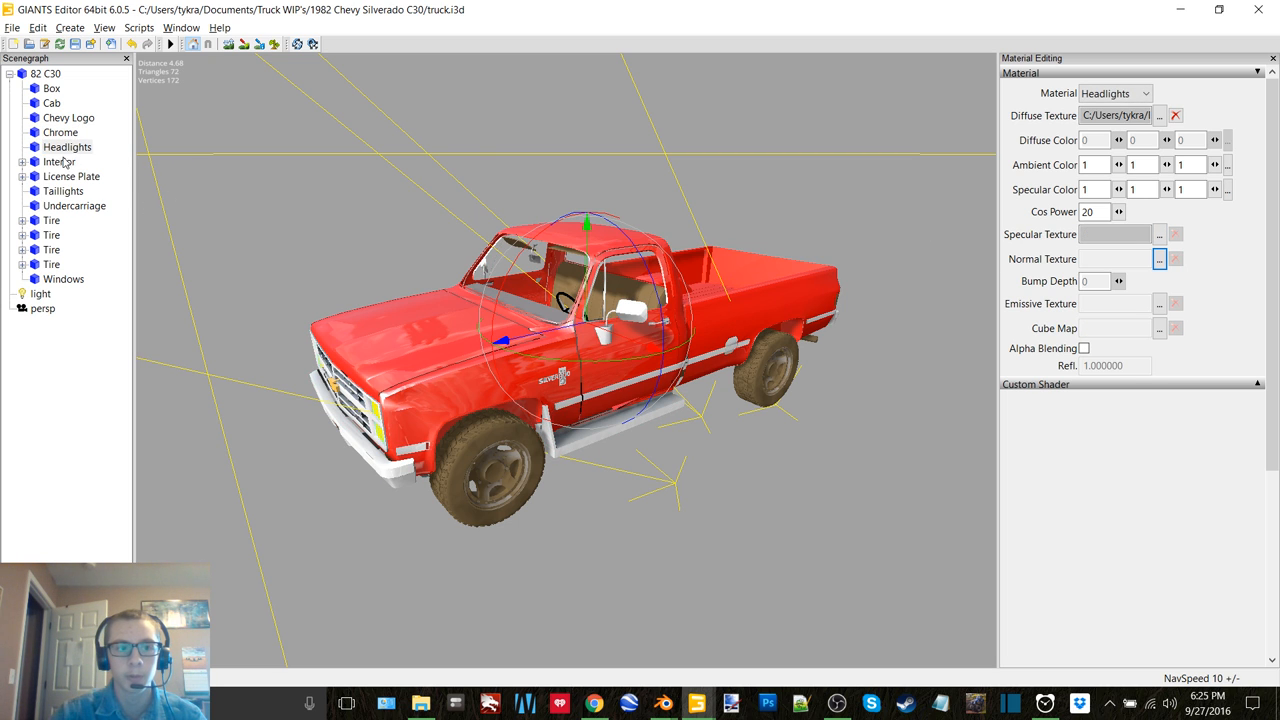
Clear the specular textures from the taillights, undercarriage and tires as well.
click(72, 176)
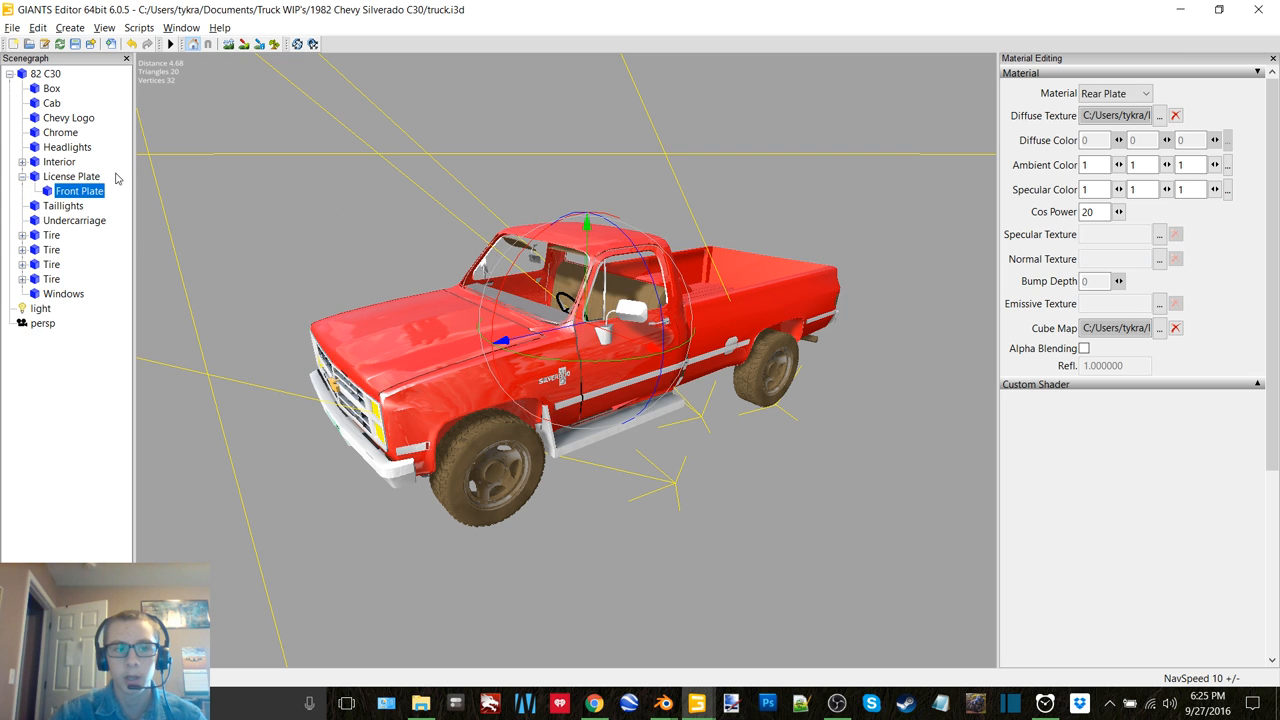
click(64, 192)
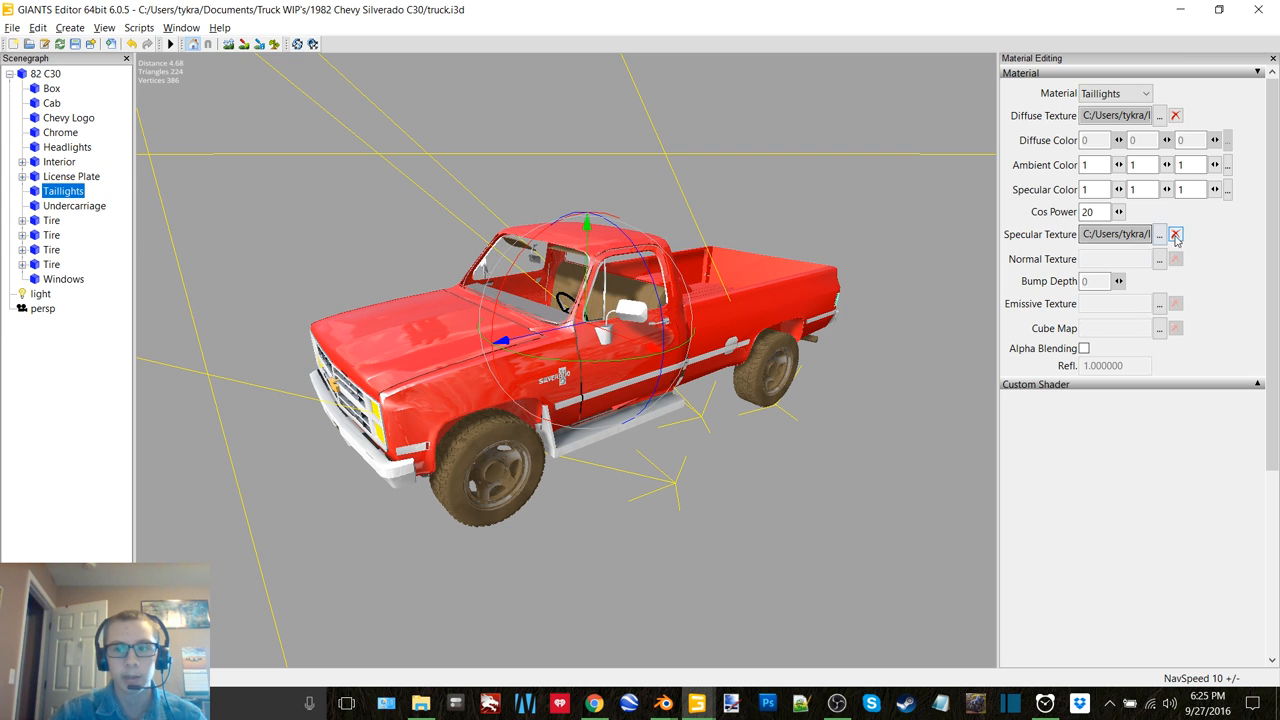
click(74, 204)
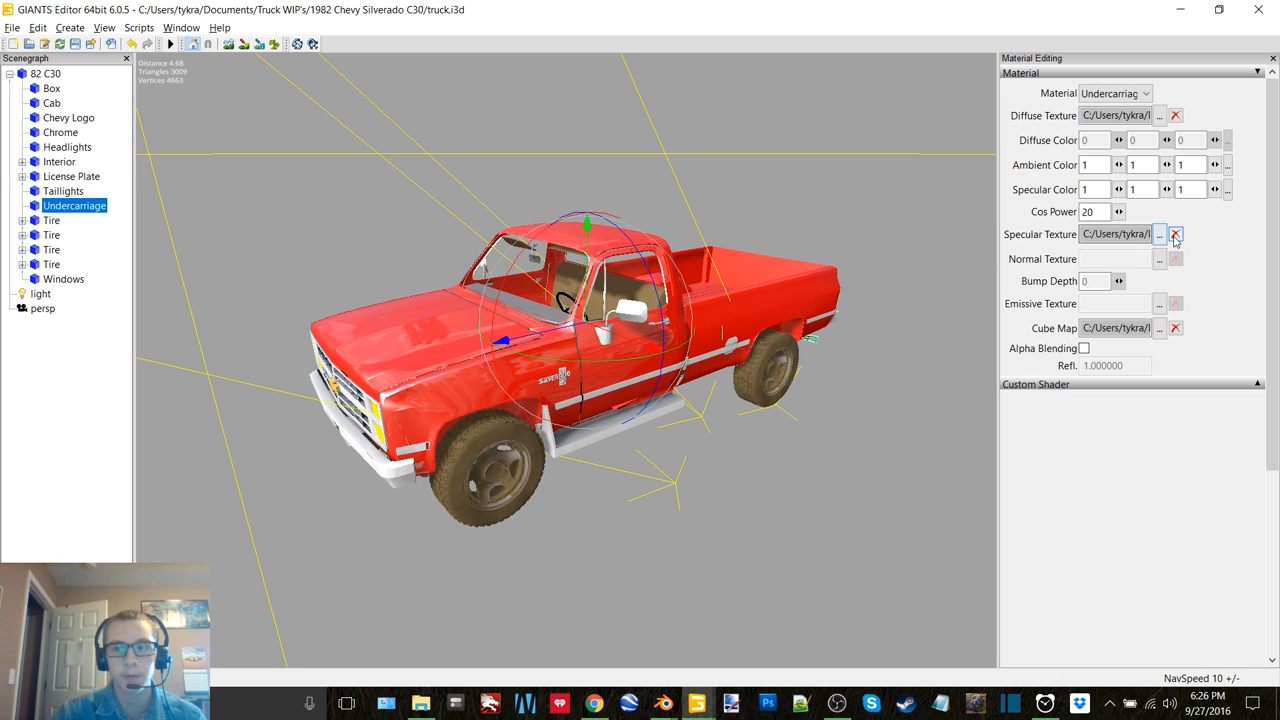
click(52, 220)
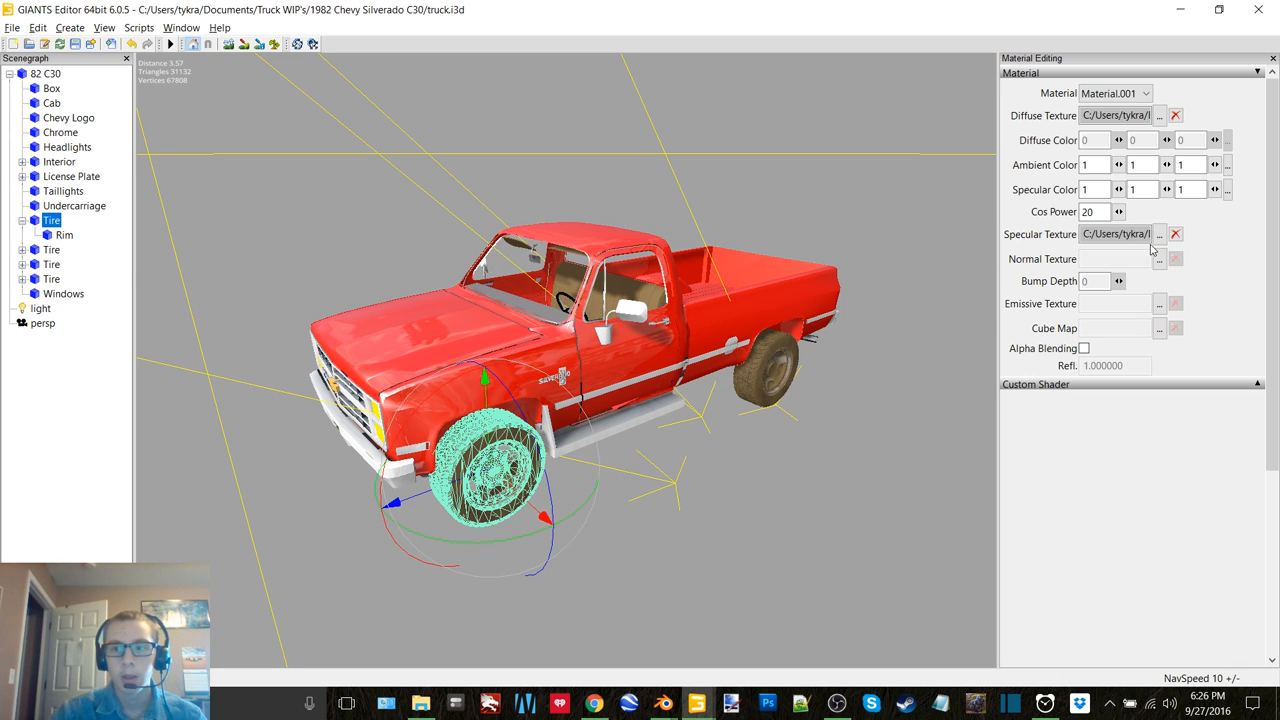
click(64, 234)
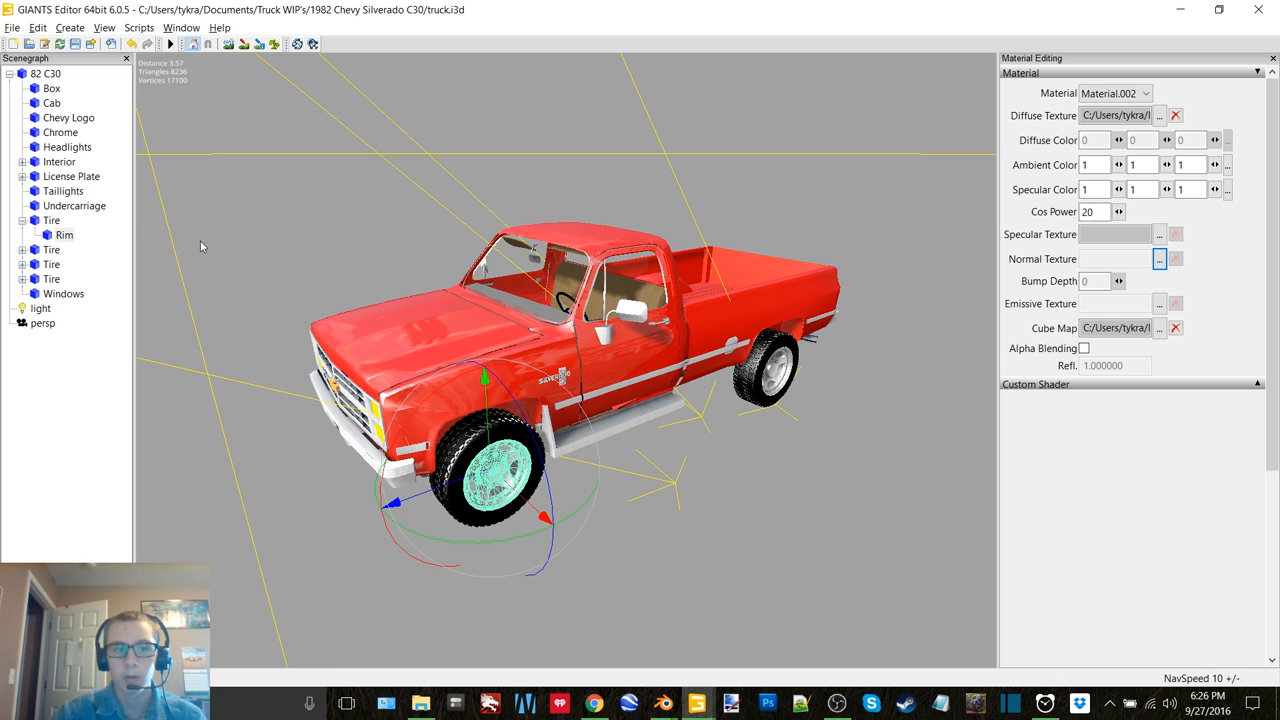
click(52, 220)
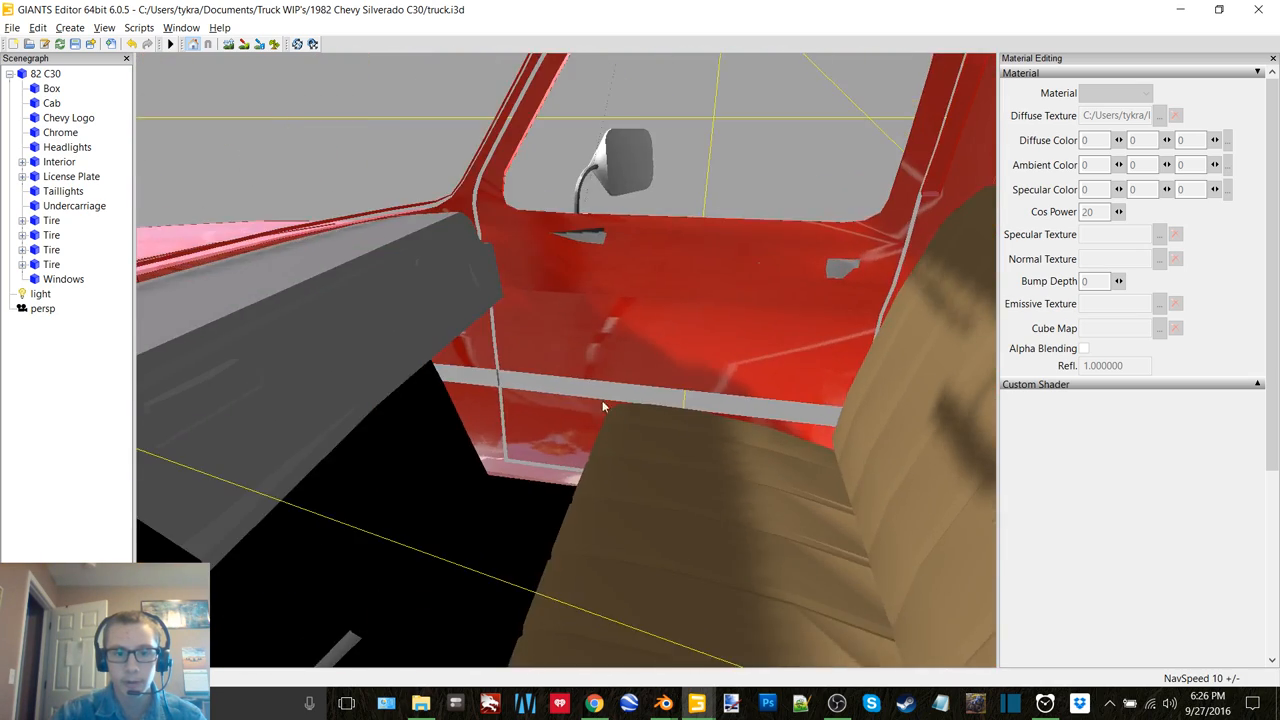
drag(604, 408, 658, 404)
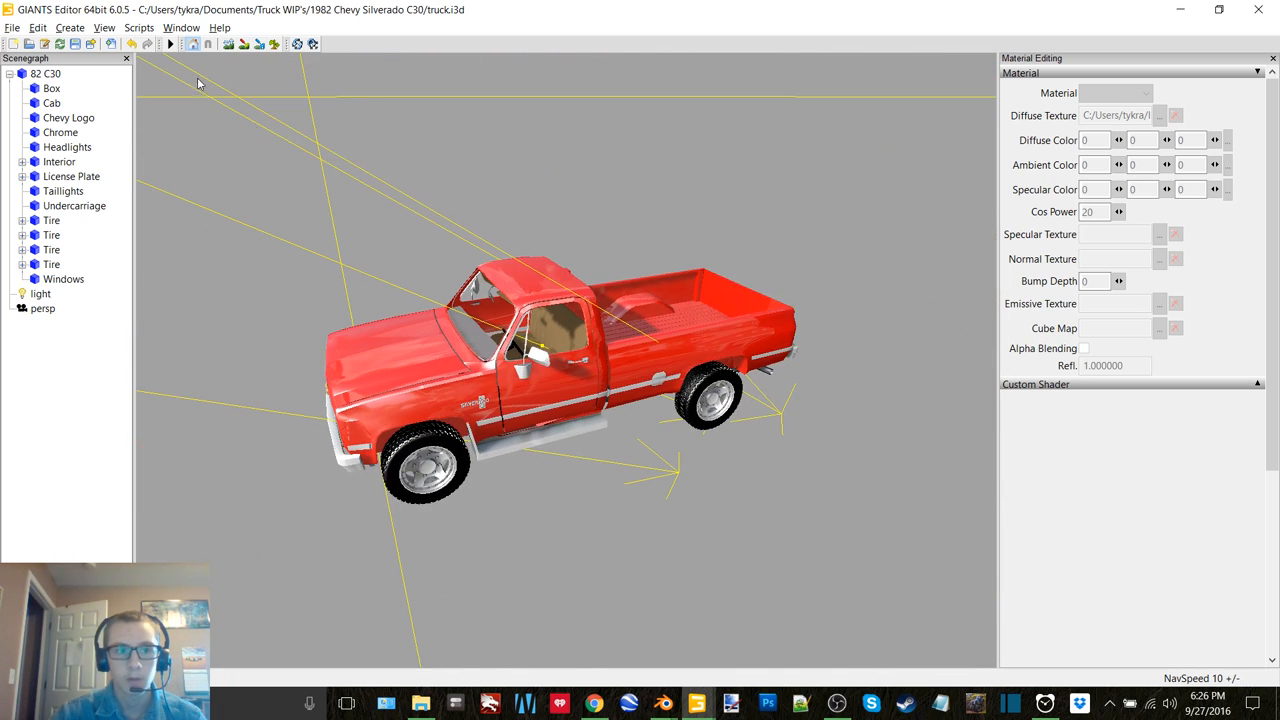
Load the blue Box and Cab diffuse textures from the Extras folder.
click(1160, 114)
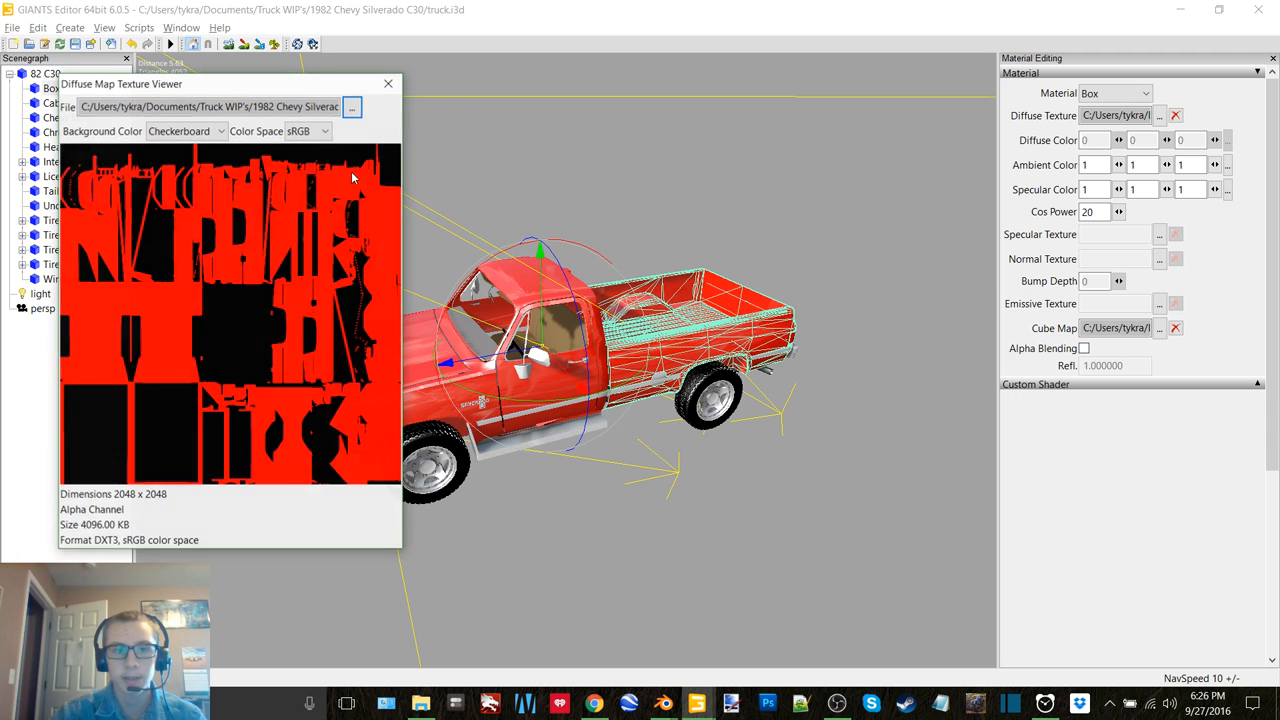
click(352, 106)
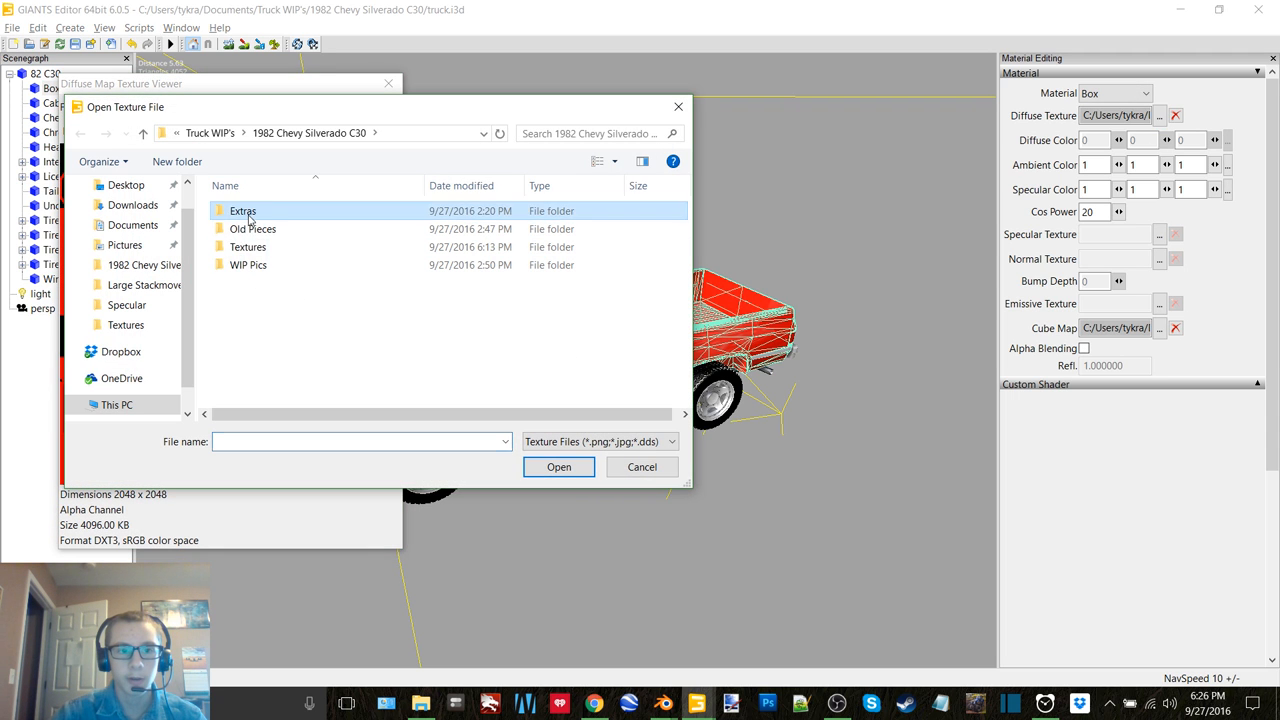
double_click(244, 210)
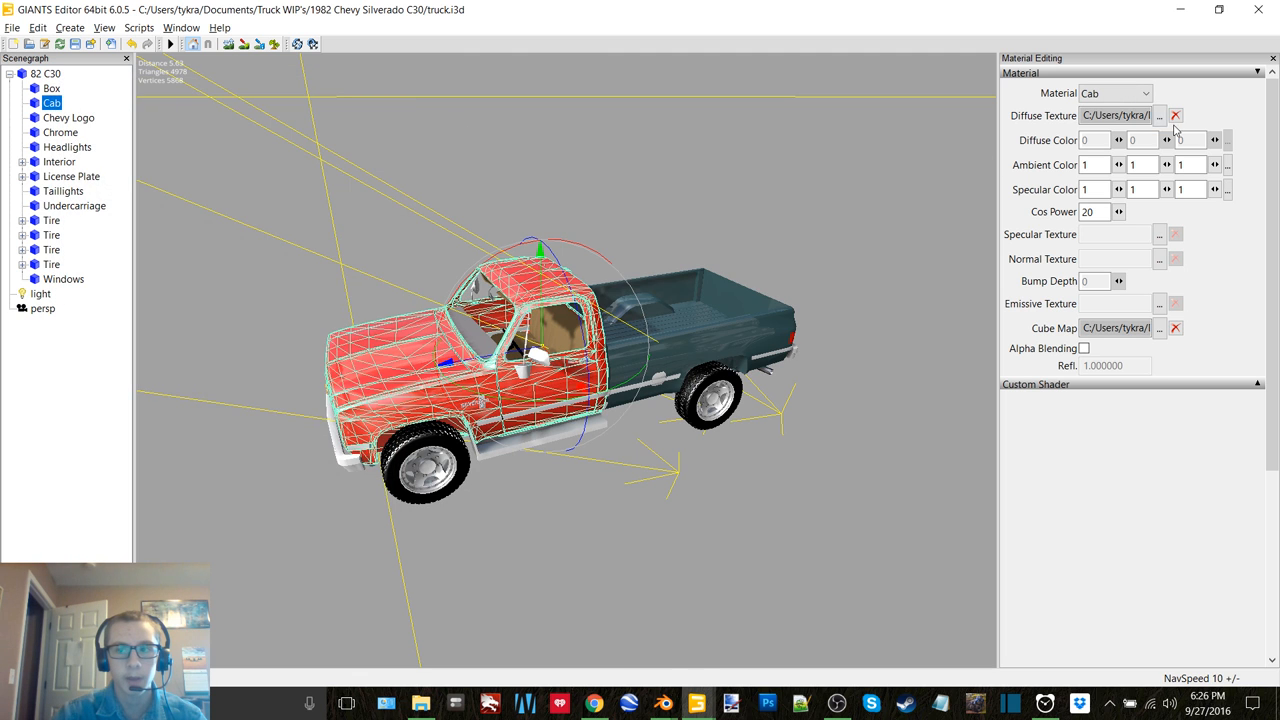
click(1158, 114)
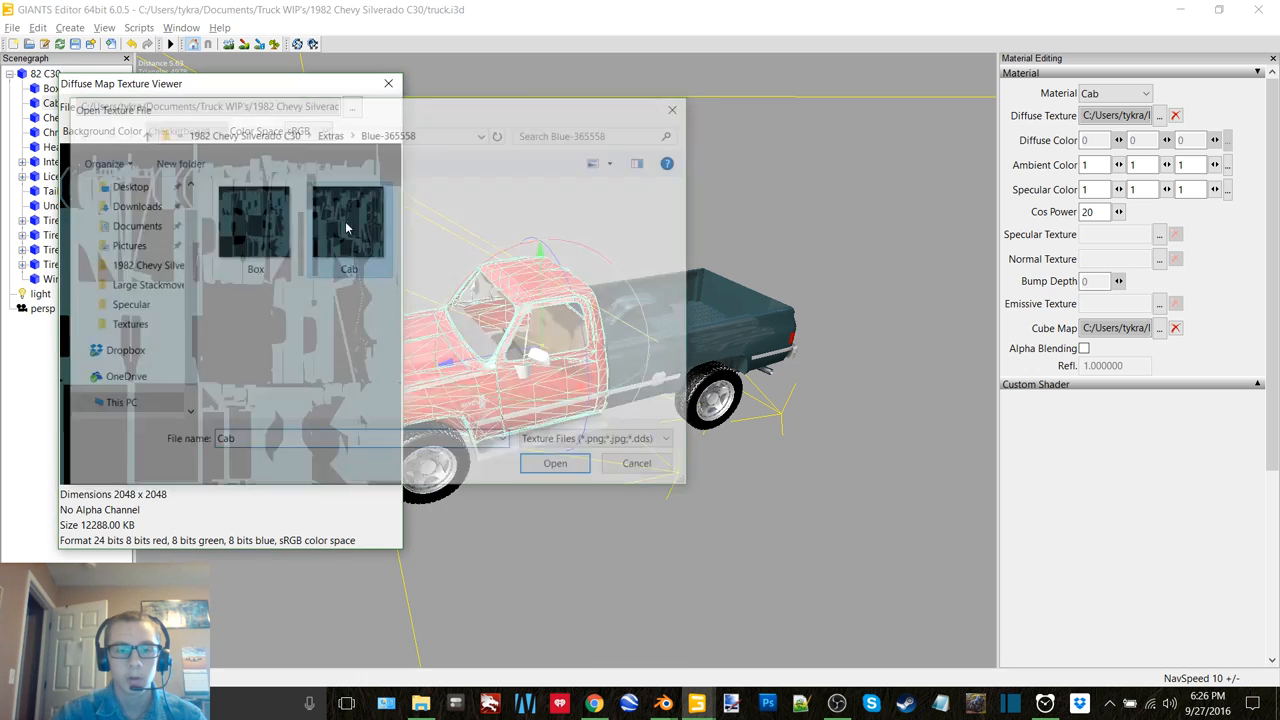
click(554, 464)
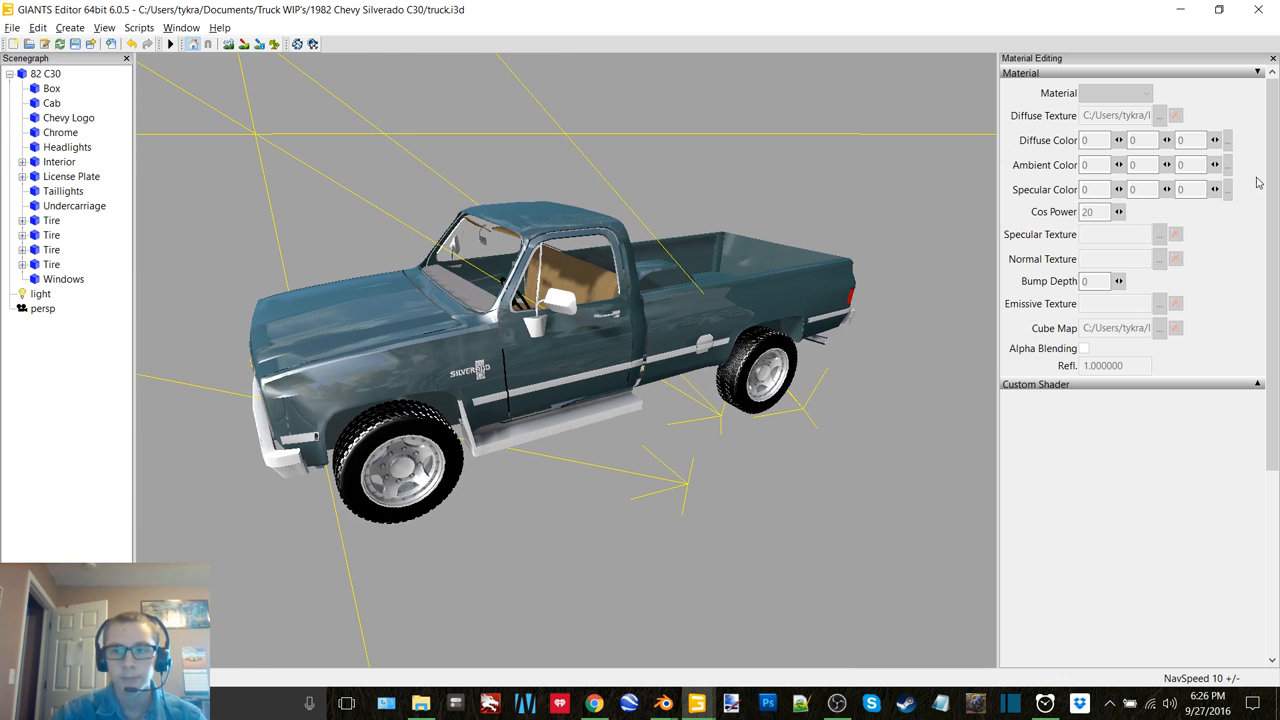
Load the Blue-Deep Sea Blue diffuse textures onto the box and cab.
click(52, 88)
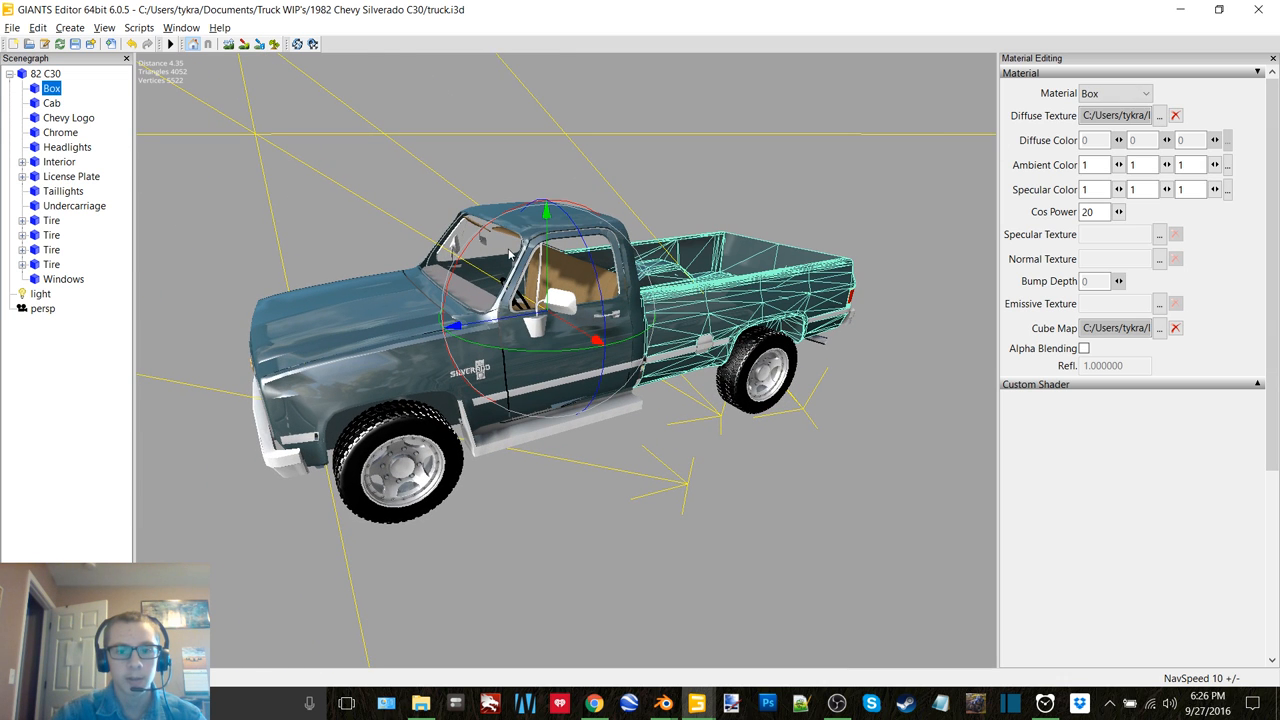
click(1160, 114)
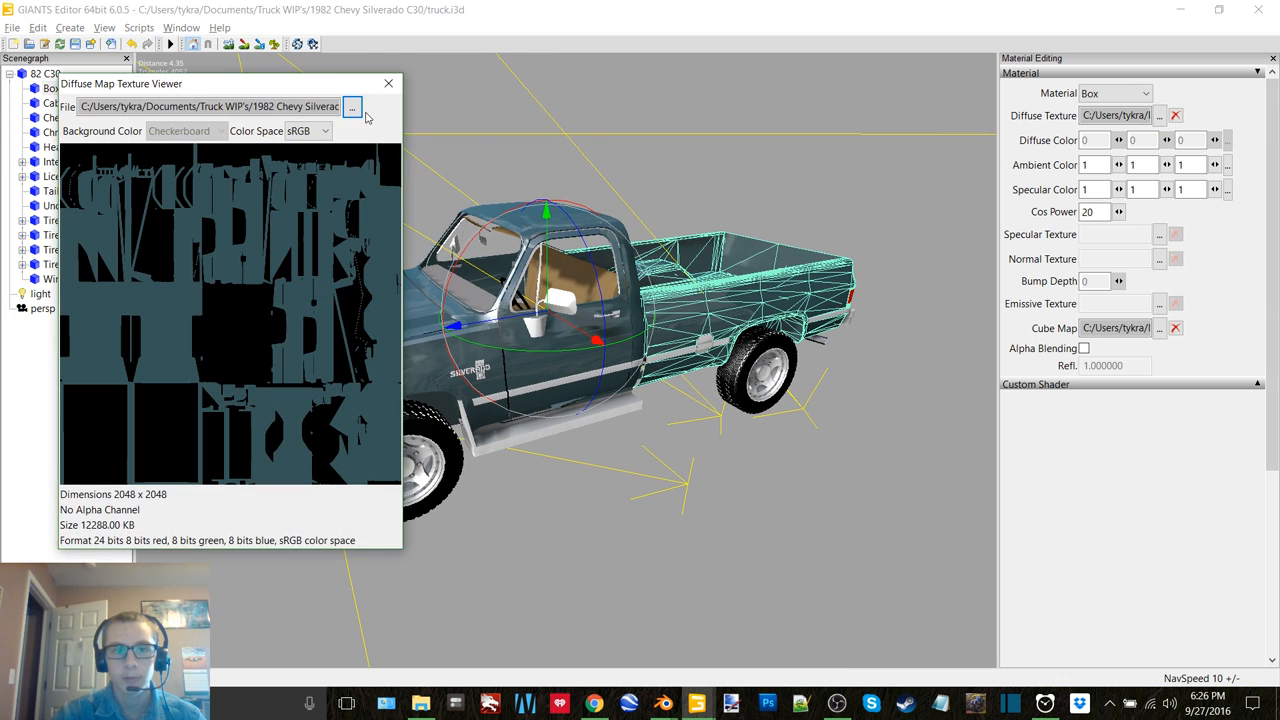
click(352, 106)
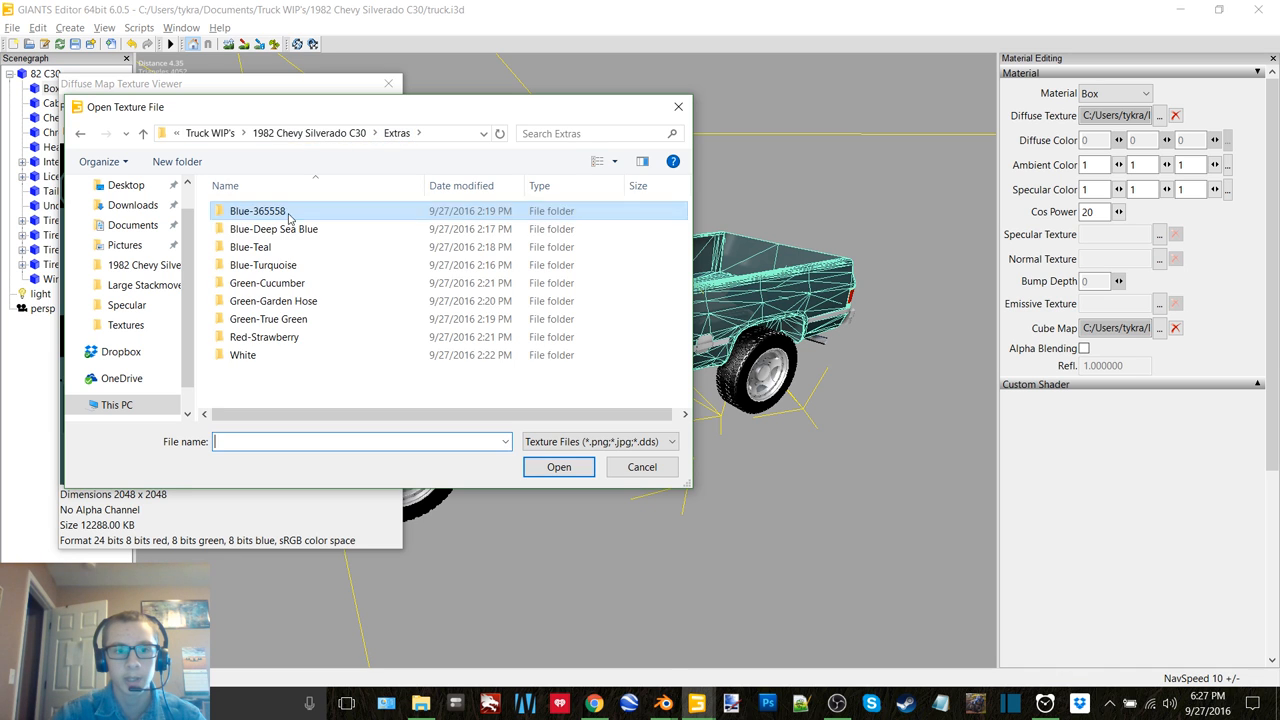
double_click(272, 228)
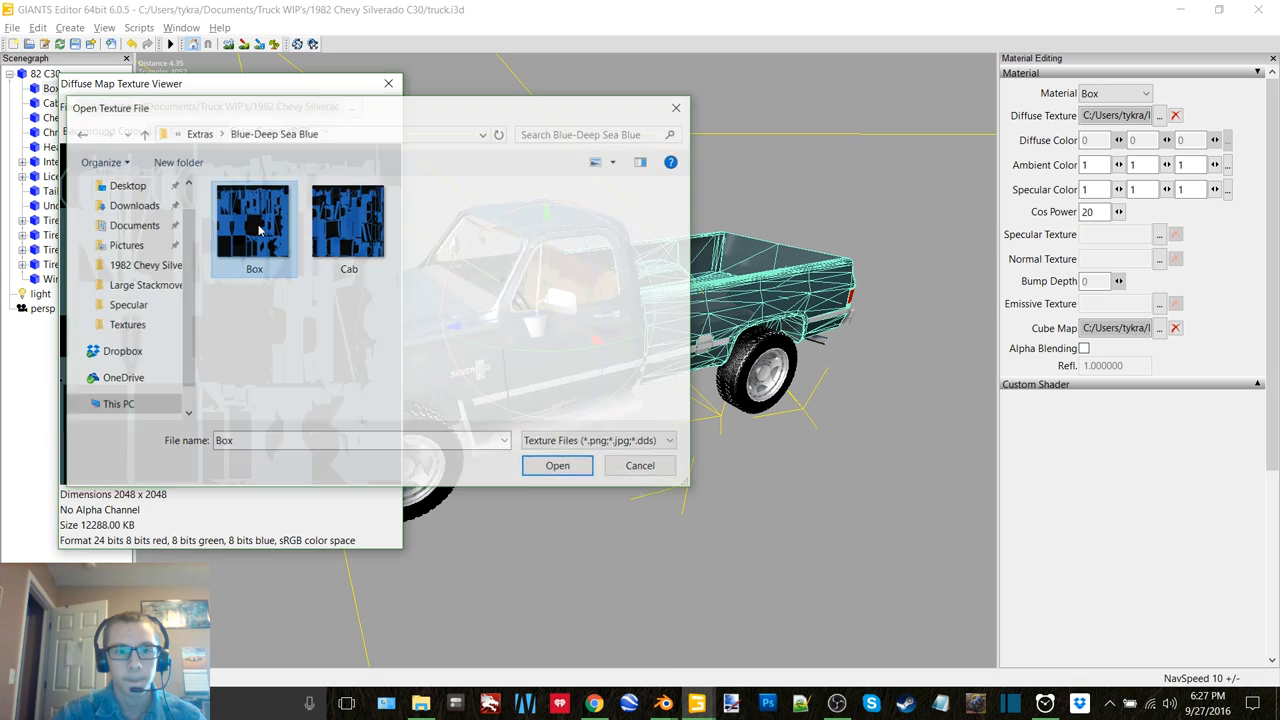
click(556, 464)
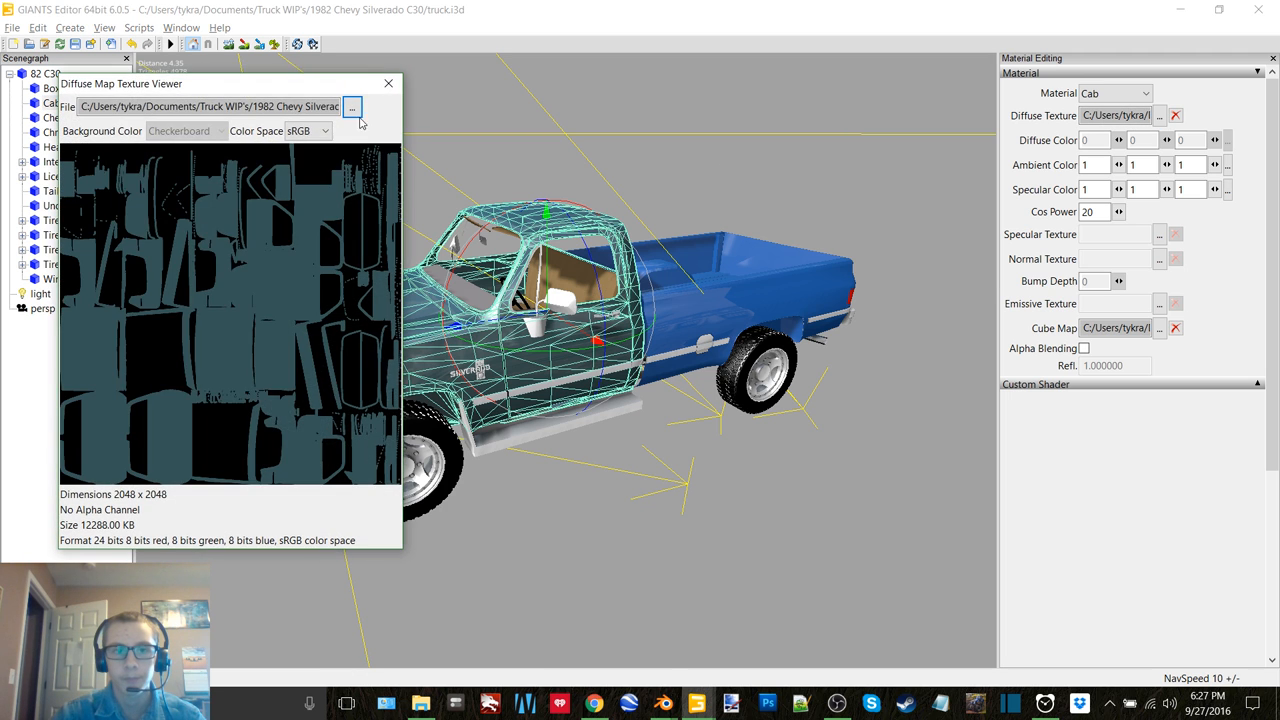
click(352, 108)
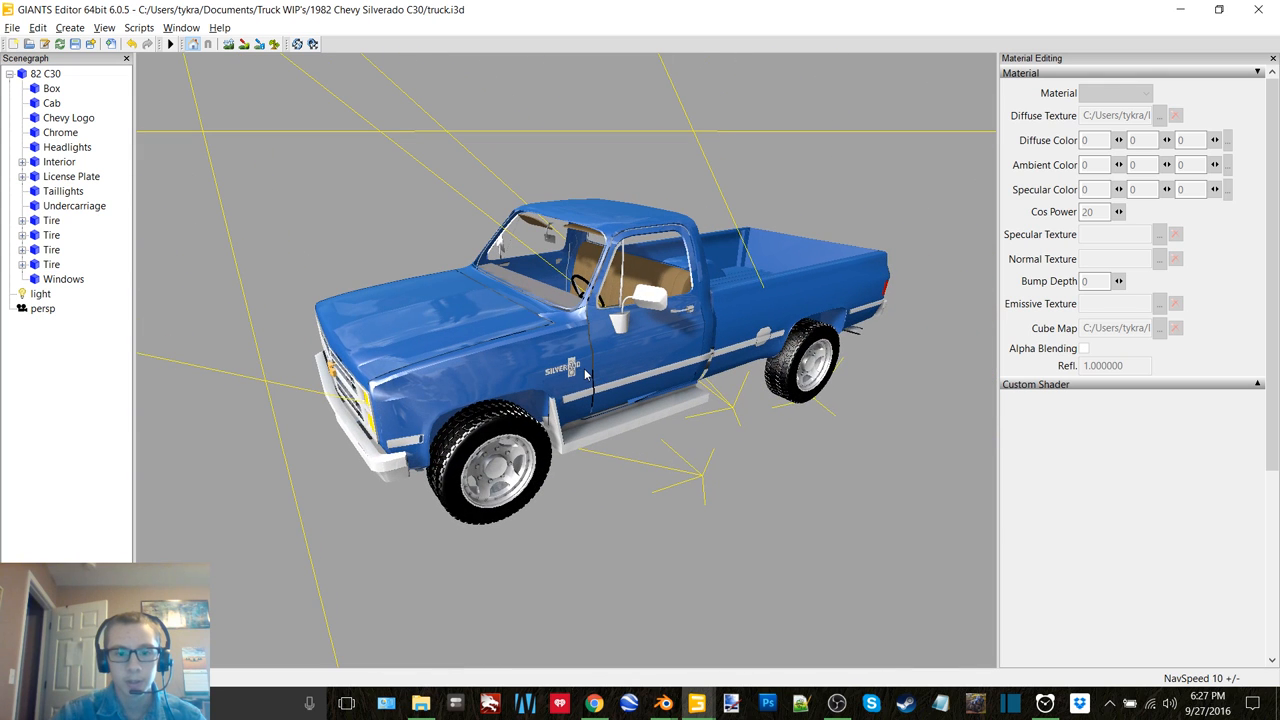
Select the Box part again and view its diffuse texture.
click(52, 88)
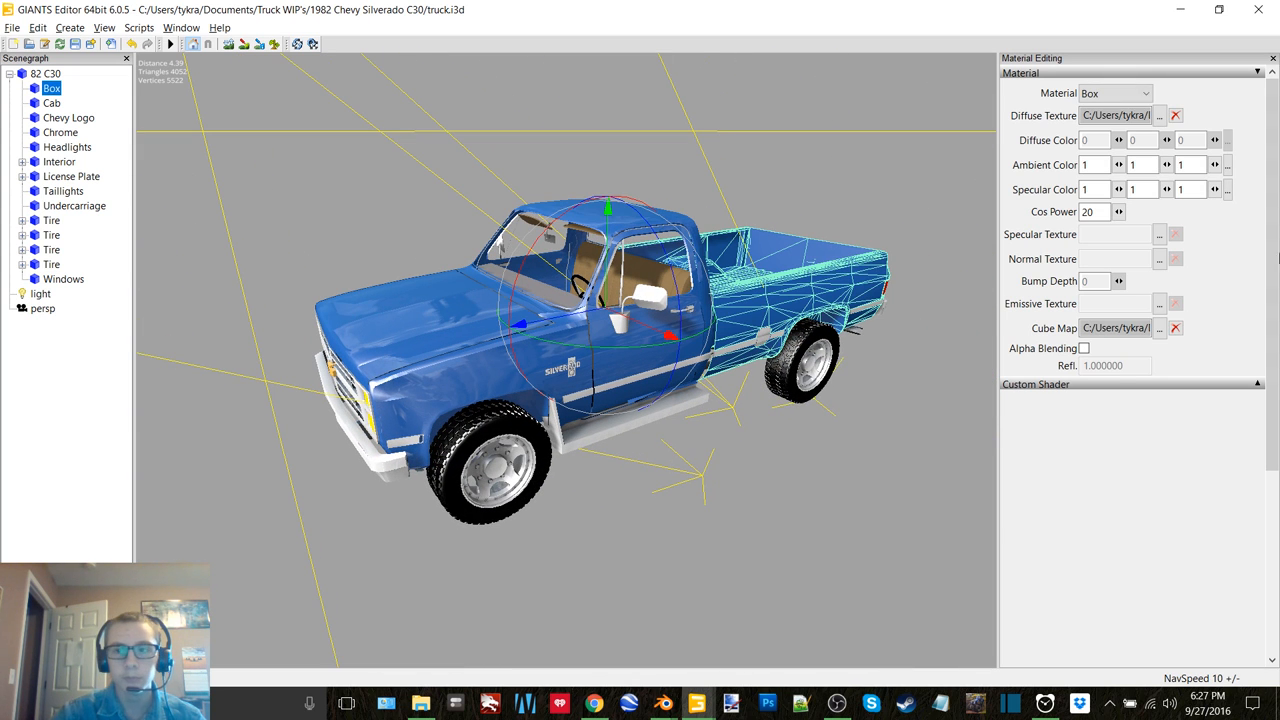
click(1160, 114)
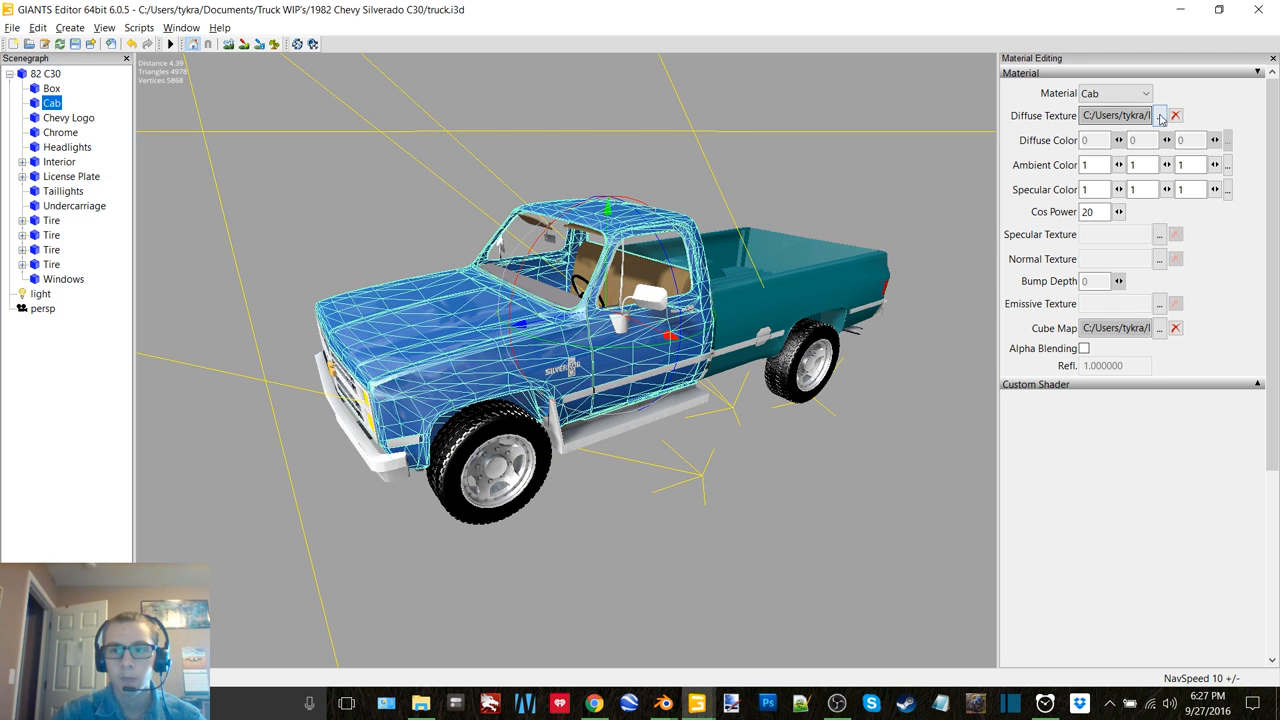
Load the Blue-Teal diffuse texture onto the cab.
click(1160, 114)
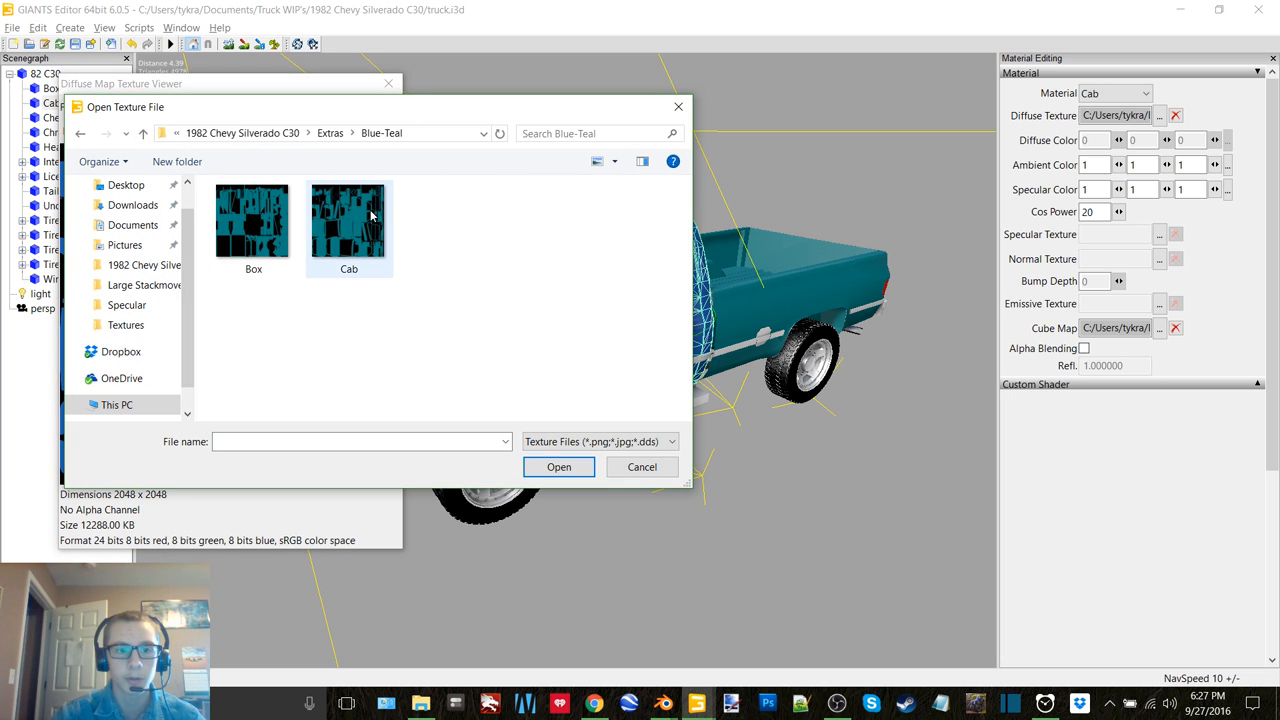
click(640, 466)
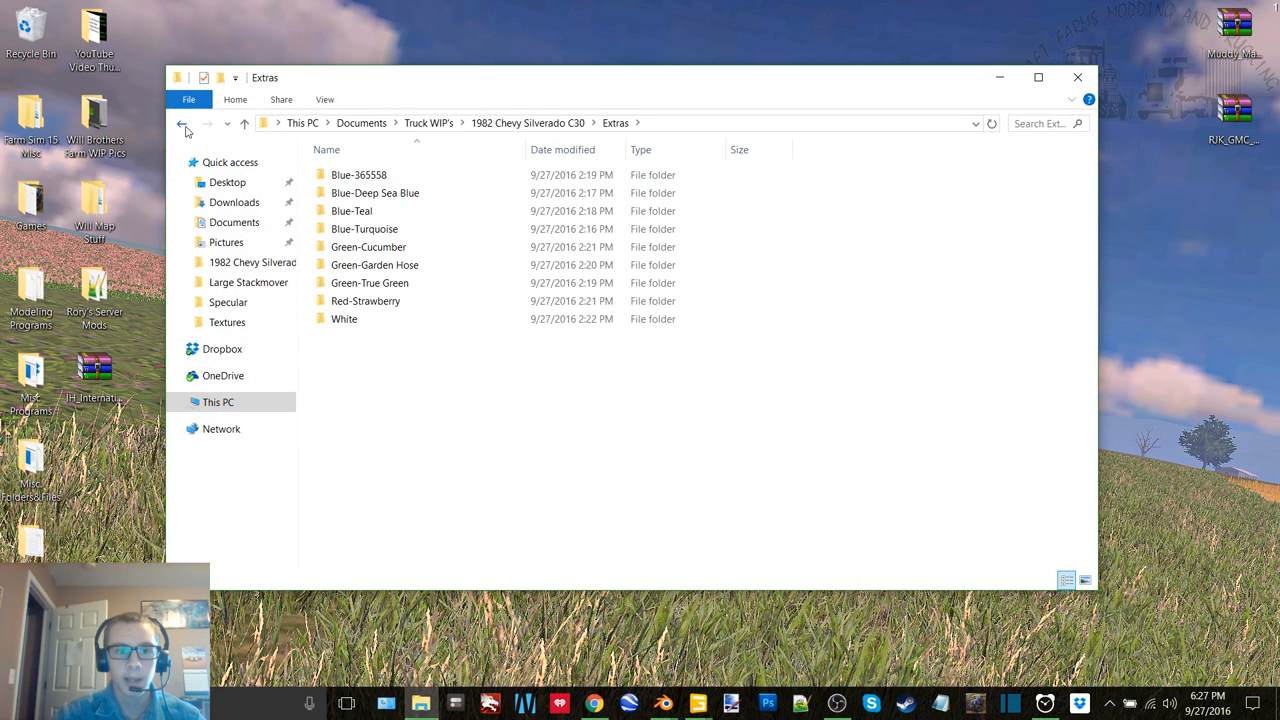
Browse the Extras/Blue-365558 and Textures folders in File Explorer, then return to GIANTS Editor.
click(182, 124)
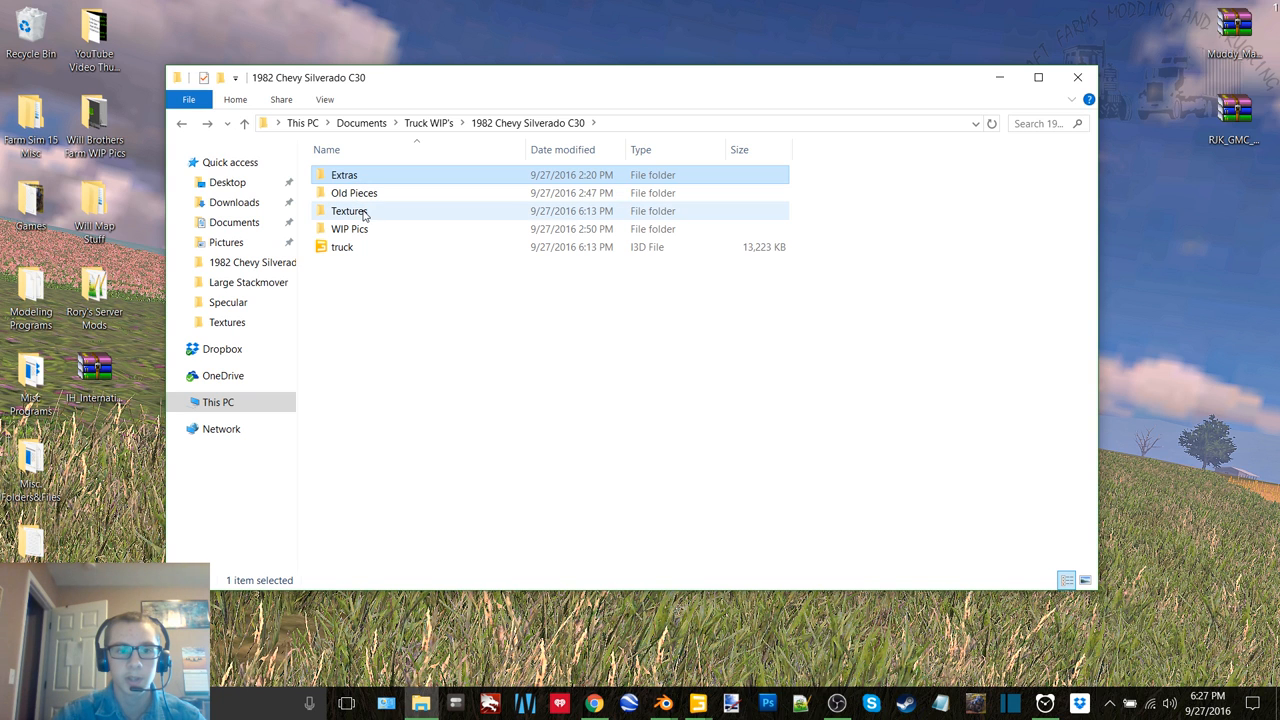
double_click(344, 176)
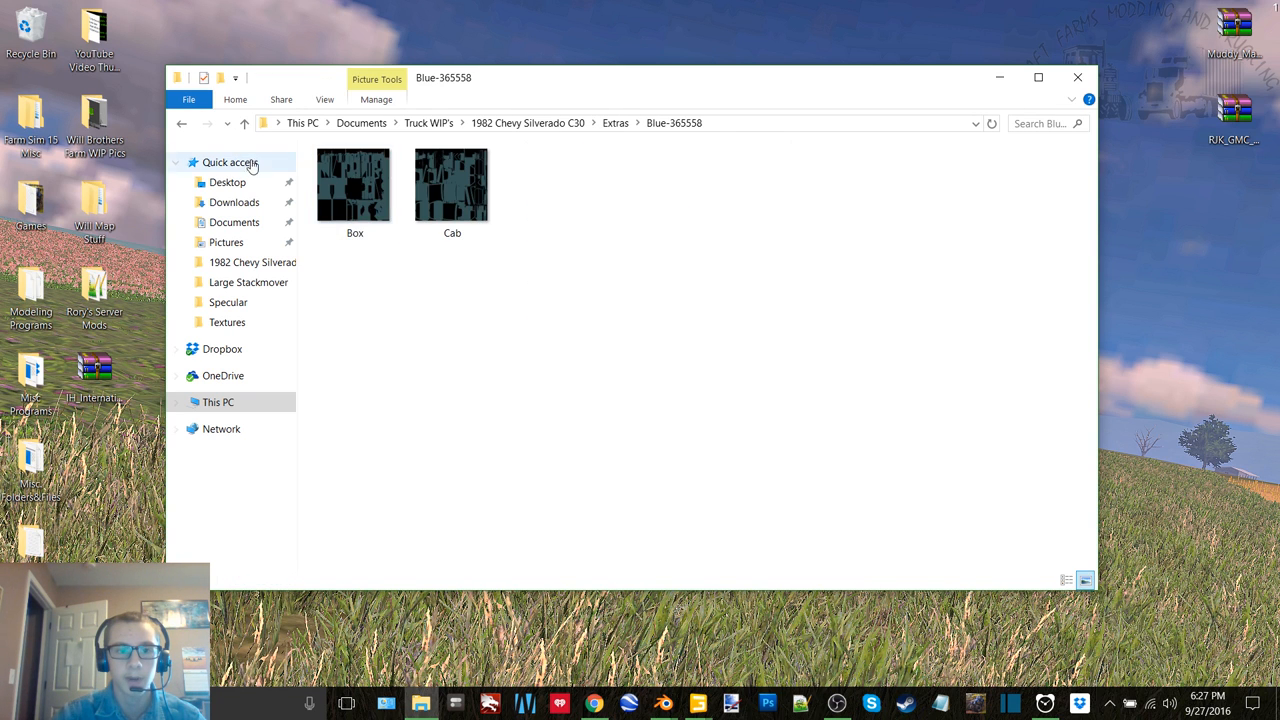
click(228, 322)
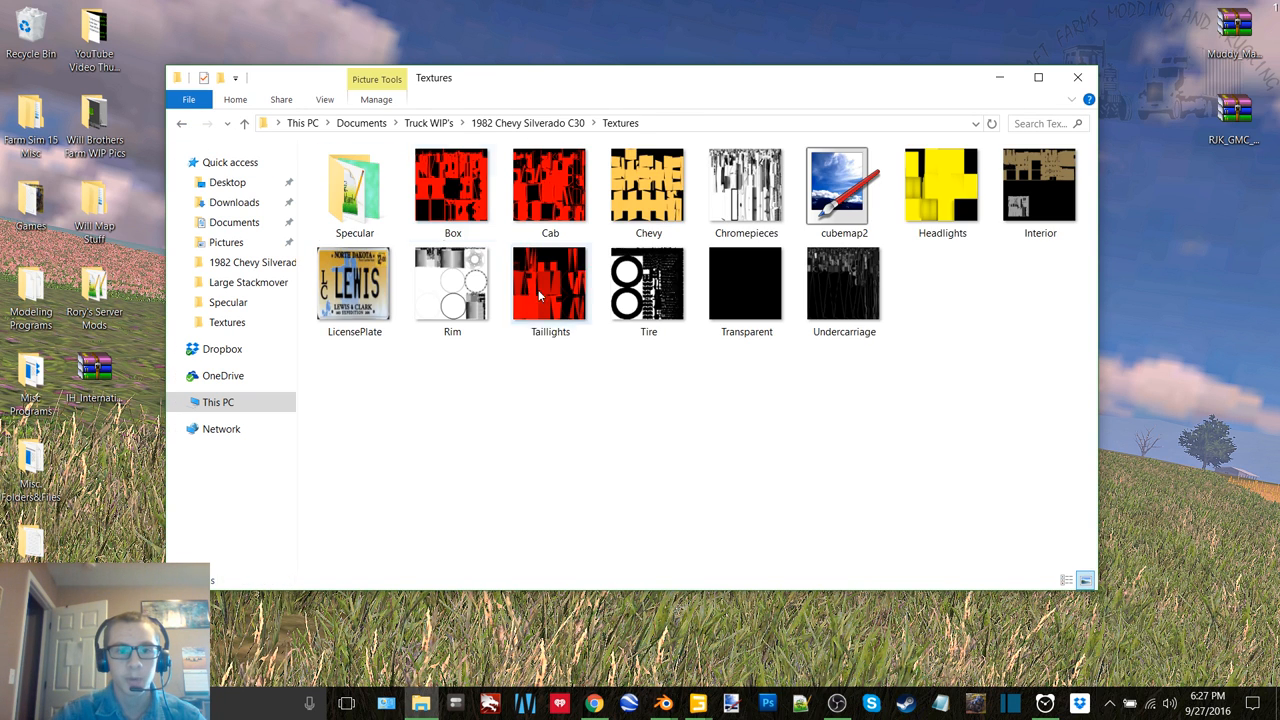
click(208, 124)
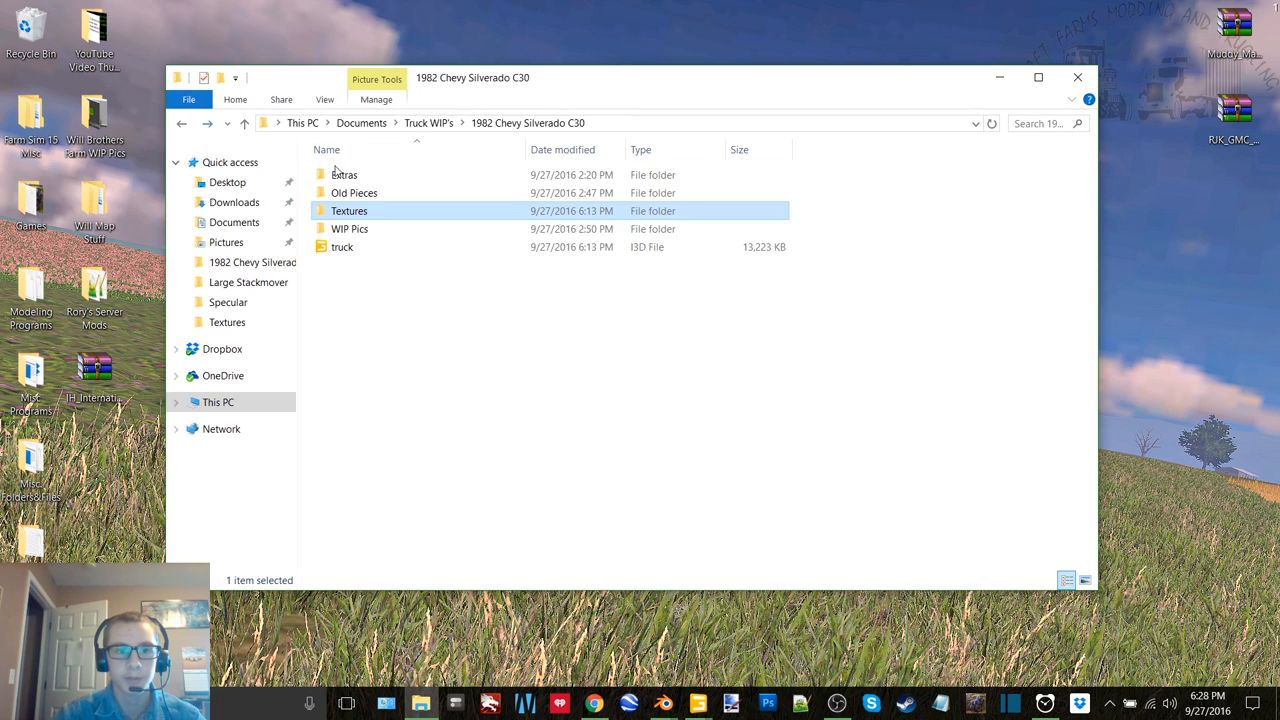
double_click(348, 210)
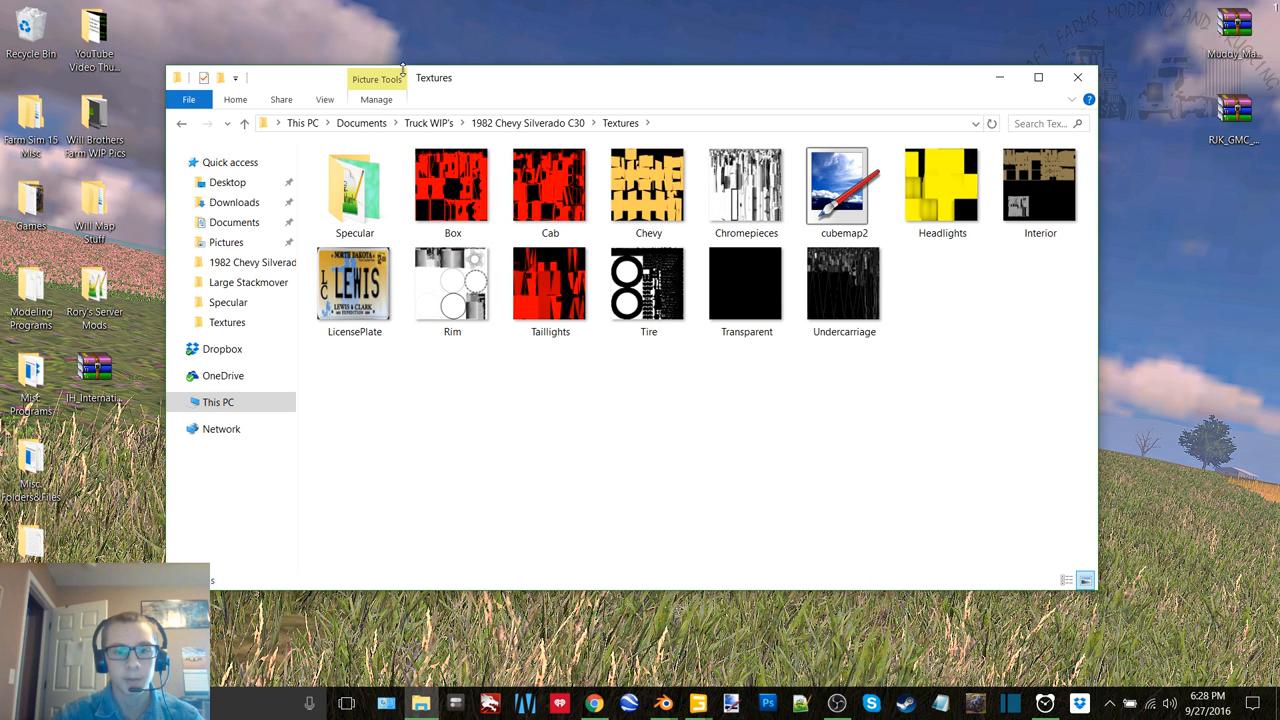
click(452, 184)
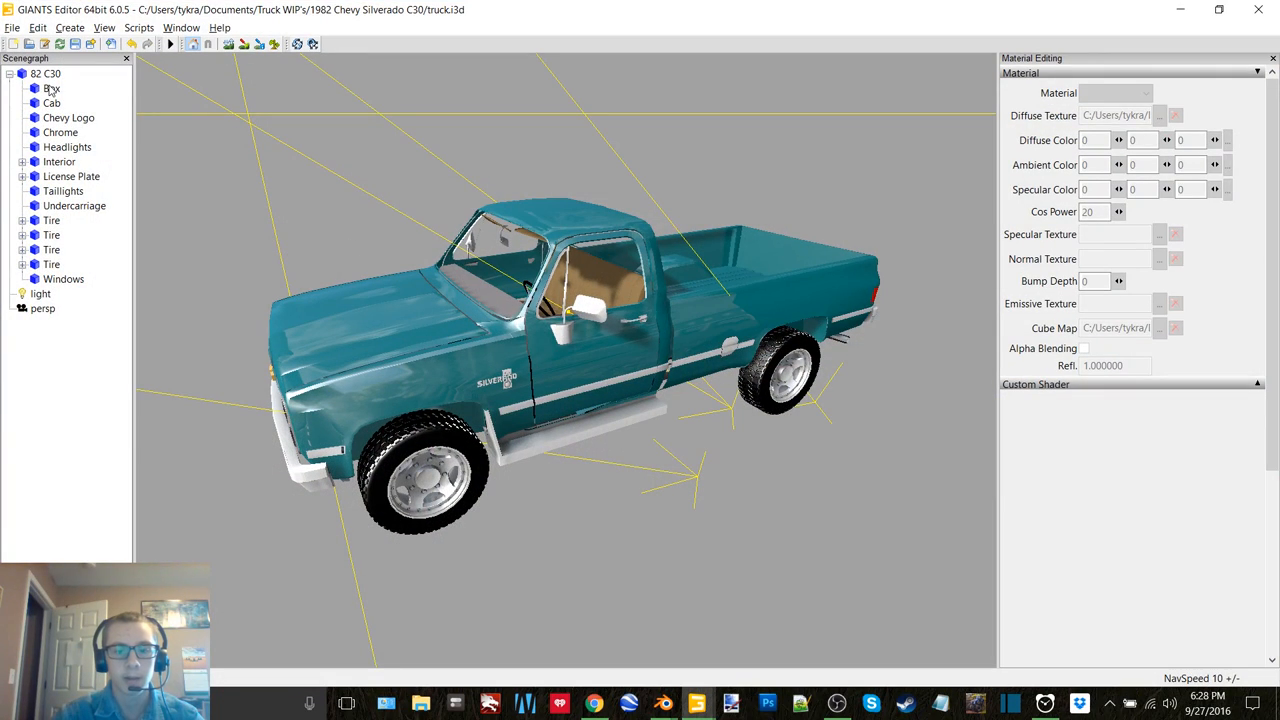
Replace the box and cab diffuse textures with the brighter turquoise set.
click(52, 88)
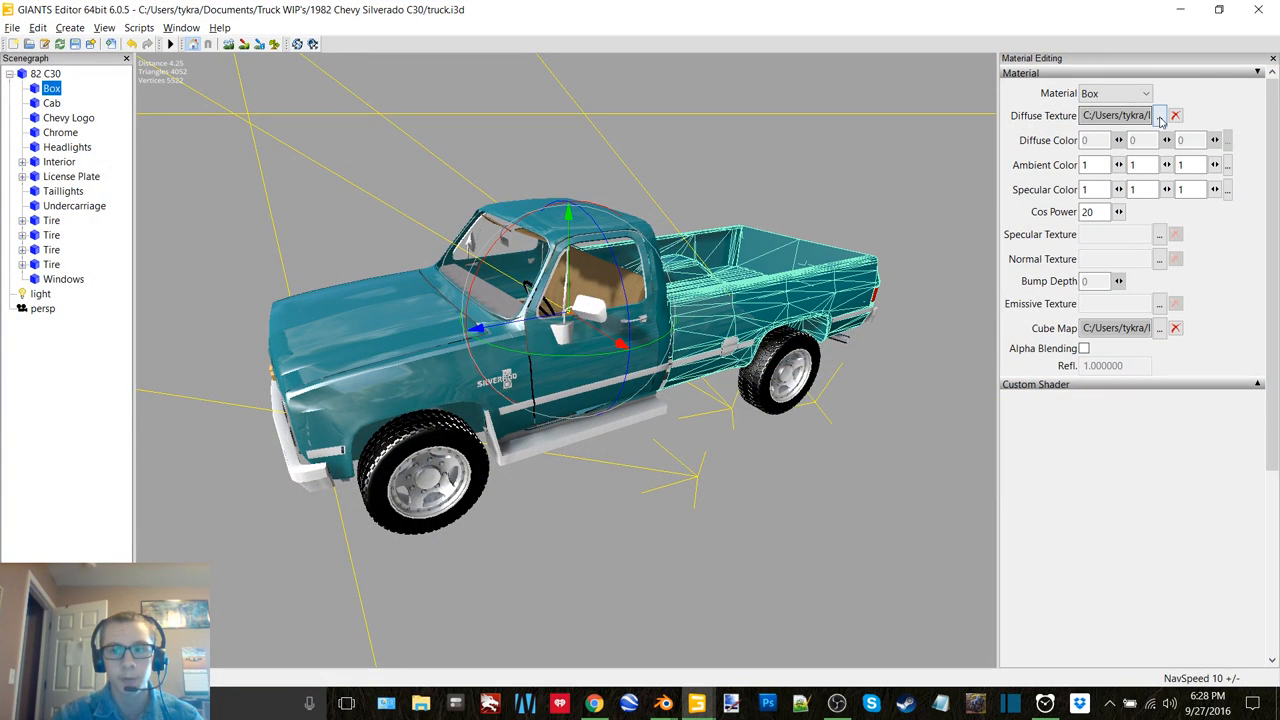
click(1160, 114)
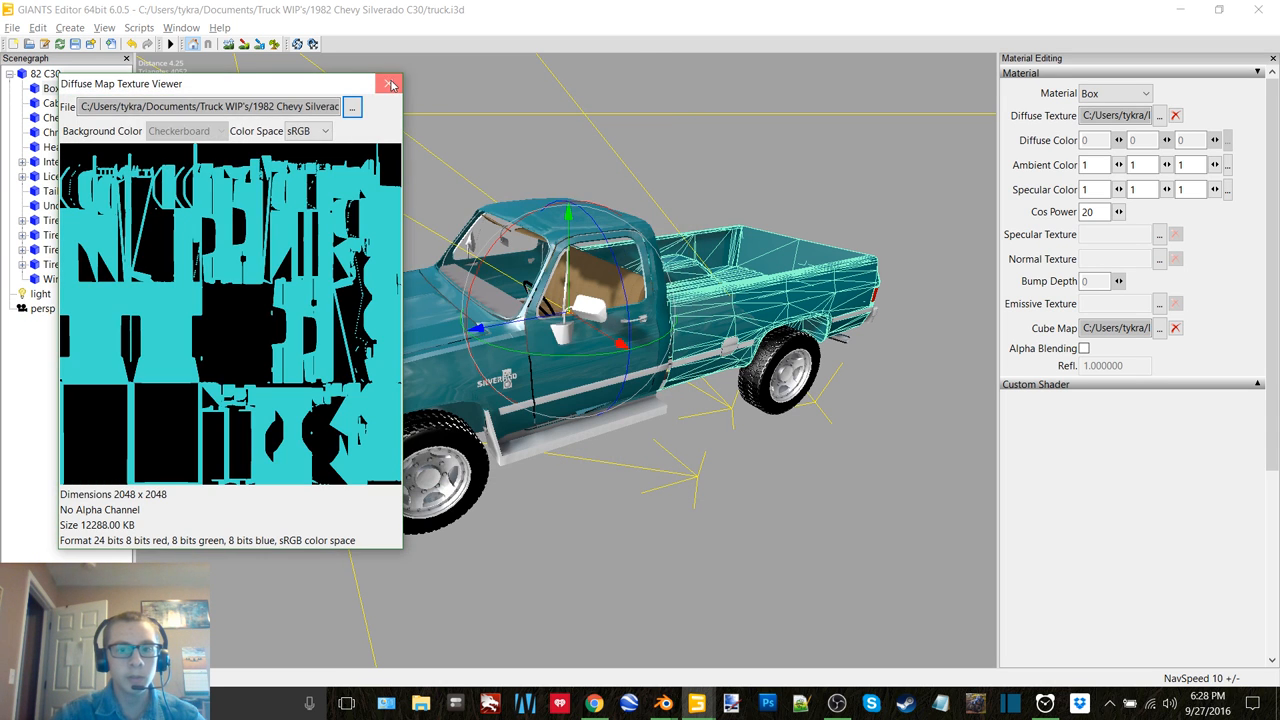
click(388, 84)
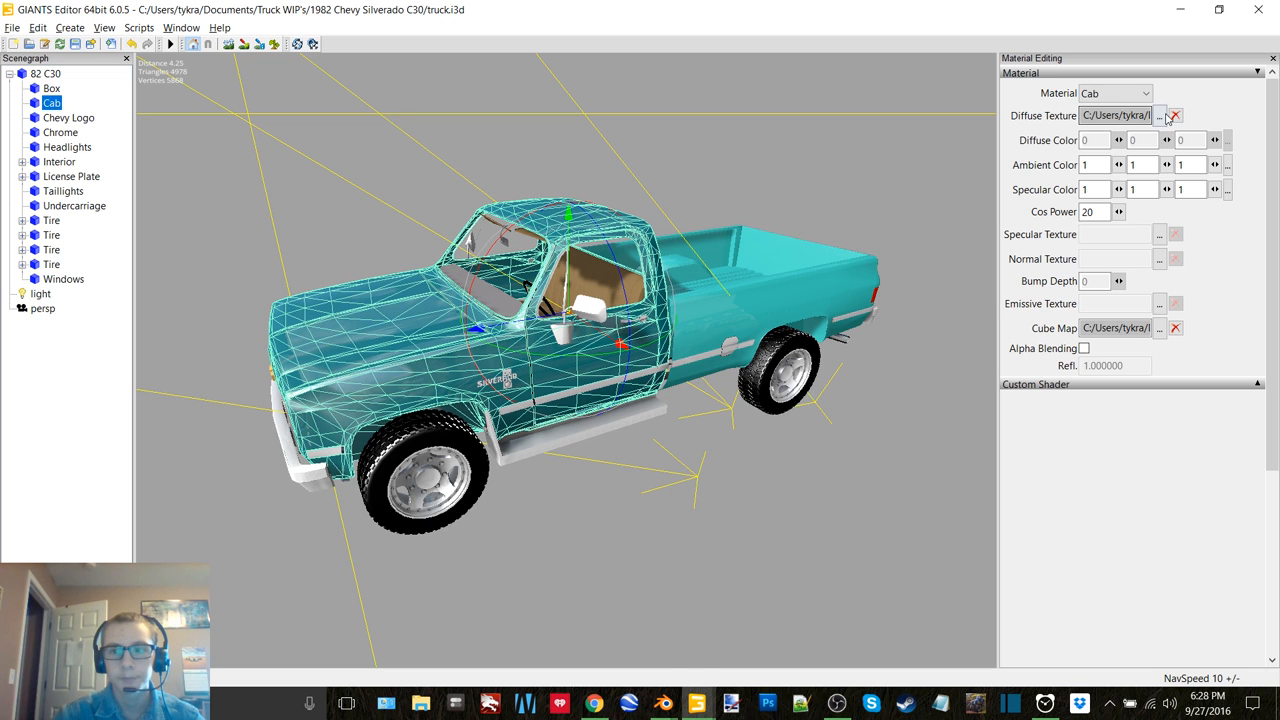
click(1160, 114)
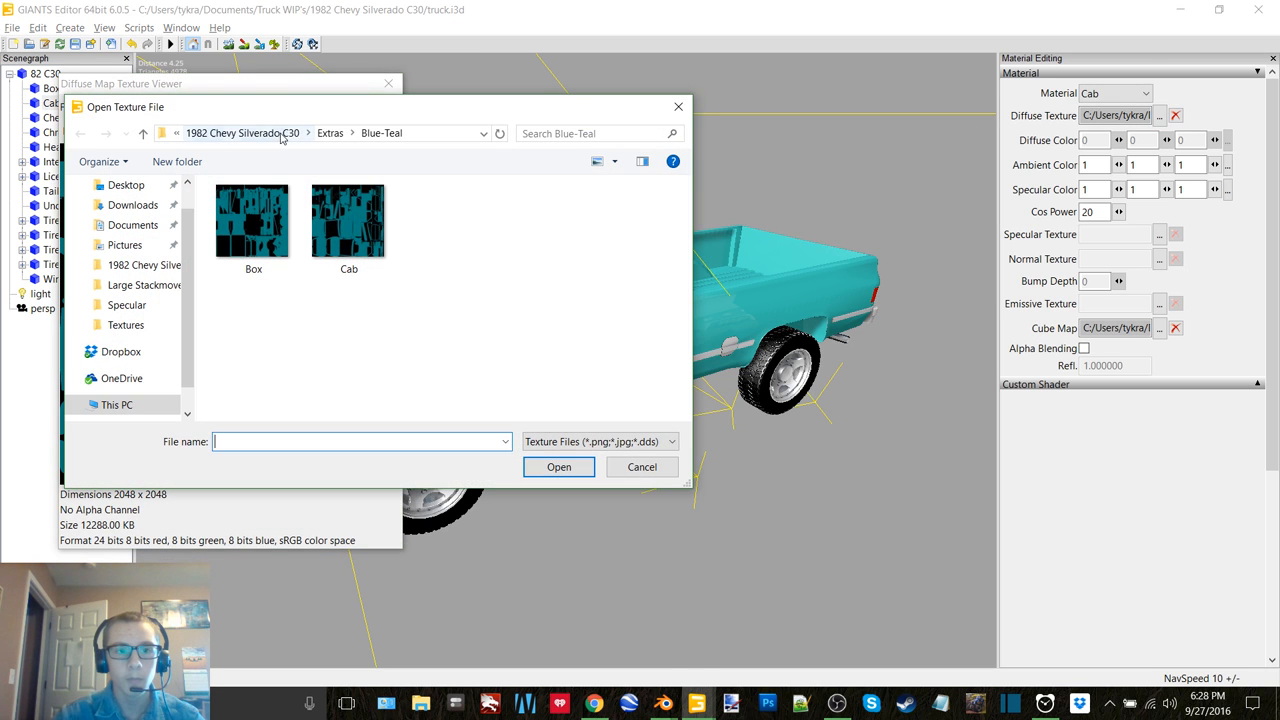
click(348, 220)
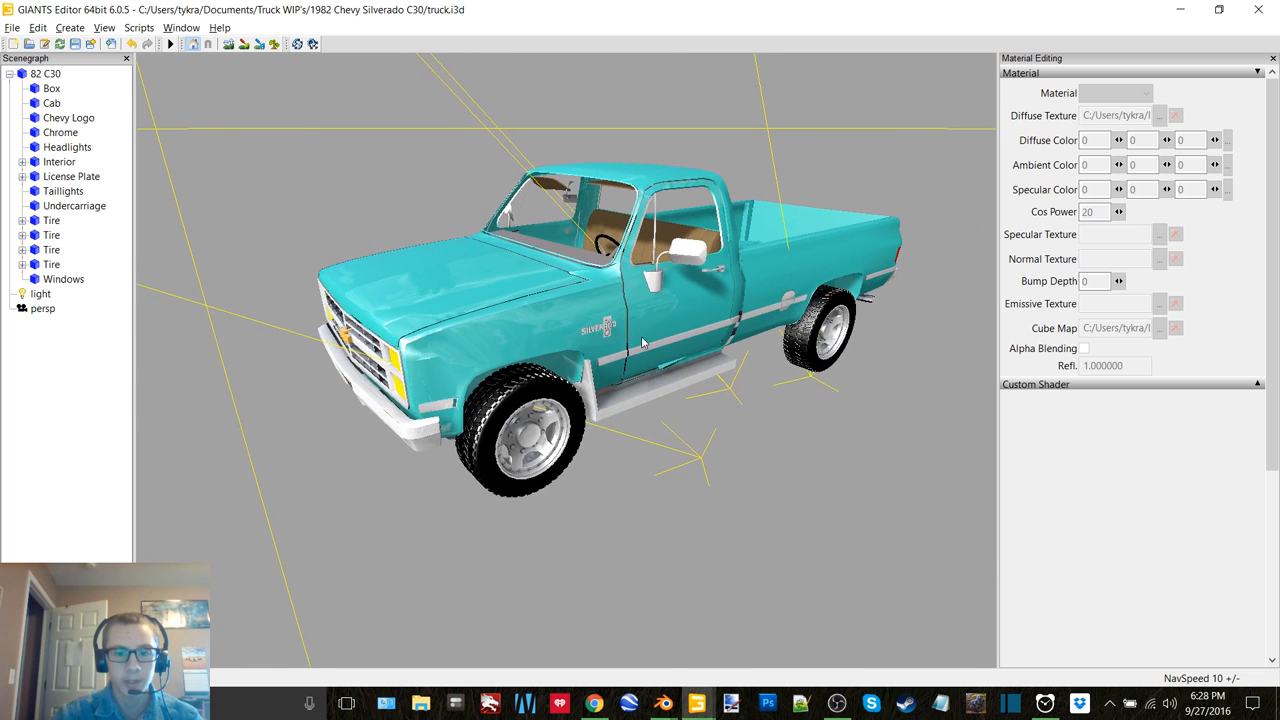
Load the Green-Cucumber diffuse textures onto the box and cab.
click(52, 88)
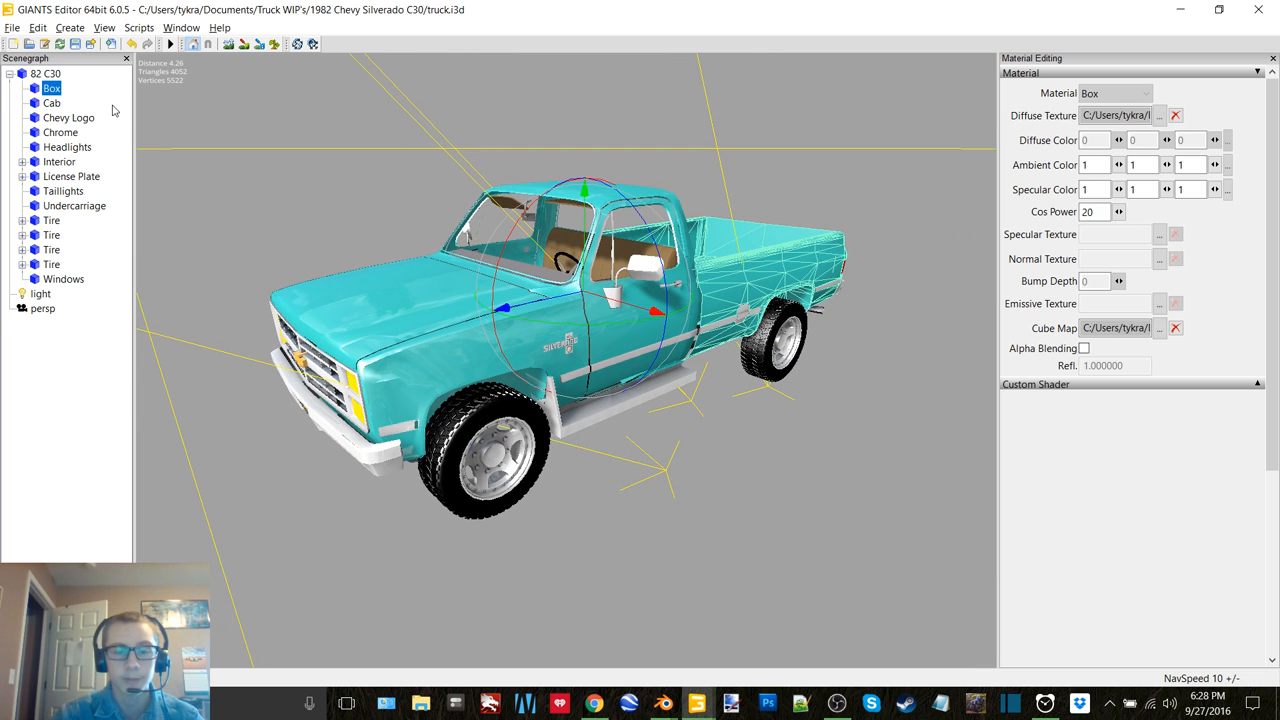
click(1160, 114)
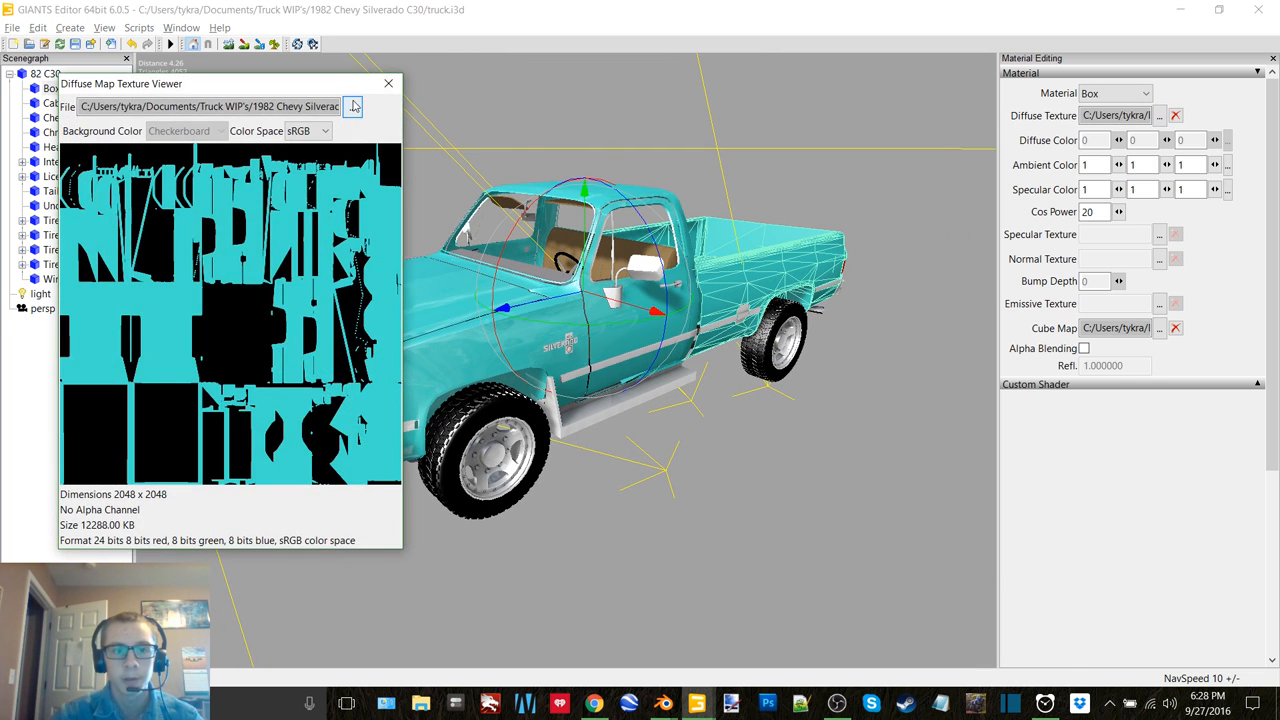
click(352, 106)
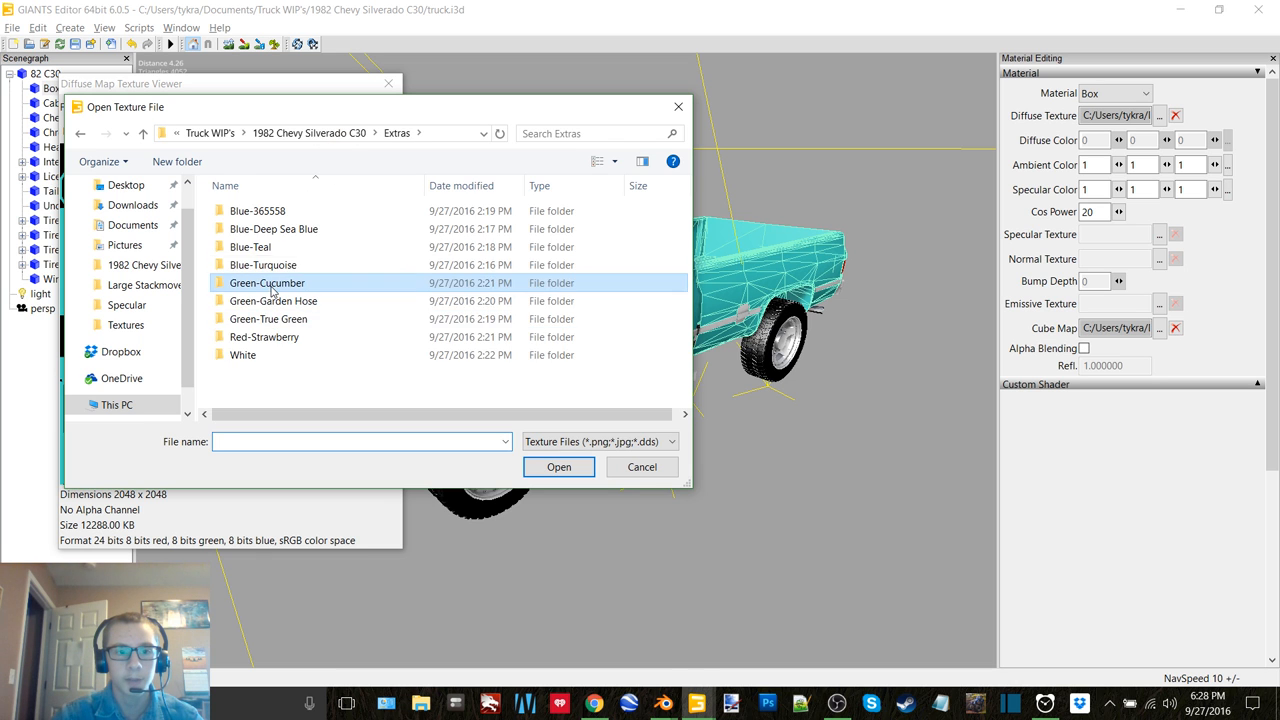
click(640, 468)
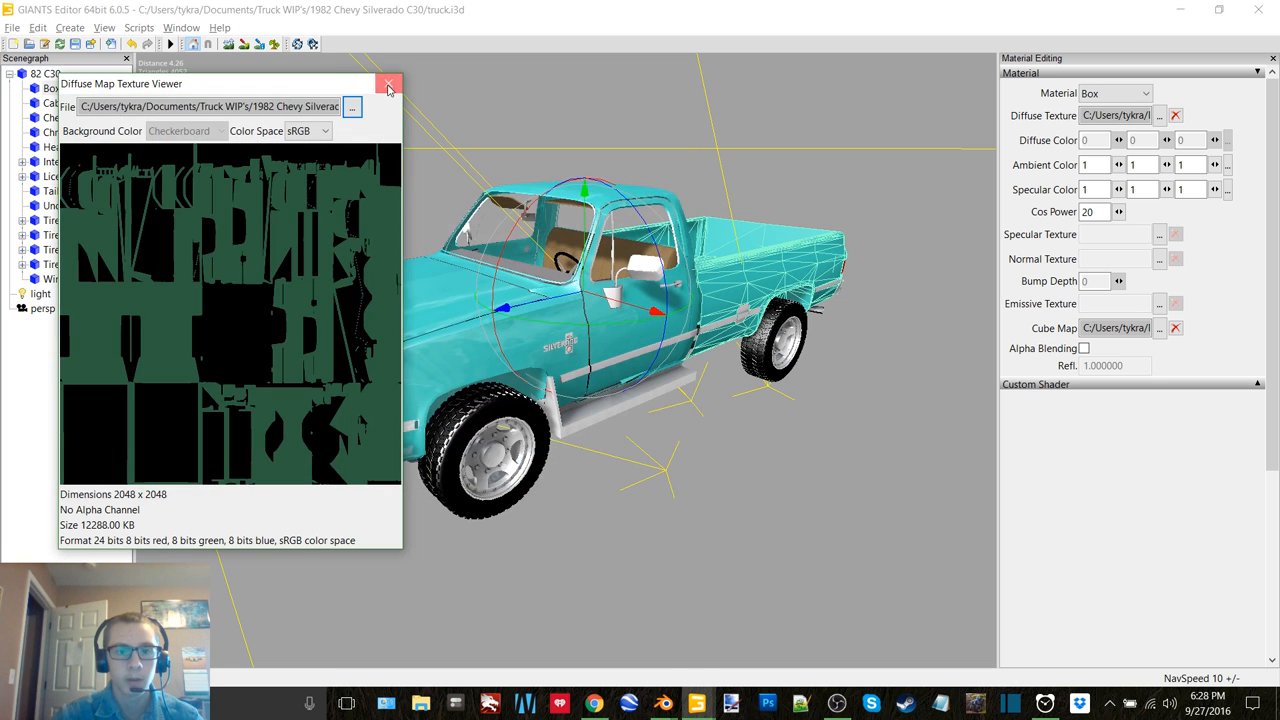
click(388, 84)
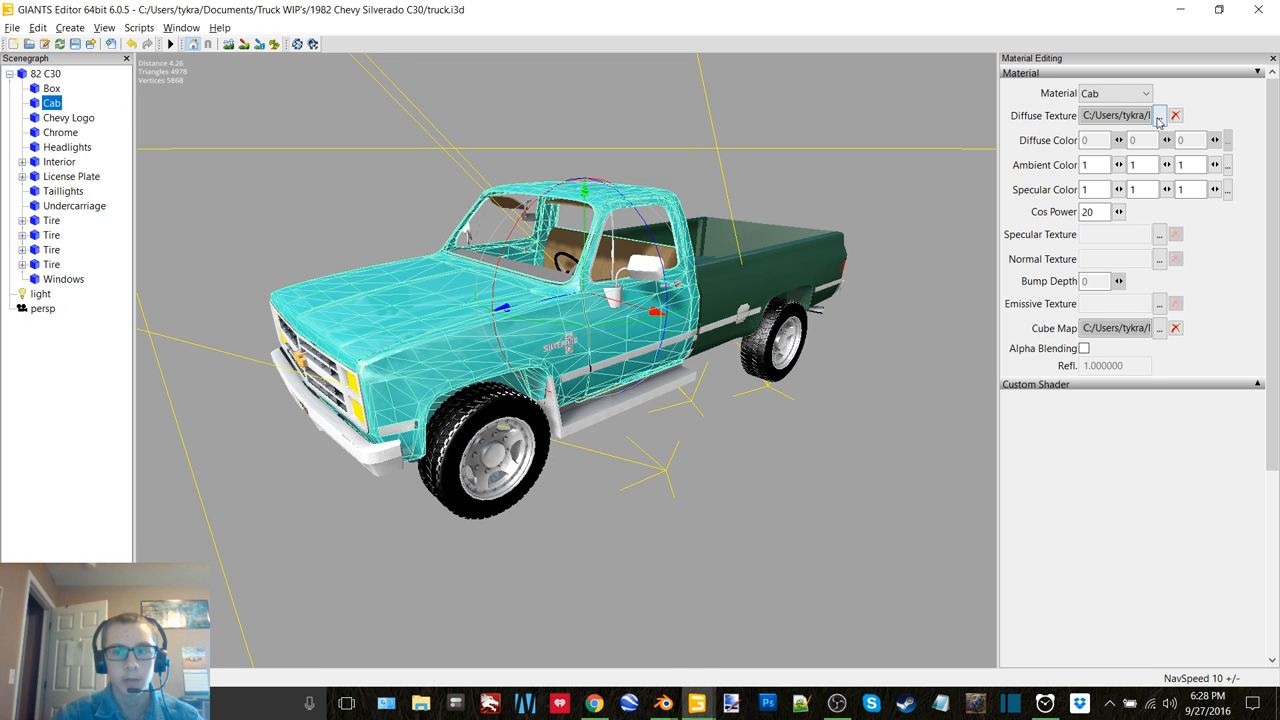
click(1160, 114)
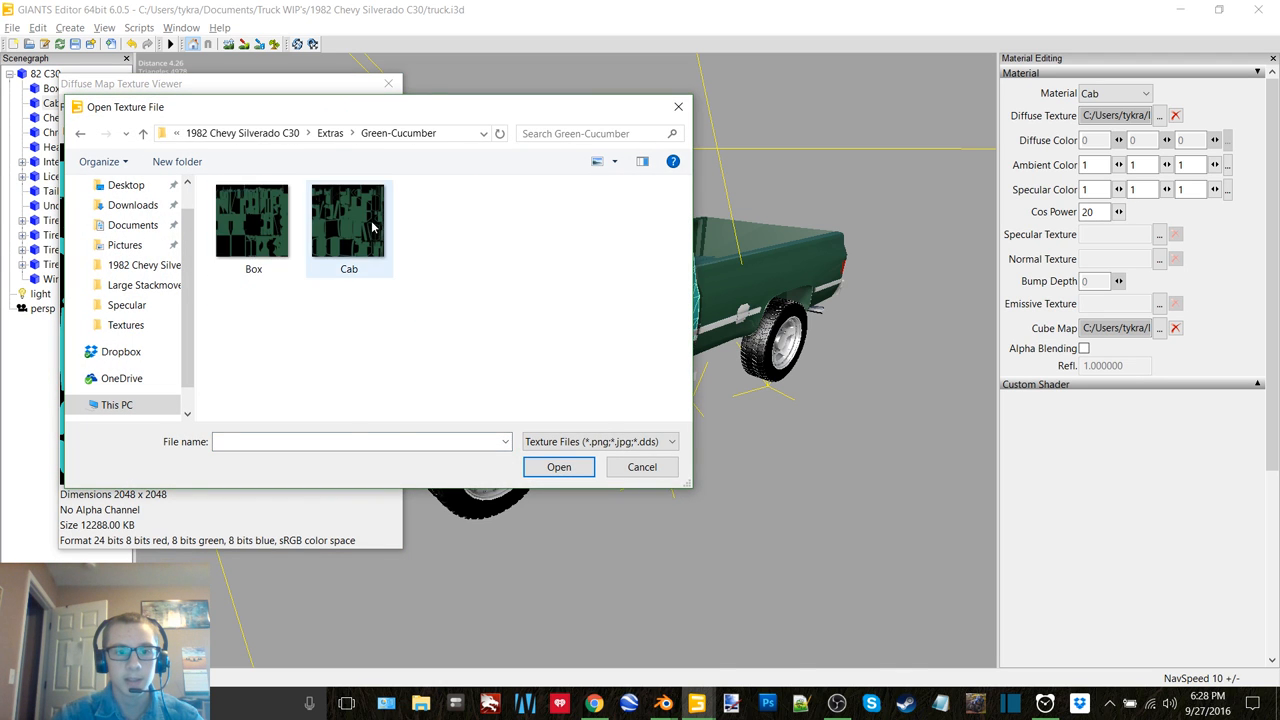
click(642, 468)
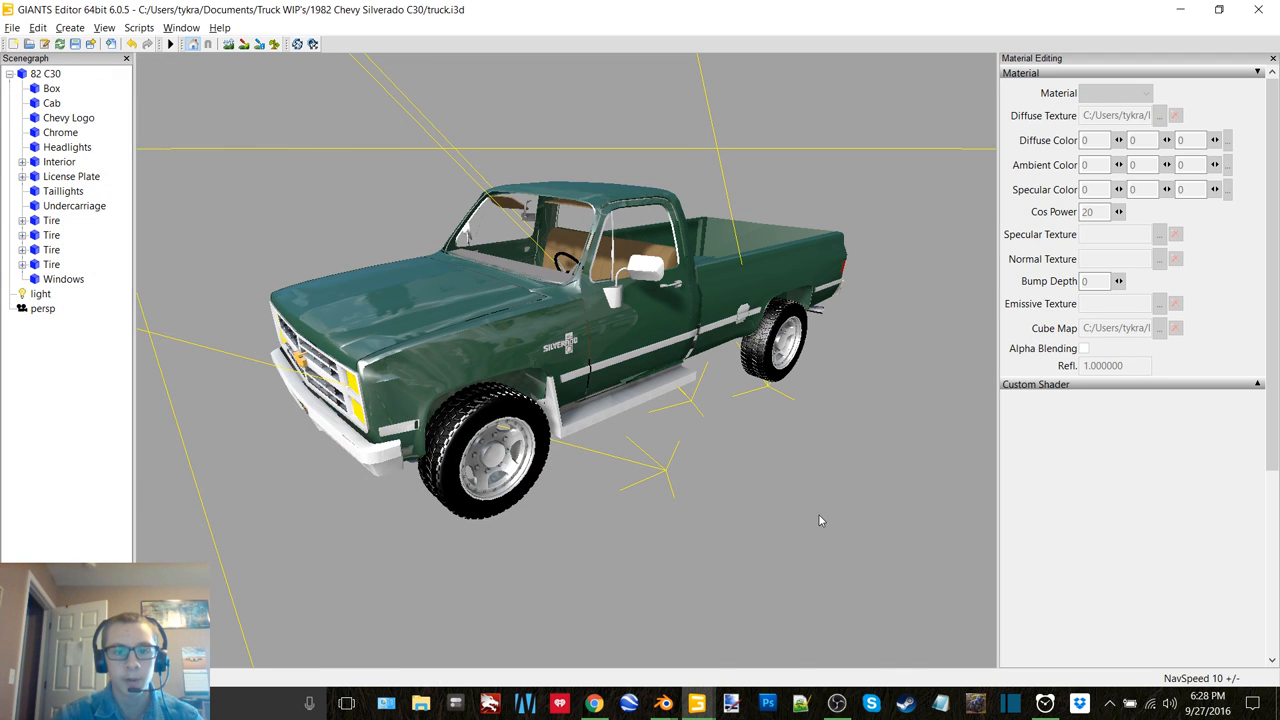
Orbit the viewport to inspect the green truck from other angles.
drag(820, 520, 668, 310)
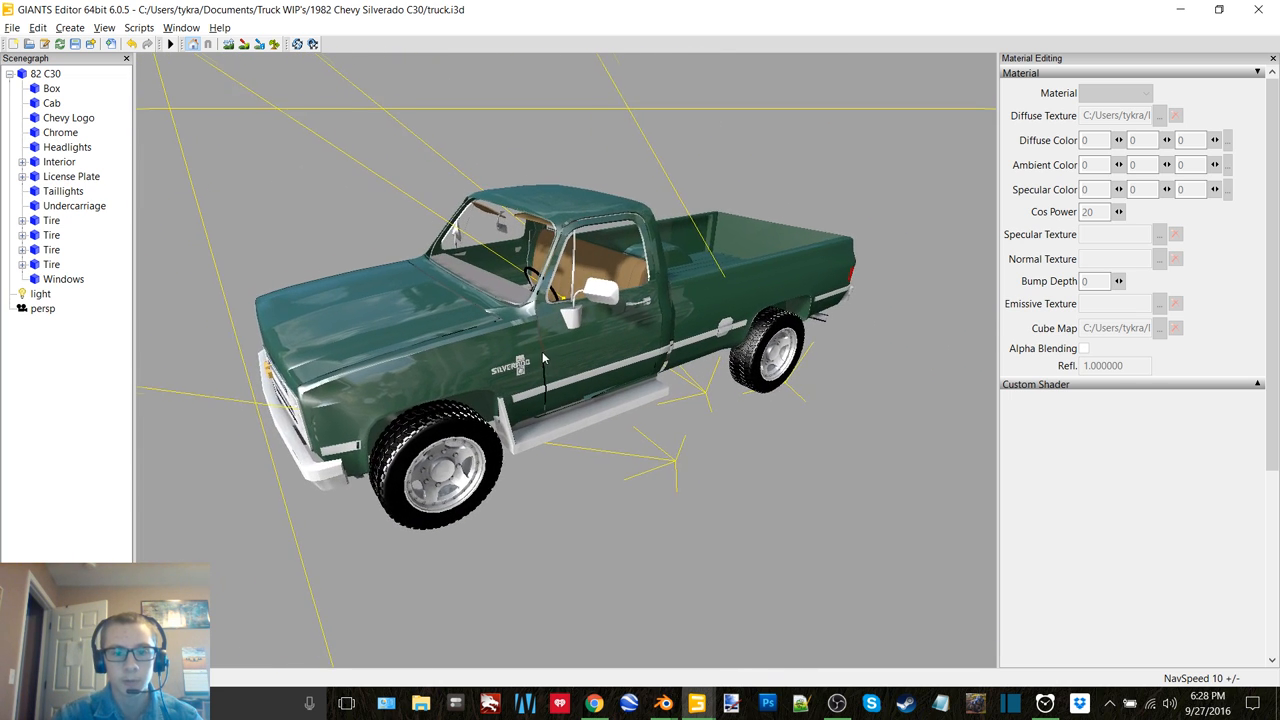
drag(544, 356, 560, 356)
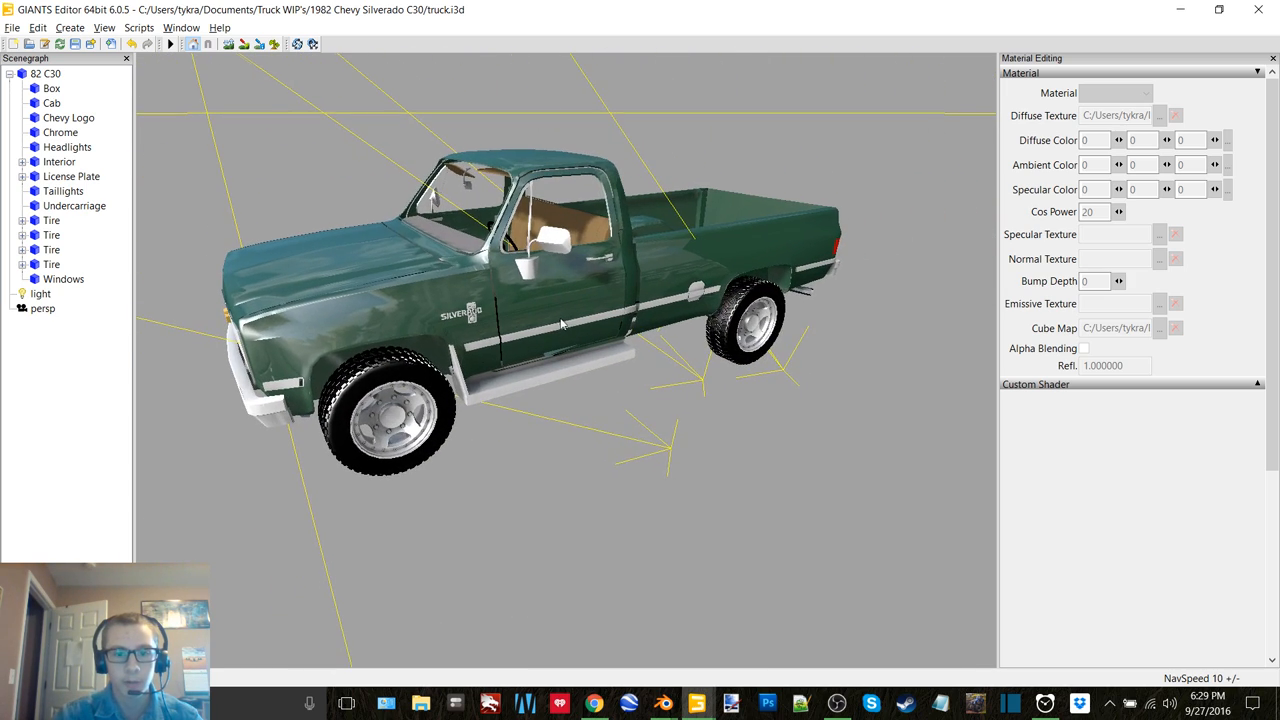
Load a replacement green diffuse texture onto the cab.
click(52, 88)
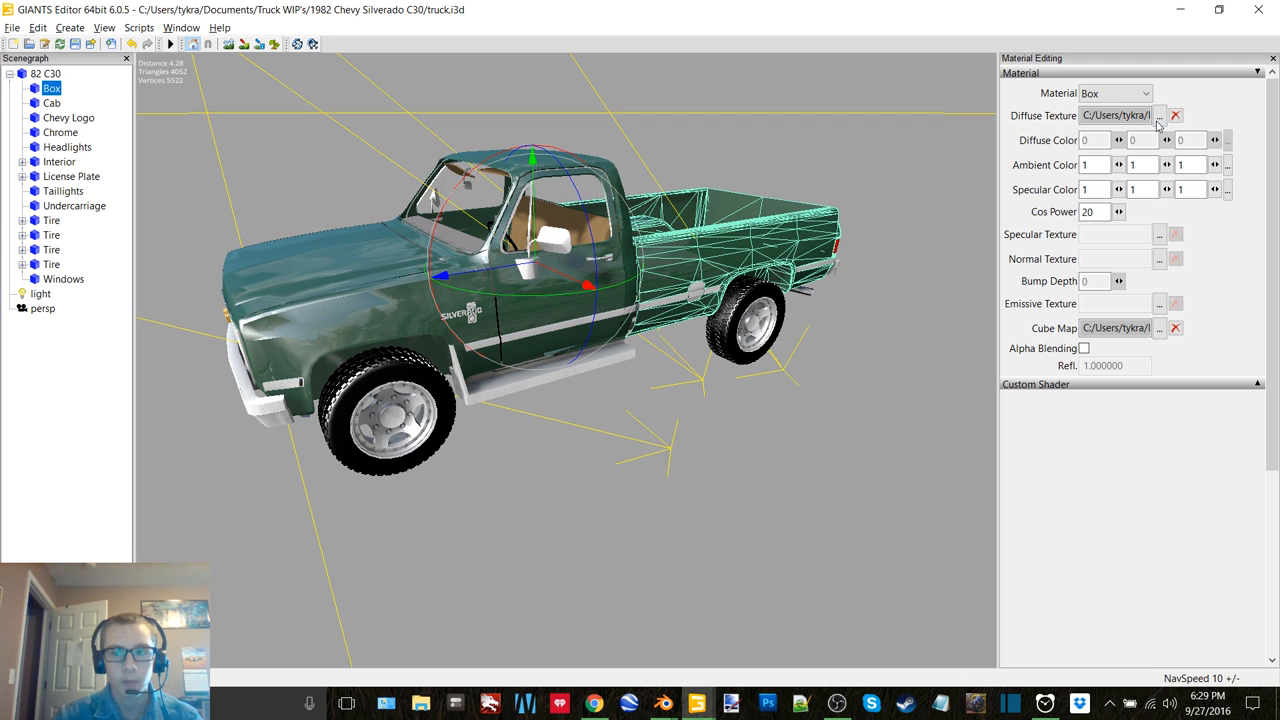
click(1160, 114)
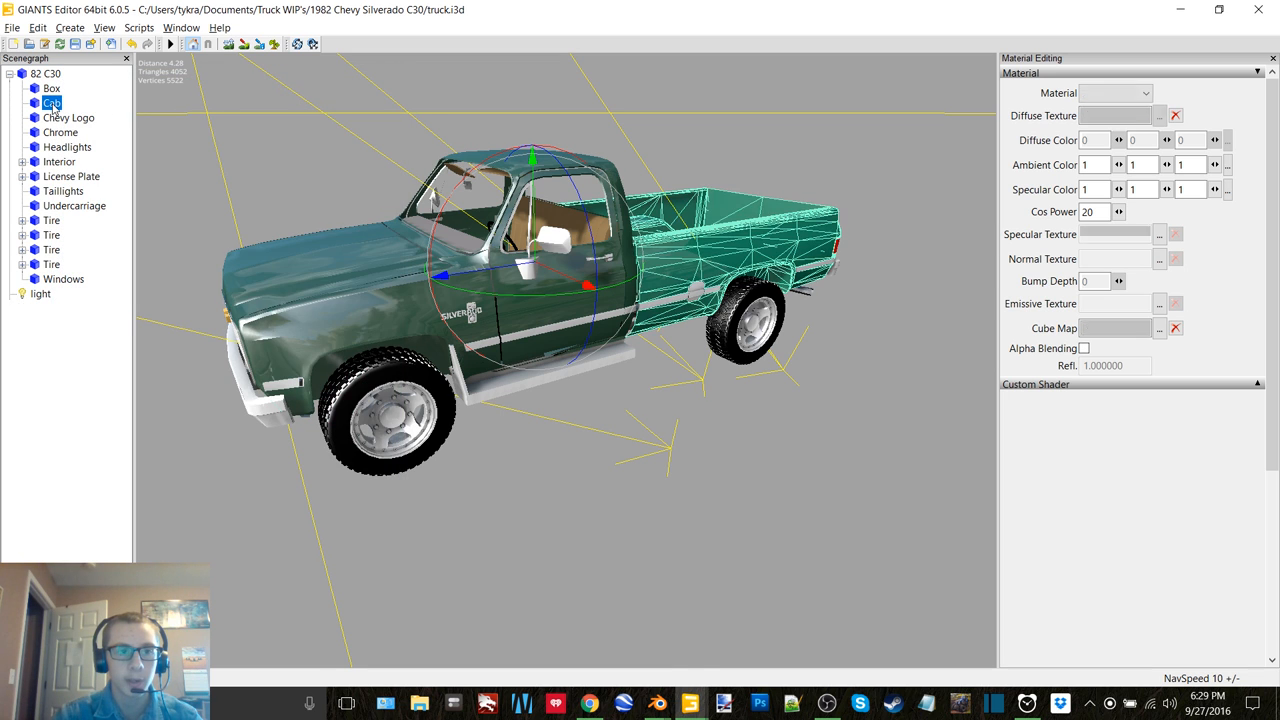
click(1160, 114)
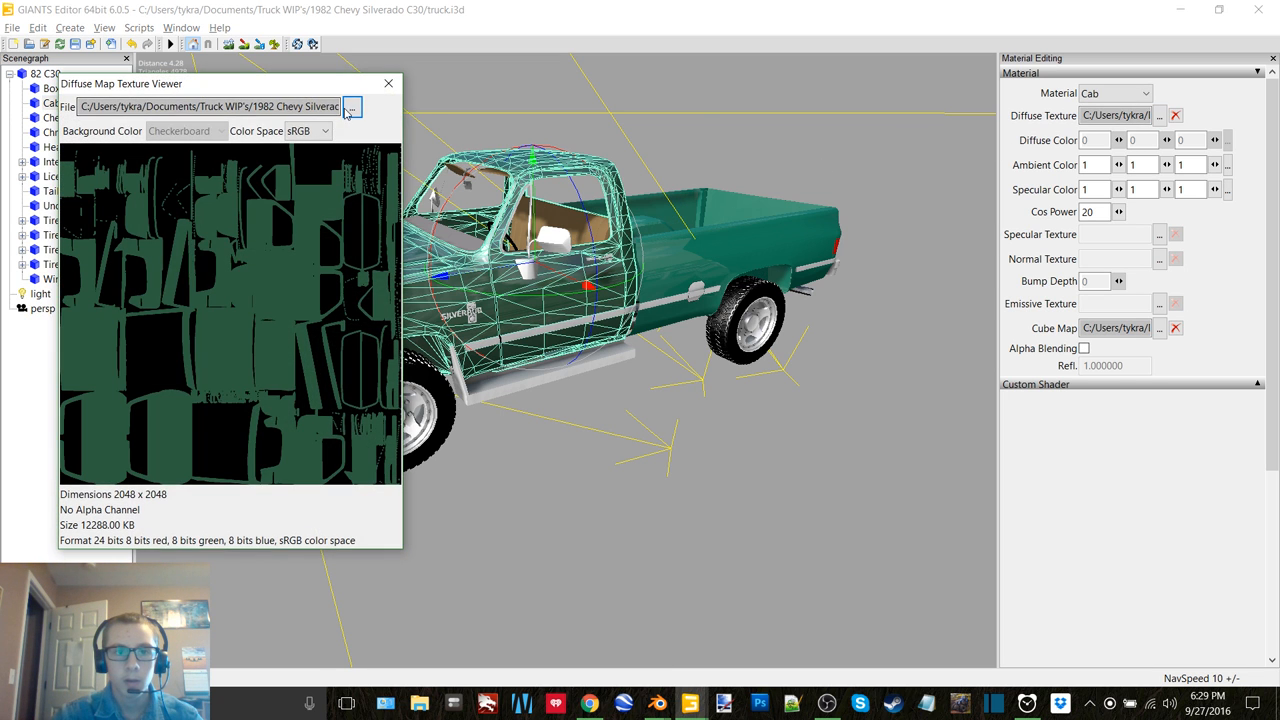
click(352, 106)
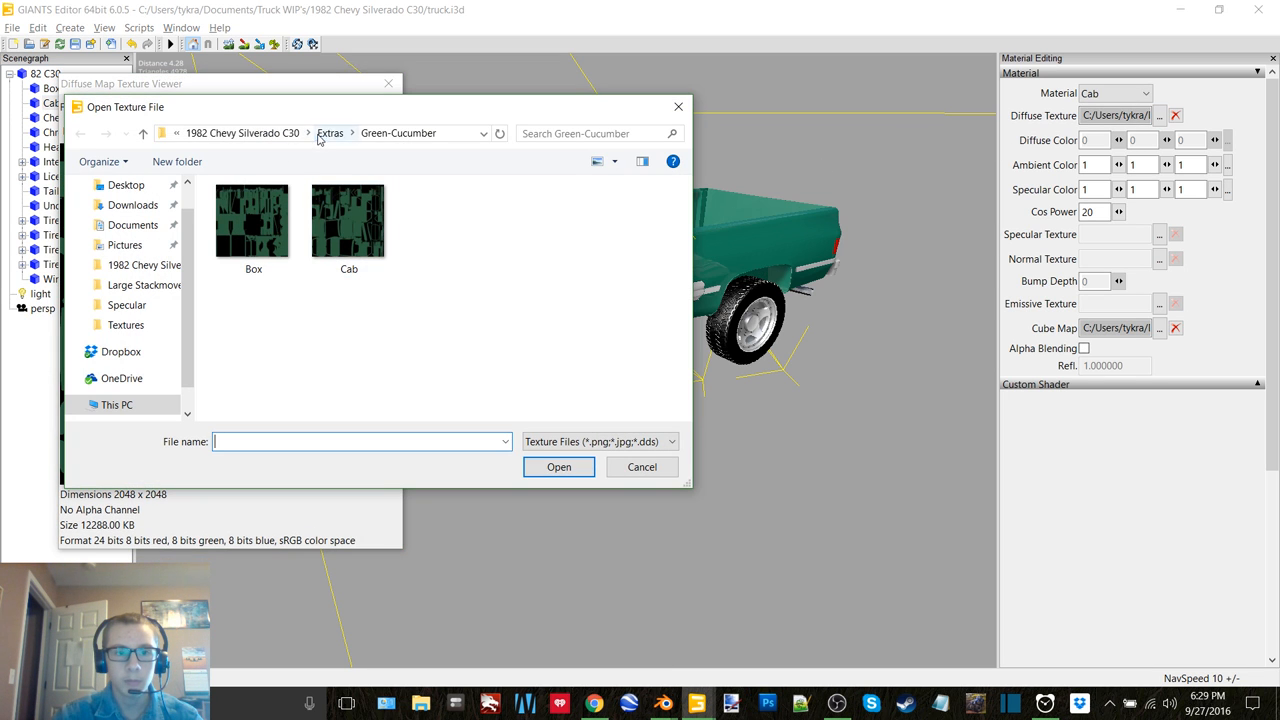
click(640, 468)
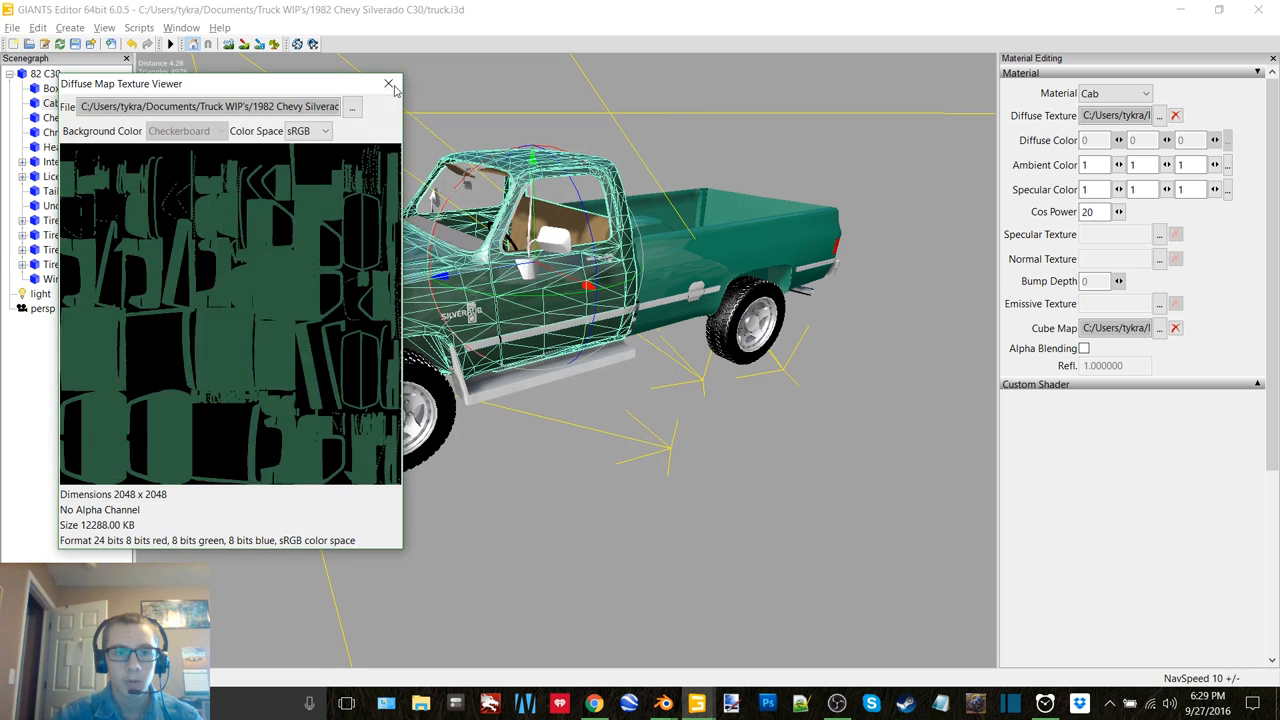
click(388, 84)
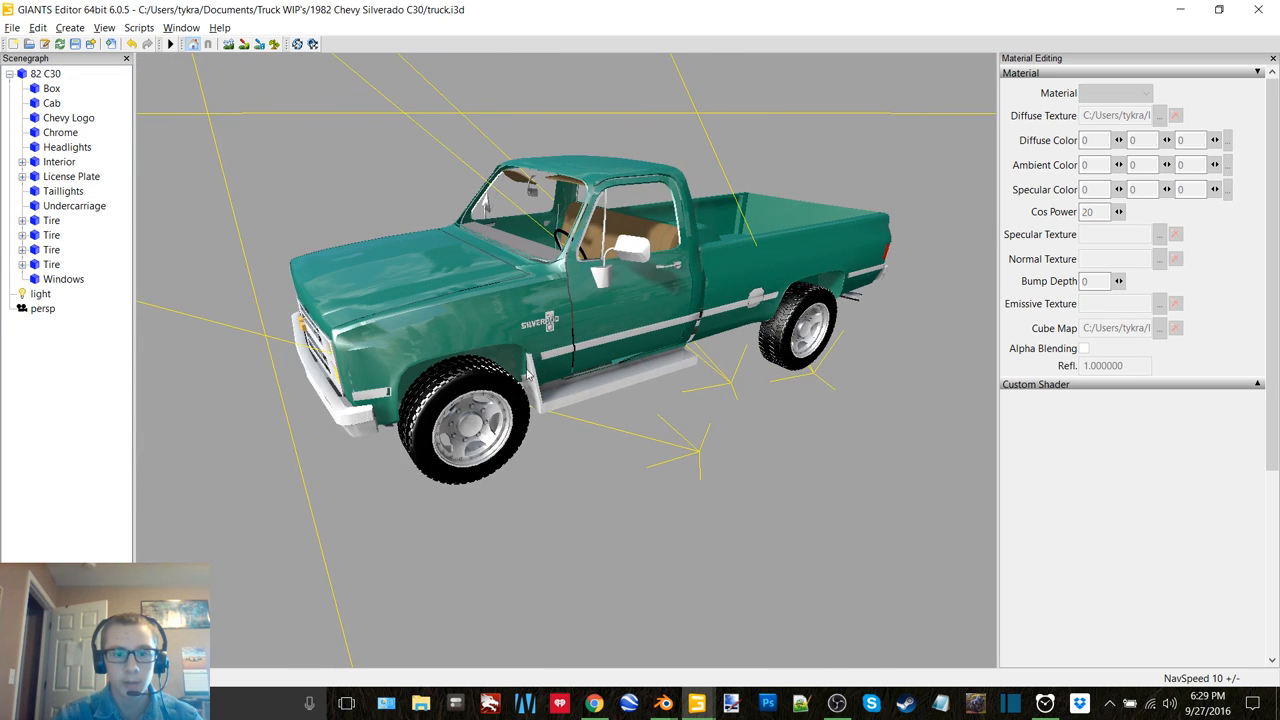
Load the Green-True Green textures onto the box and cab and inspect the truck's side.
click(52, 88)
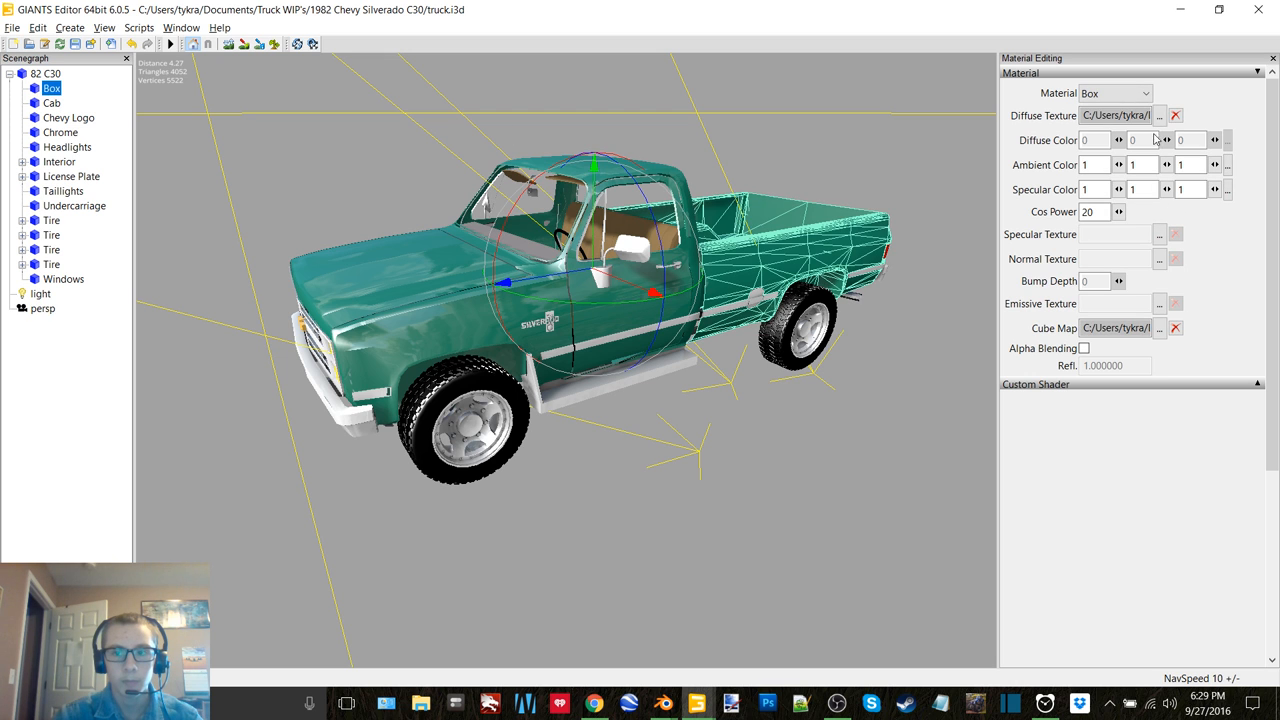
click(1160, 114)
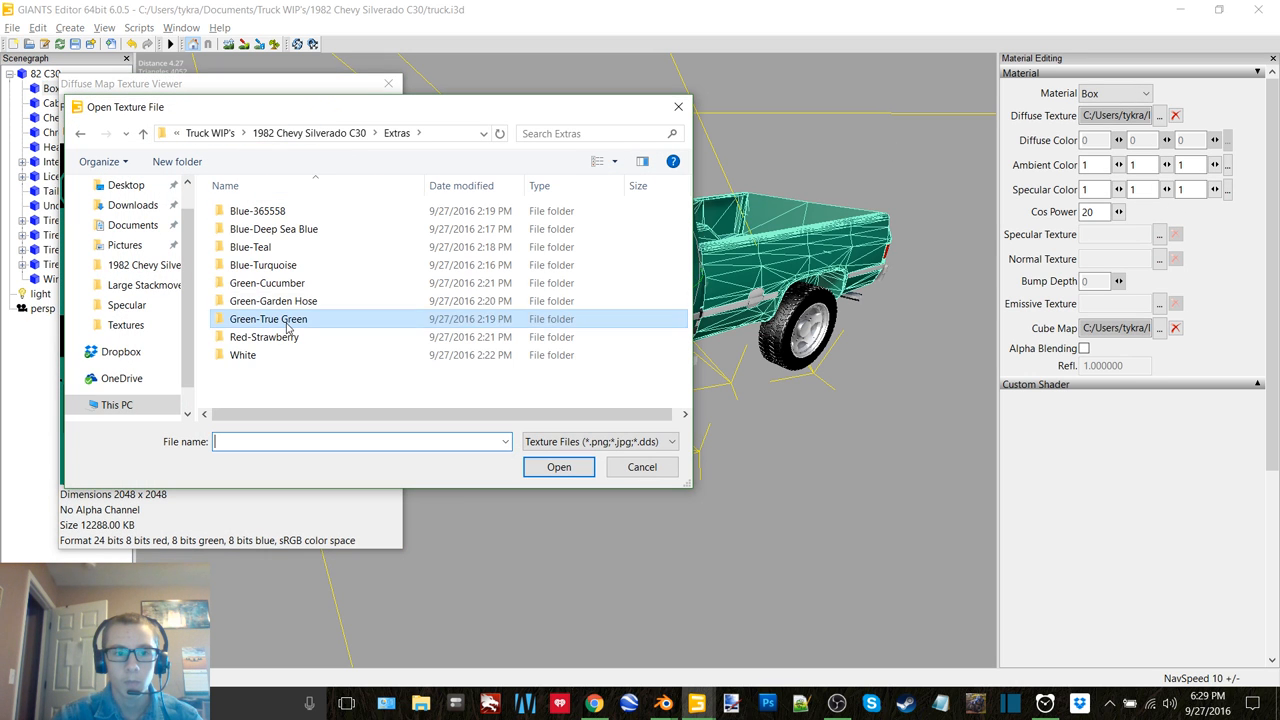
double_click(268, 318)
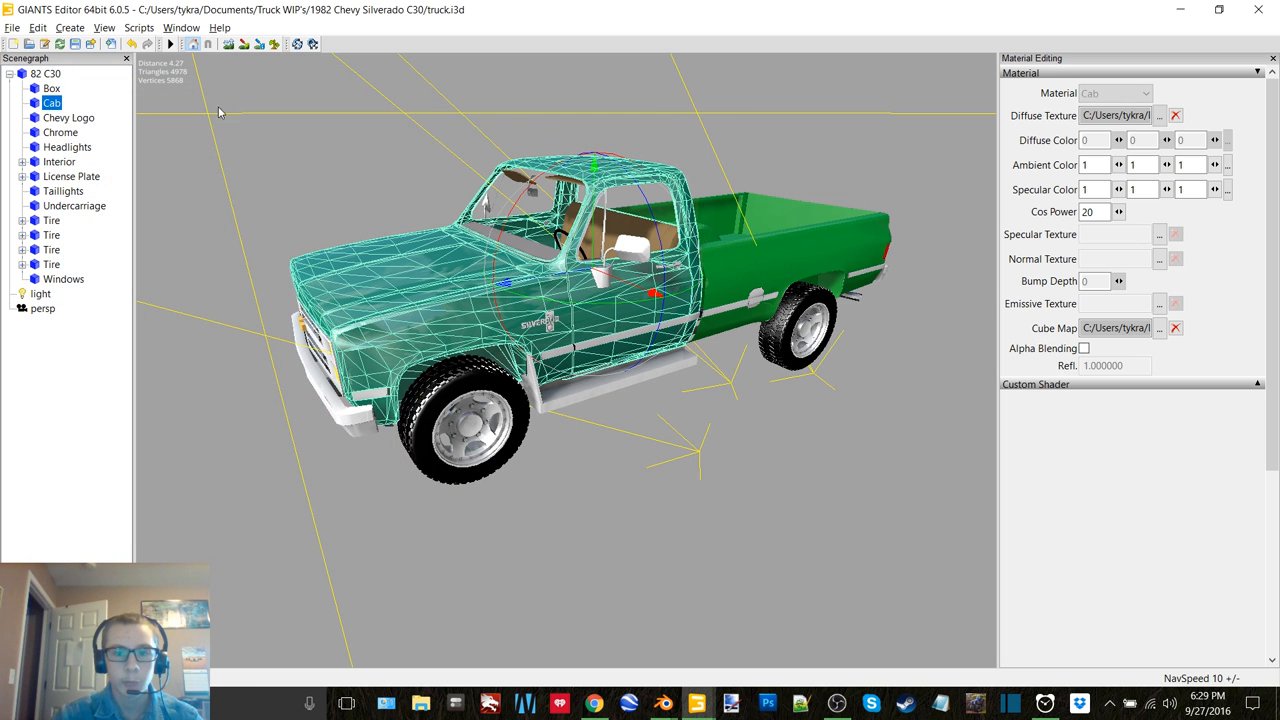
click(1160, 114)
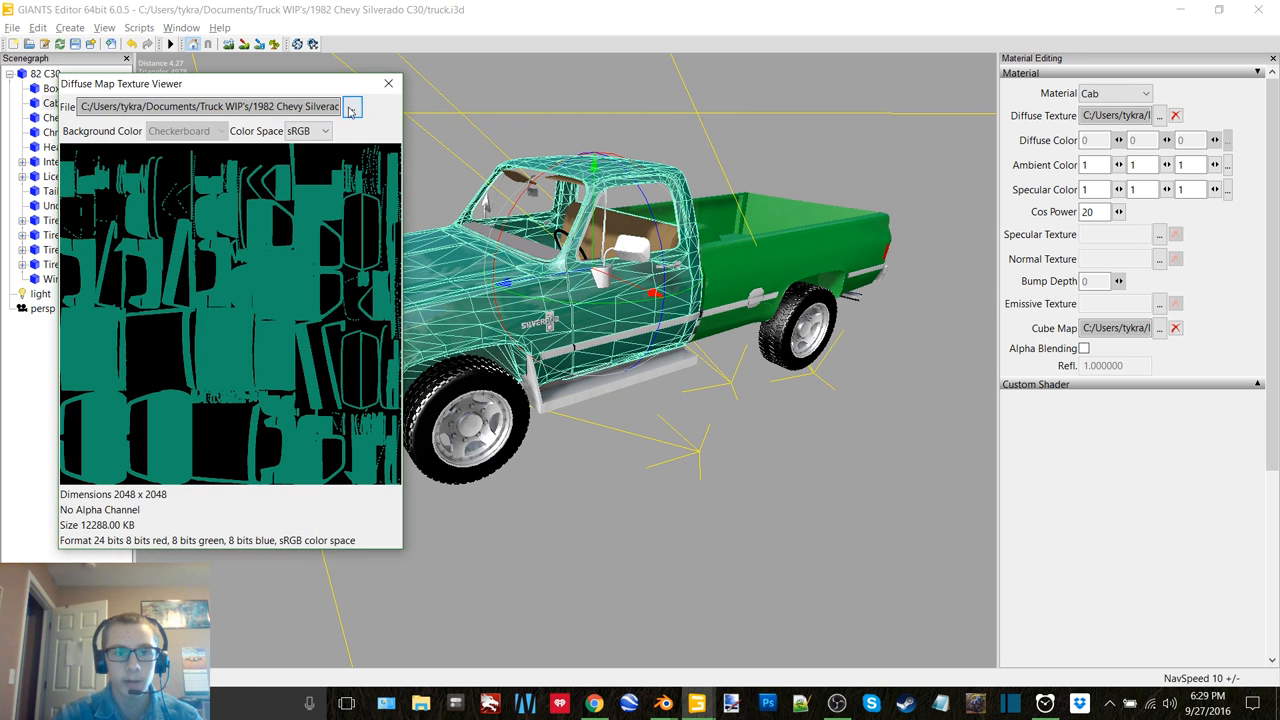
click(352, 106)
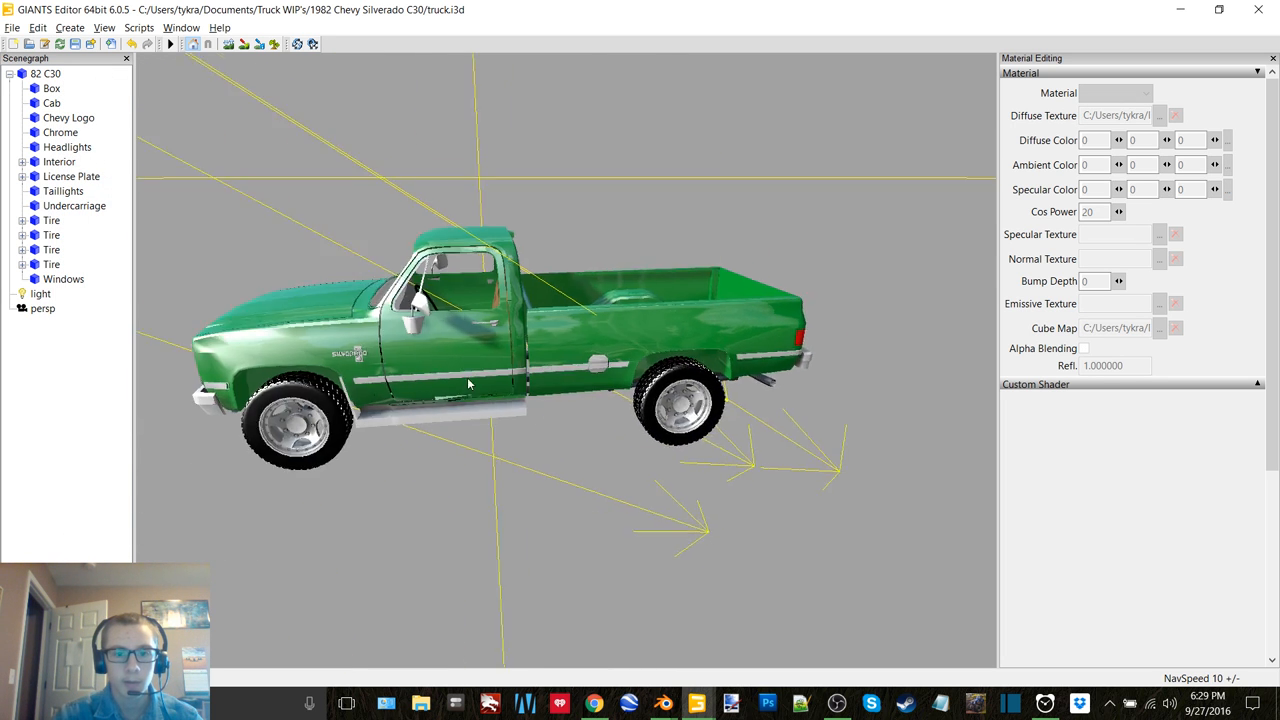
drag(470, 384, 572, 442)
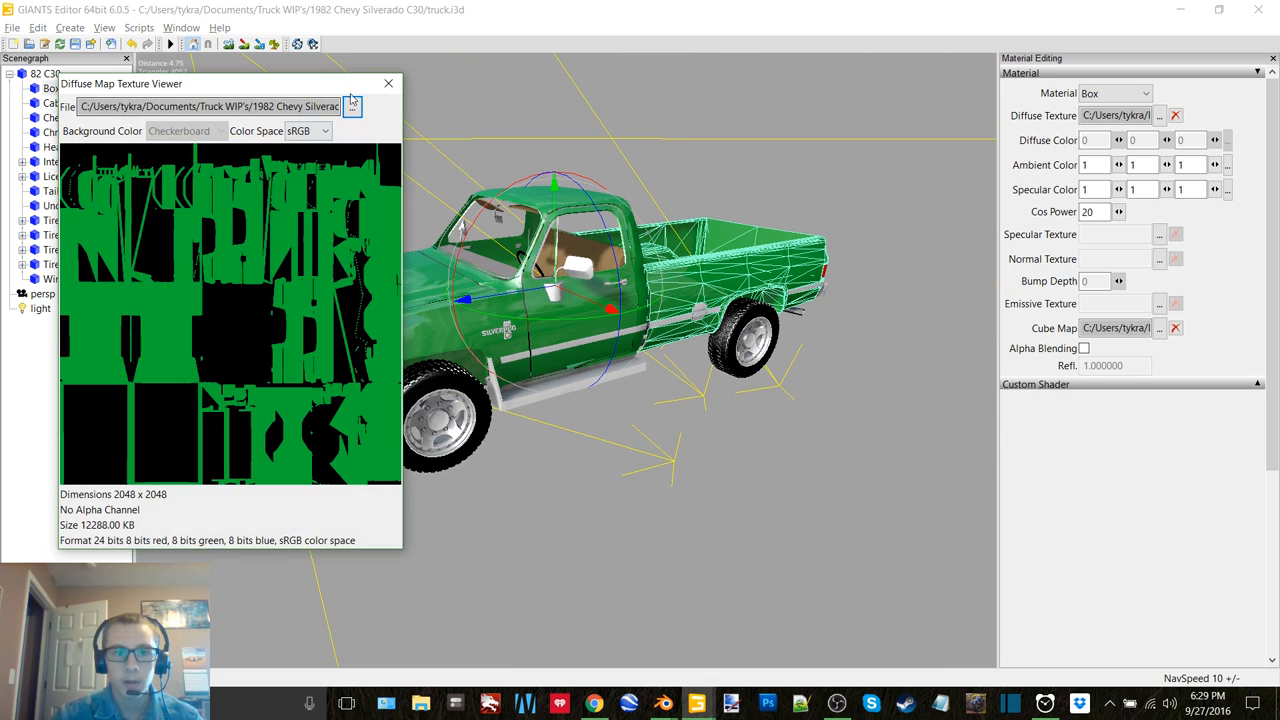
Apply the Extras > Red-Strawberry diffuse textures to the truck's Box and Cab materials.
click(352, 106)
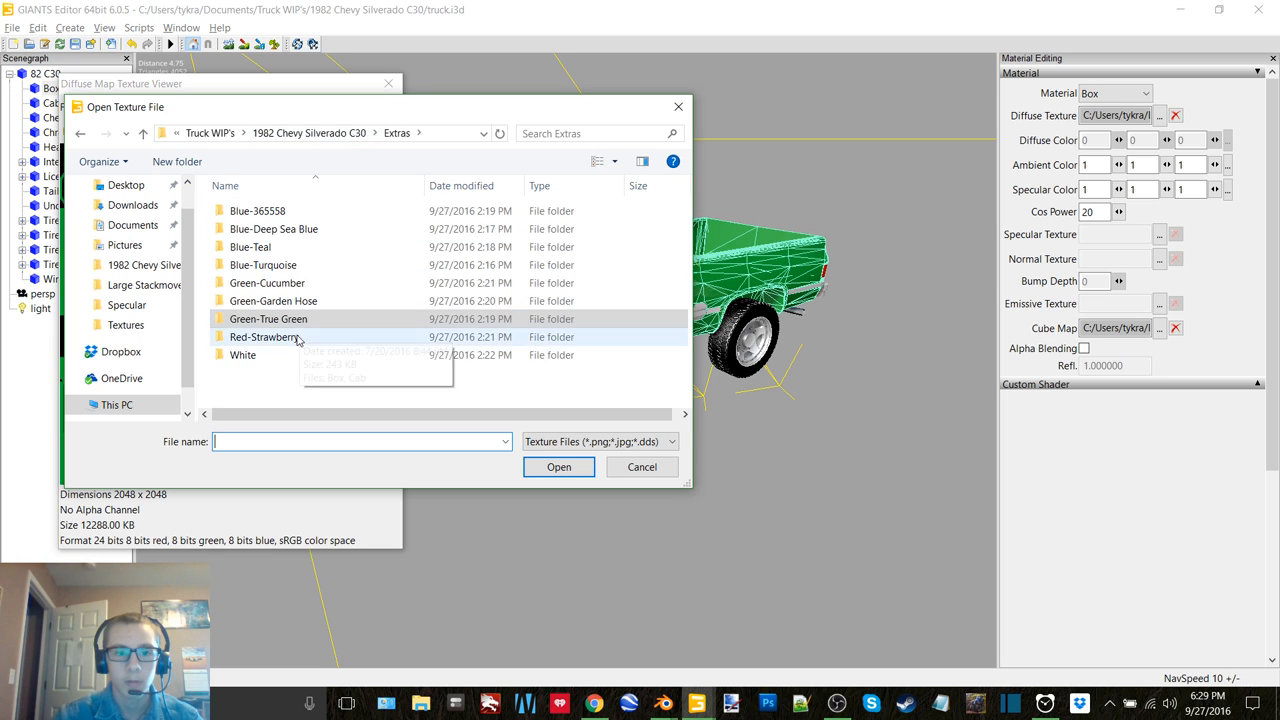
double_click(264, 336)
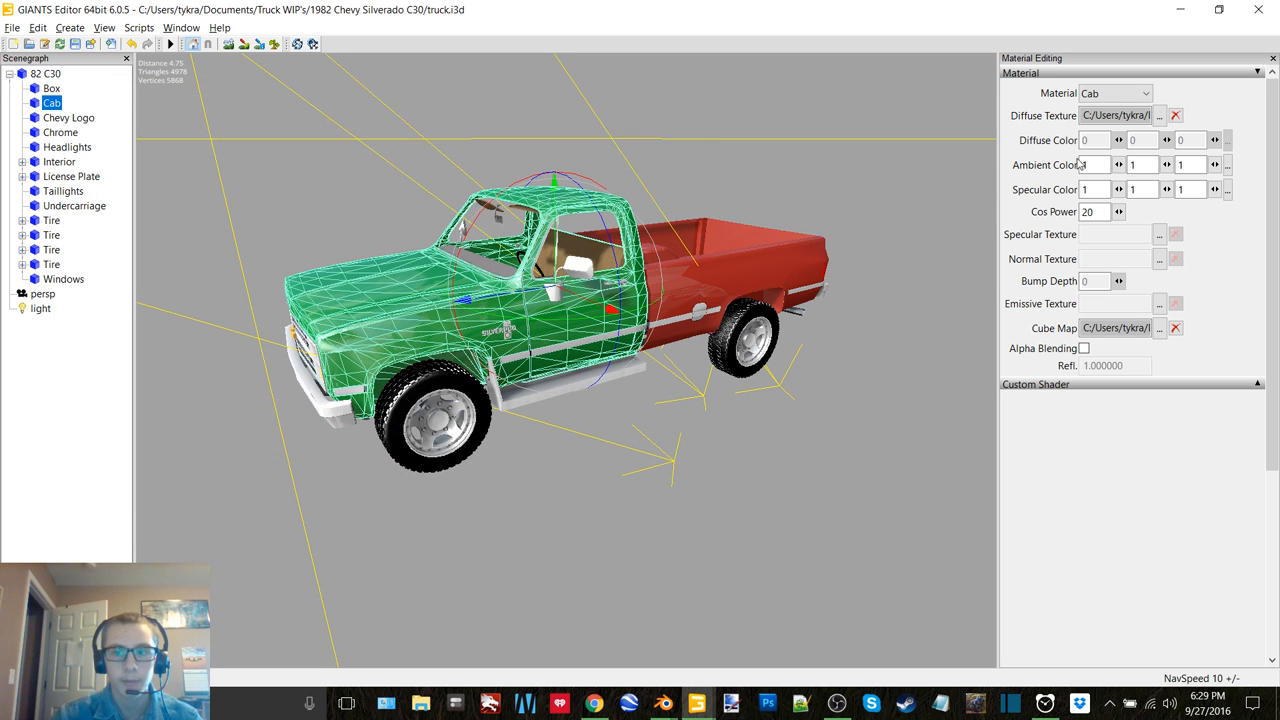
click(1160, 114)
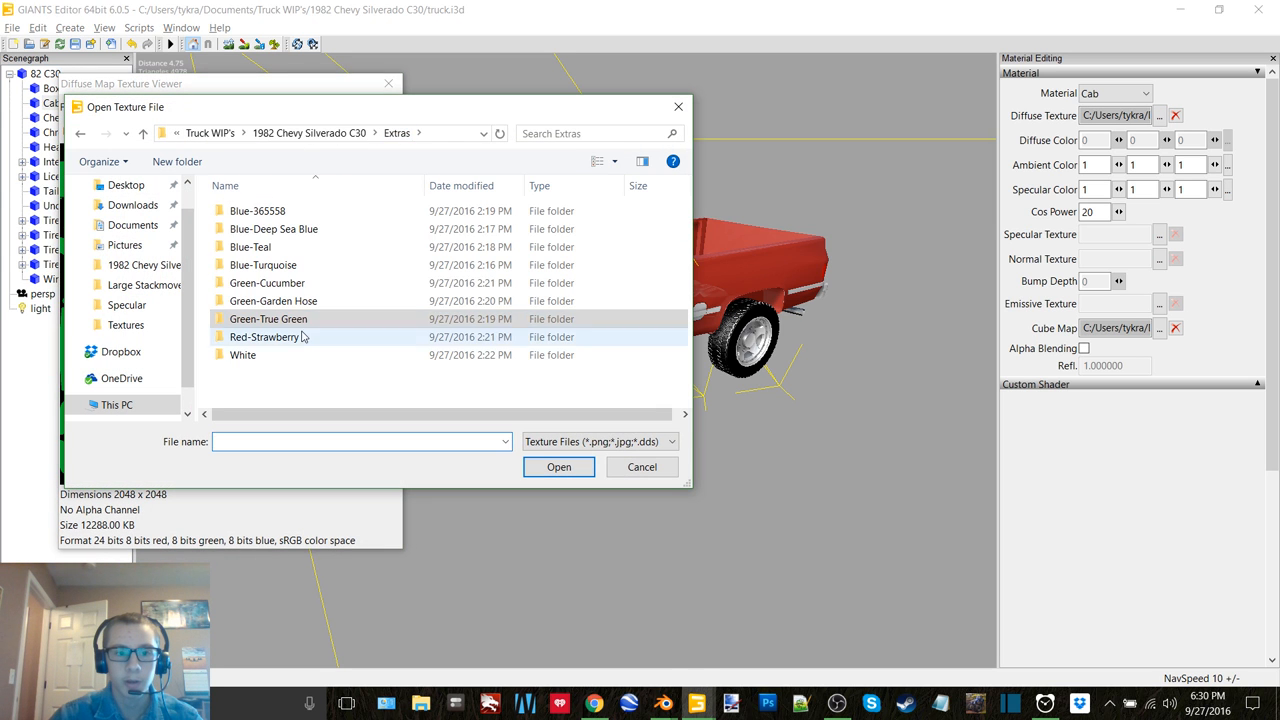
click(640, 468)
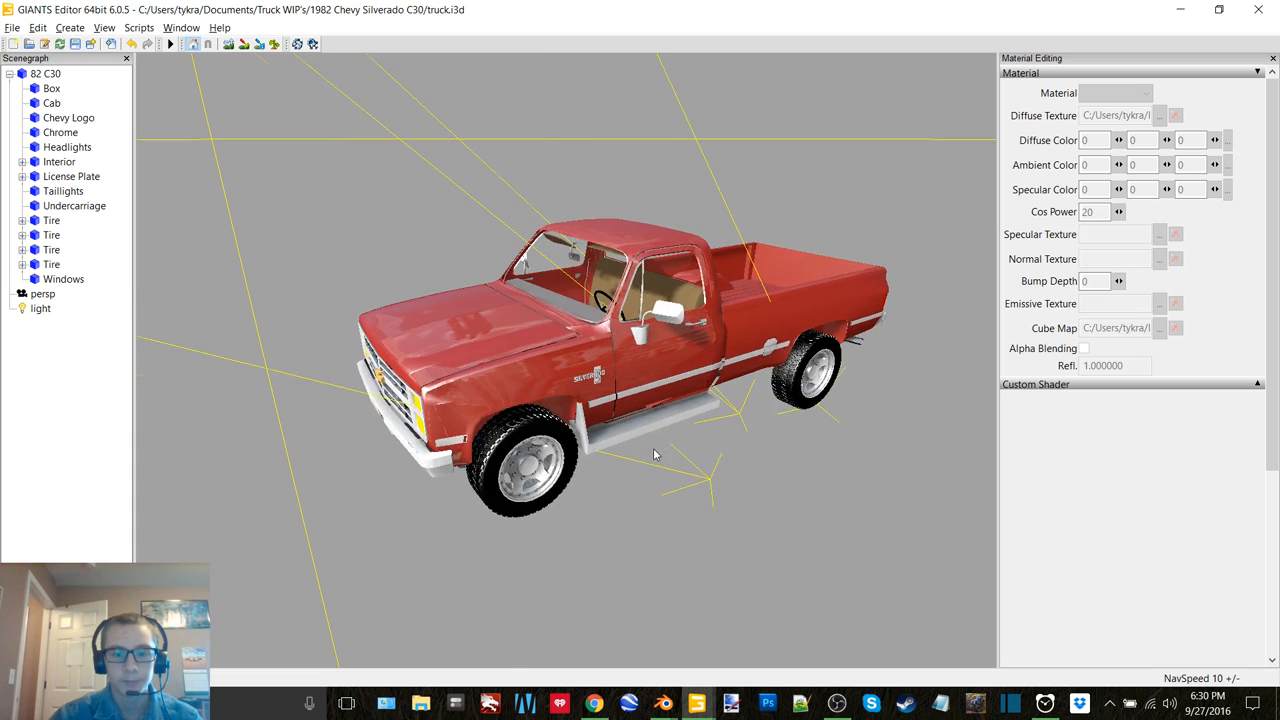
drag(656, 456, 576, 468)
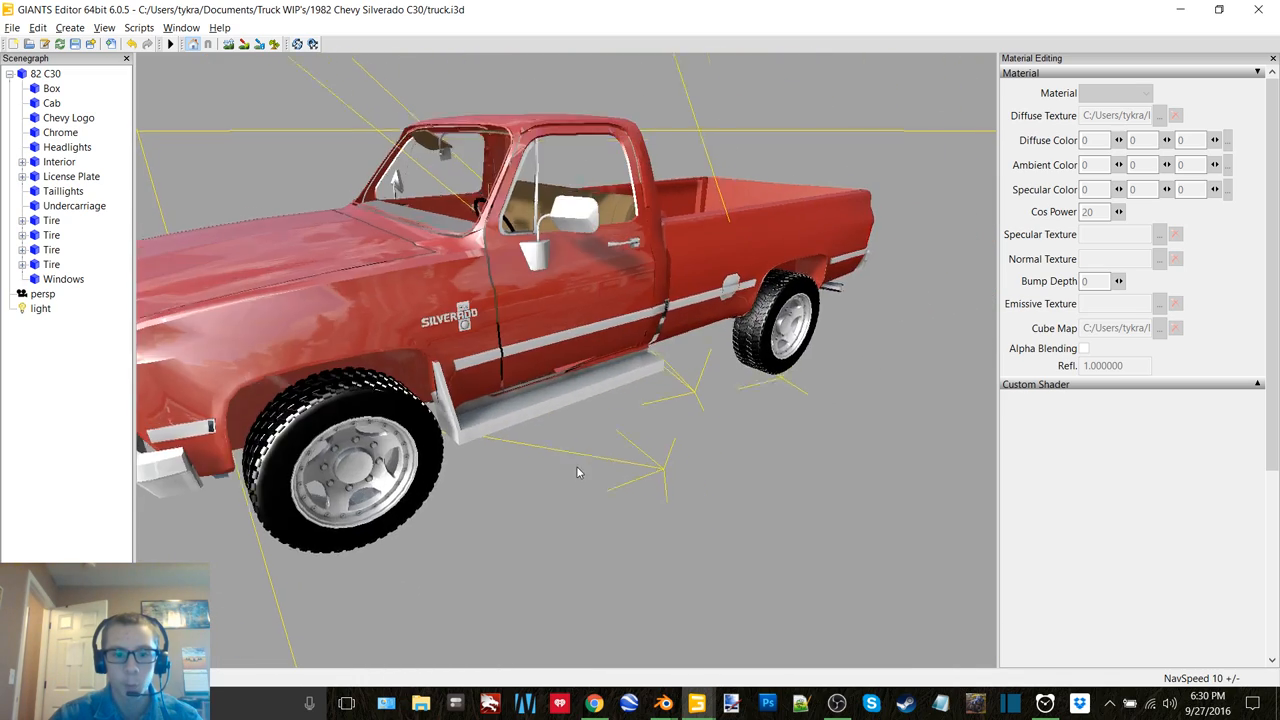
drag(576, 472, 590, 472)
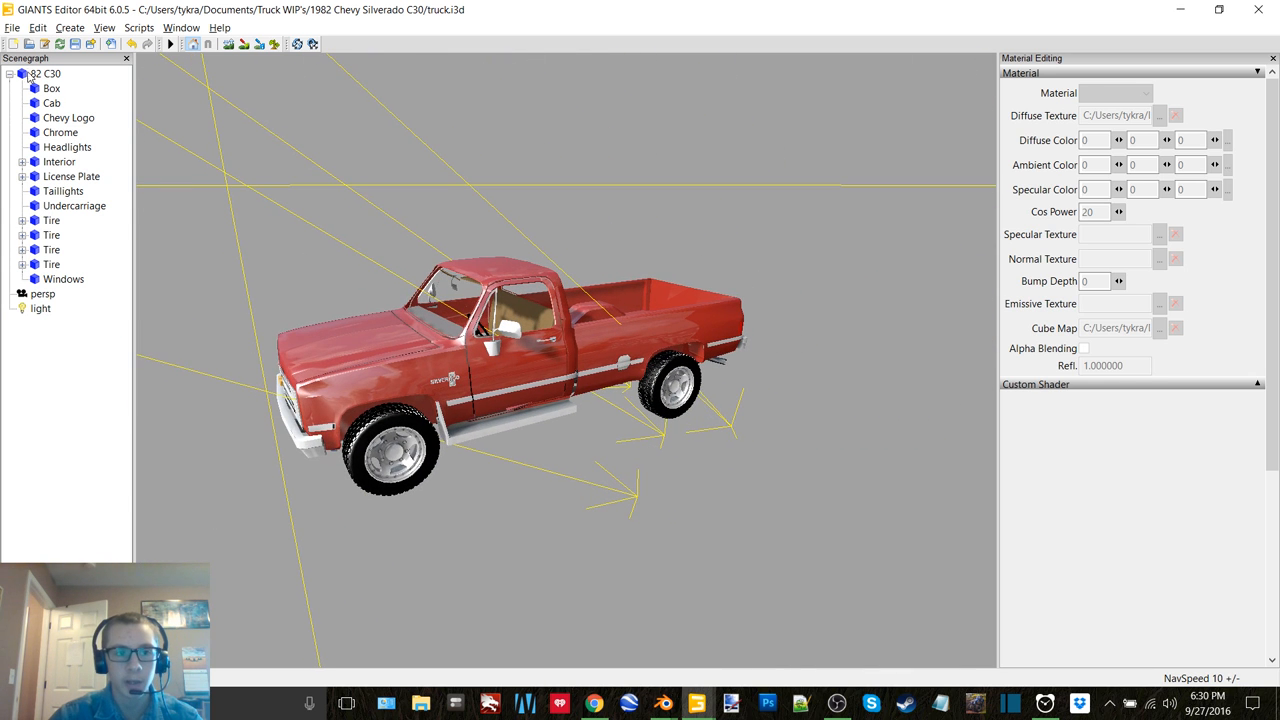
Replace the Box and Cab diffuse textures with the Extras > White variants.
click(1160, 114)
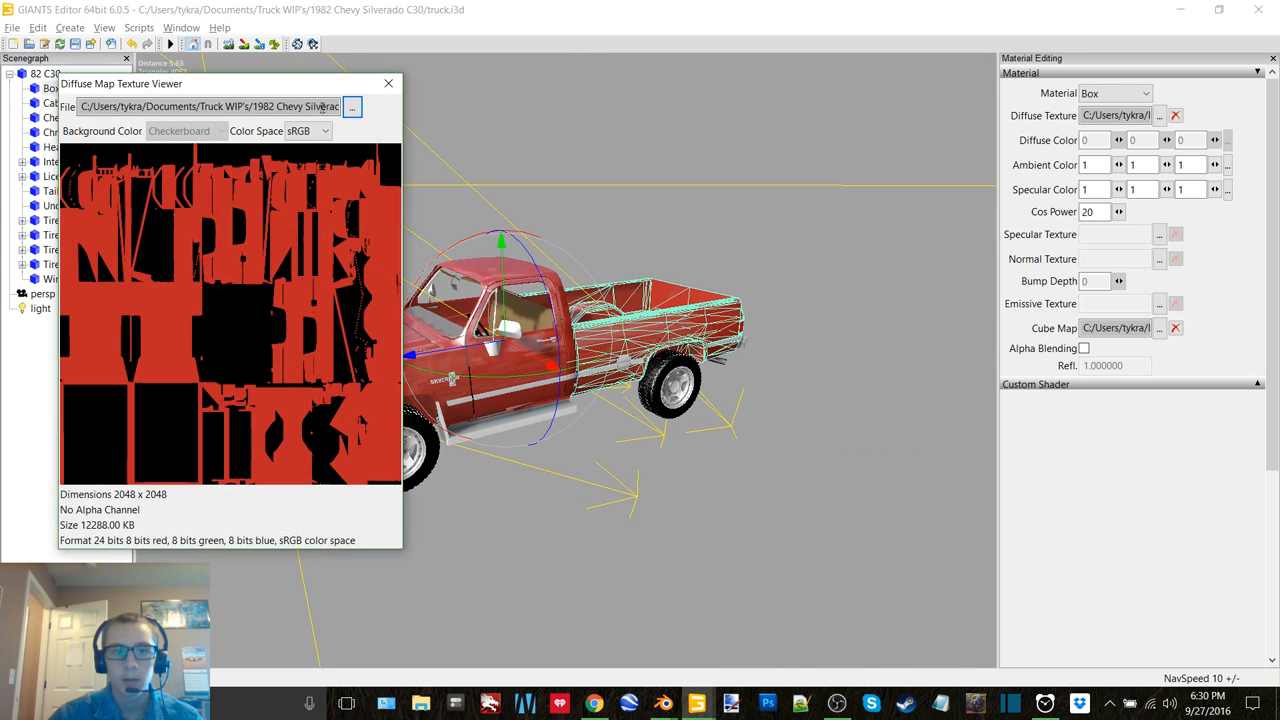
click(352, 106)
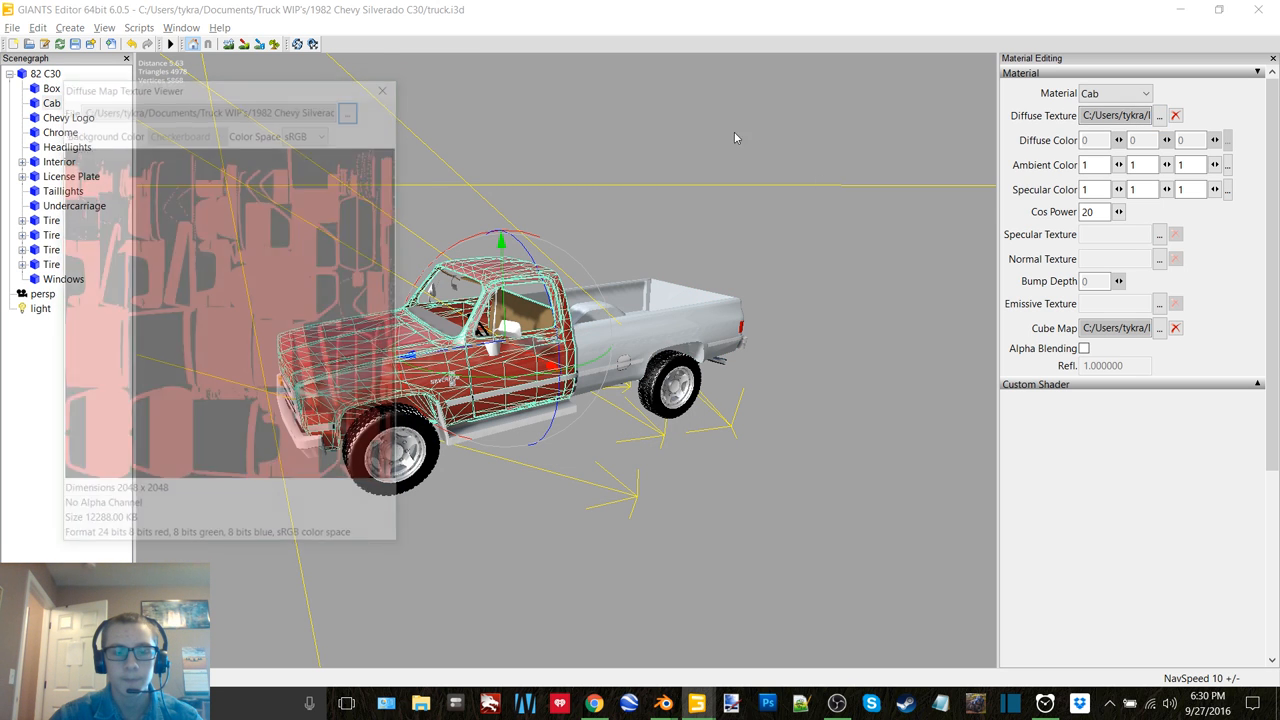
click(1160, 114)
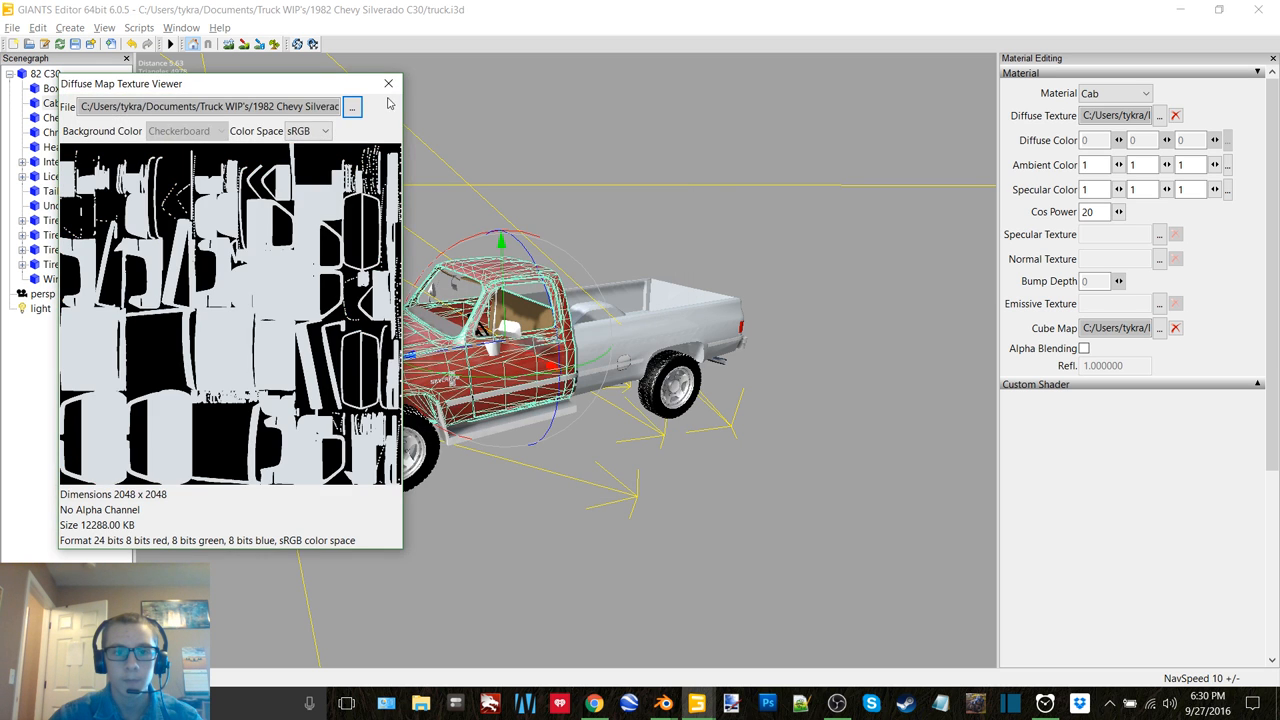
click(388, 84)
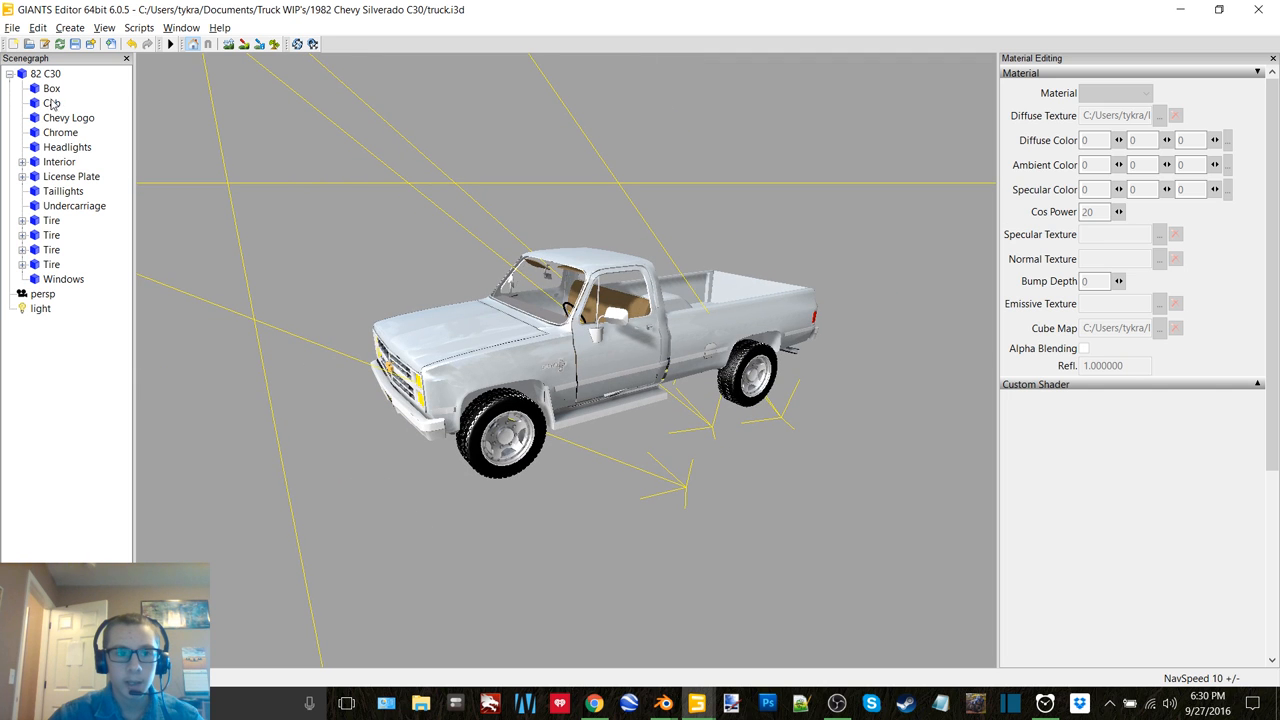
Select the Box material again and bring up its Diffuse Texture file browser.
click(1160, 114)
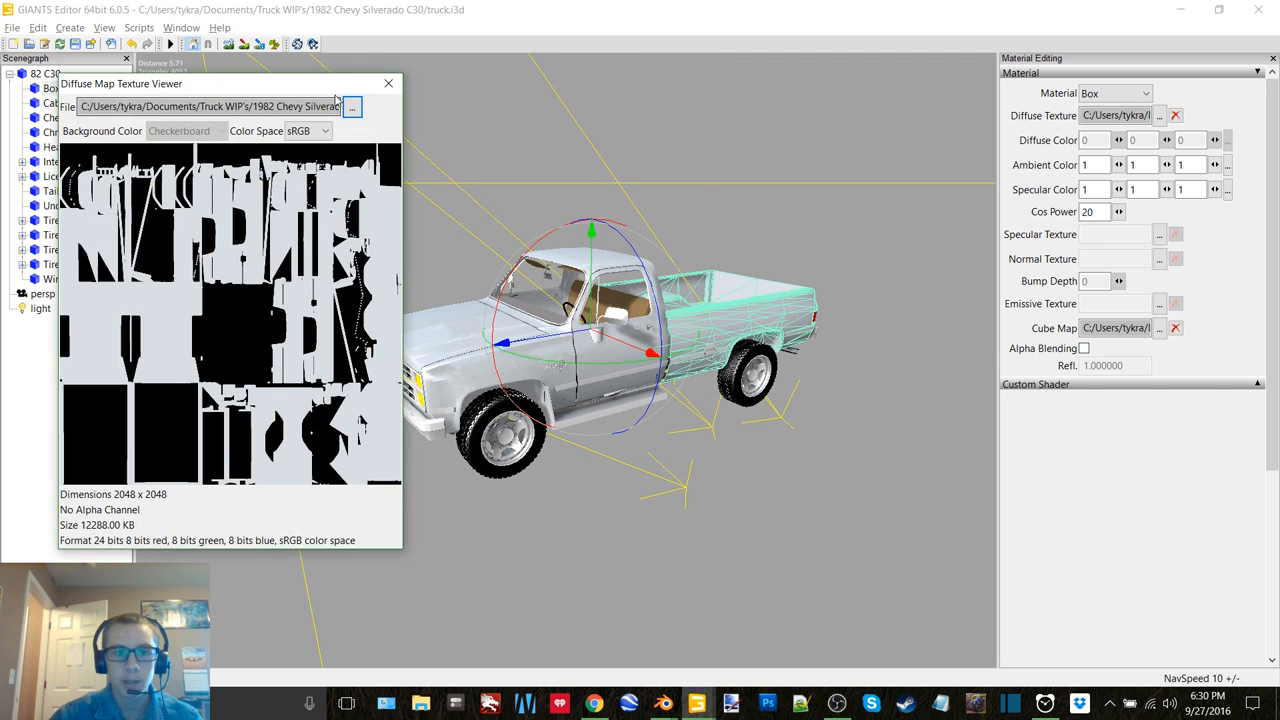
click(352, 108)
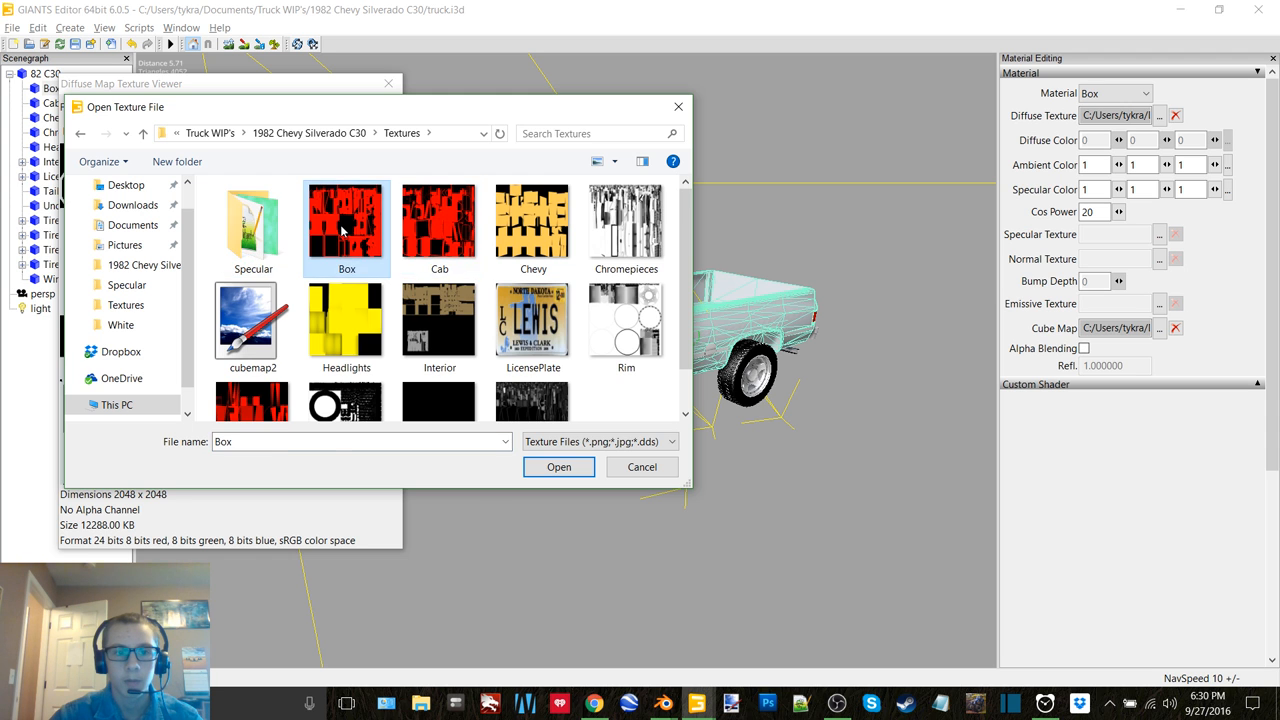
Load the original red Box texture from the Textures folder onto the truck's box.
click(640, 468)
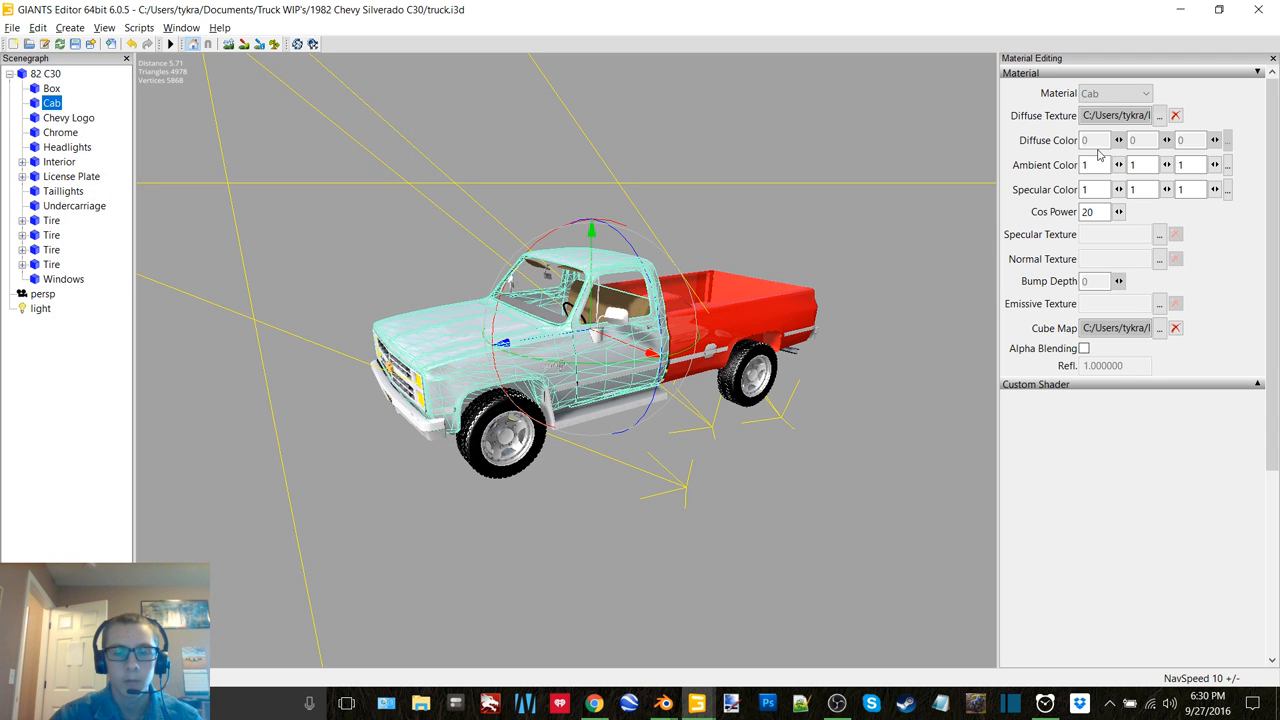
click(1160, 114)
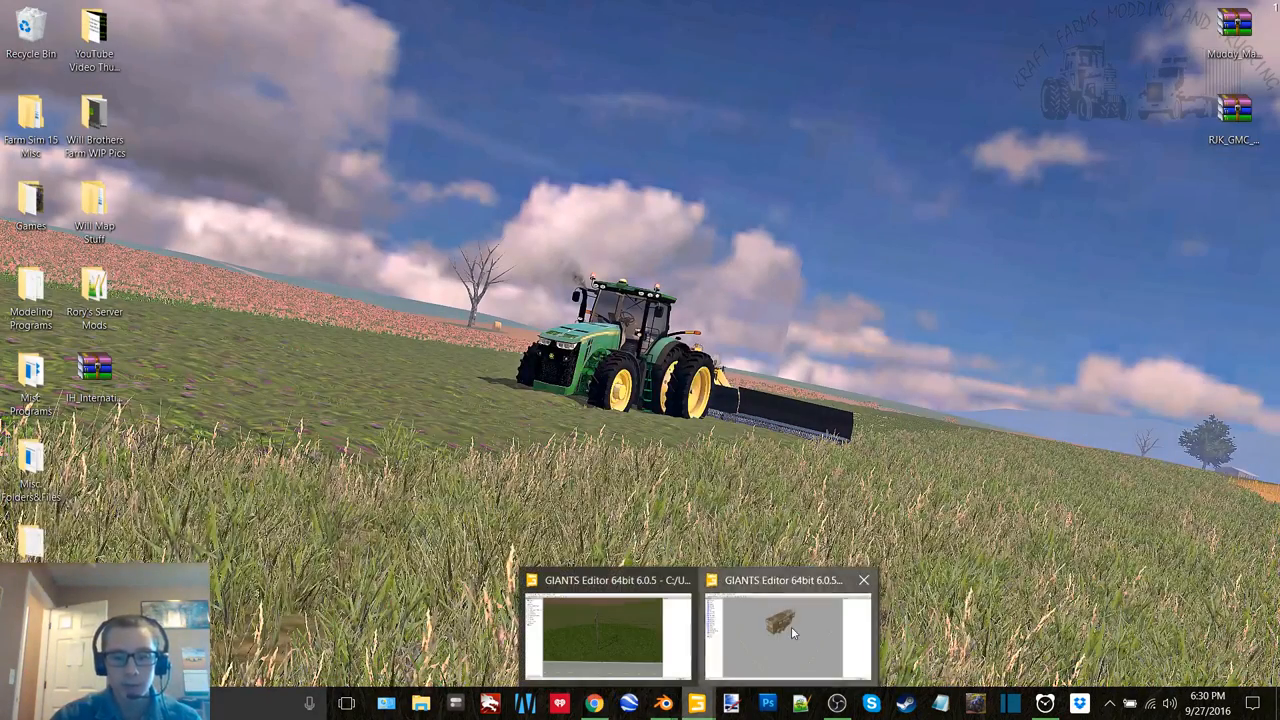
Bring up the horse trailer scene and review the Door, Hitch Pin, Jack and Jack Sliding materials.
click(788, 636)
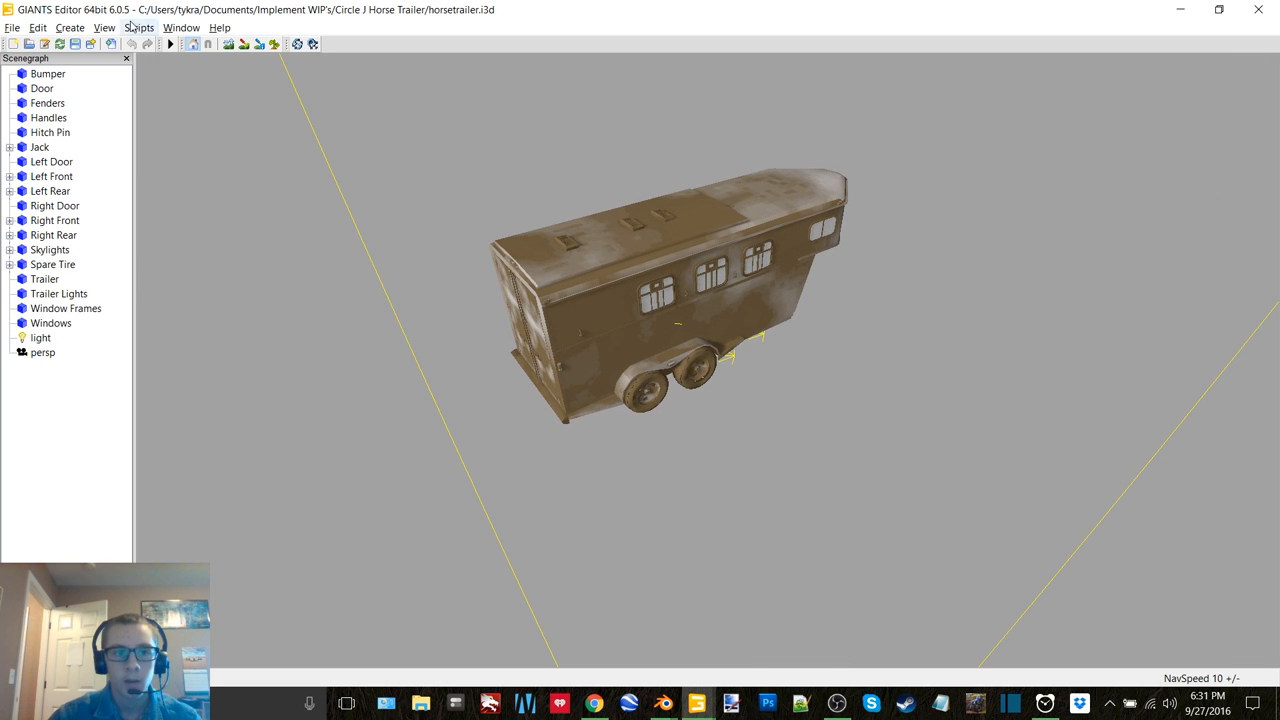
click(180, 28)
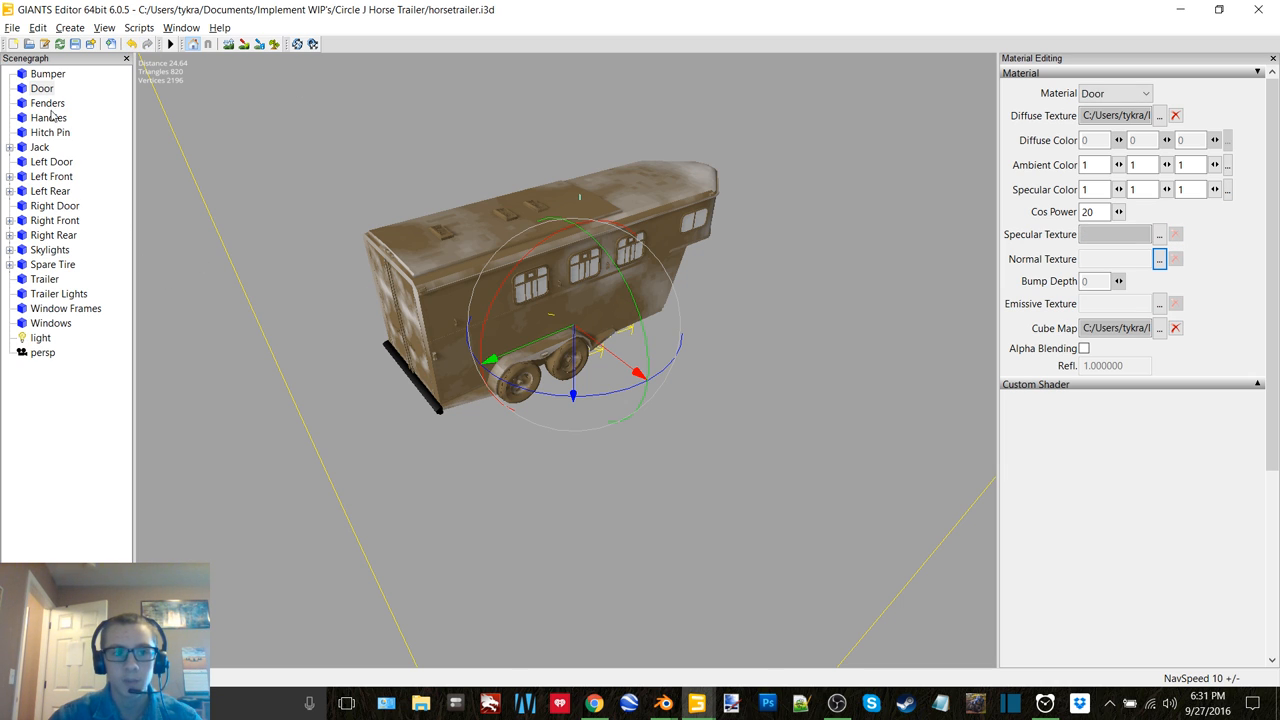
click(48, 104)
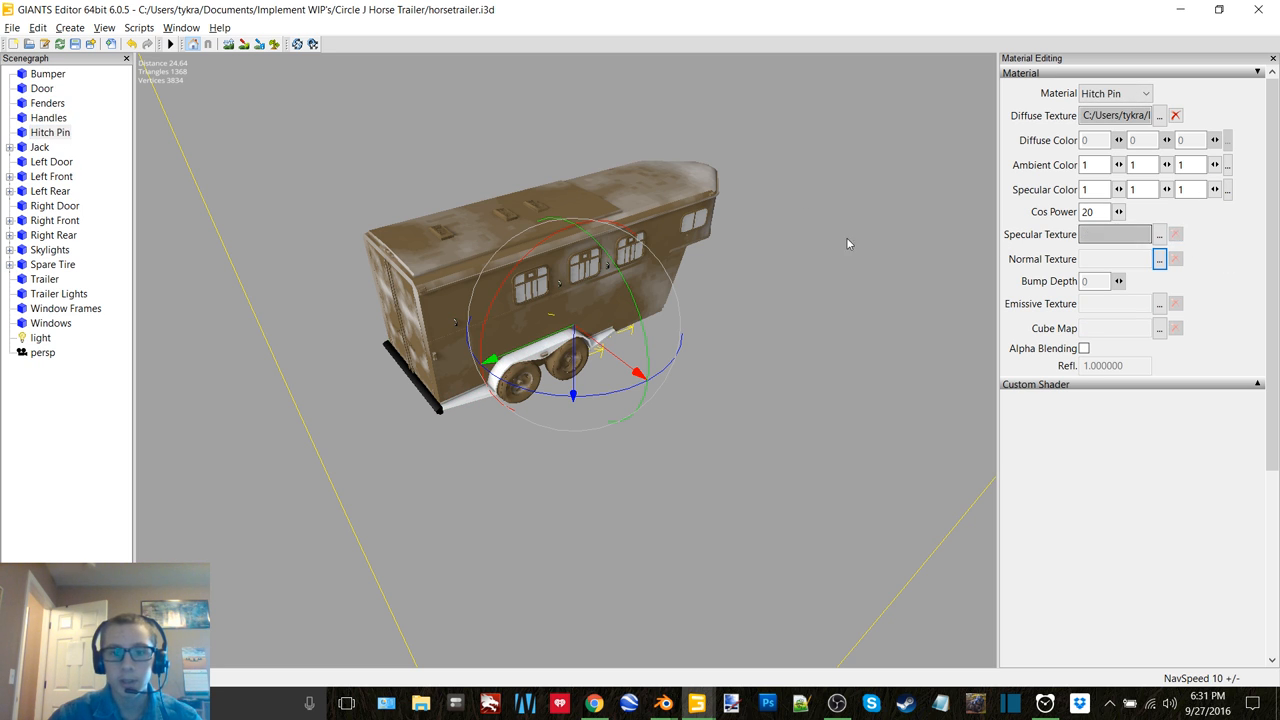
click(40, 148)
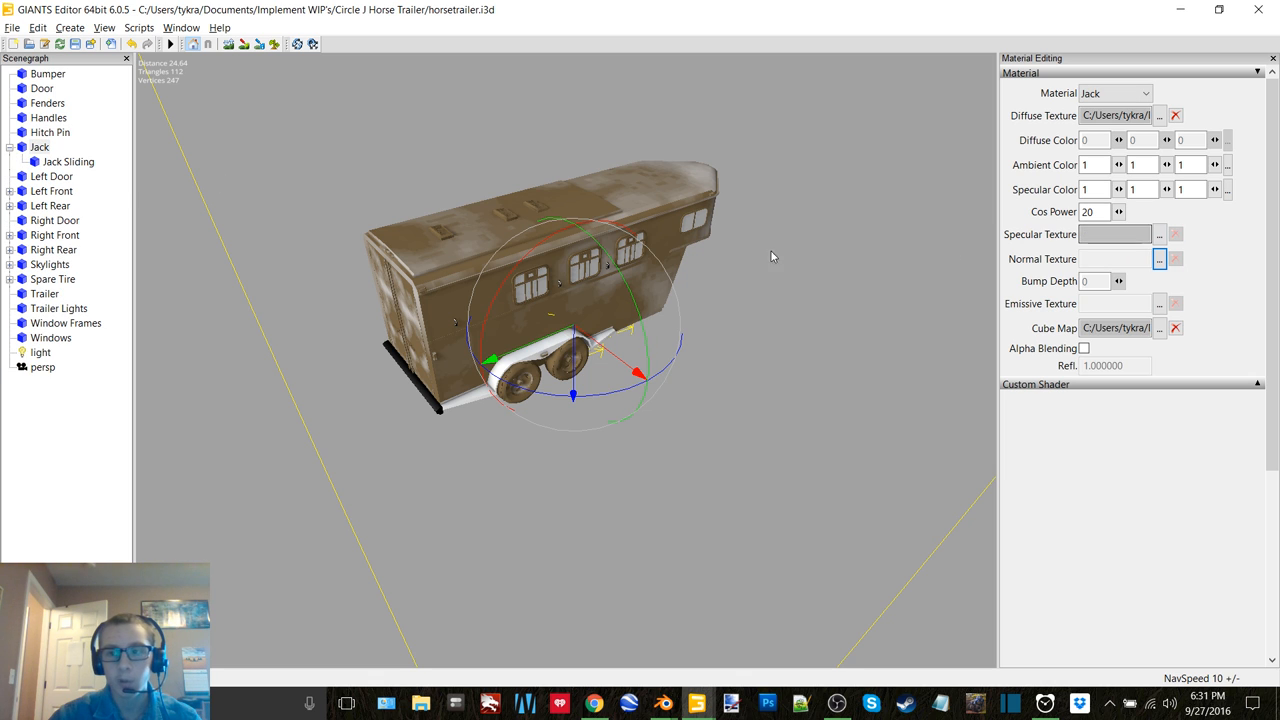
click(68, 160)
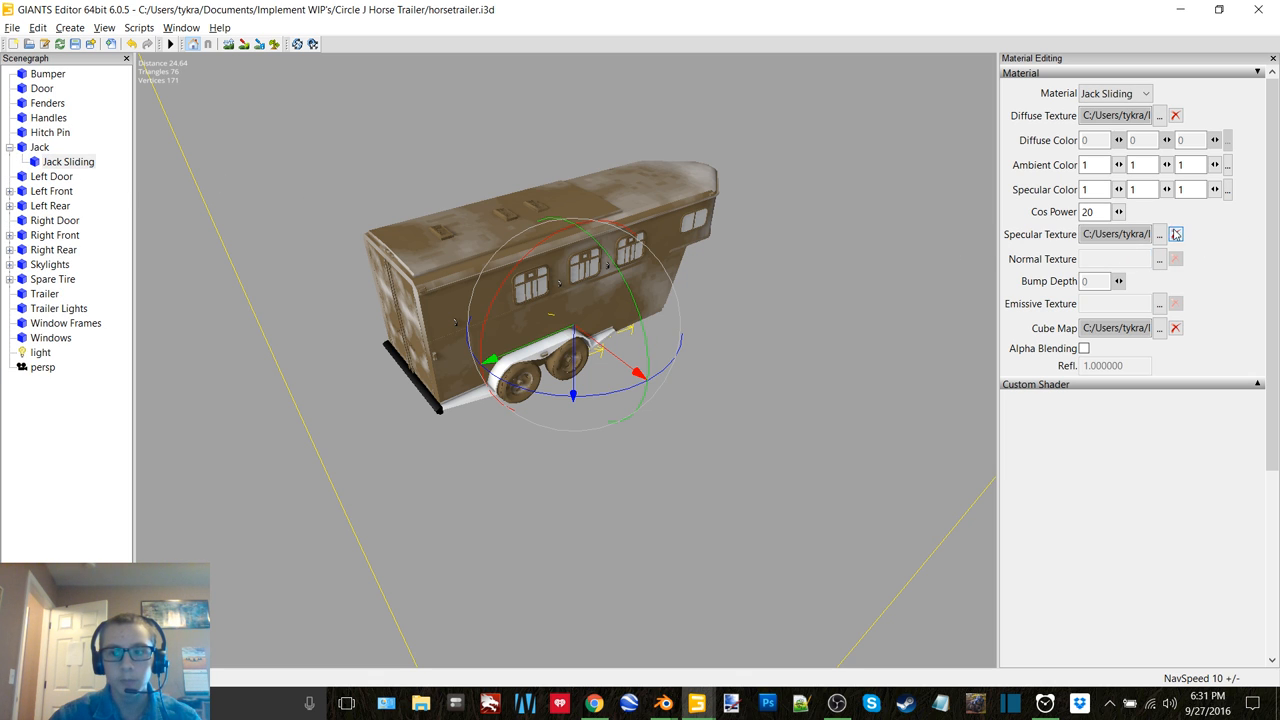
click(40, 148)
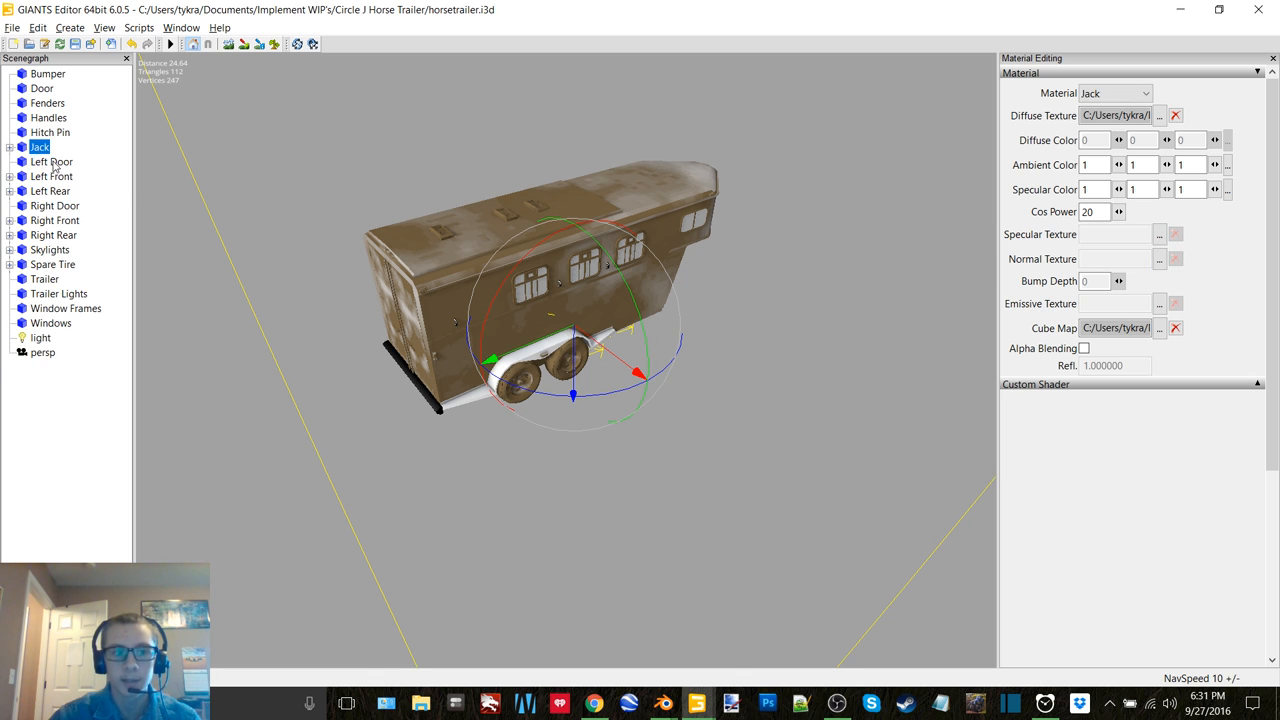
Expand the wheel nodes and review the Left Front, Left Rear, Right Front and Right Rear Rim materials.
click(52, 160)
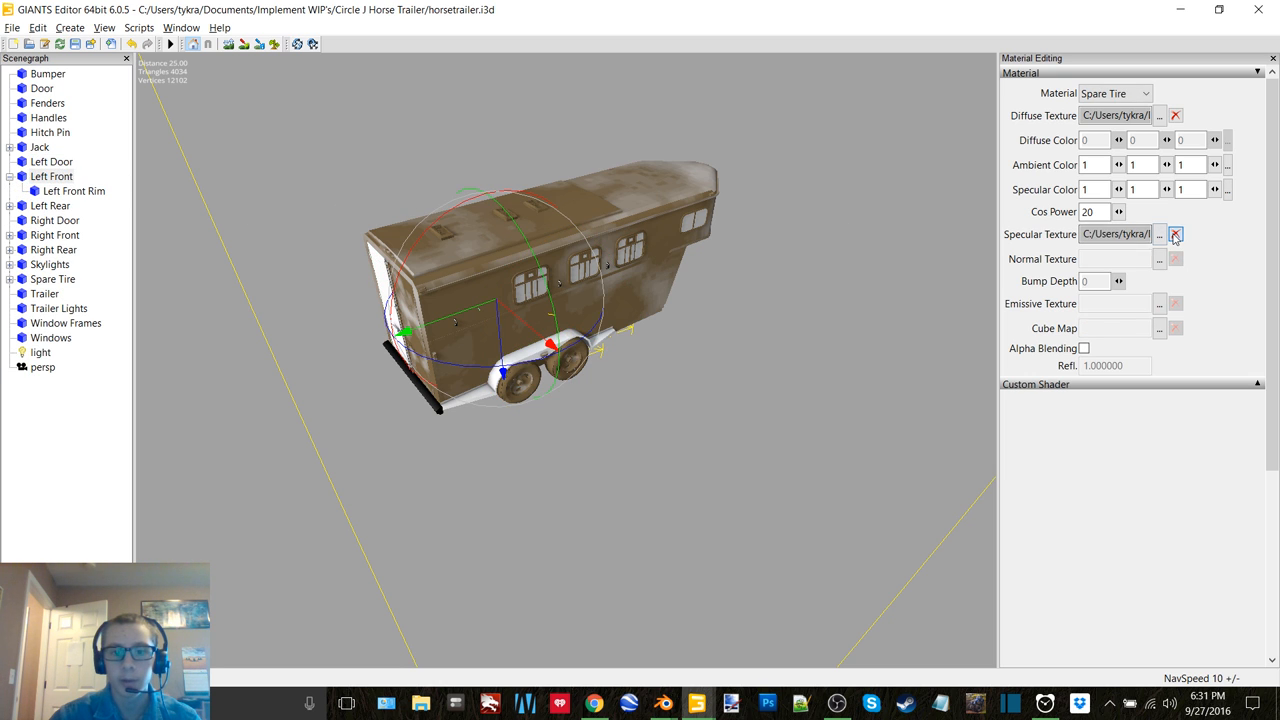
click(72, 192)
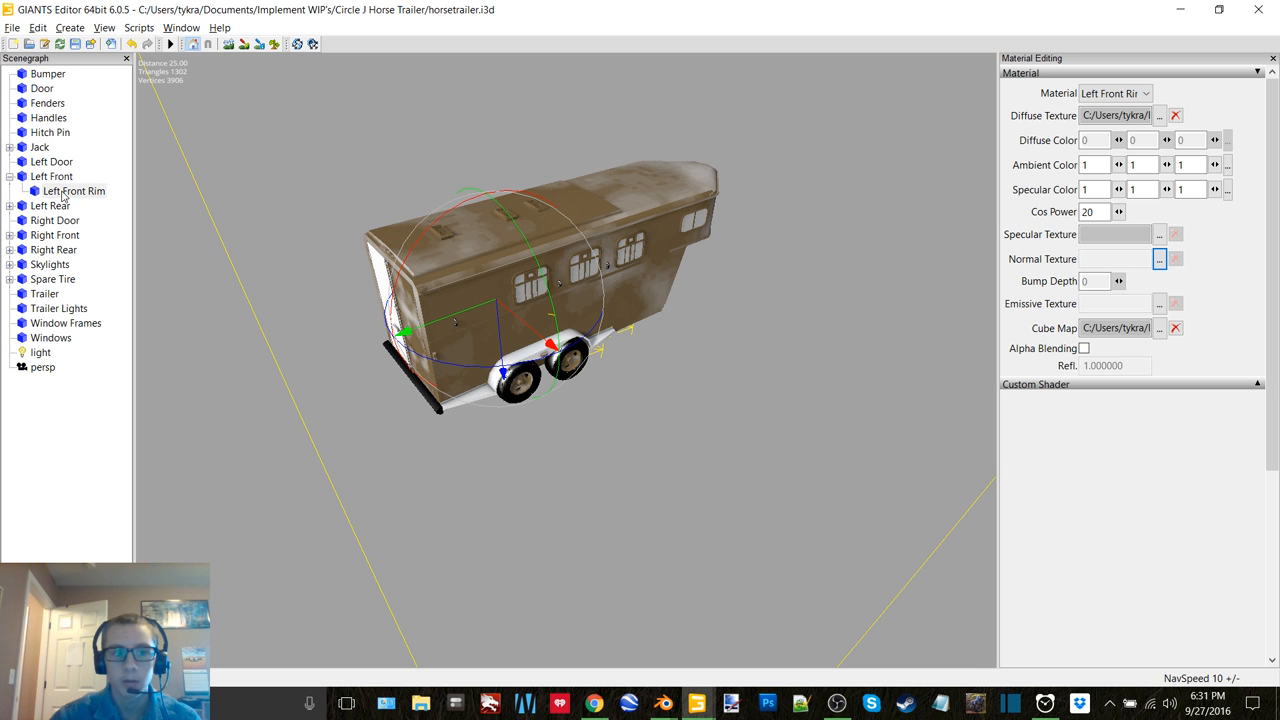
click(52, 192)
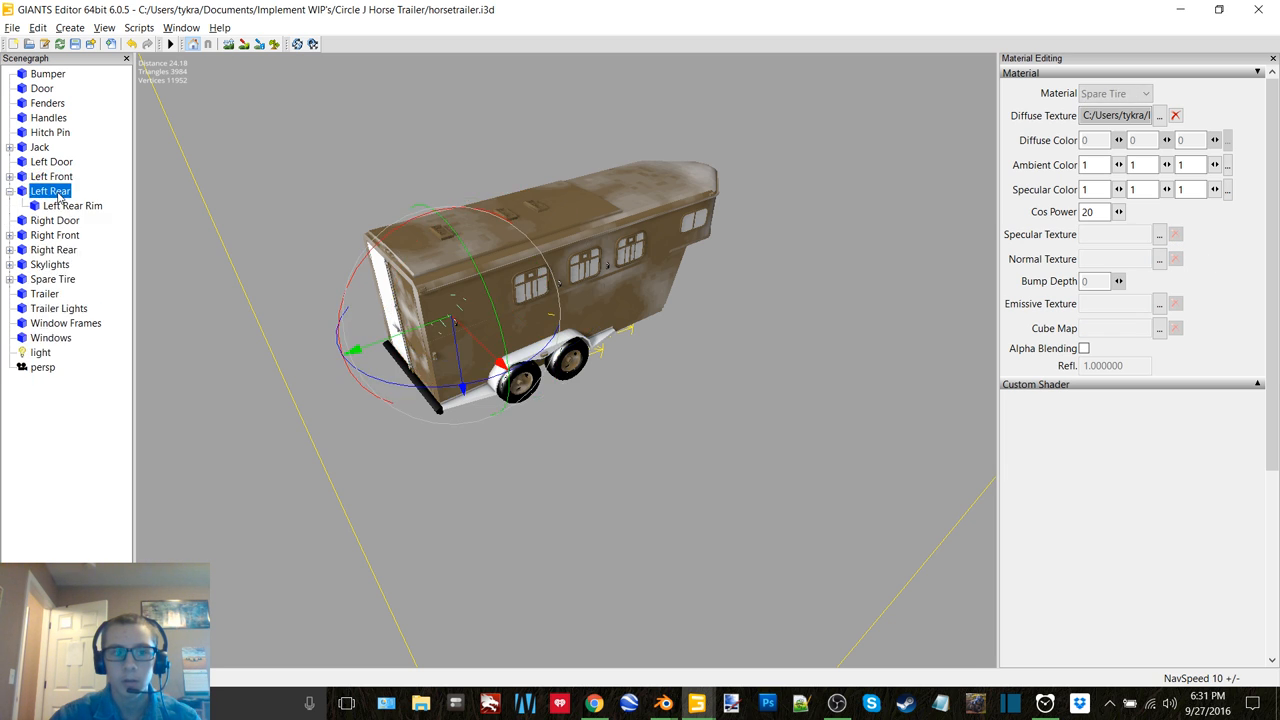
click(72, 204)
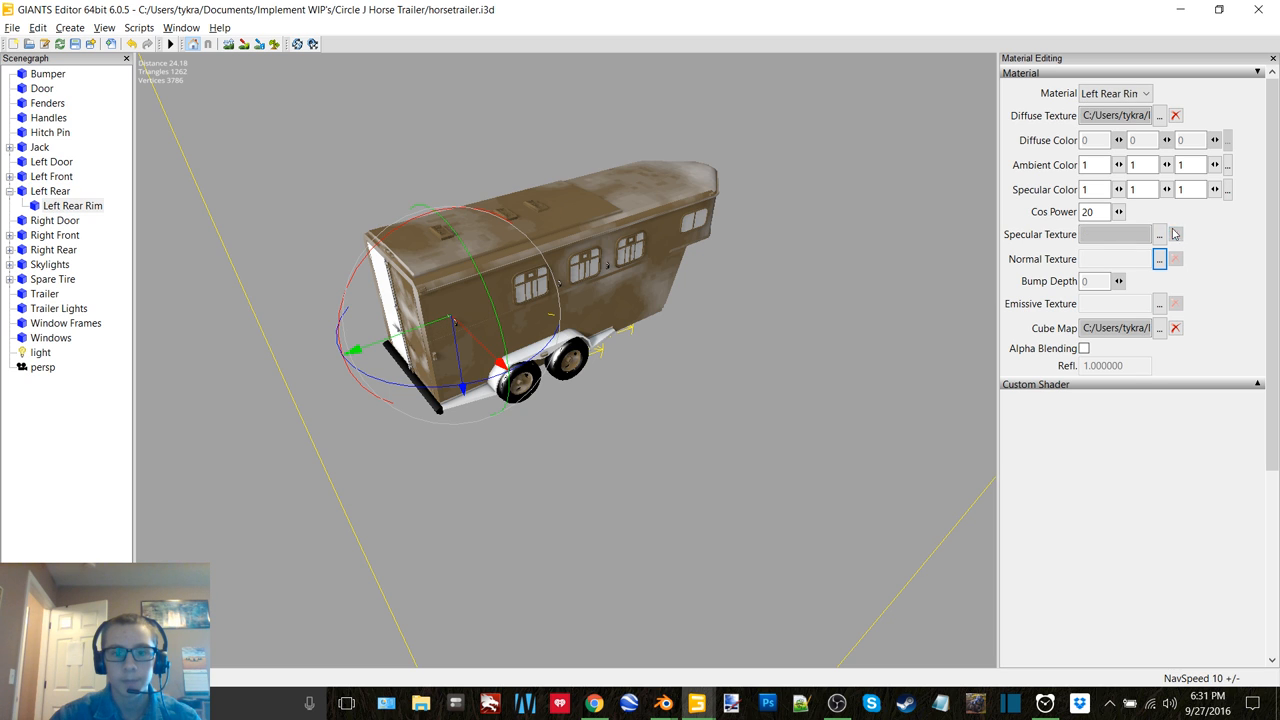
click(56, 220)
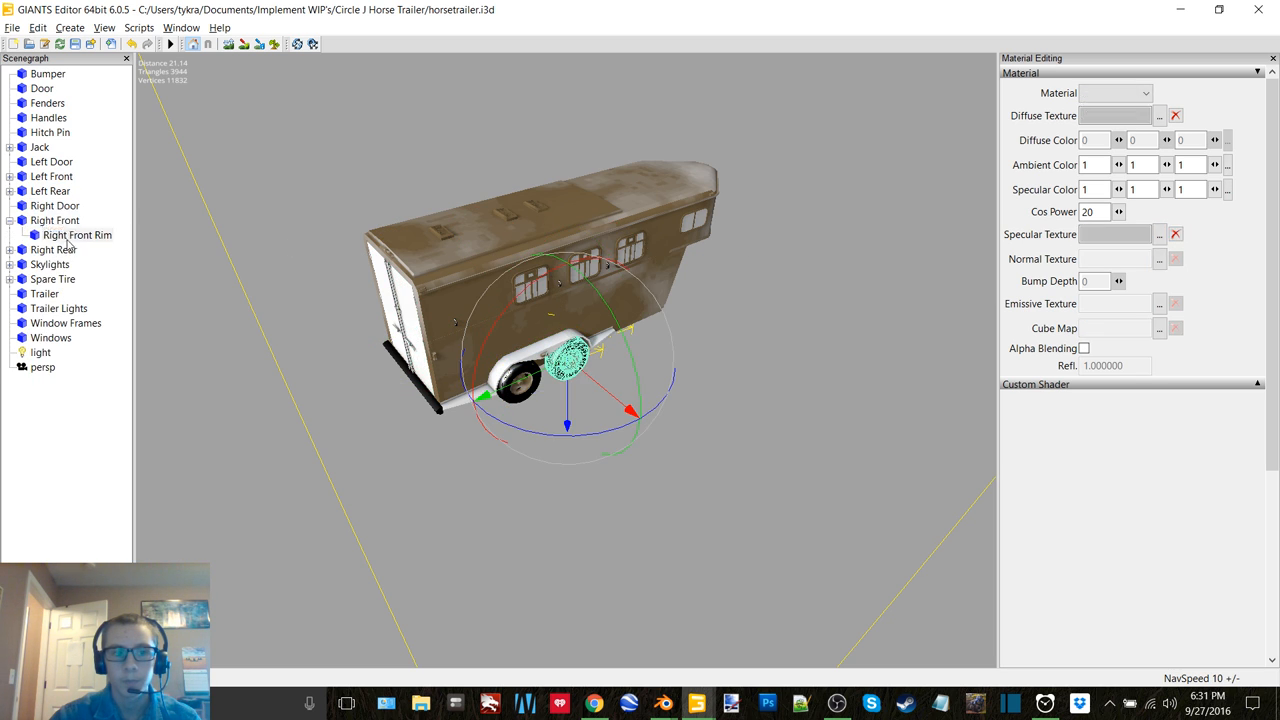
click(76, 236)
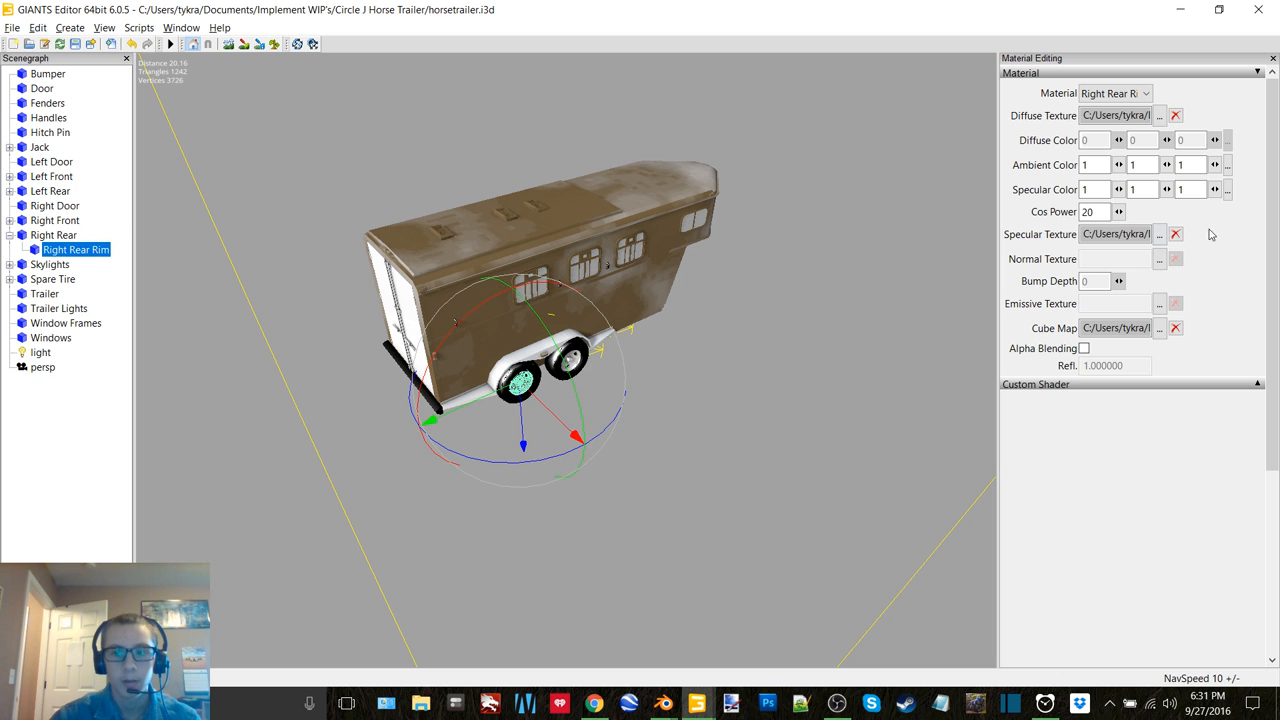
Review the Skylights, Skylight Glass, Spare Tire, Trailer body, Trailer Lights and Window Frames materials, then deselect.
click(50, 248)
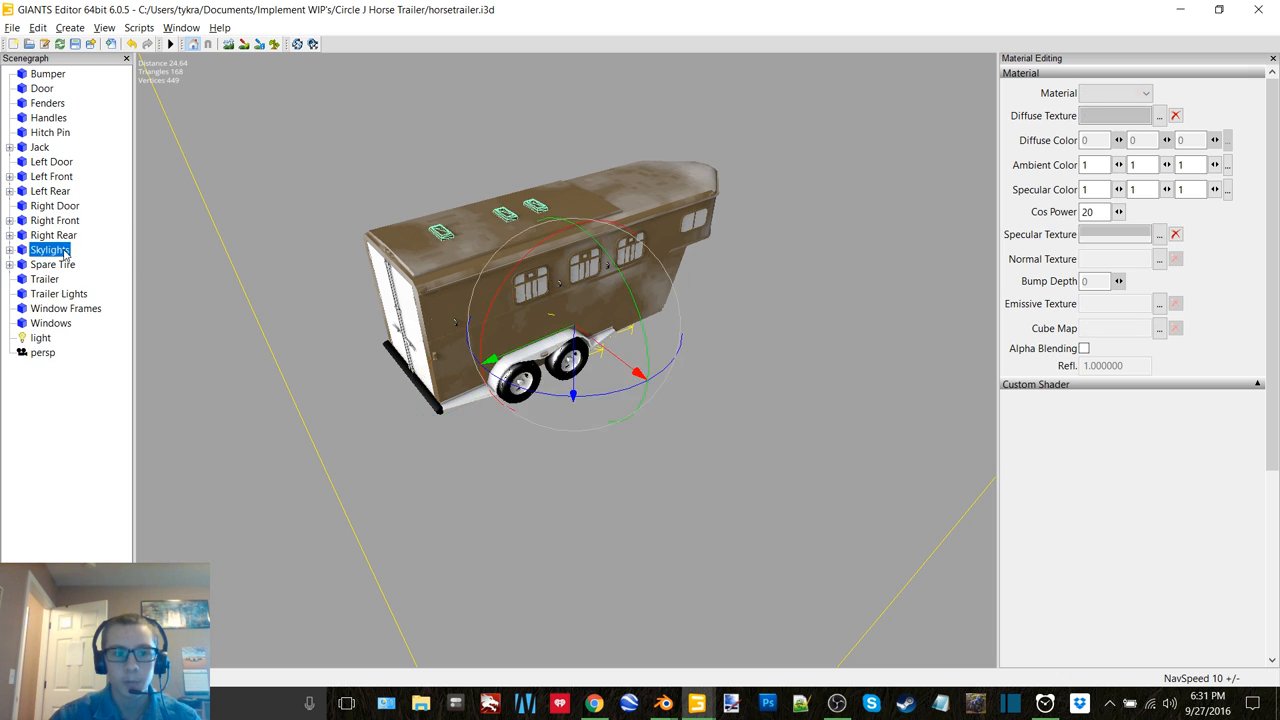
click(8, 248)
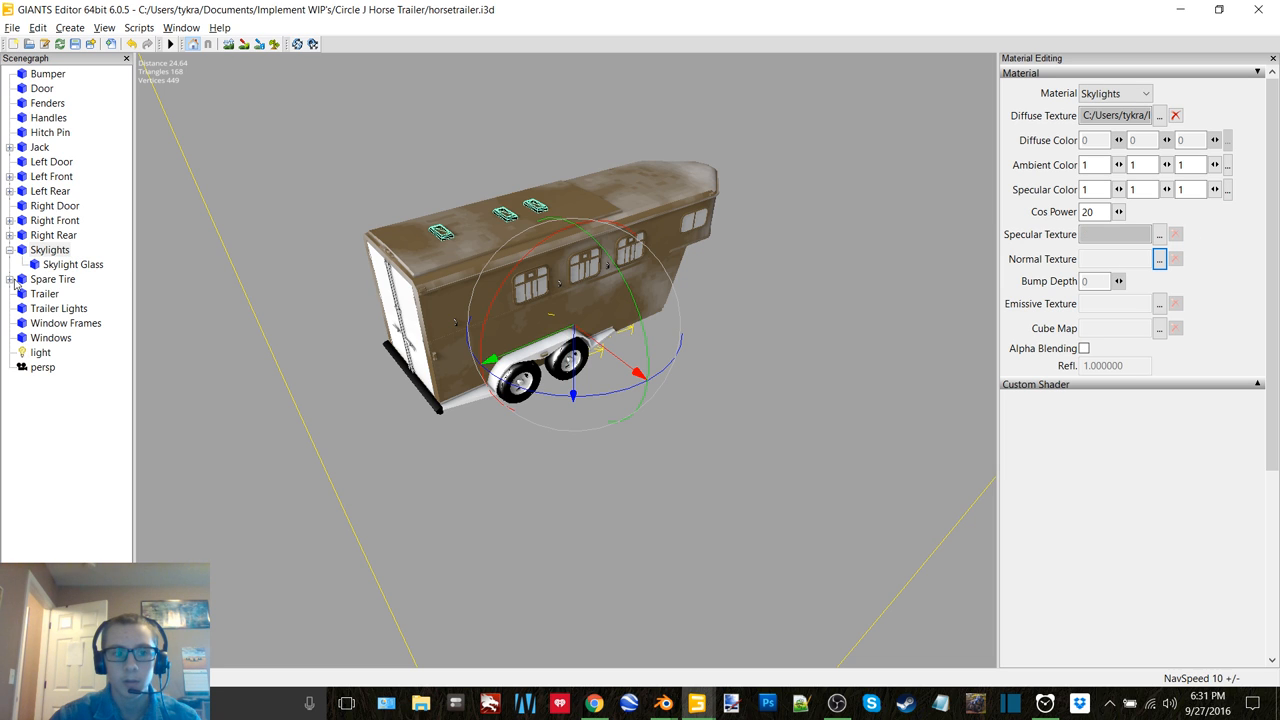
click(72, 264)
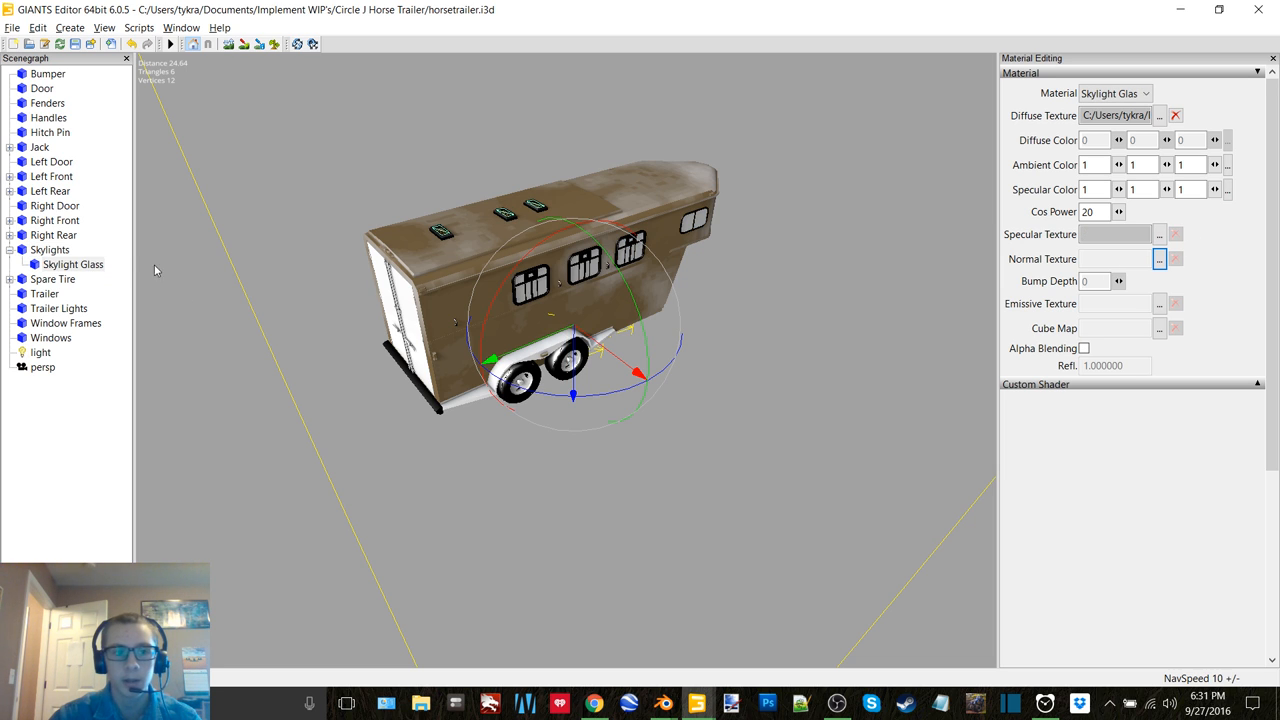
click(52, 264)
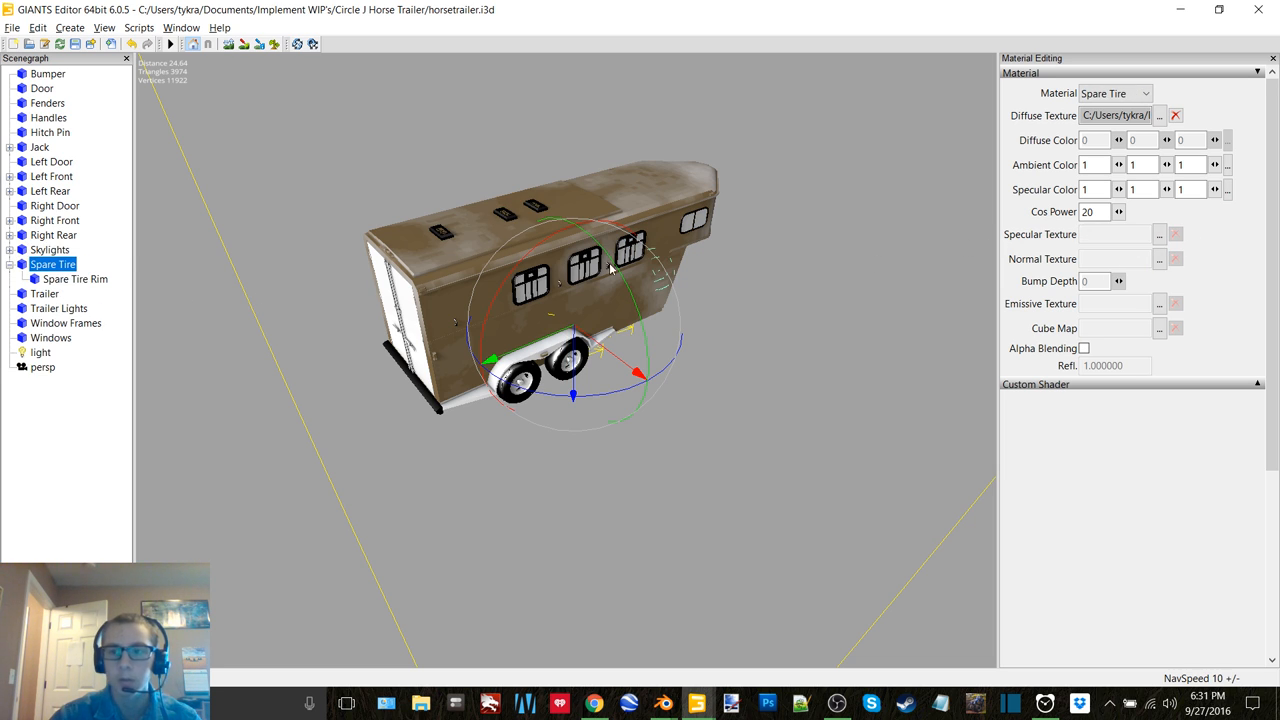
click(76, 280)
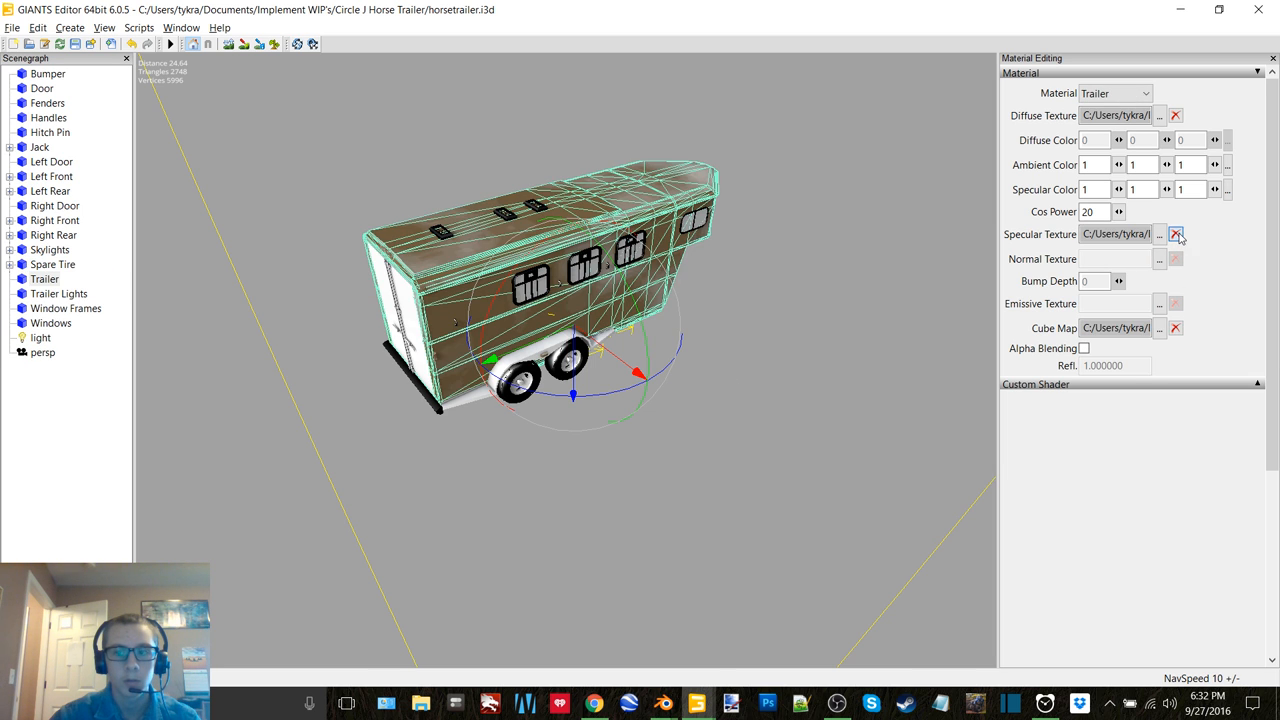
click(58, 292)
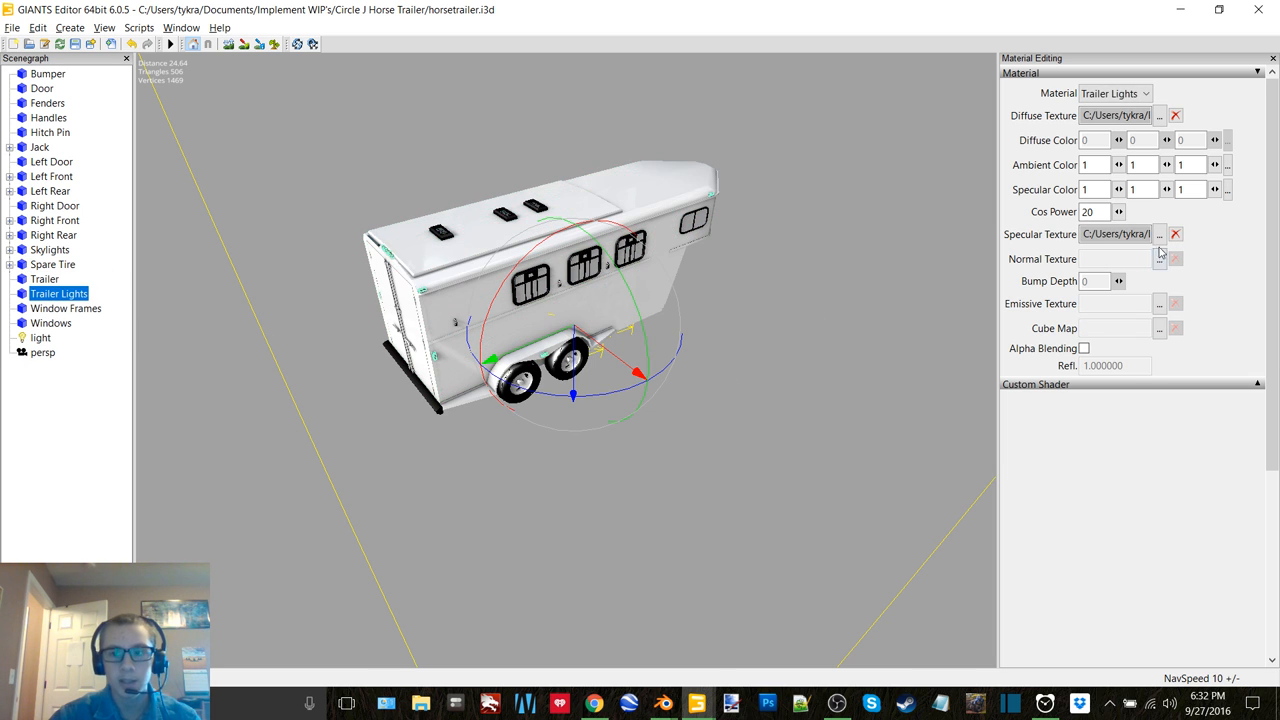
click(64, 308)
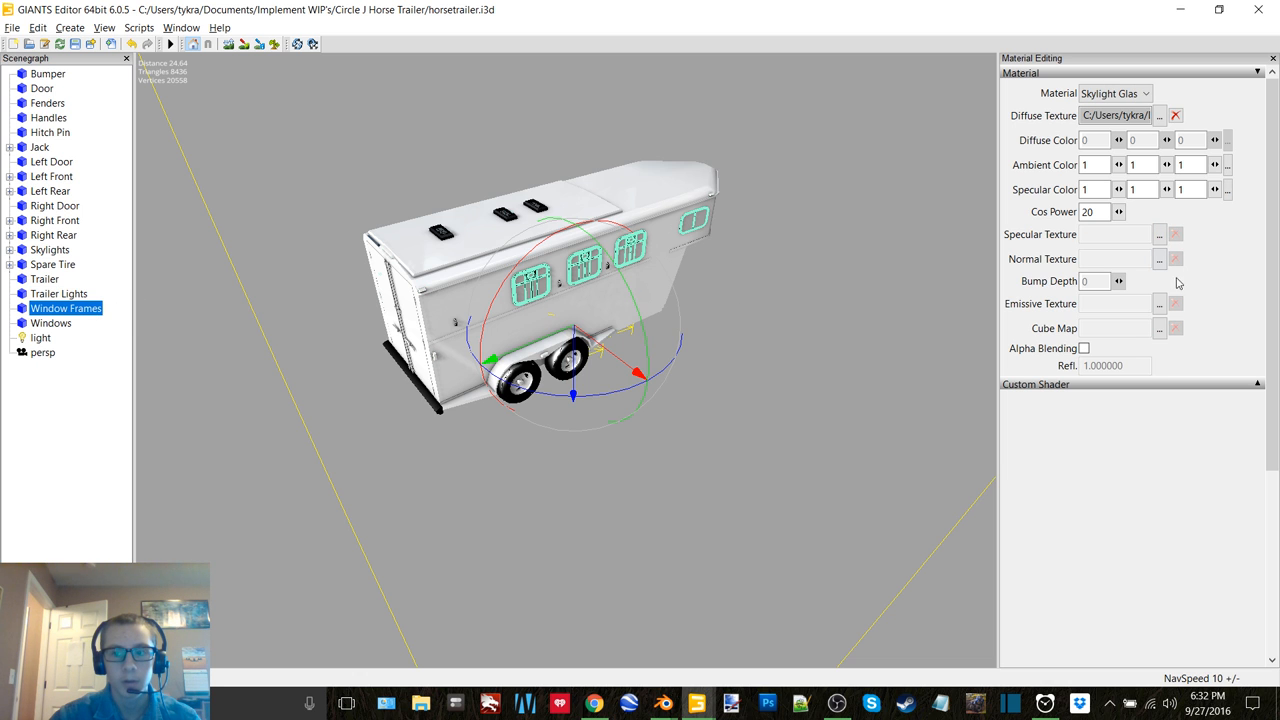
click(52, 322)
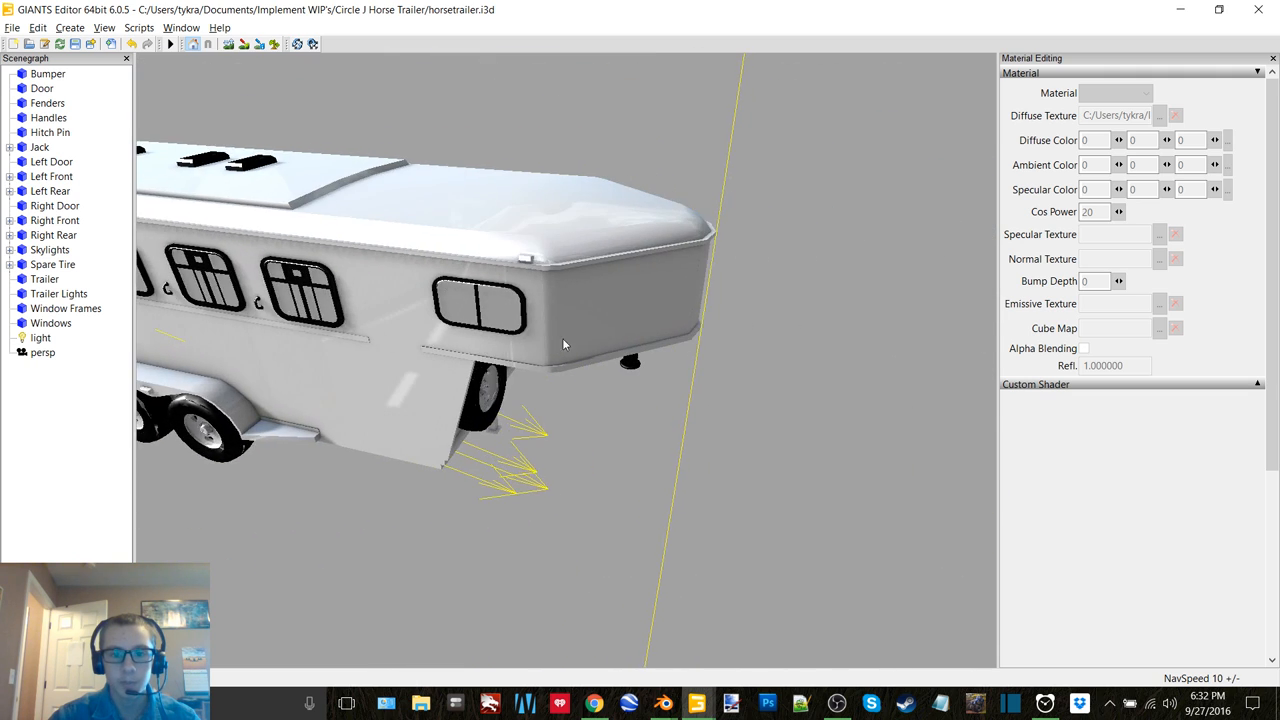
drag(564, 344, 470, 444)
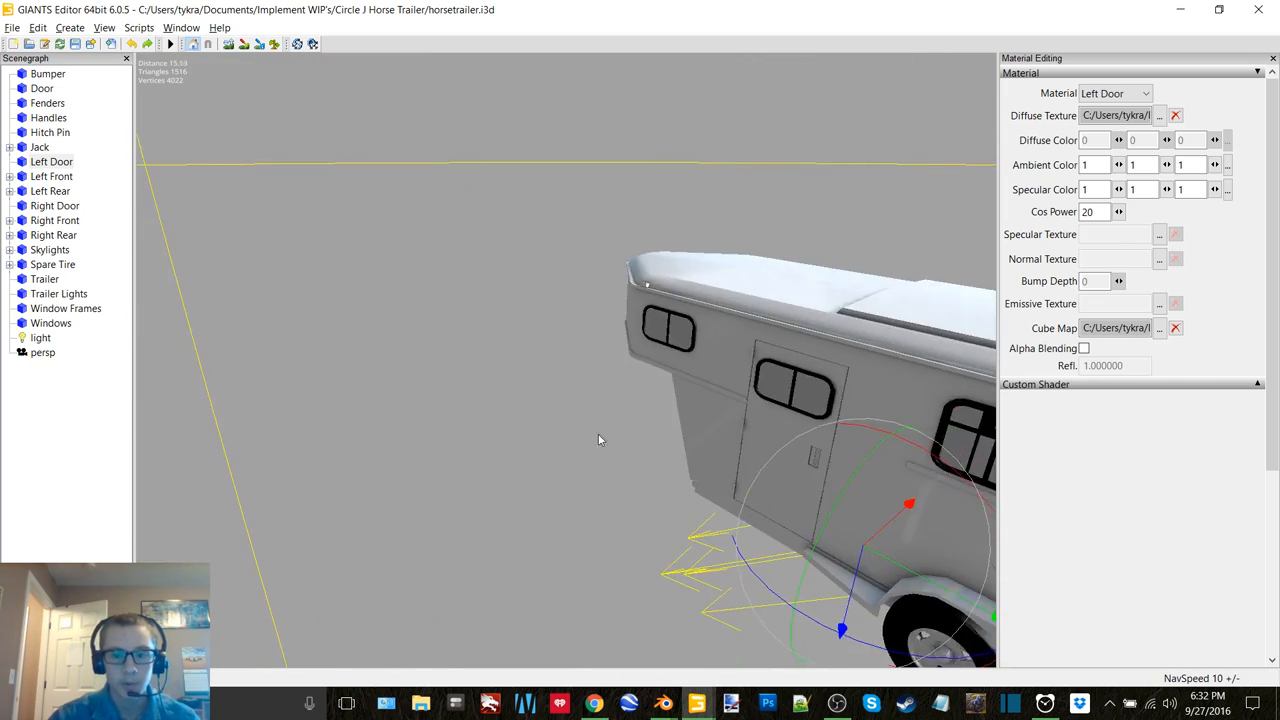
drag(600, 440, 596, 430)
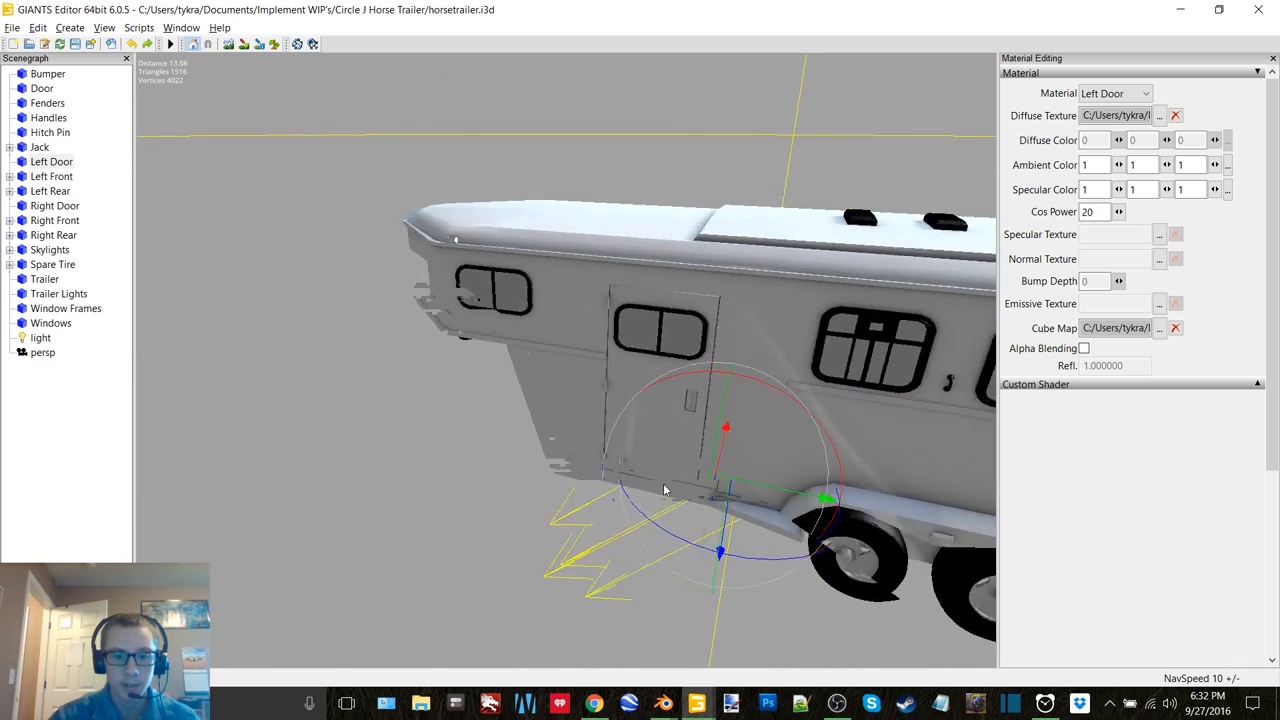
drag(664, 490, 710, 420)
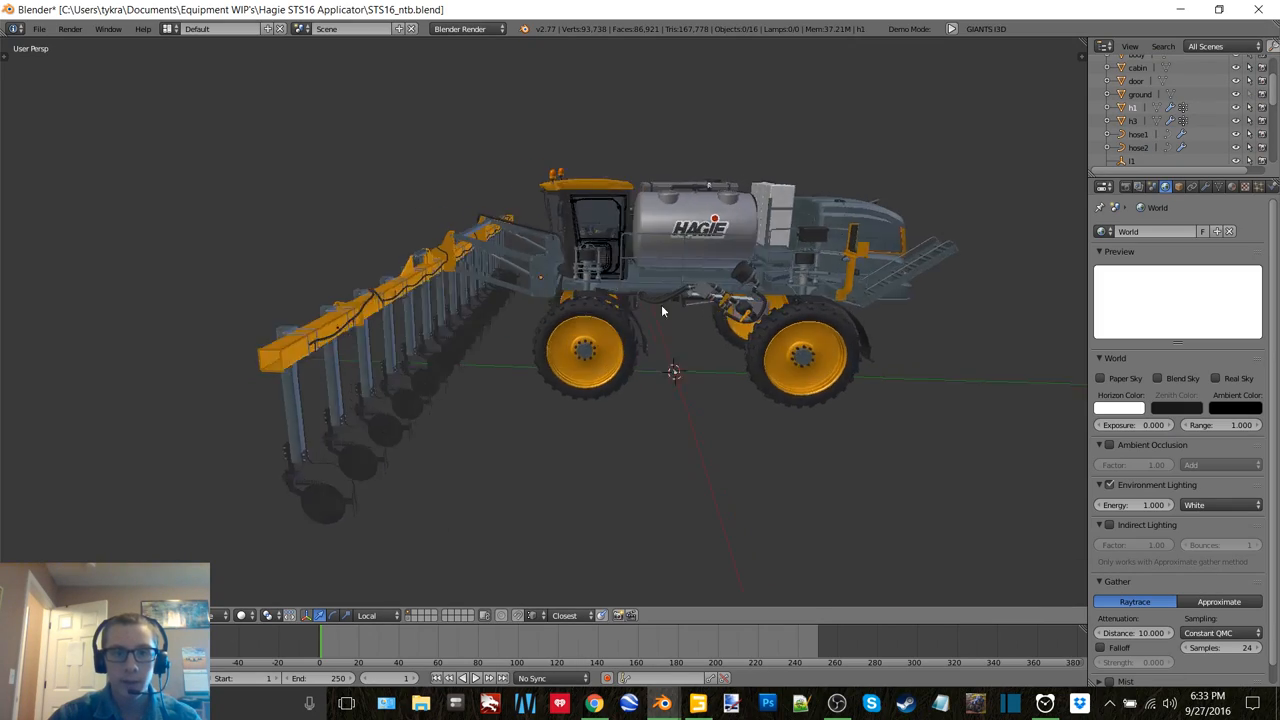
Orbit the Hagie STS16 sprayer model around to a side view.
drag(660, 310, 476, 300)
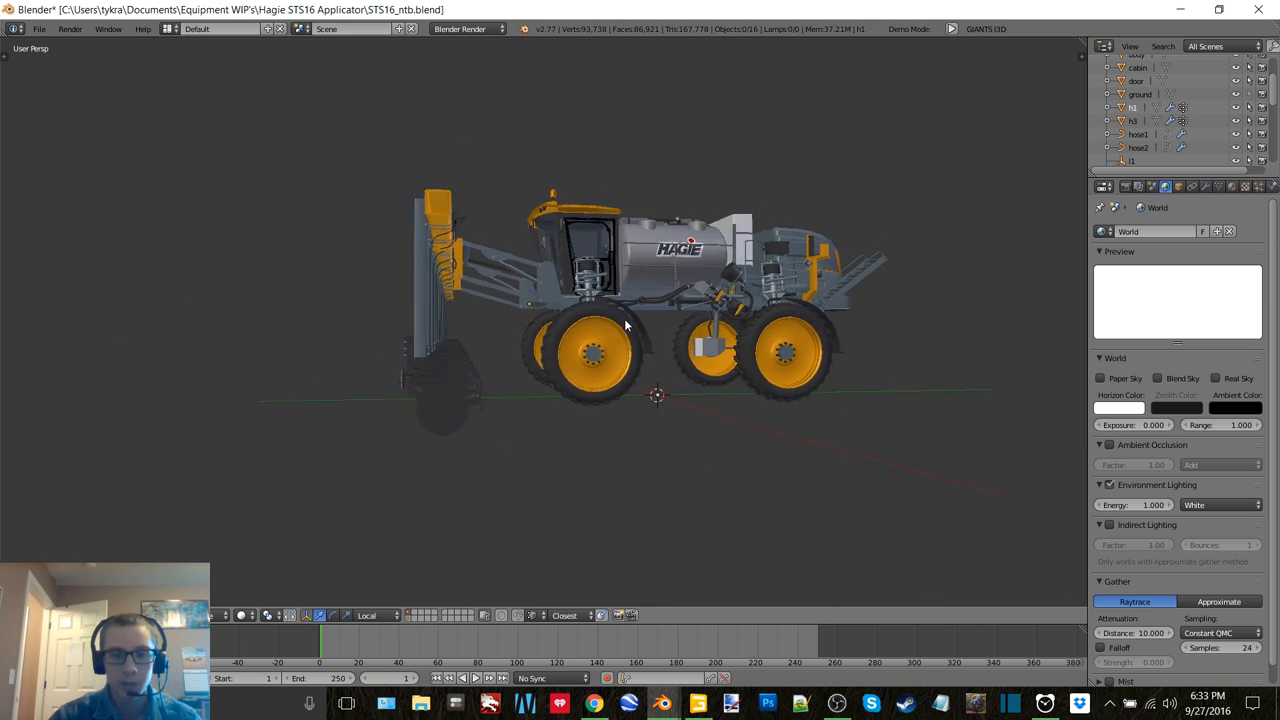
drag(624, 324, 524, 364)
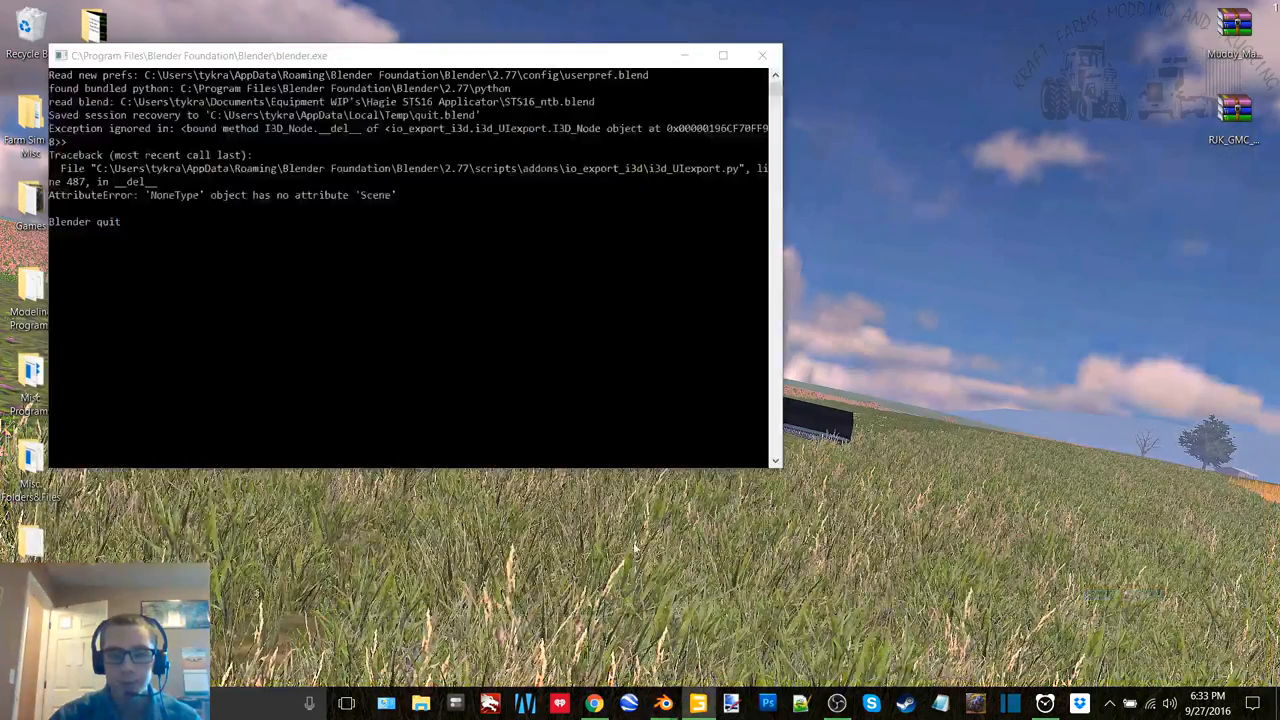
Dismiss the leftover Blender console and switch to the Brandt 1545TDLP grain auger window.
click(764, 56)
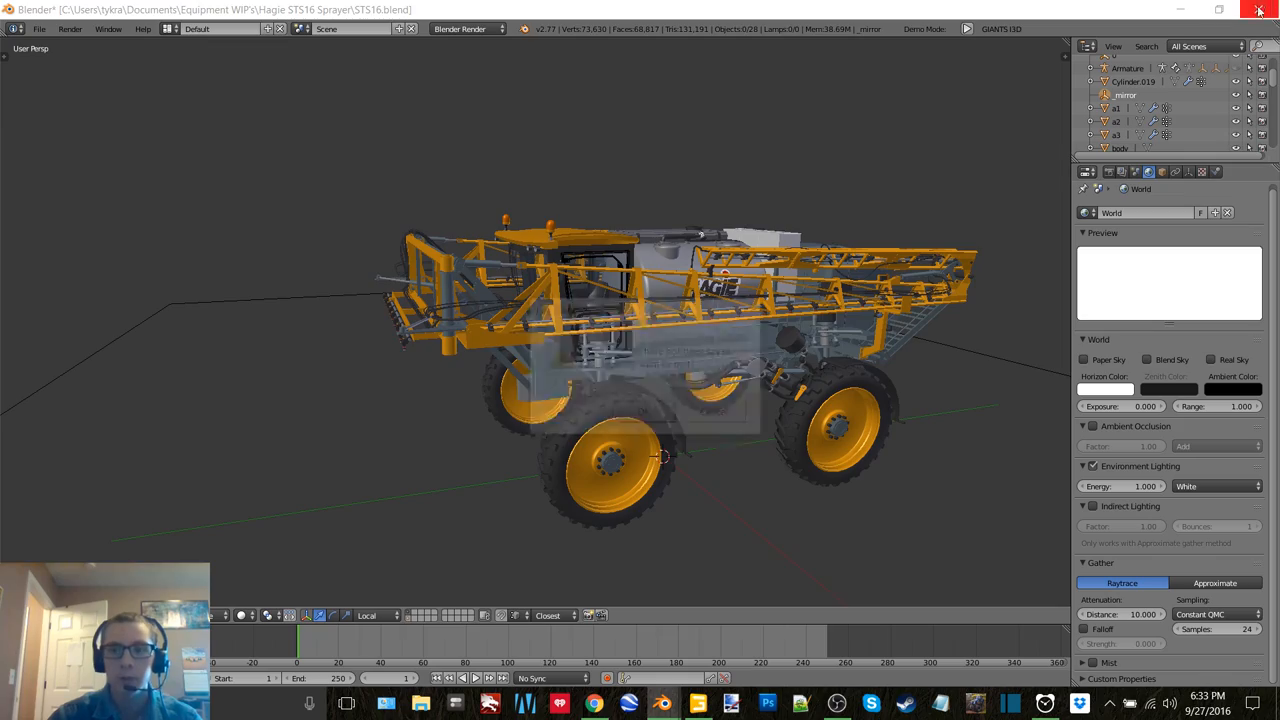
click(1260, 8)
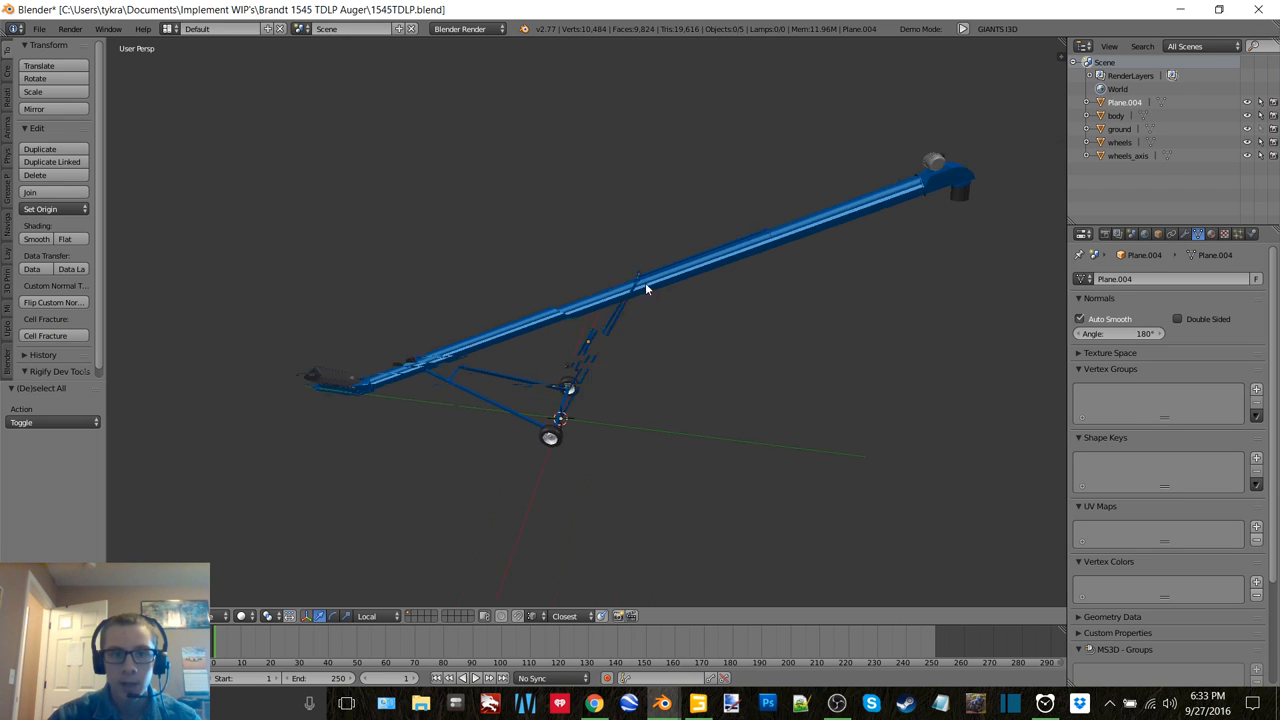
Zoom and orbit in on the Brandt 1545TDLP auger's intake hopper end.
drag(644, 290, 752, 224)
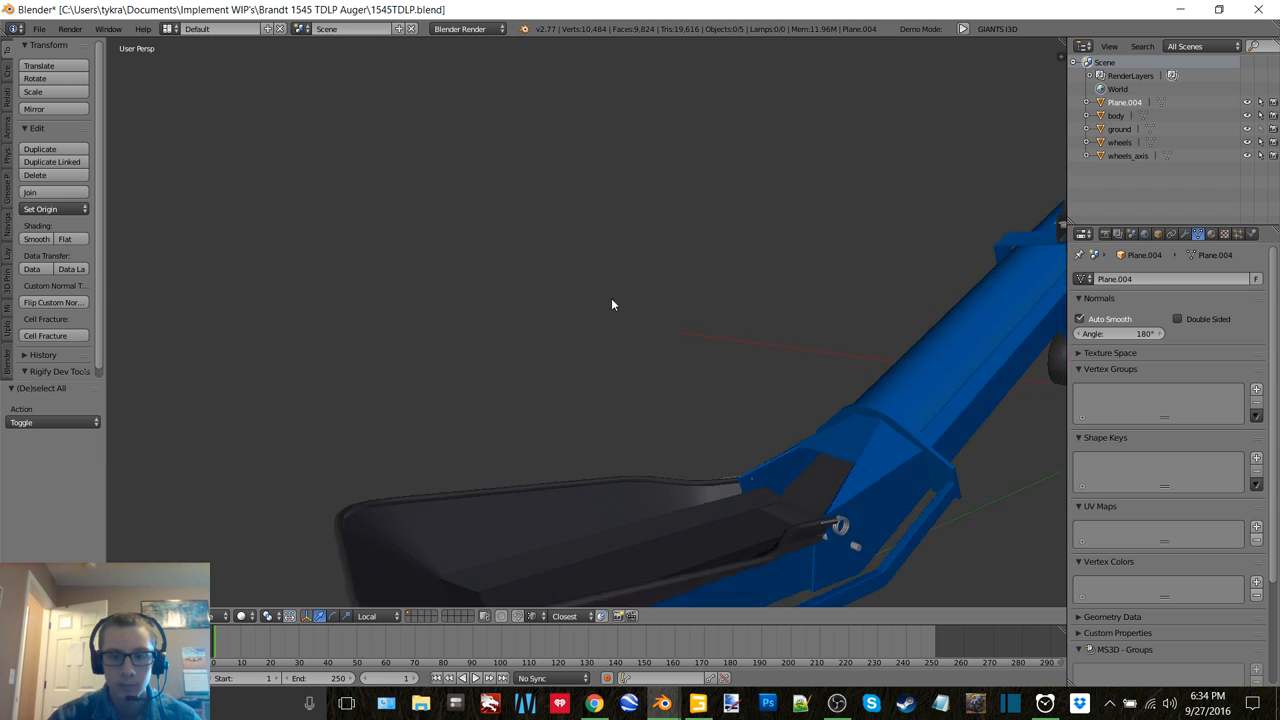
drag(612, 304, 730, 268)
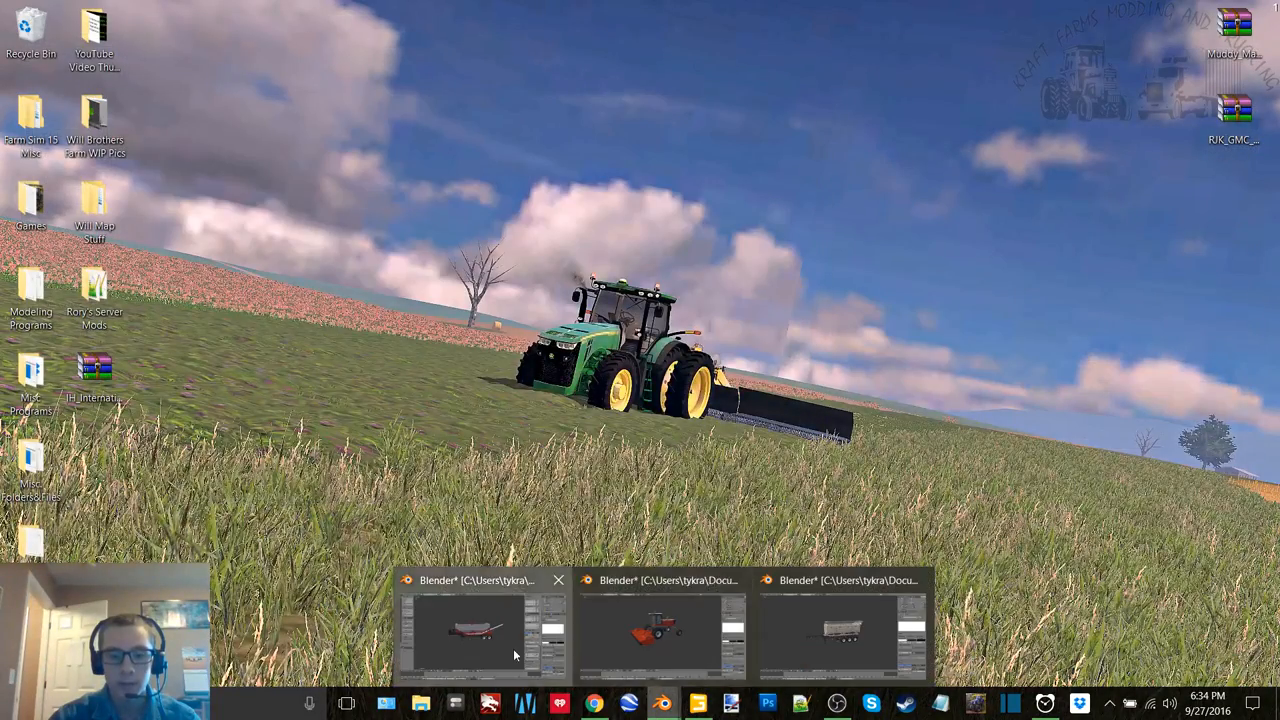
Bring up the Seed Express 840 tender, orbit it, then switch to the Massey Ferguson 9870 windrower file.
click(480, 630)
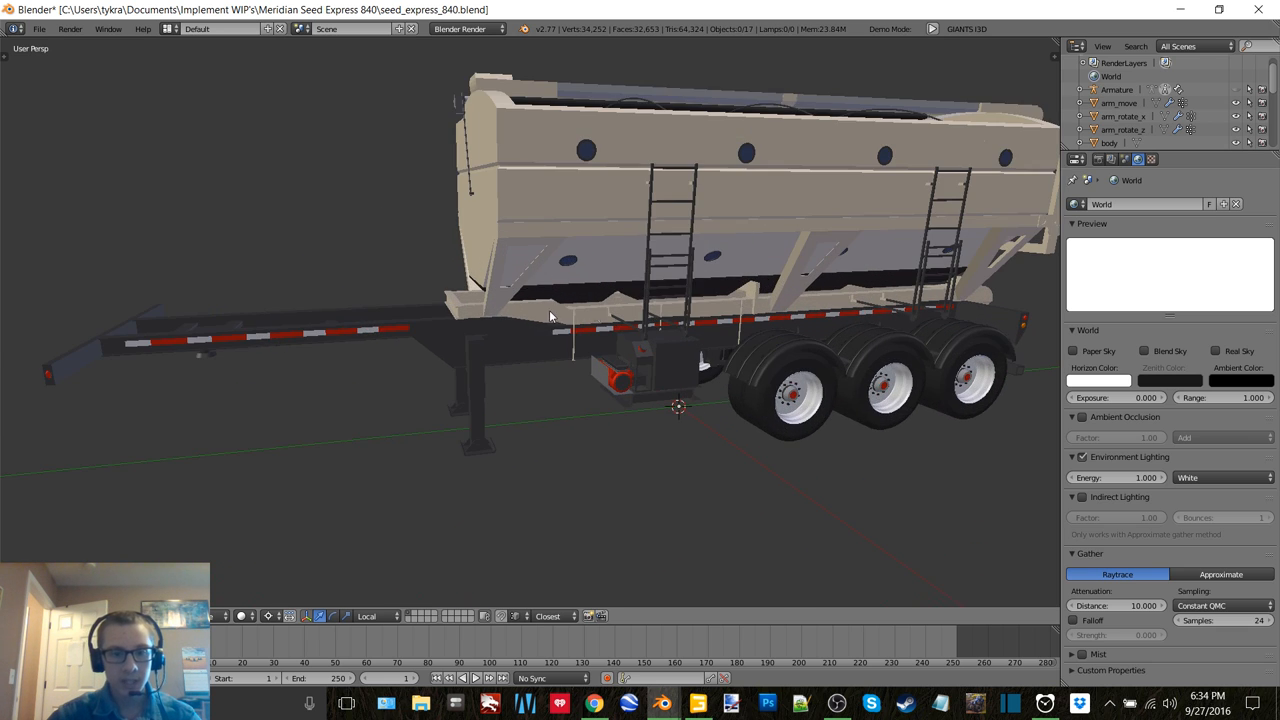
drag(550, 316, 440, 328)
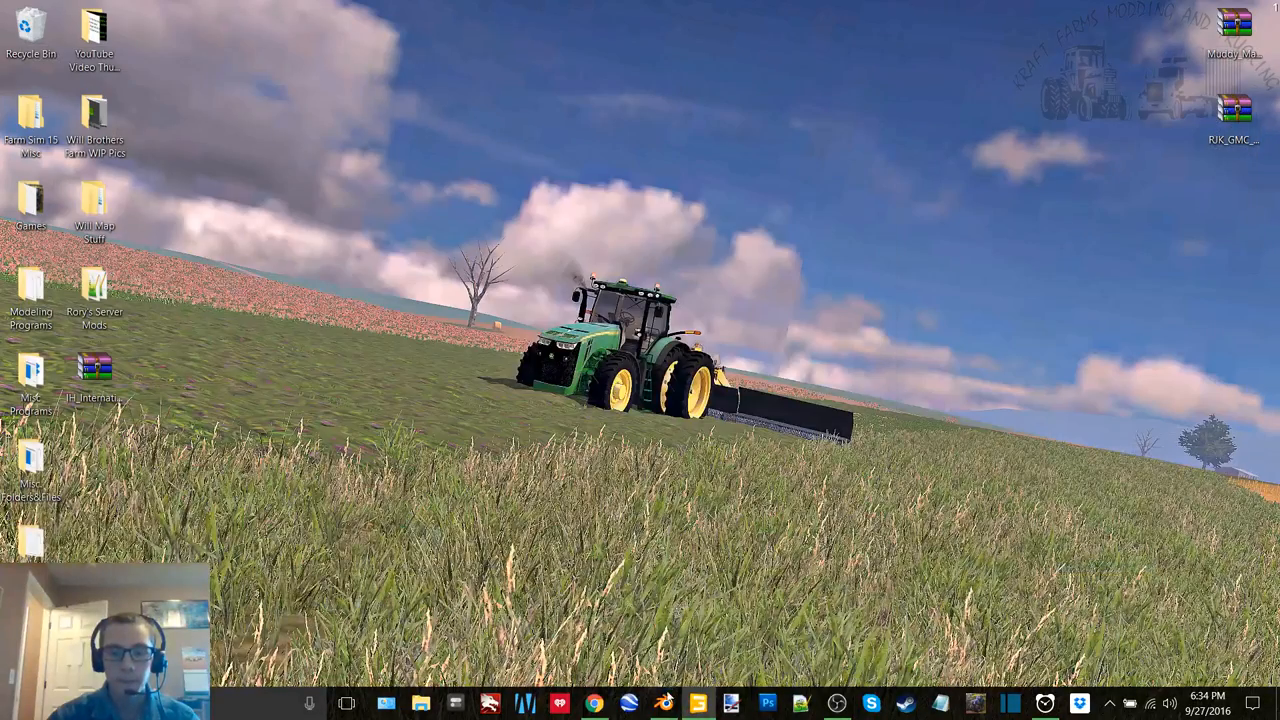
click(524, 704)
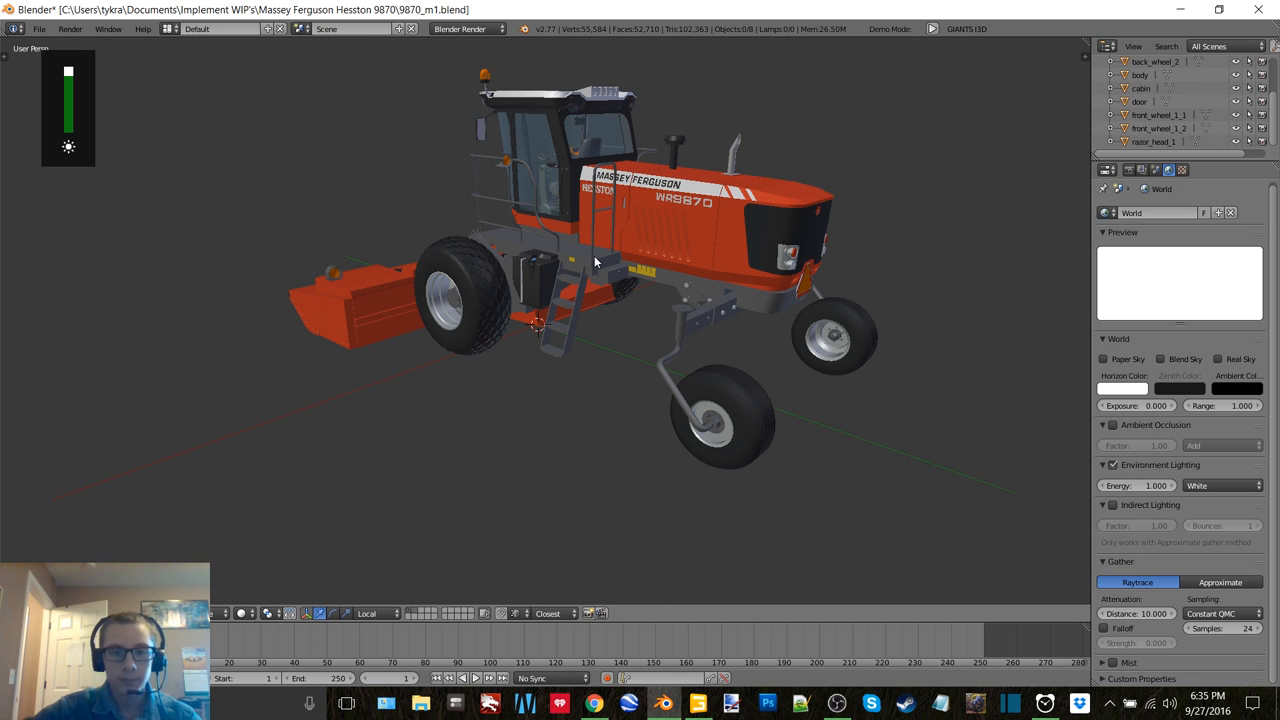
Orbit the WR9870 windrower to view it from behind, facing the header, and from the side.
drag(596, 260, 676, 198)
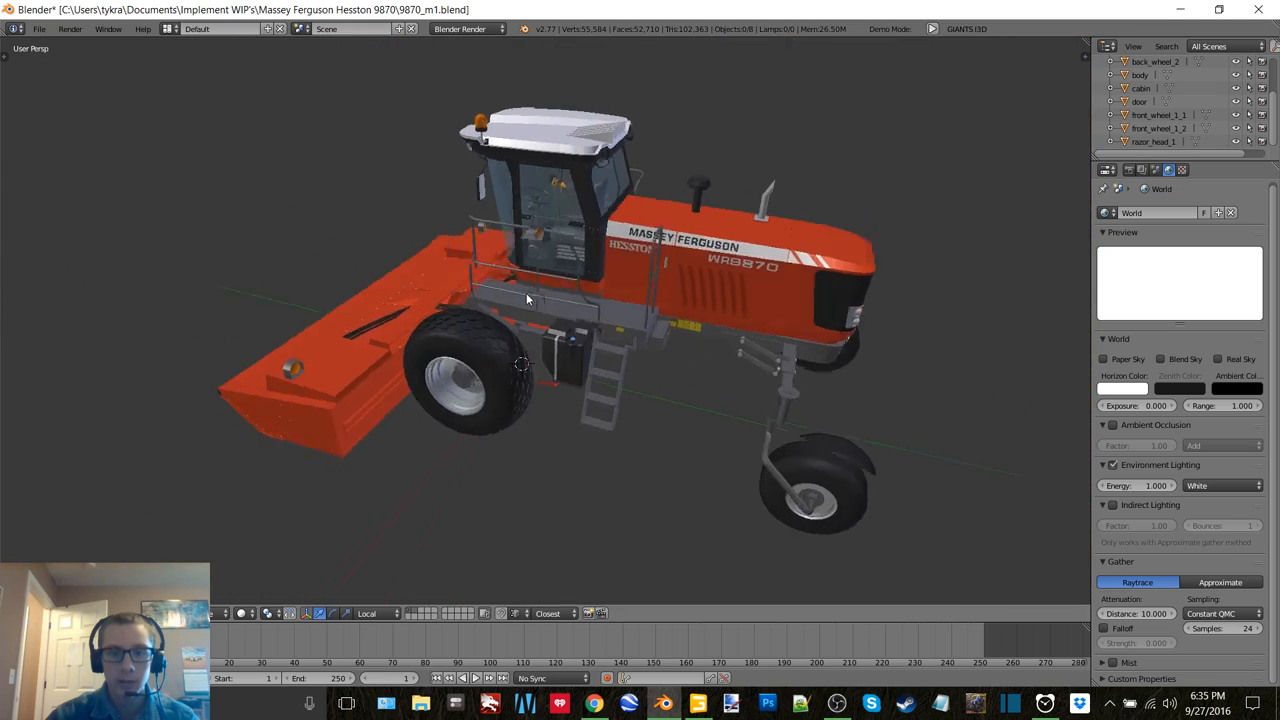
drag(528, 300, 700, 318)
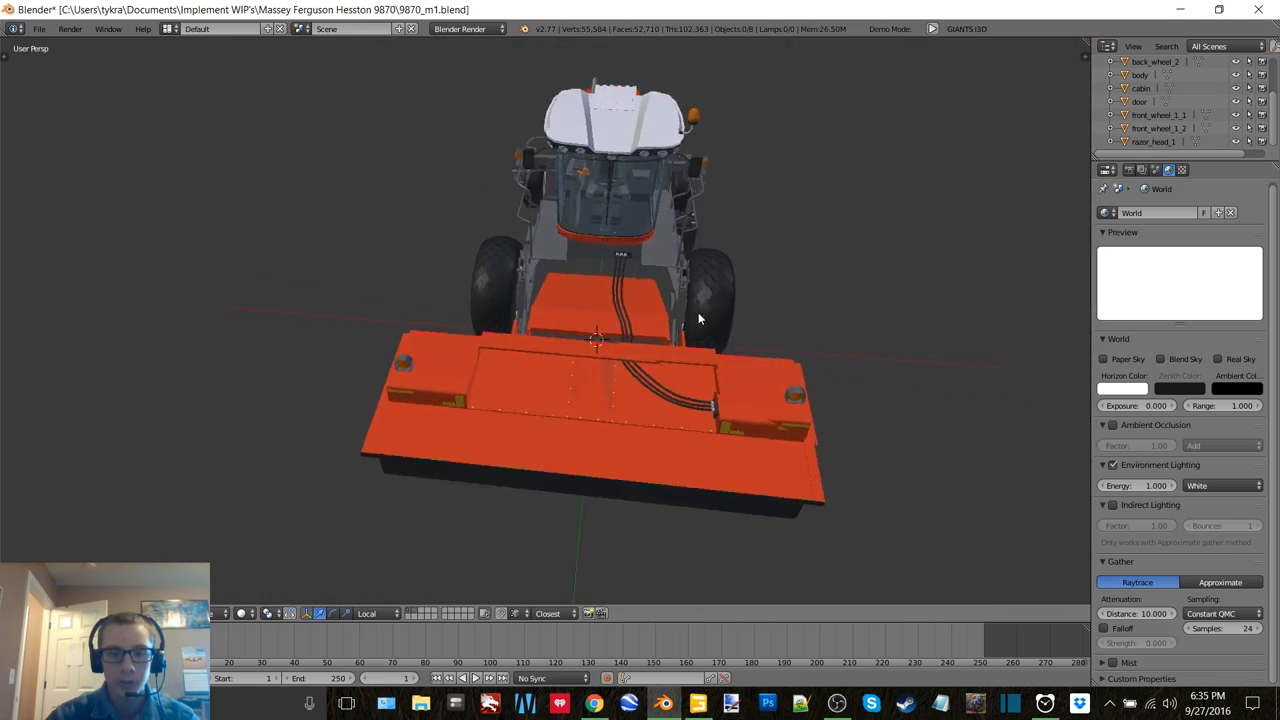
drag(600, 350, 510, 290)
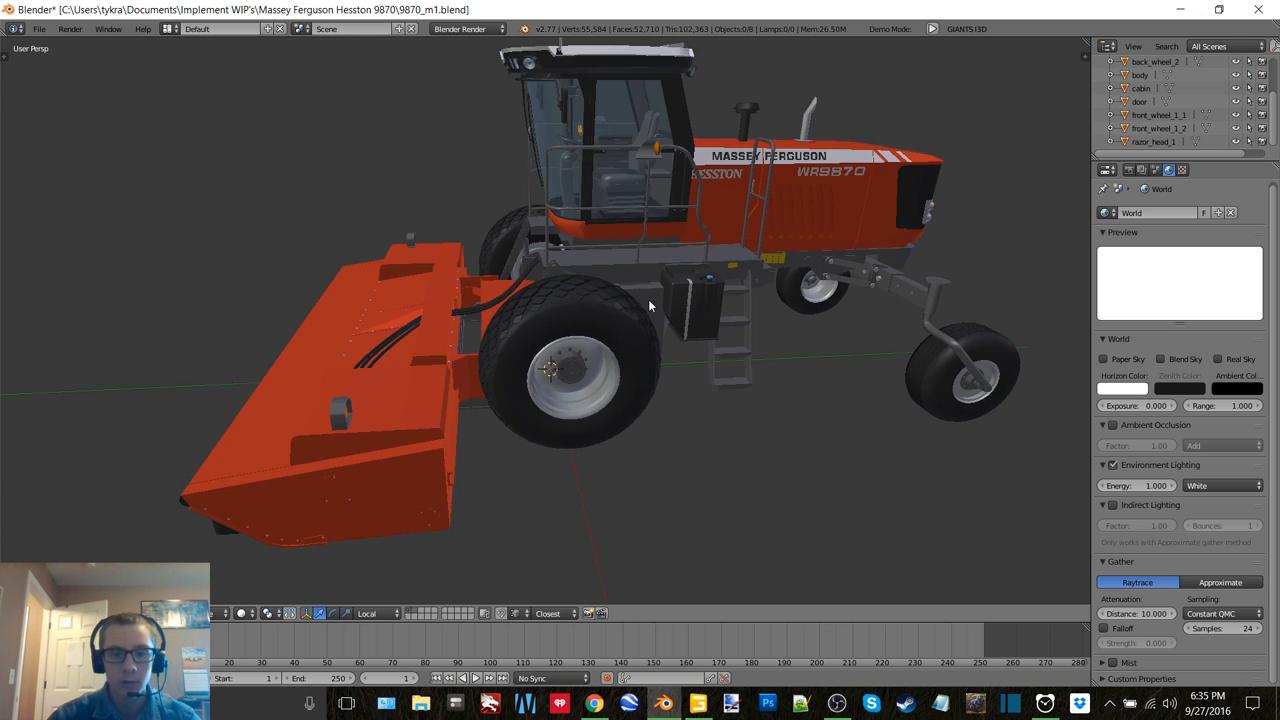
drag(650, 306, 684, 414)
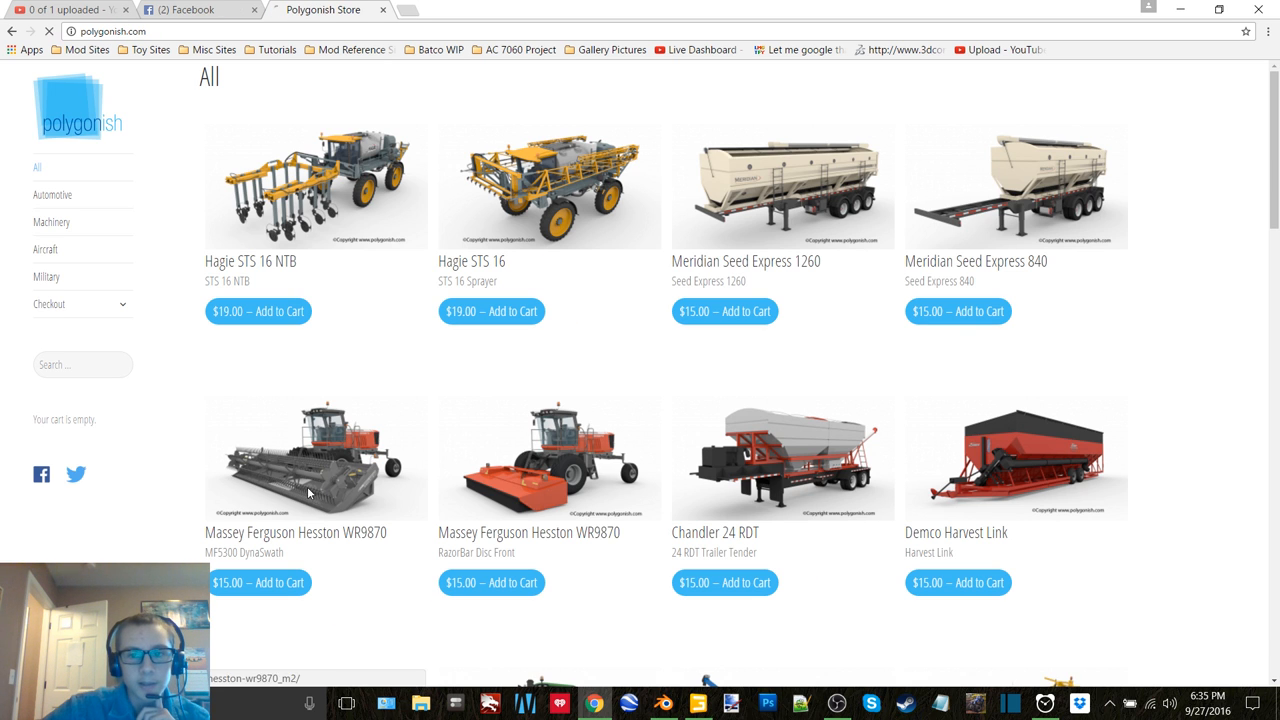
View the Massey Ferguson Hesston WR9870 product page and scroll down through the store catalogue.
click(316, 460)
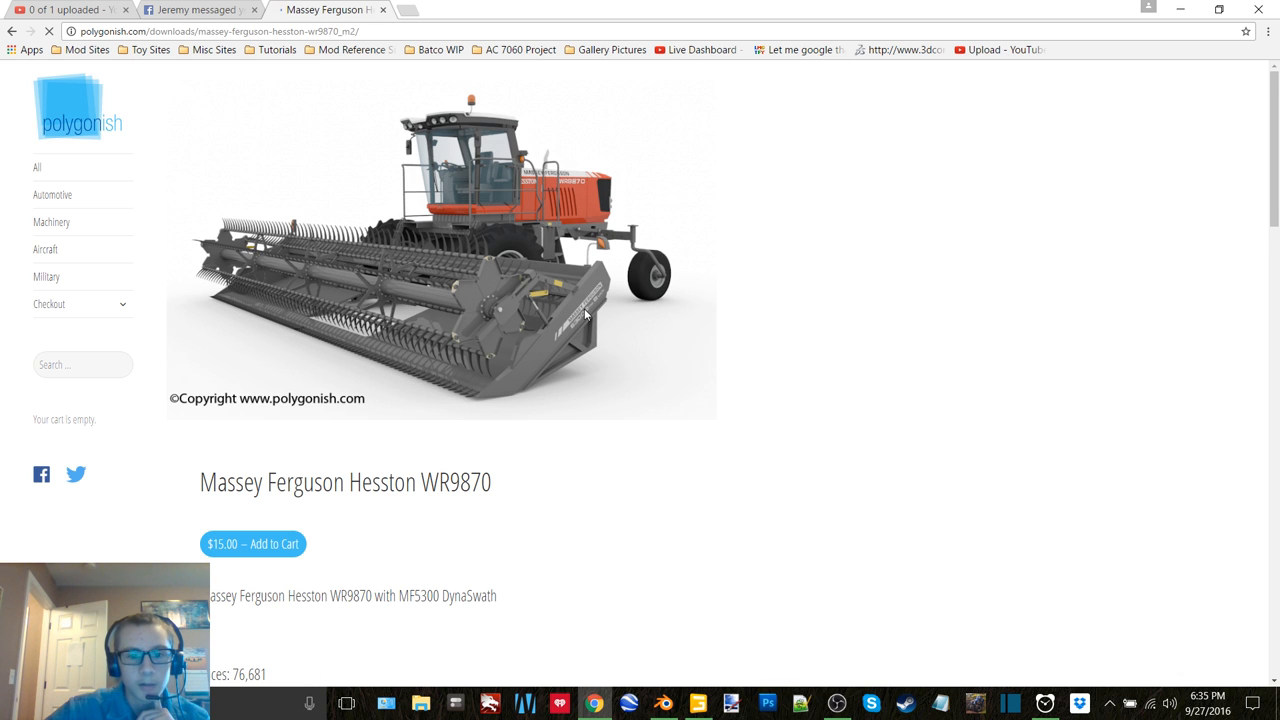
scroll(down, 3)
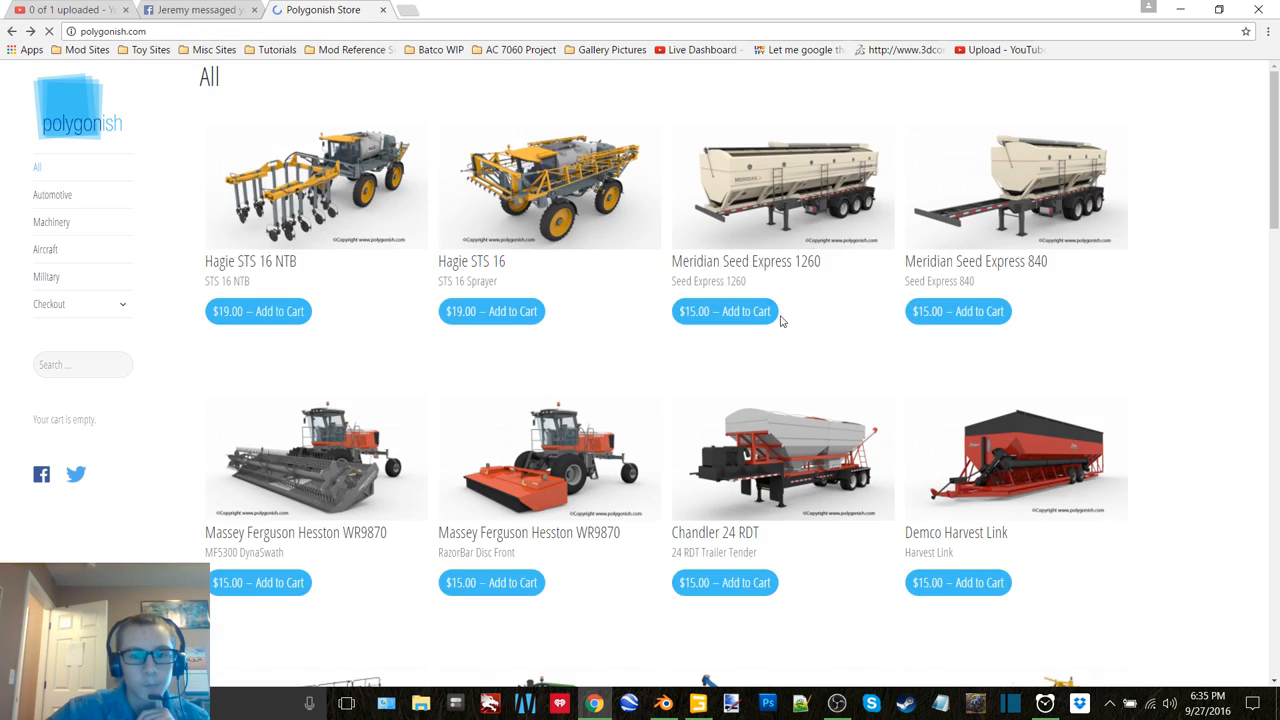
scroll(down, 3)
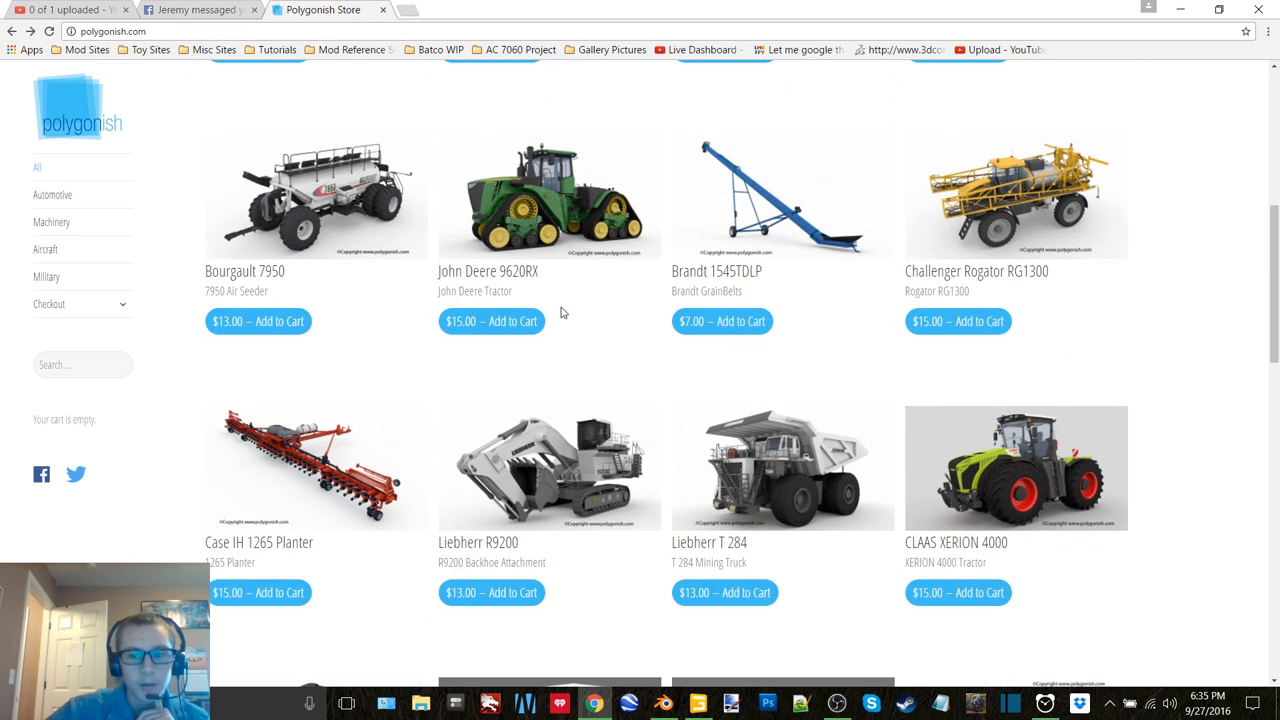
scroll(down, 3)
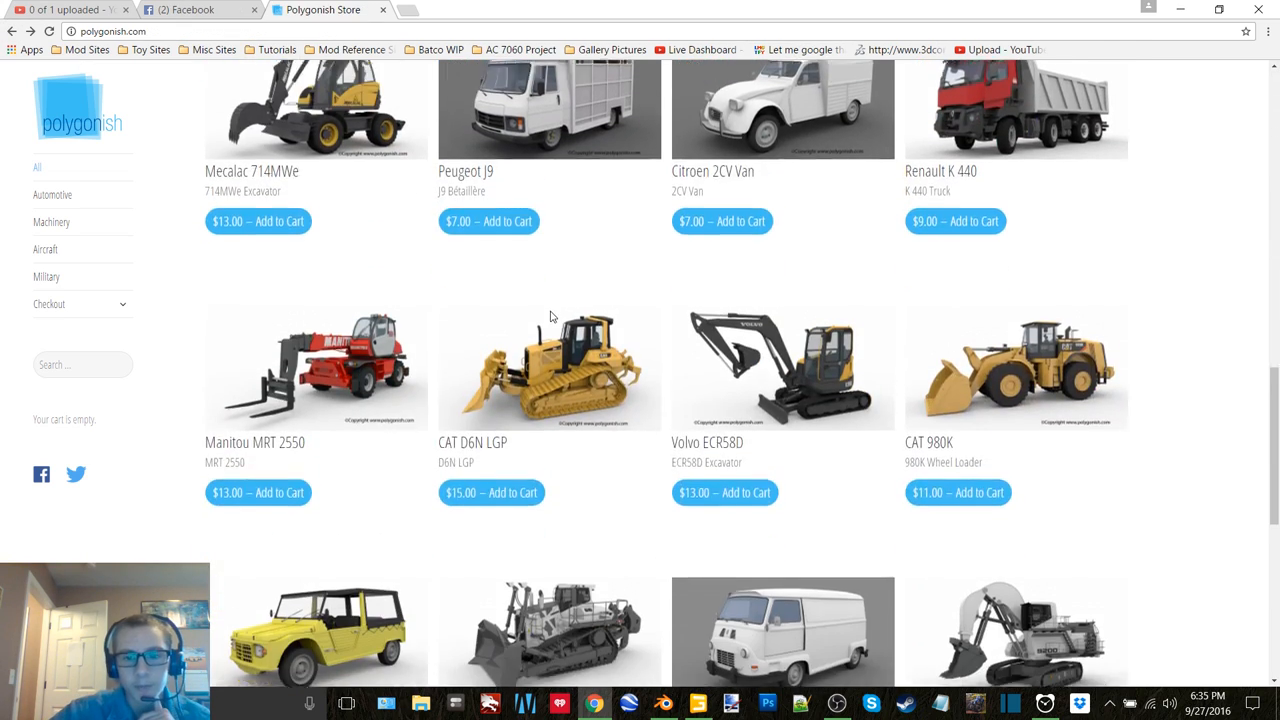
scroll(down, 3)
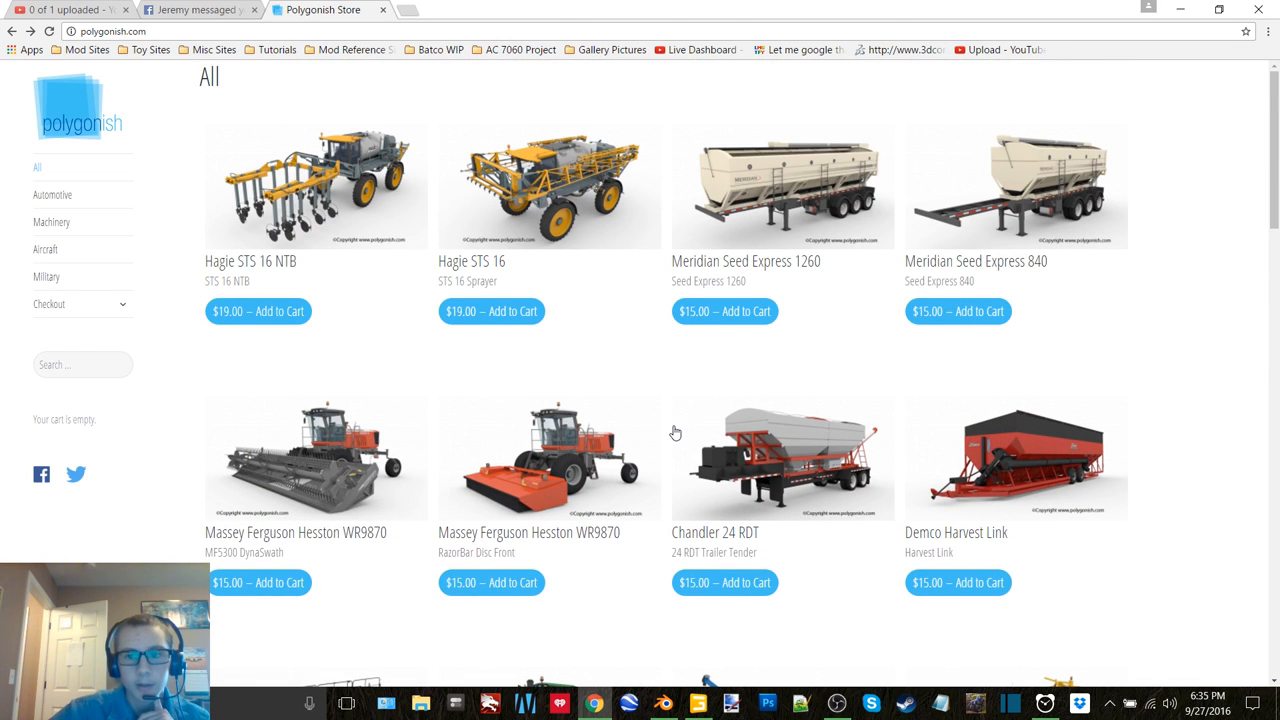
scroll(down, 3)
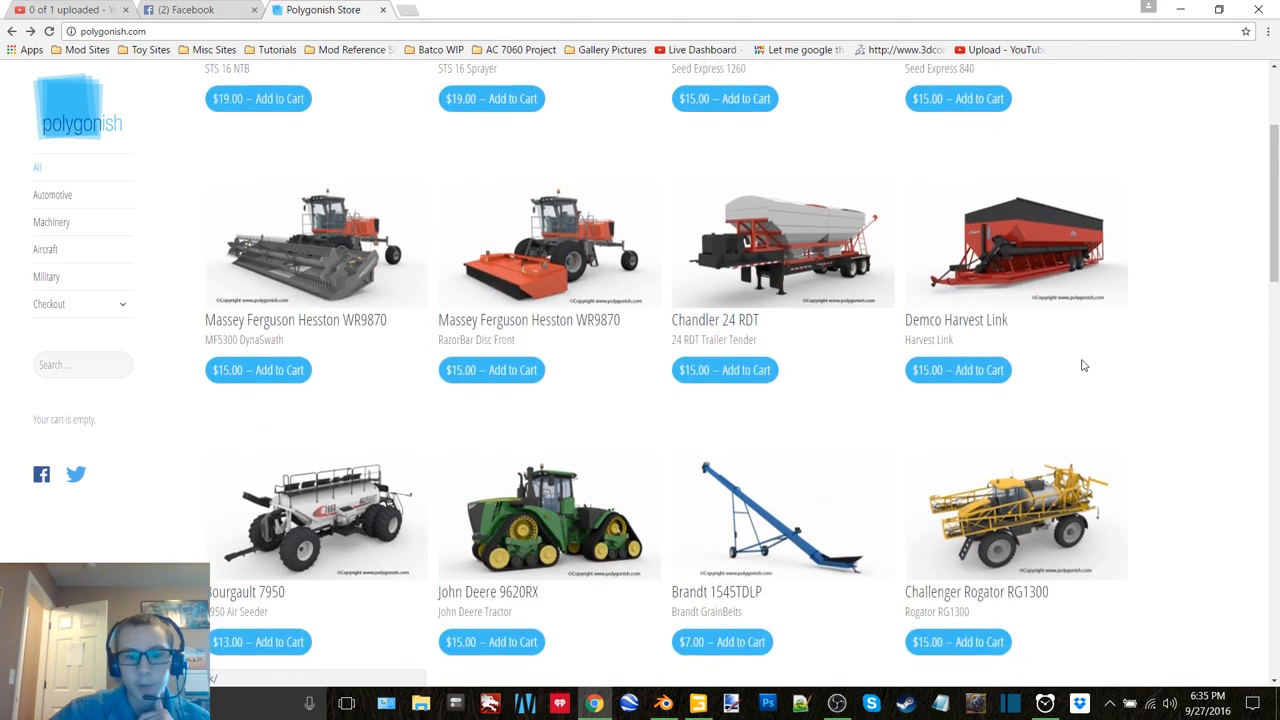
scroll(down, 3)
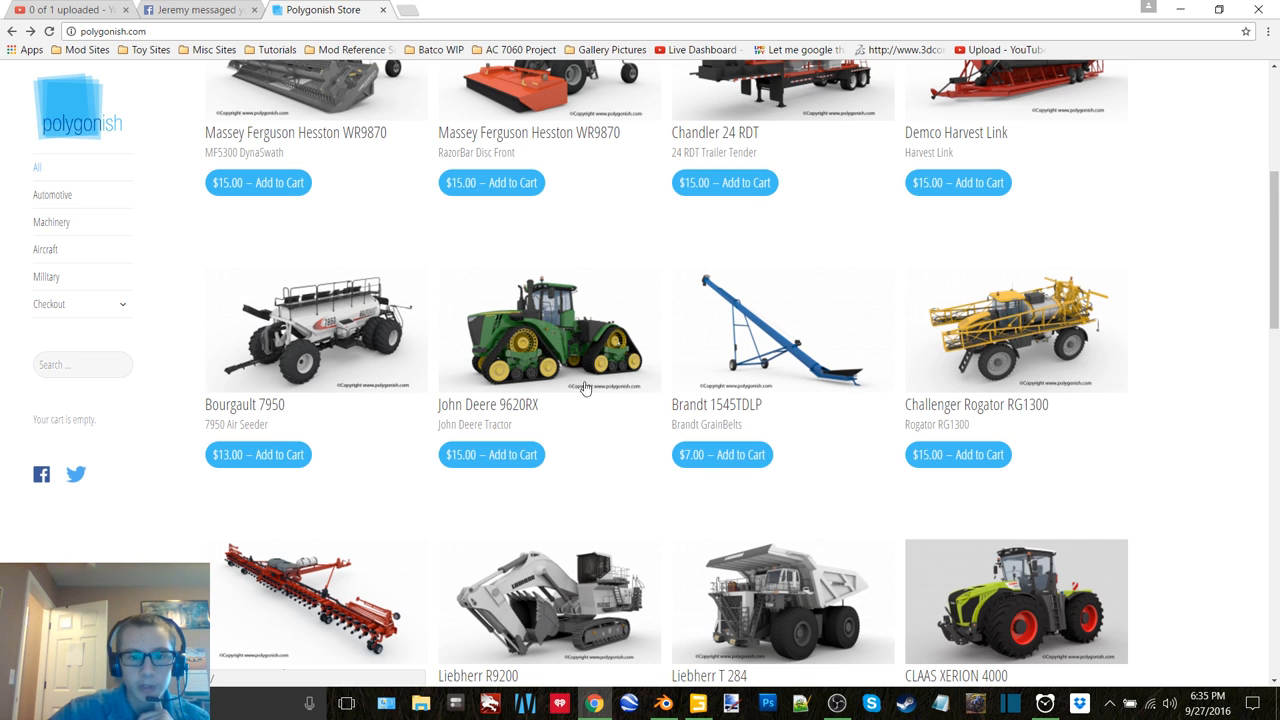
scroll(down, 3)
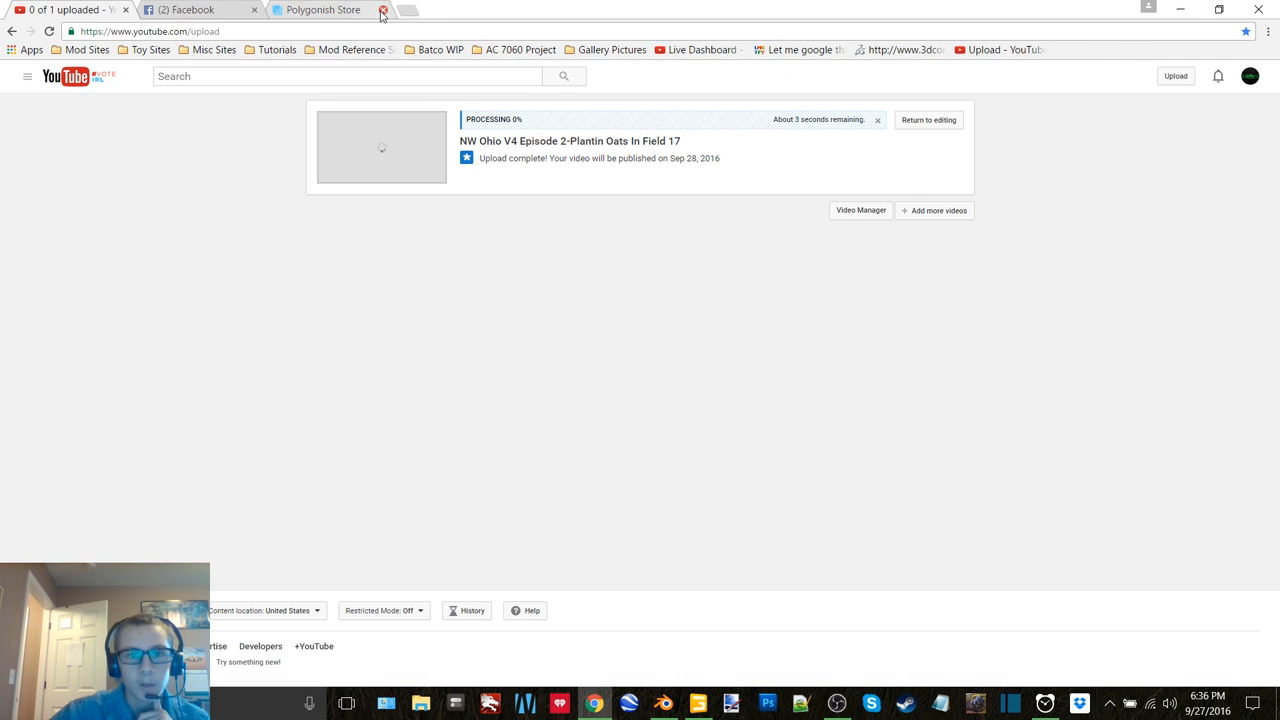
Close the Polygonish Store tab and return to Blender's quit prompt for the windrower file.
click(384, 10)
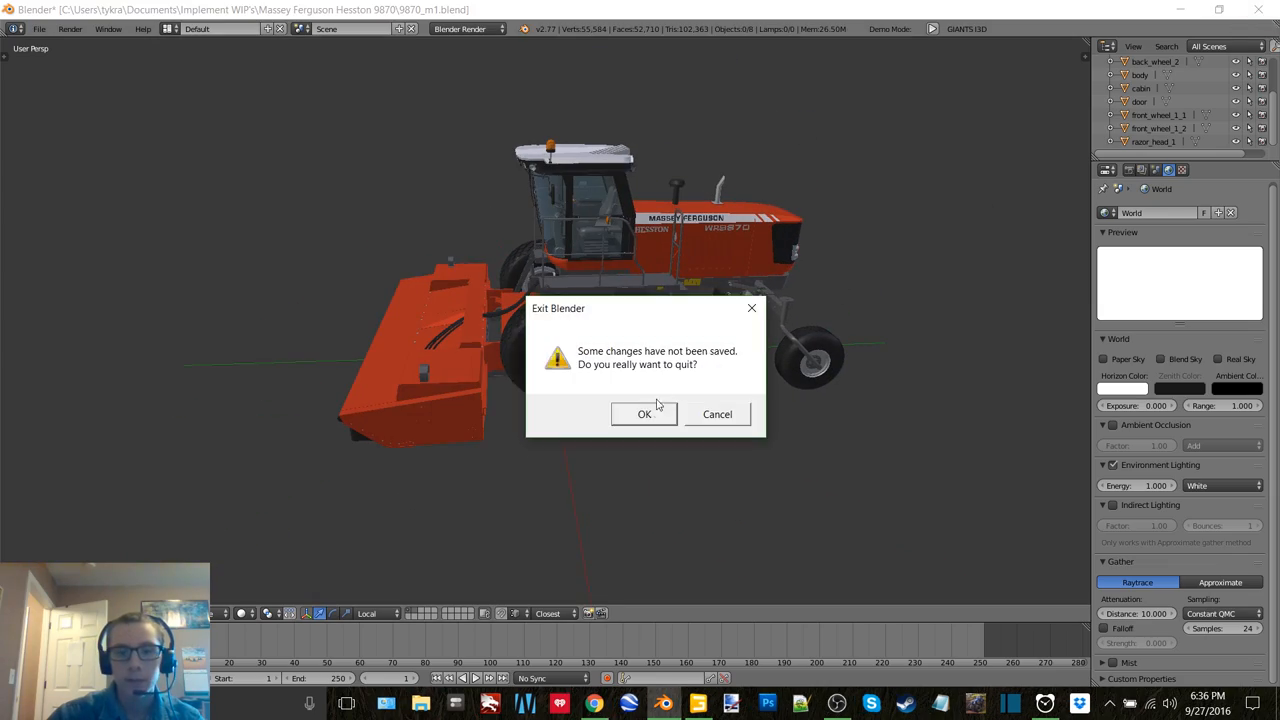
Confirm exiting Blender without saving the windrower changes.
click(644, 414)
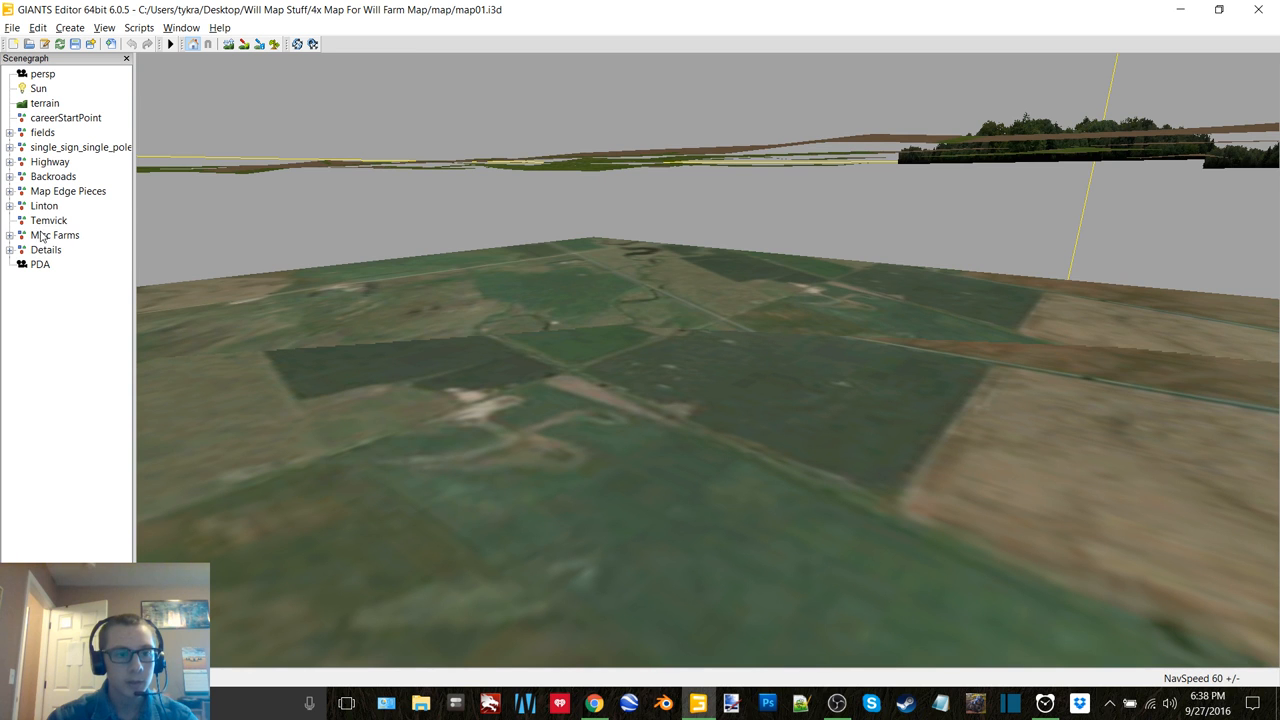
Select the Misc Farms group in the Scenegraph and inspect the building's placement attributes.
click(56, 236)
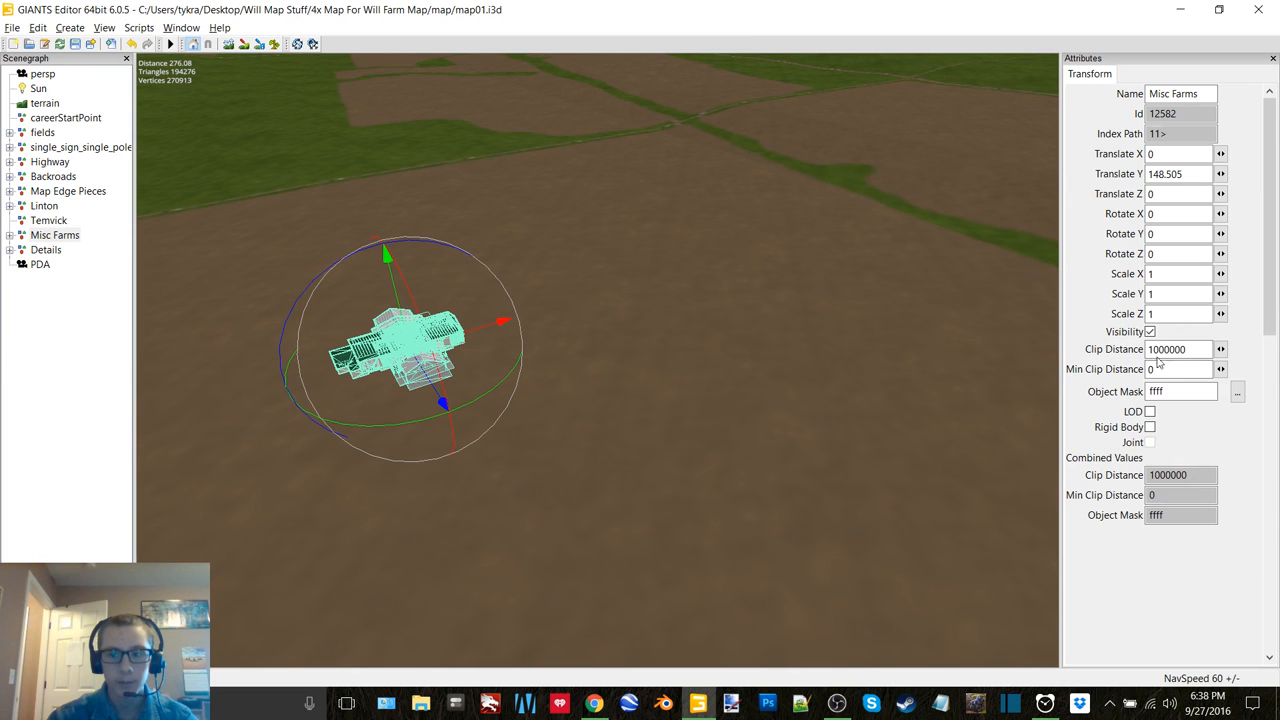
click(1150, 332)
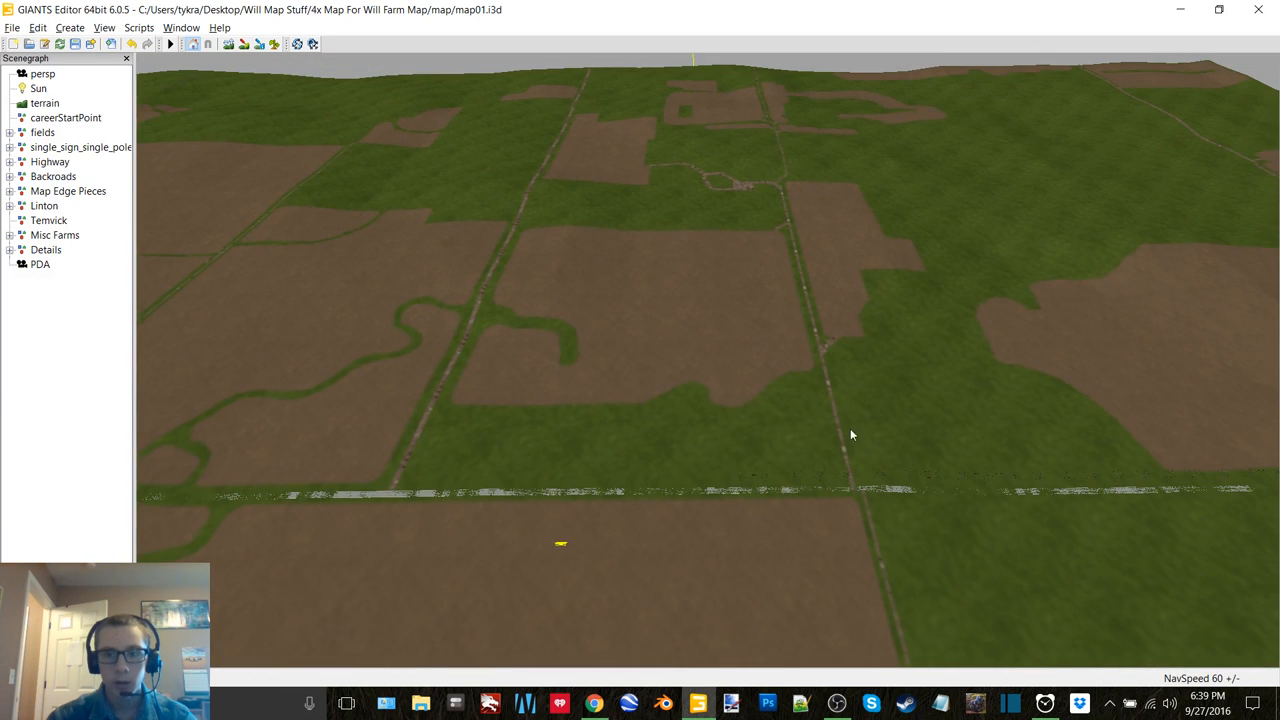
mouse_move(710, 186)
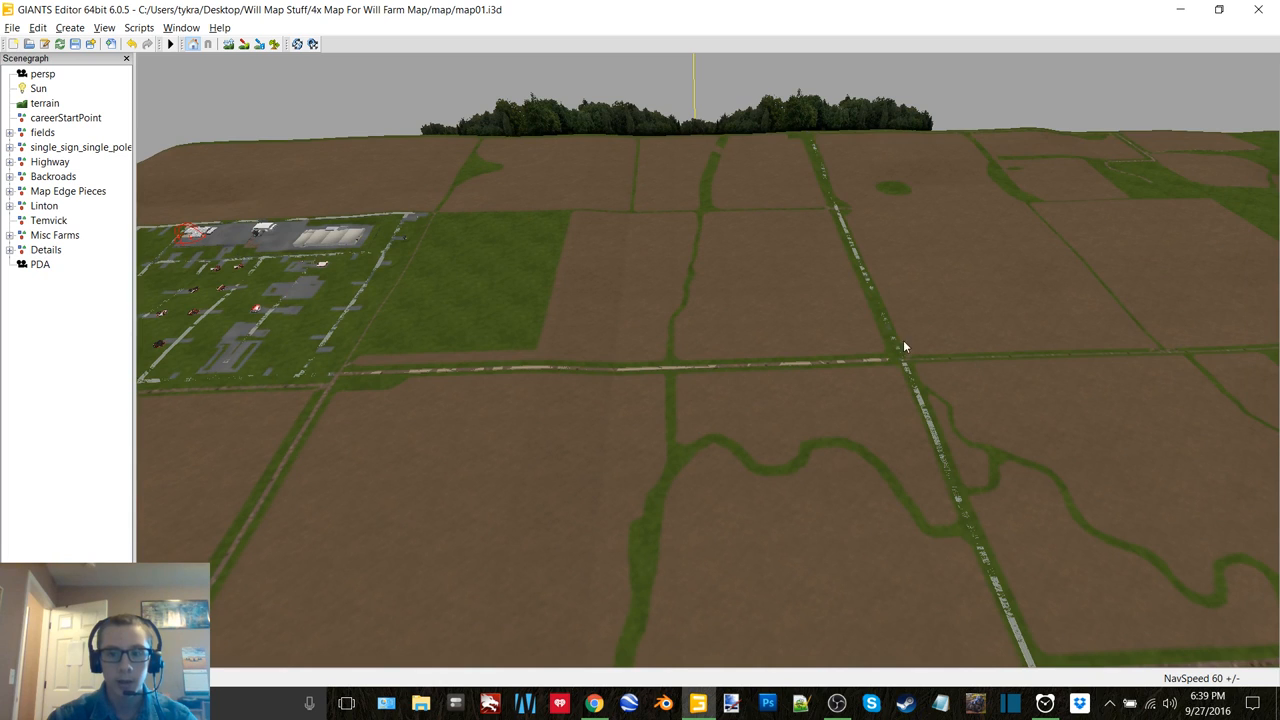
mouse_move(924, 372)
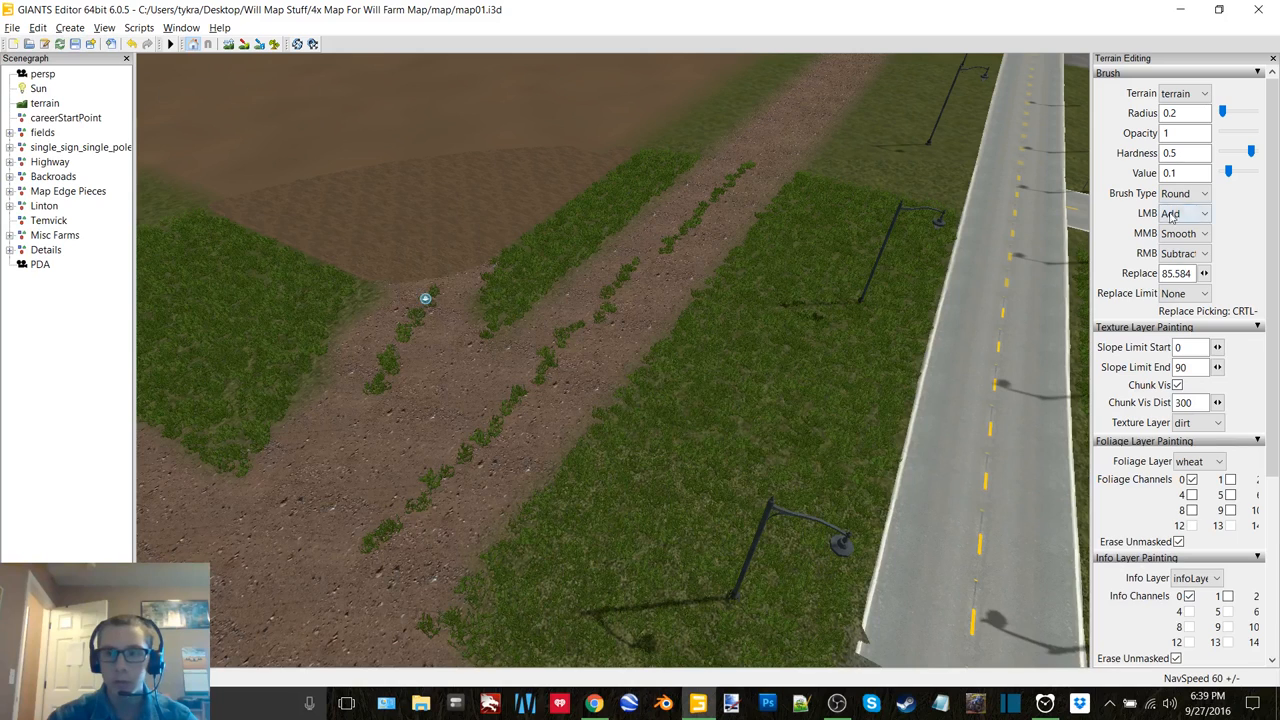
Set the terrain brush radius to 2 with grass as the texture and foliage layer.
click(1184, 192)
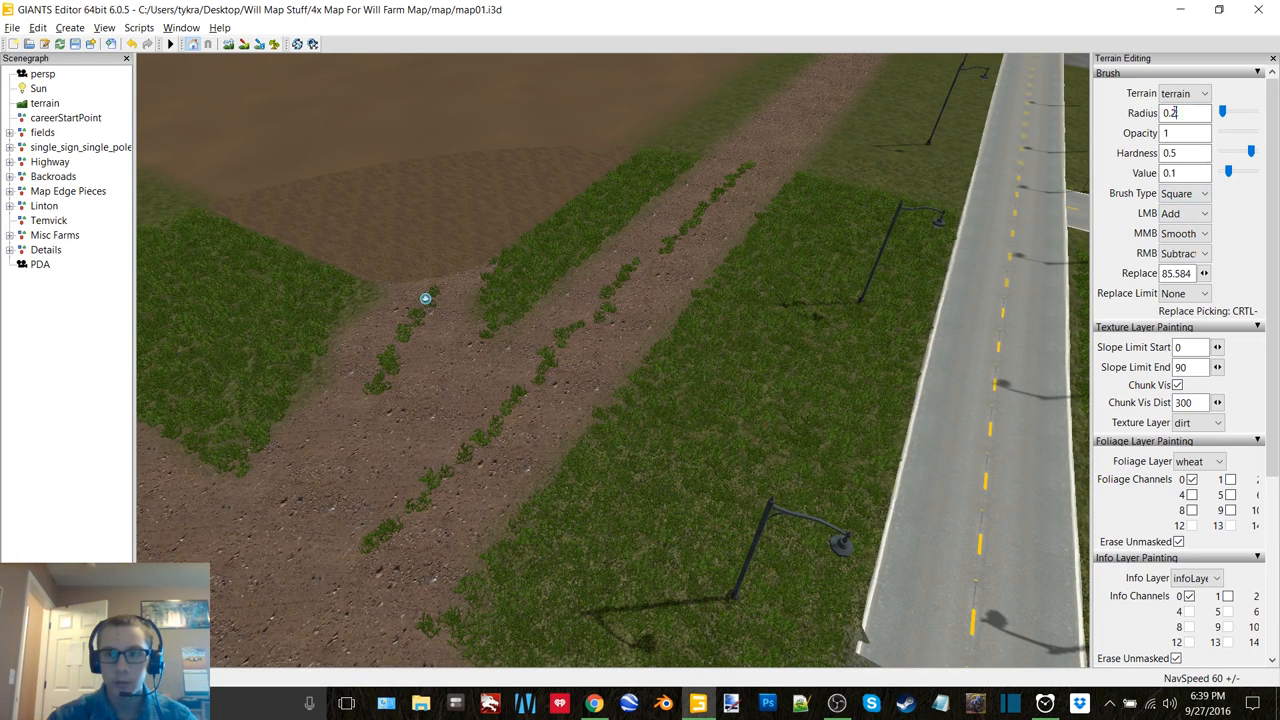
text(2)
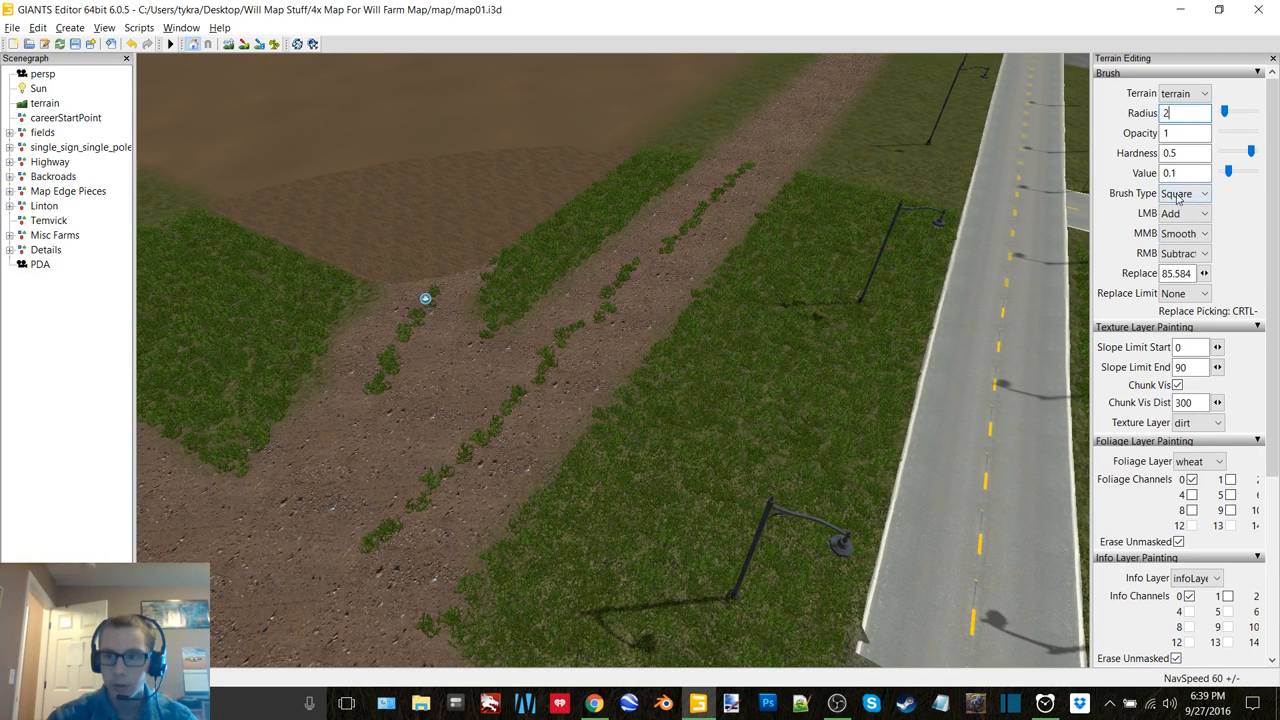
click(1216, 460)
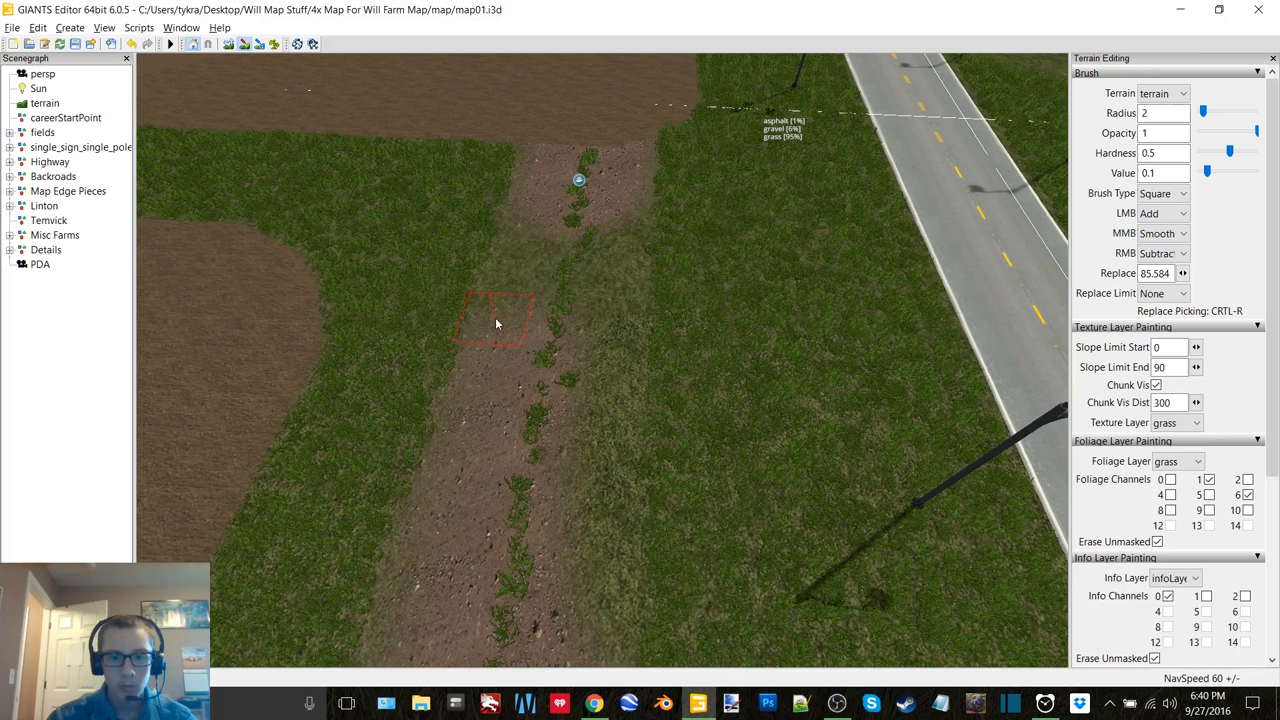
click(1196, 422)
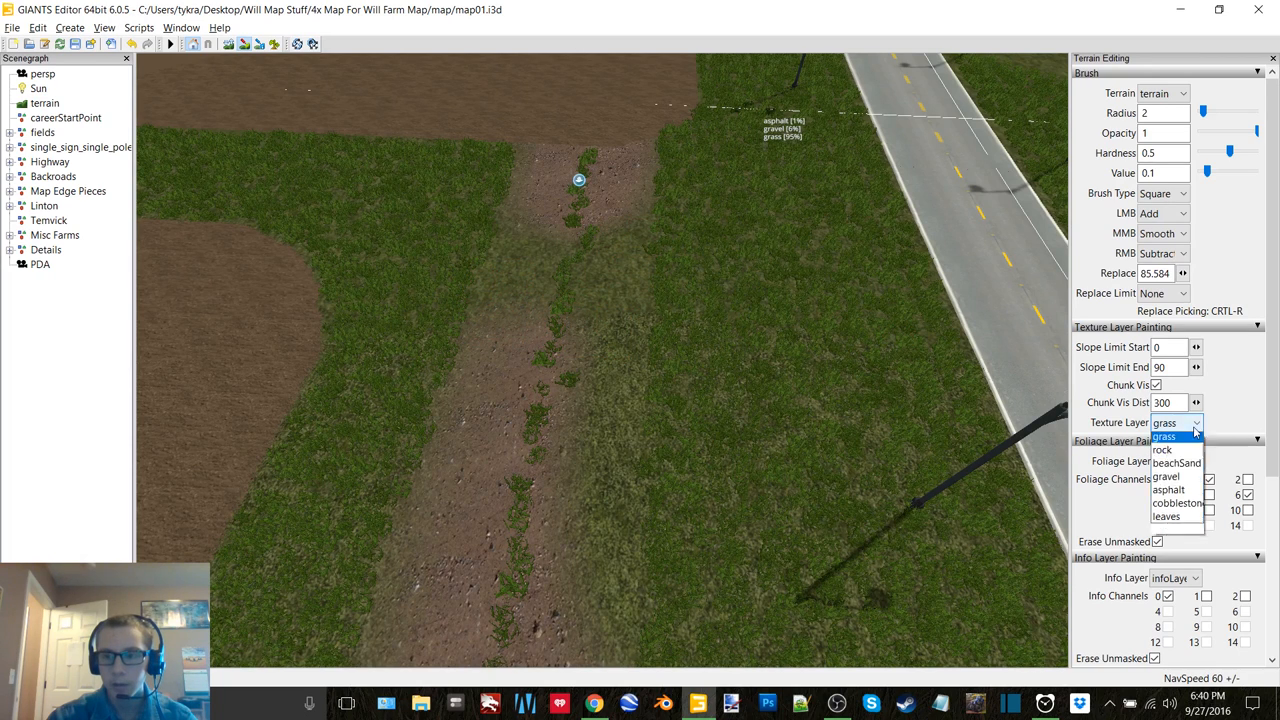
click(1166, 476)
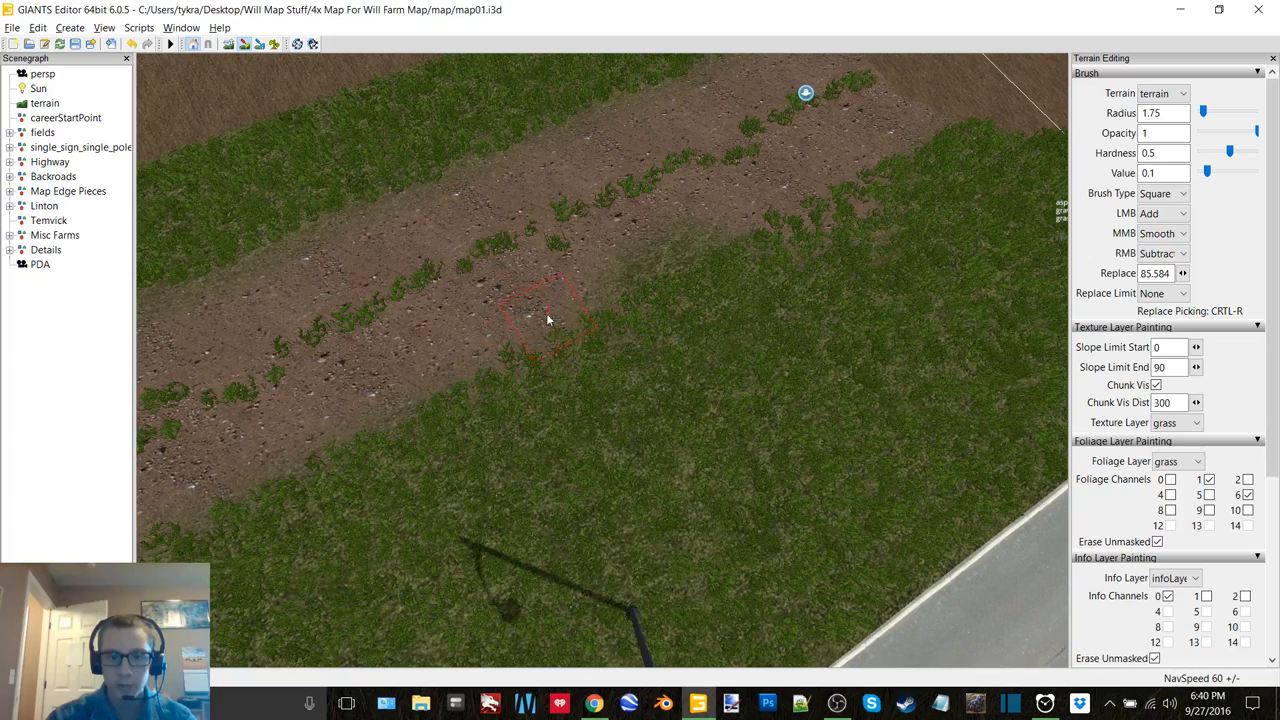
mouse_move(840, 216)
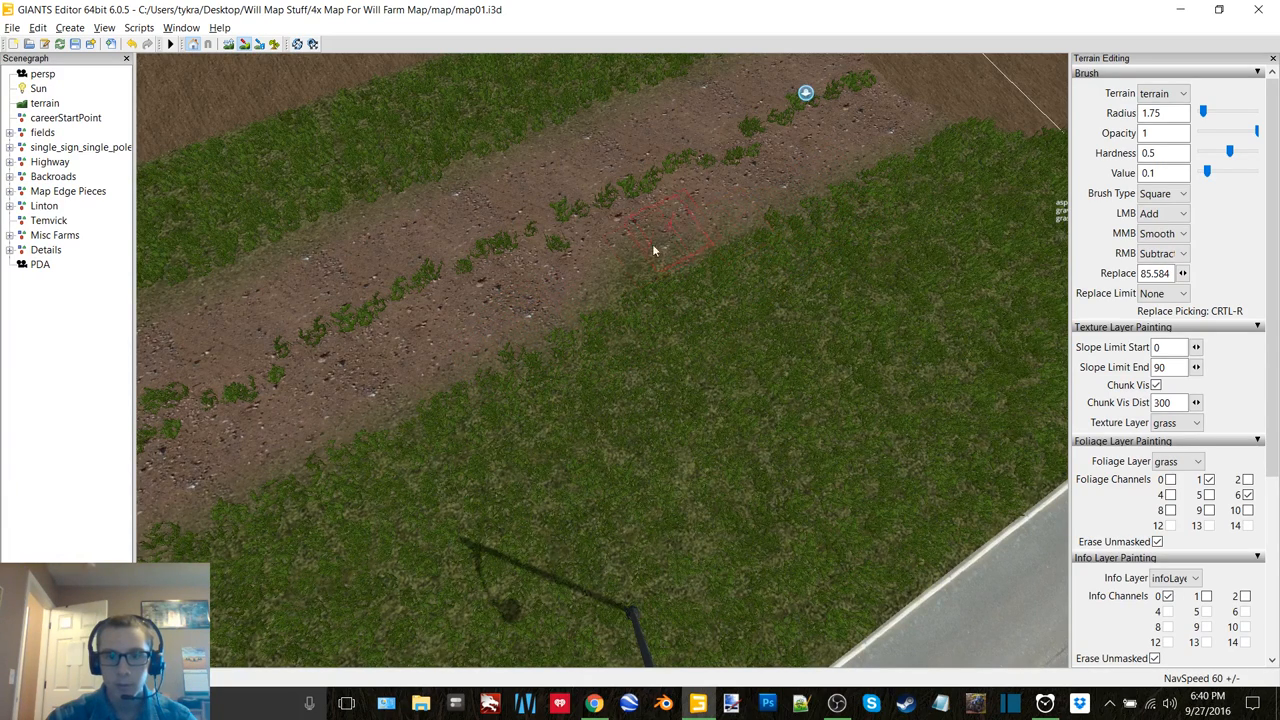
mouse_move(740, 250)
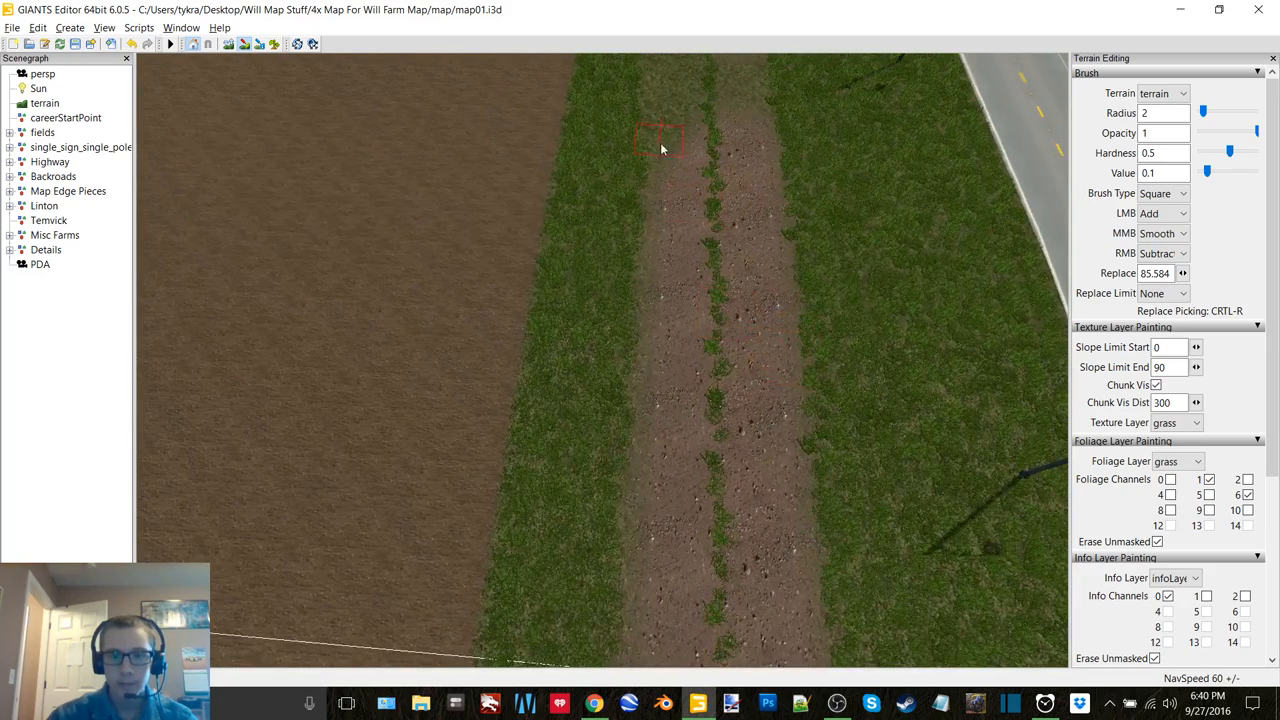
Paint grass verges along both sides of the dirt track, narrowing it toward the road.
drag(660, 140, 670, 356)
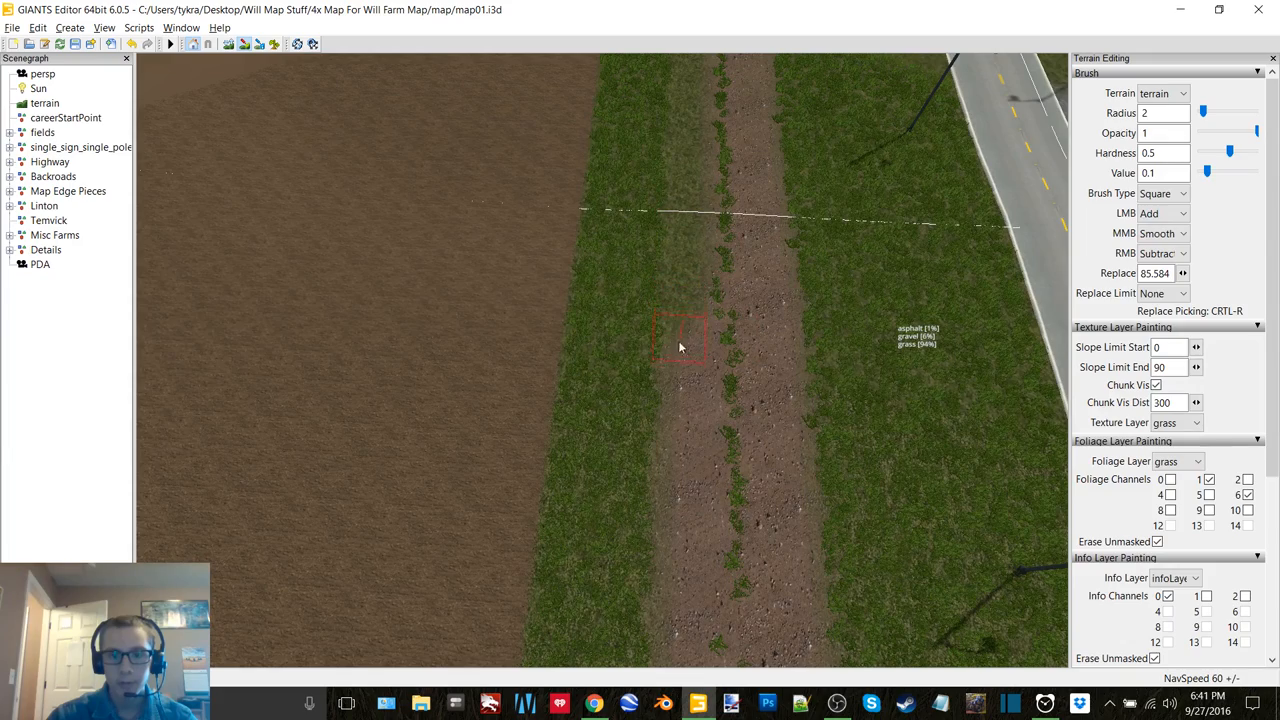
drag(680, 336, 724, 490)
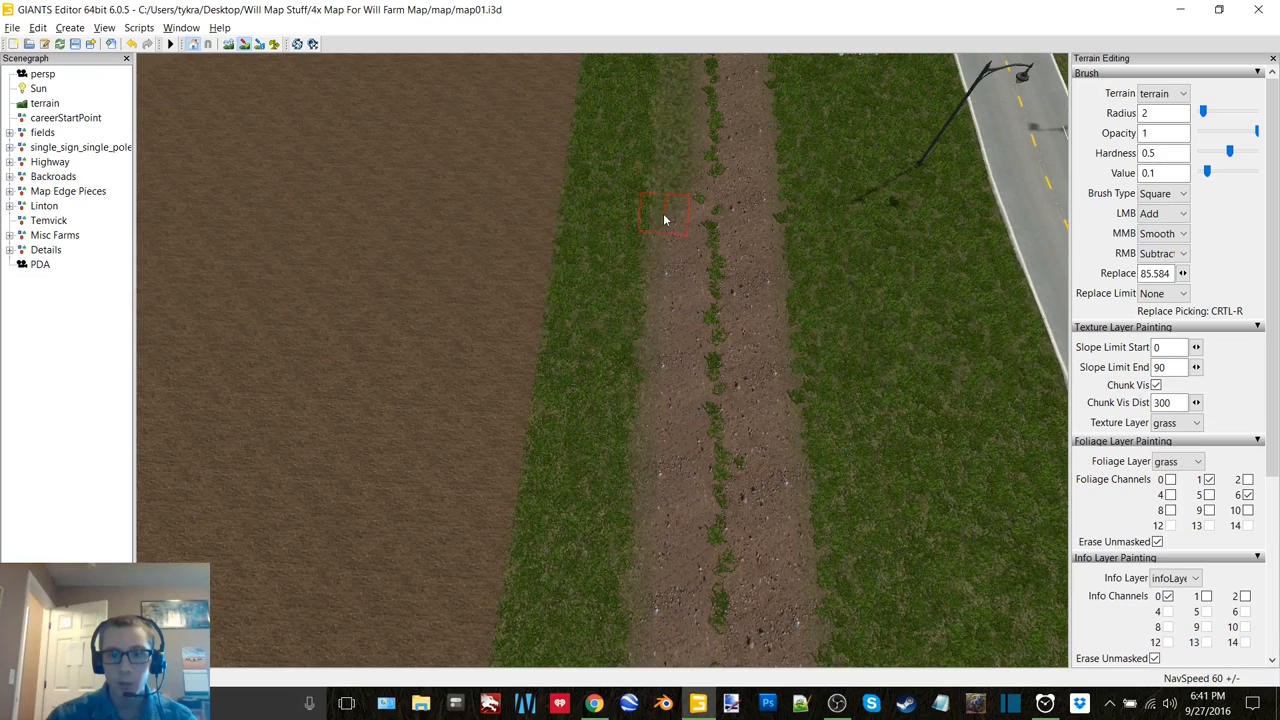
drag(664, 216, 660, 364)
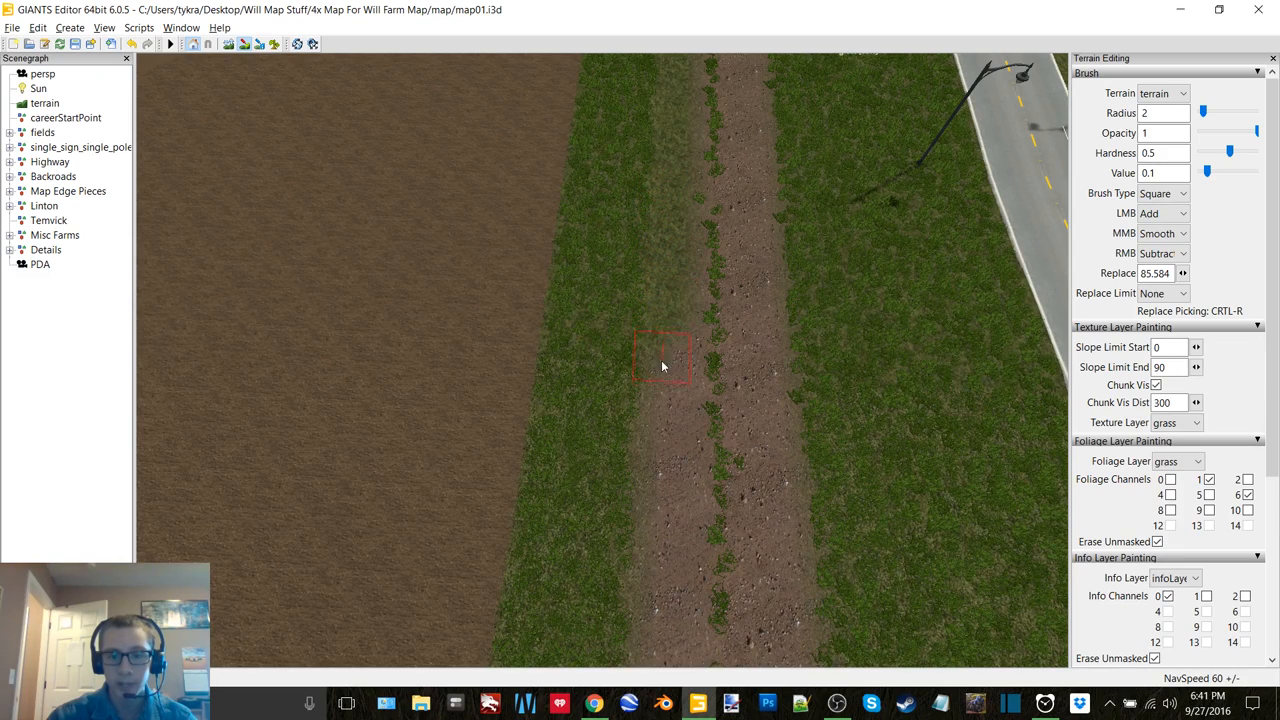
drag(660, 360, 650, 636)
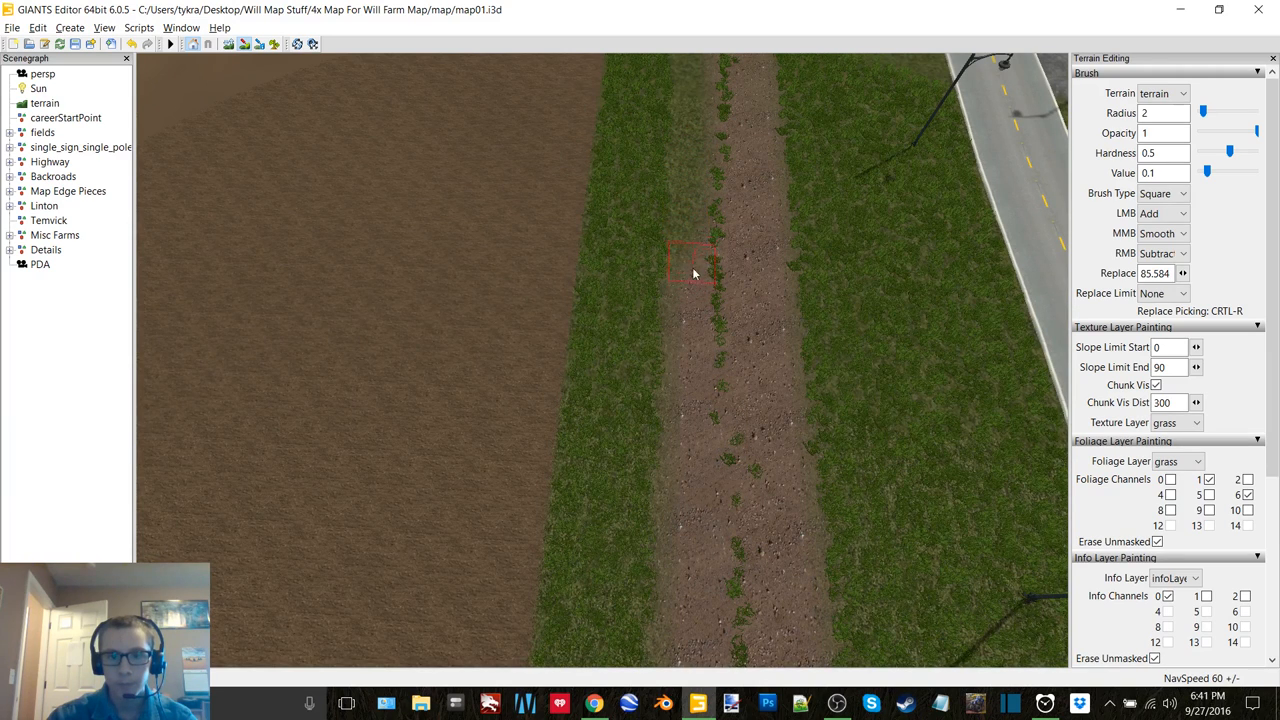
drag(692, 272, 692, 530)
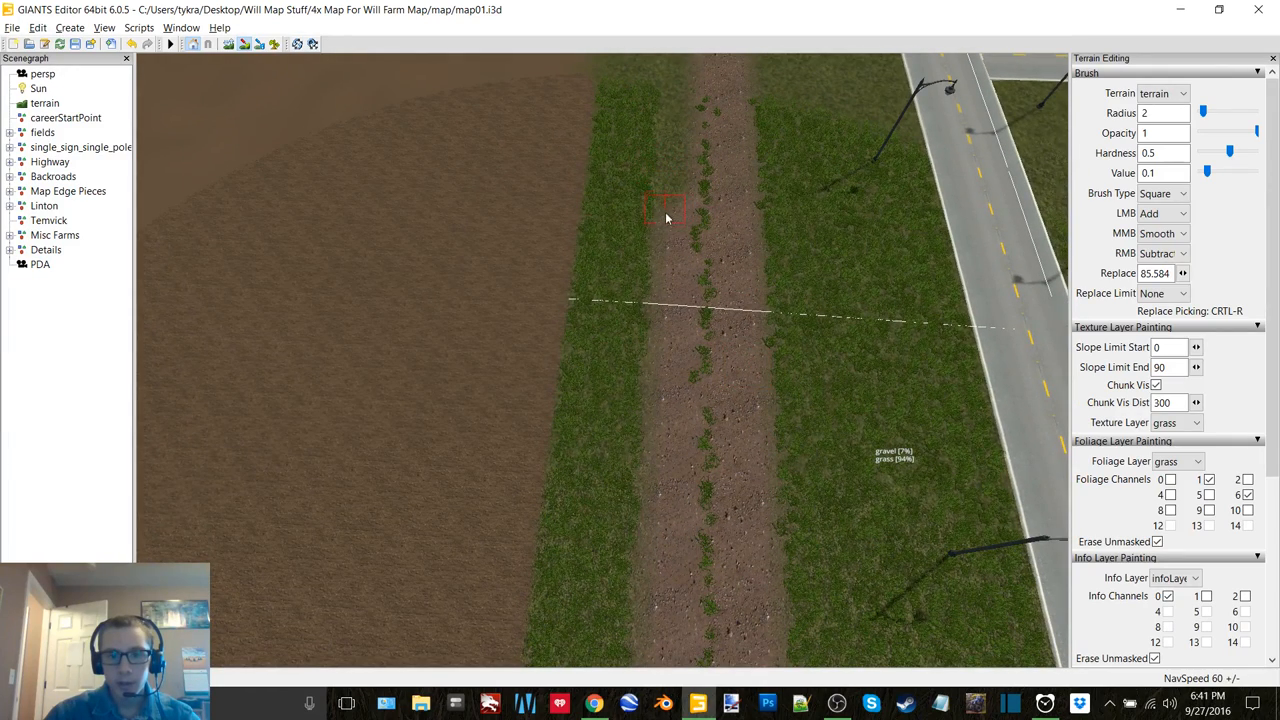
drag(664, 206, 664, 384)
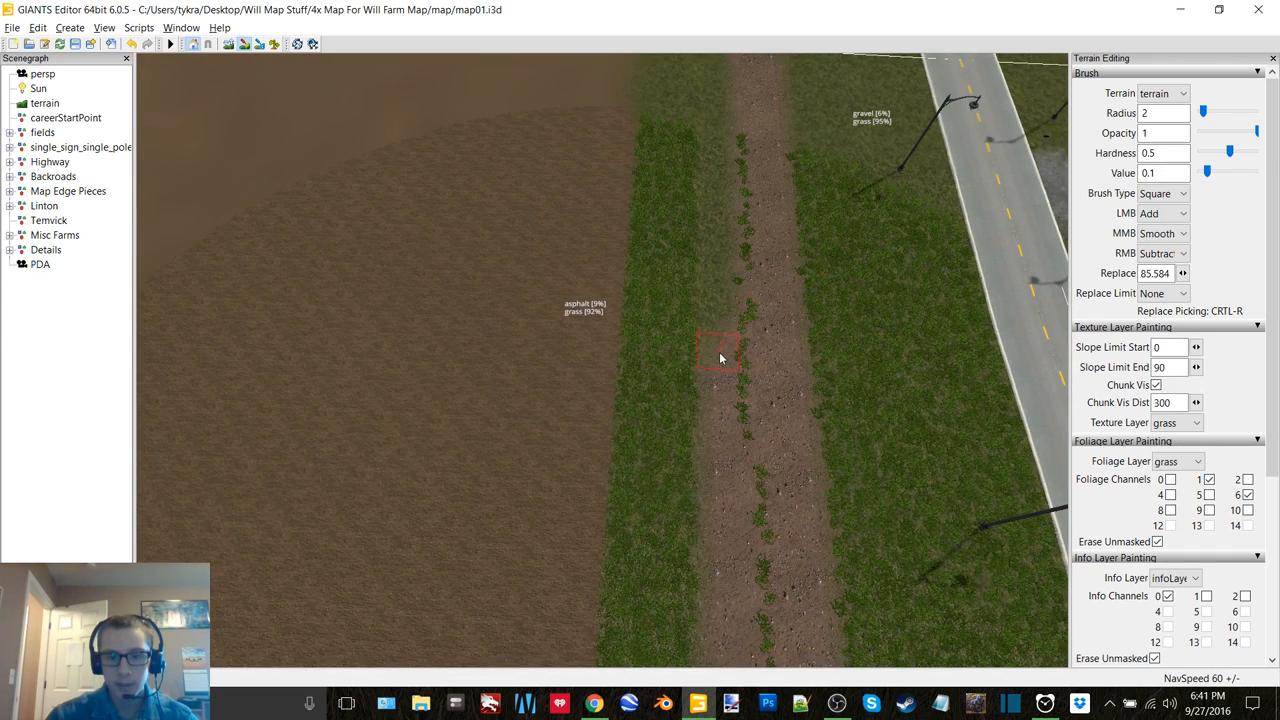
drag(718, 356, 728, 564)
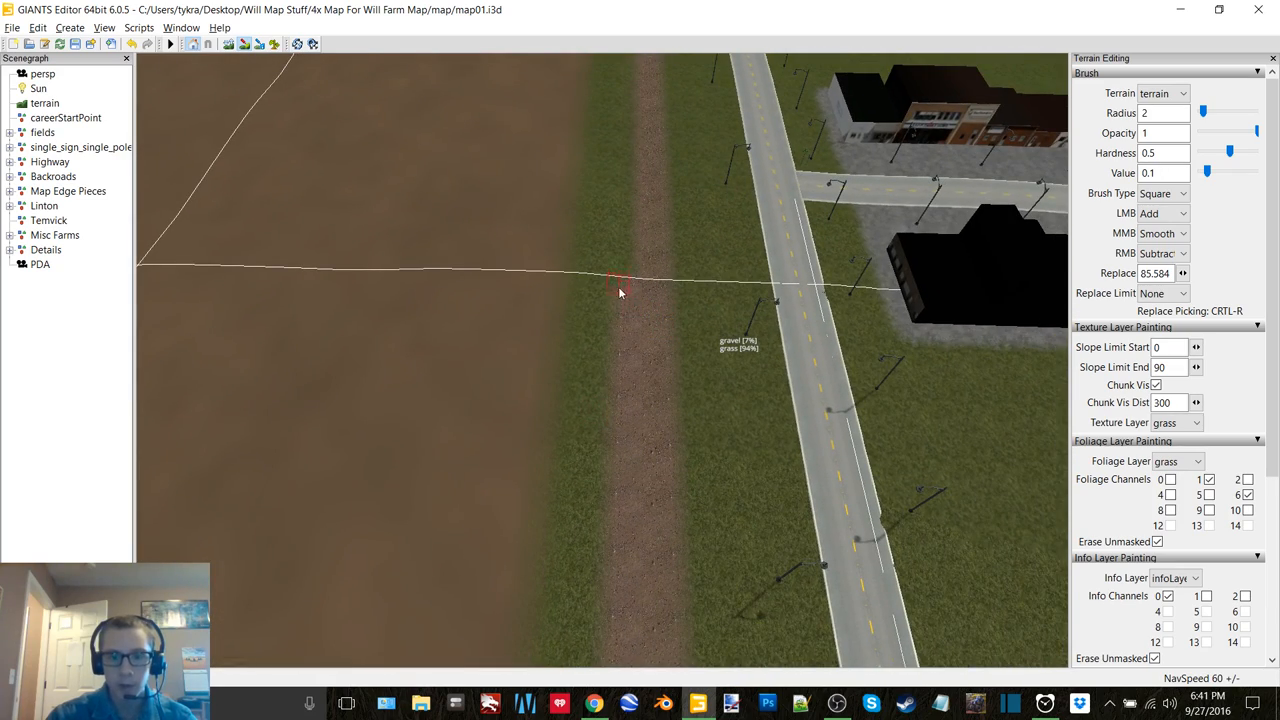
drag(620, 284, 620, 414)
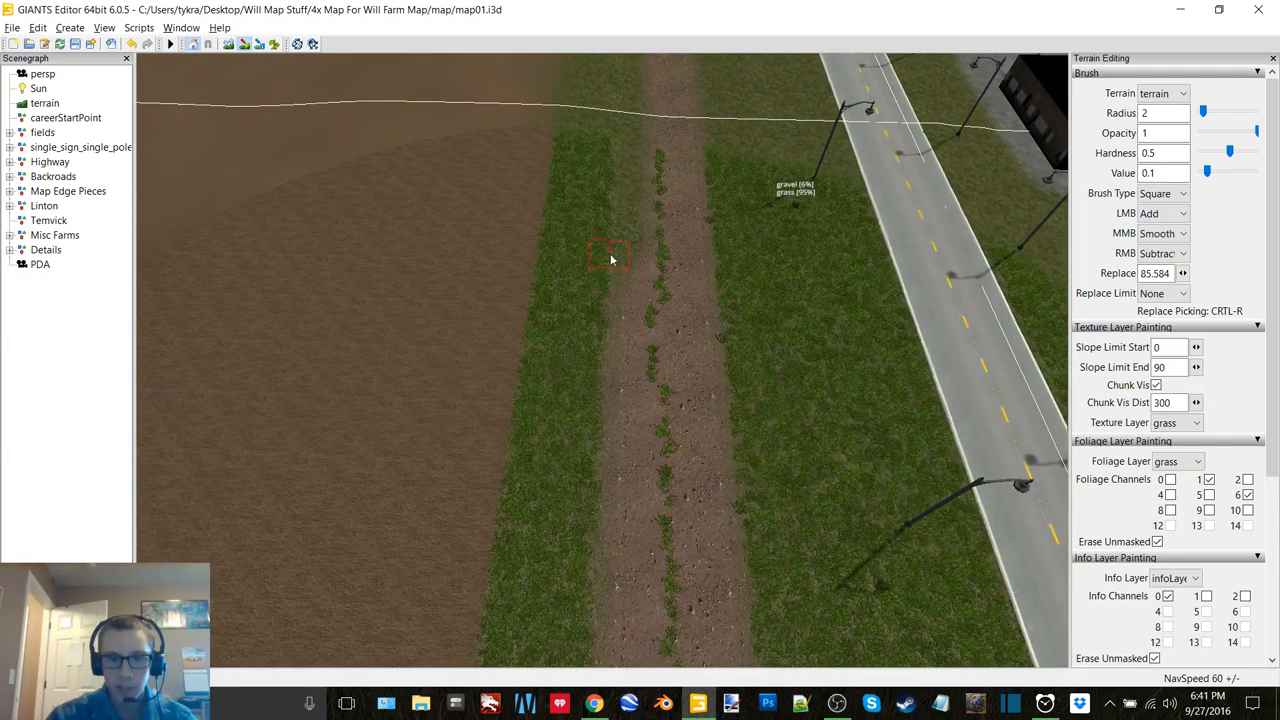
drag(610, 252, 610, 450)
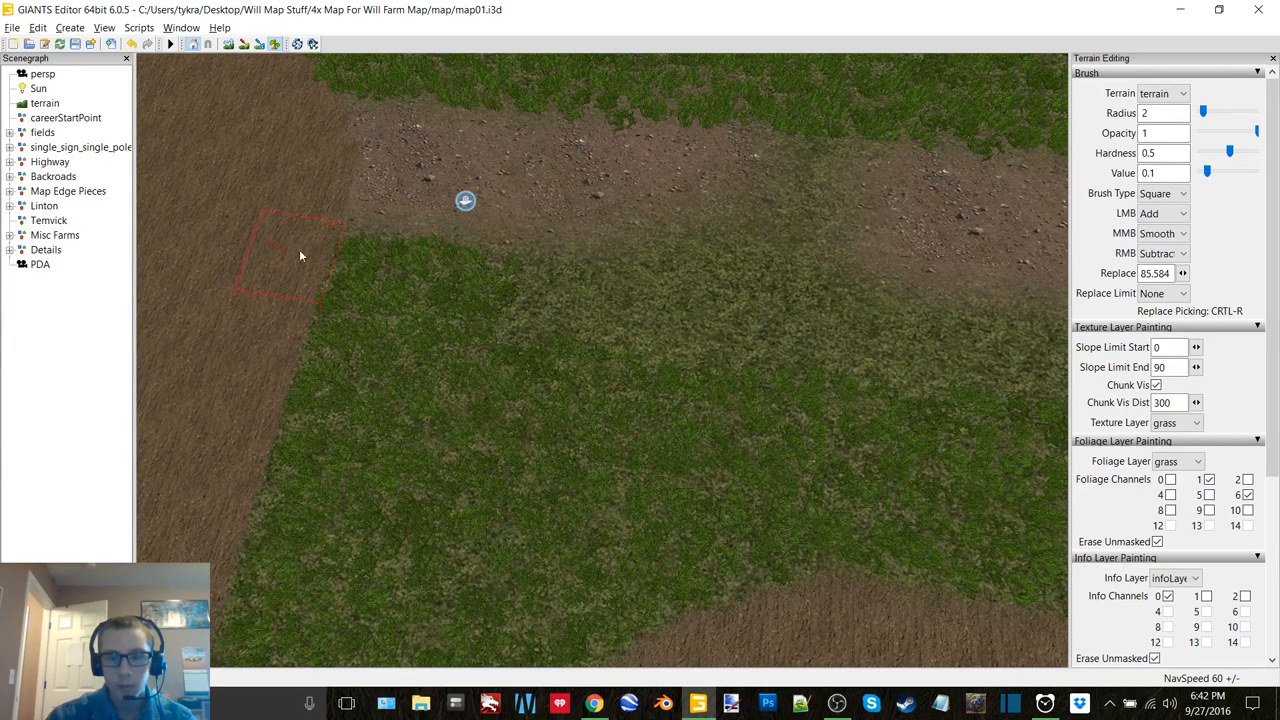
Switch the texture layer to gravel and raise the brush radius to 2.75.
click(1196, 422)
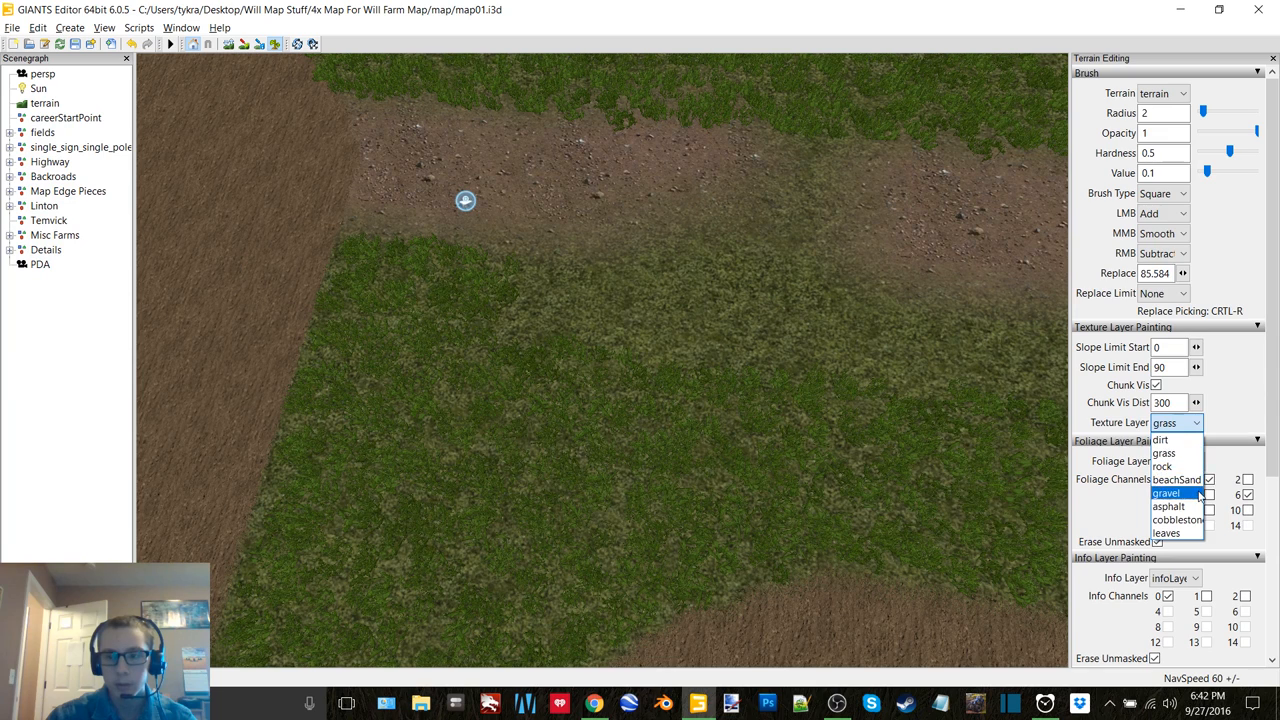
click(1168, 492)
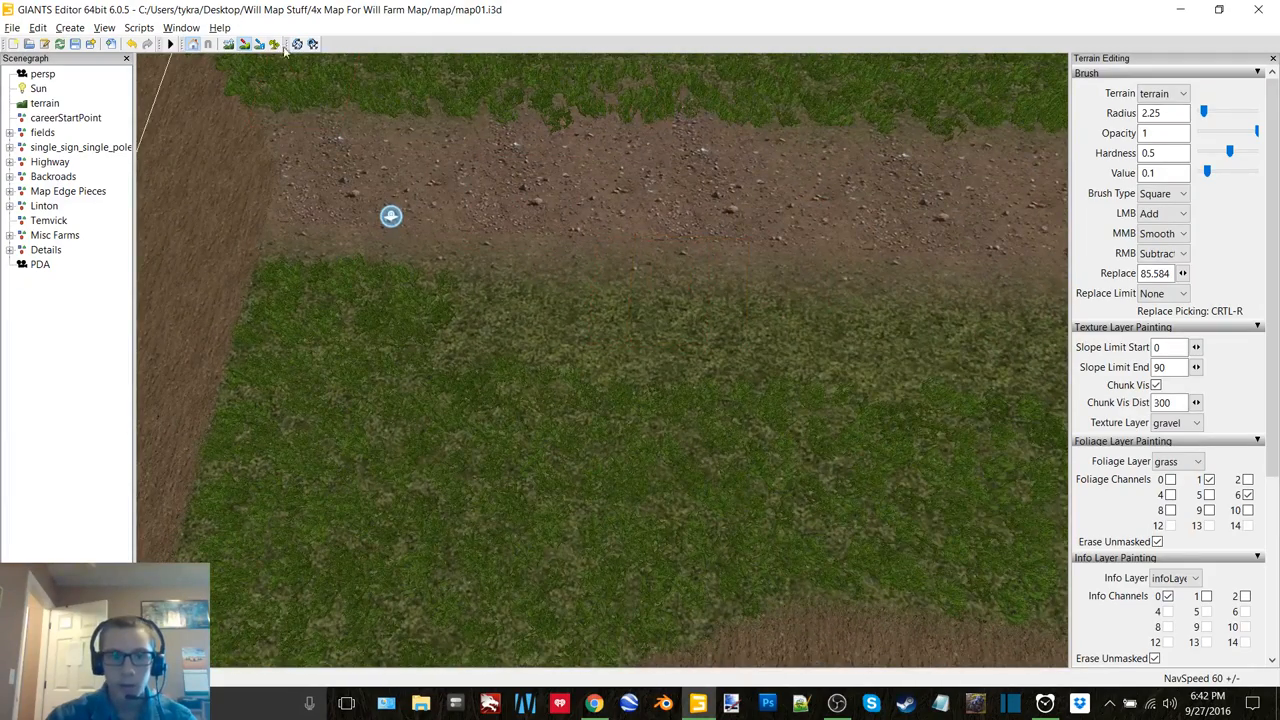
click(624, 344)
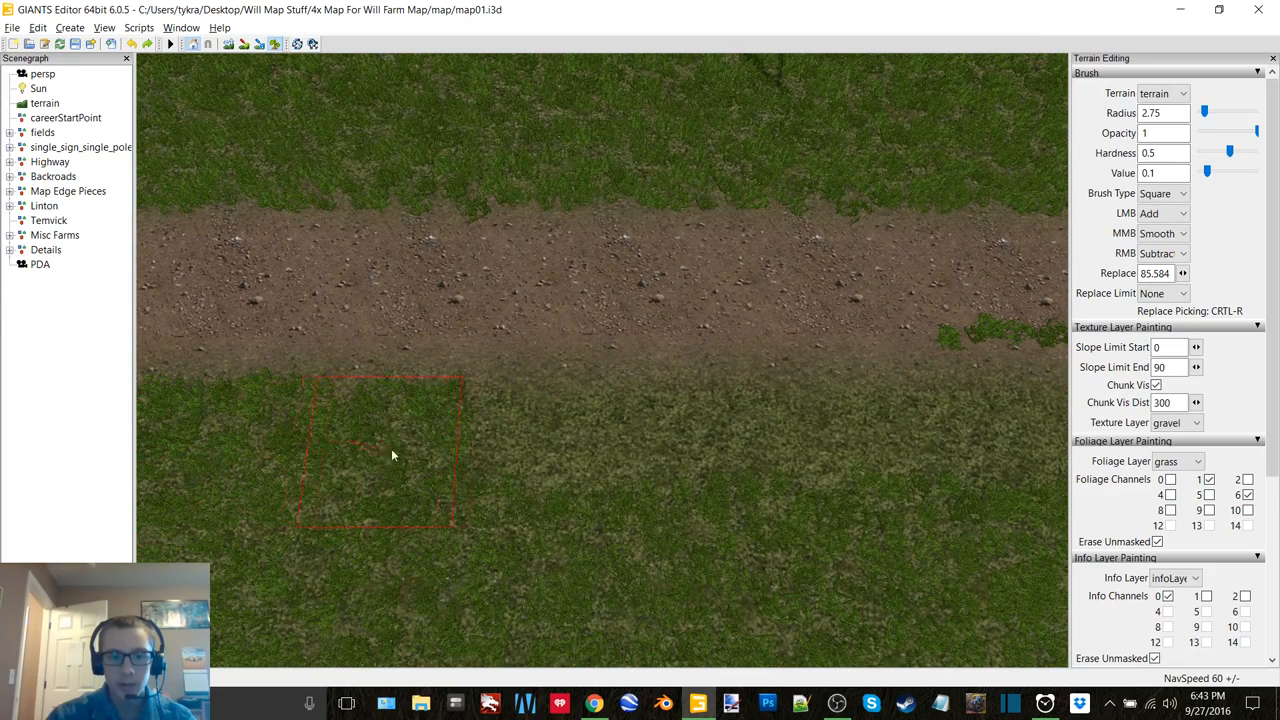
Paint gravel along the track between the grassy verges, including its corner branch.
drag(390, 456, 896, 452)
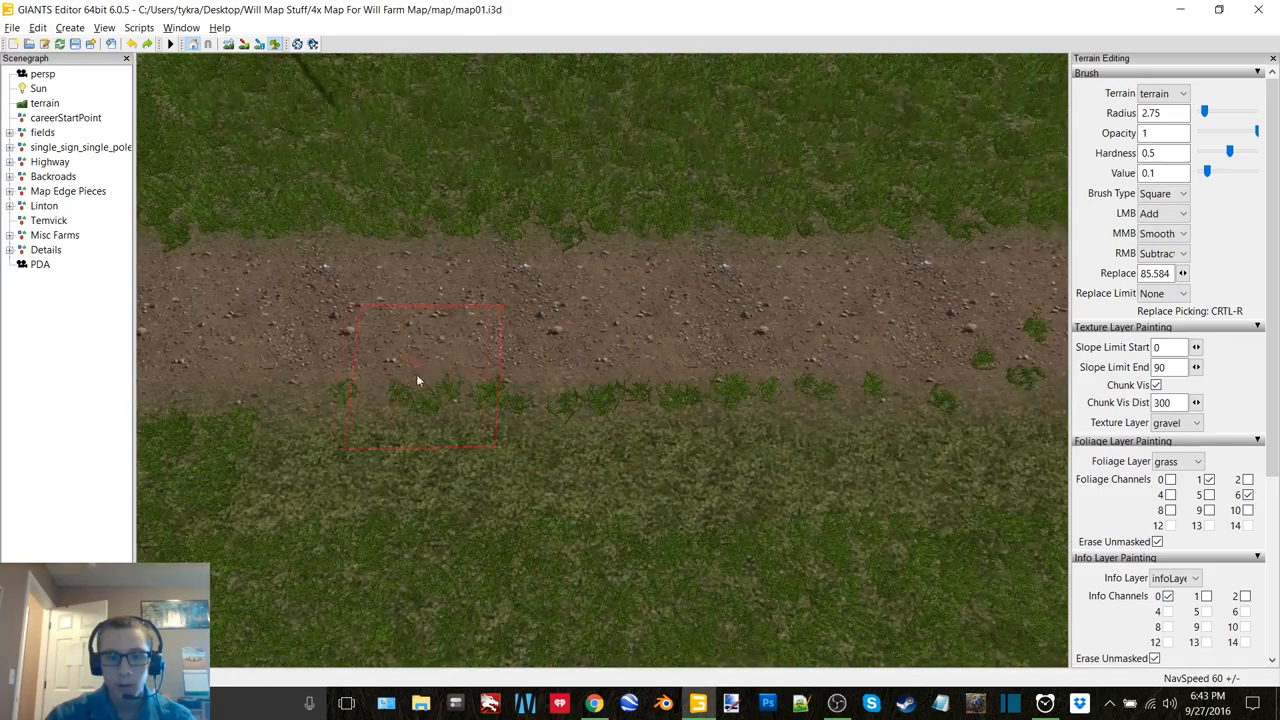
drag(418, 380, 316, 492)
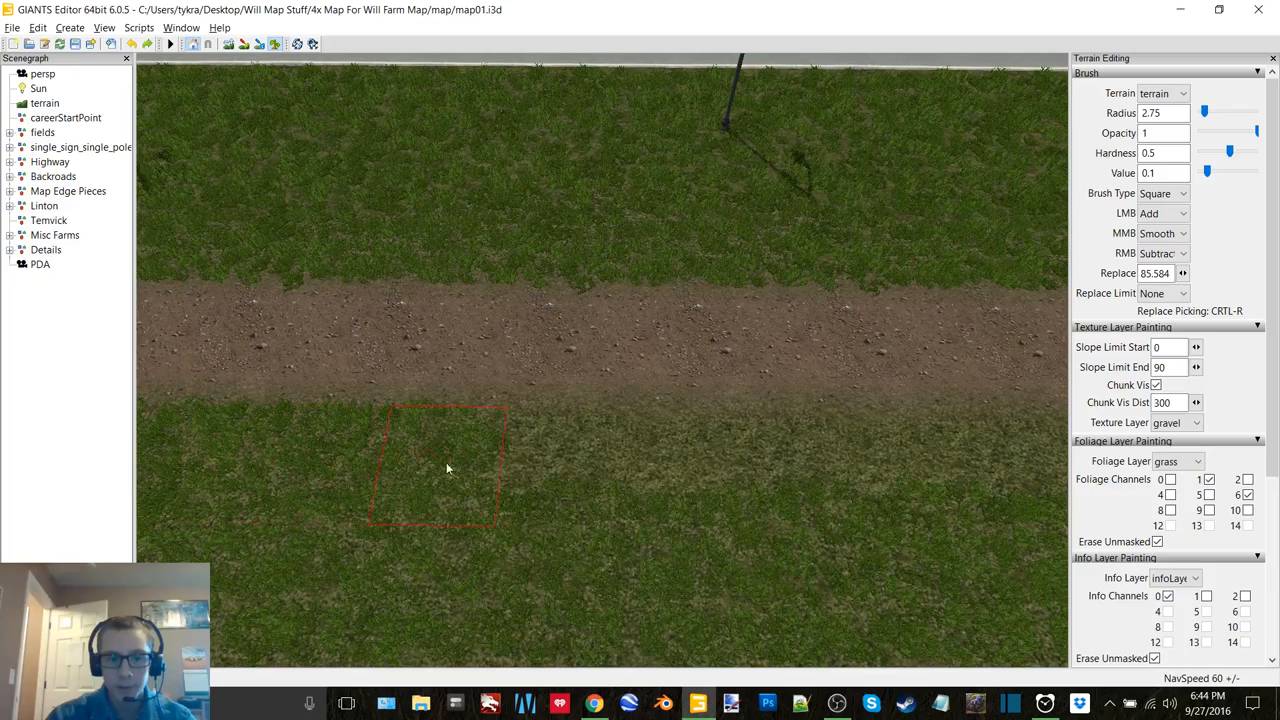
drag(444, 464, 996, 464)
text(2)
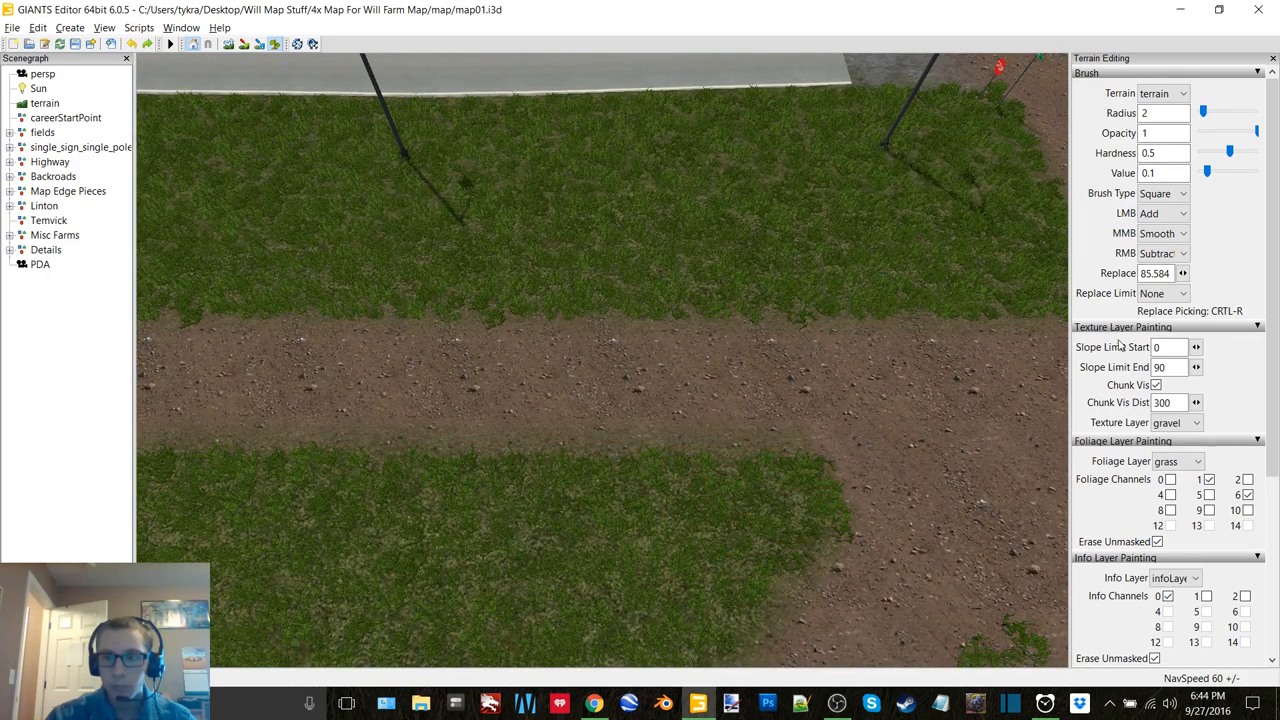
Reduce the brush radius to 0.5 for detail work.
click(1164, 112)
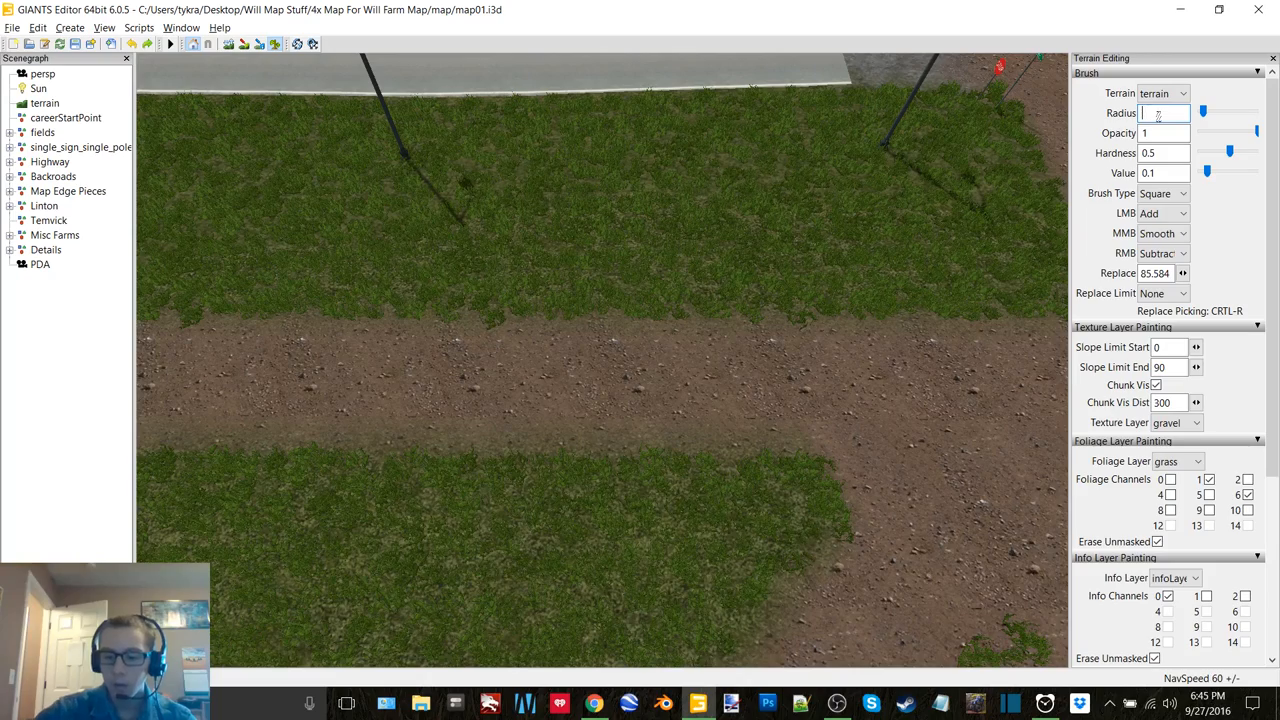
text(0.5)
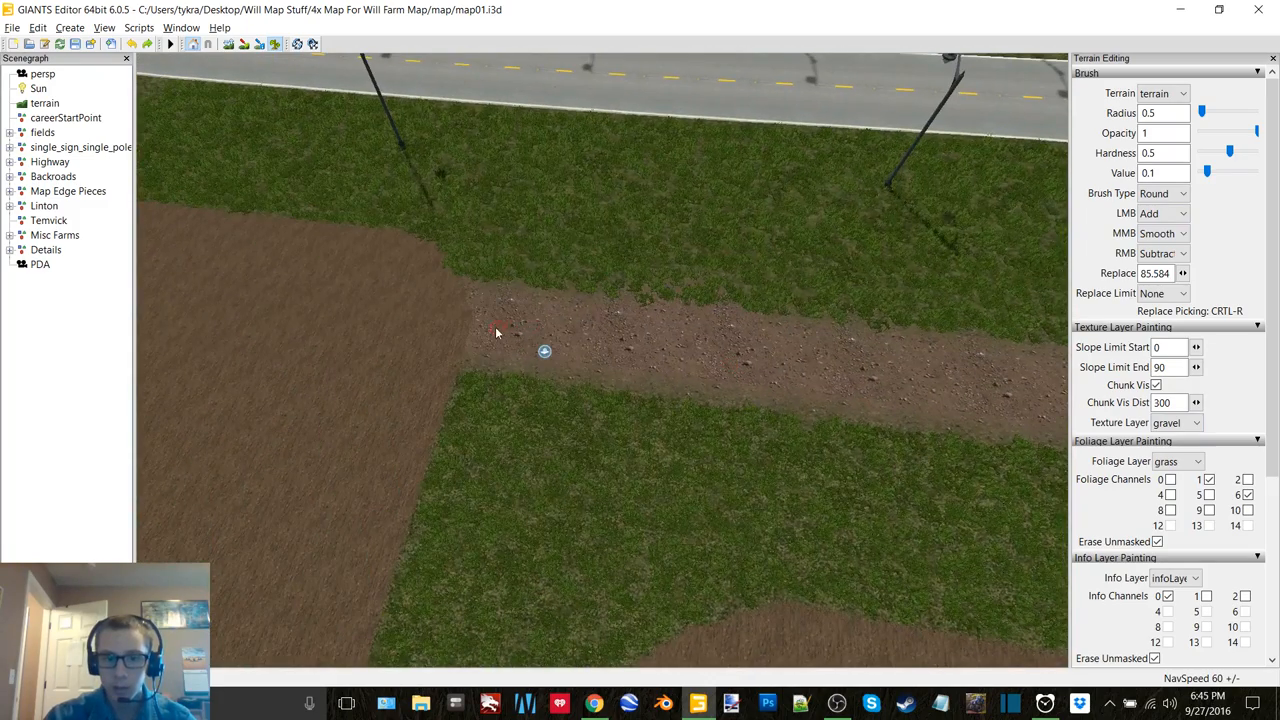
Touch up the track edges with small gravel strokes over the stray grass.
drag(498, 332, 1000, 390)
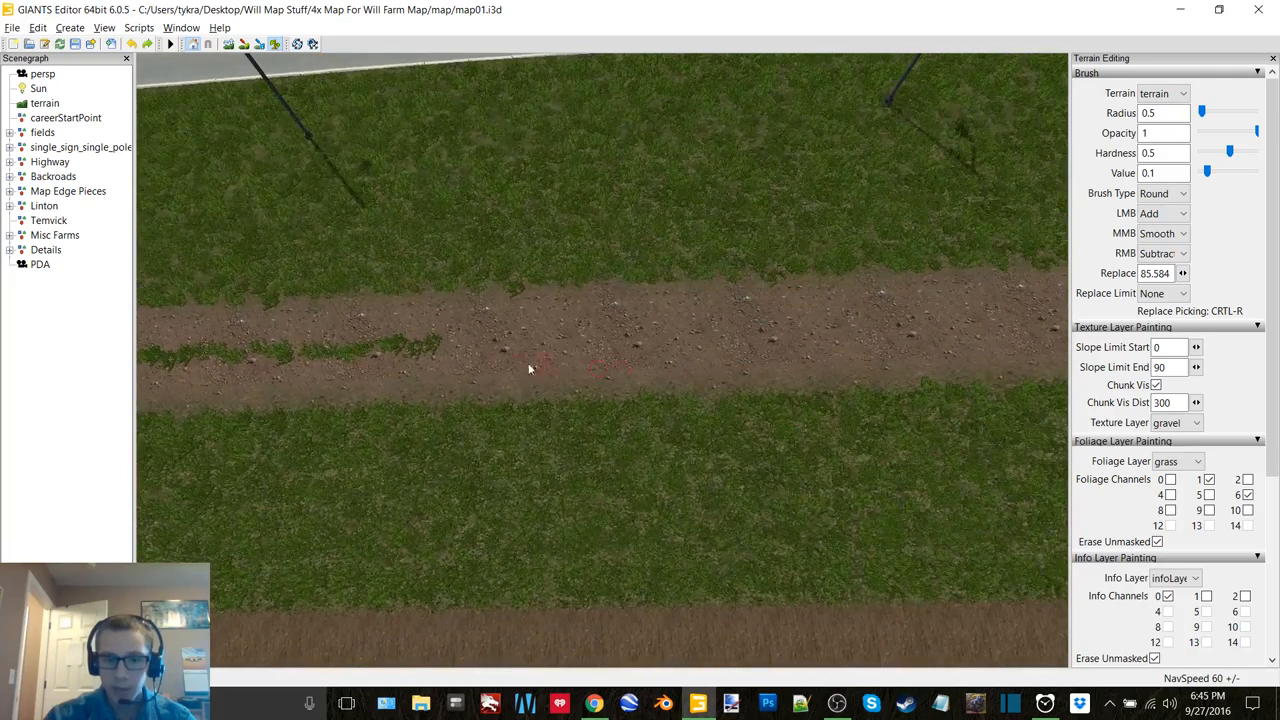
drag(530, 370, 770, 340)
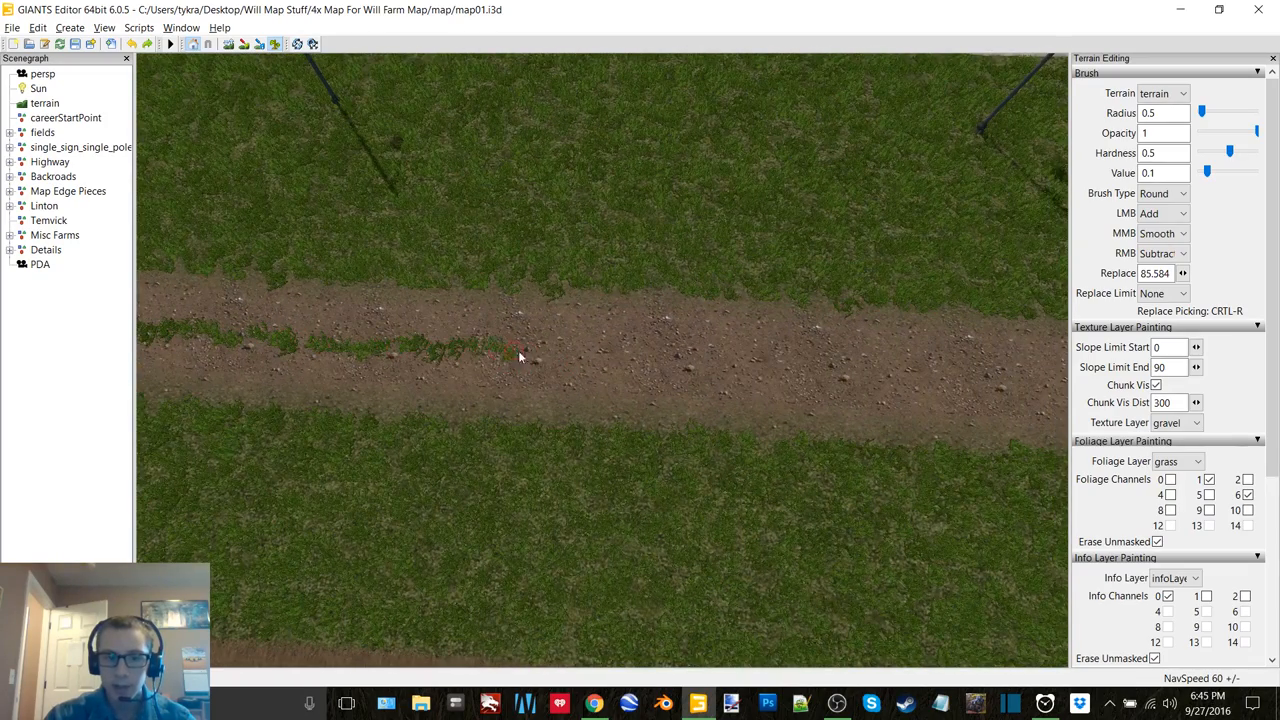
drag(516, 356, 984, 384)
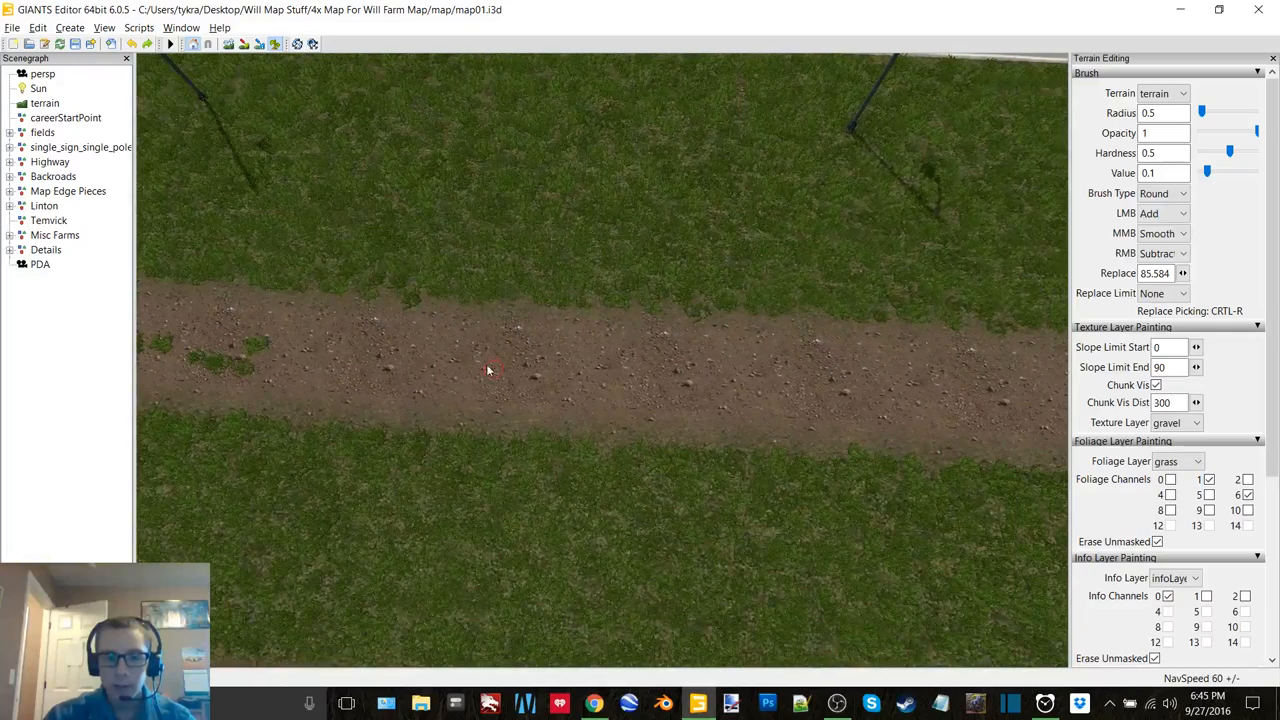
Erase the grass tufts growing across the road so it reads as bare gravel.
drag(490, 370, 604, 384)
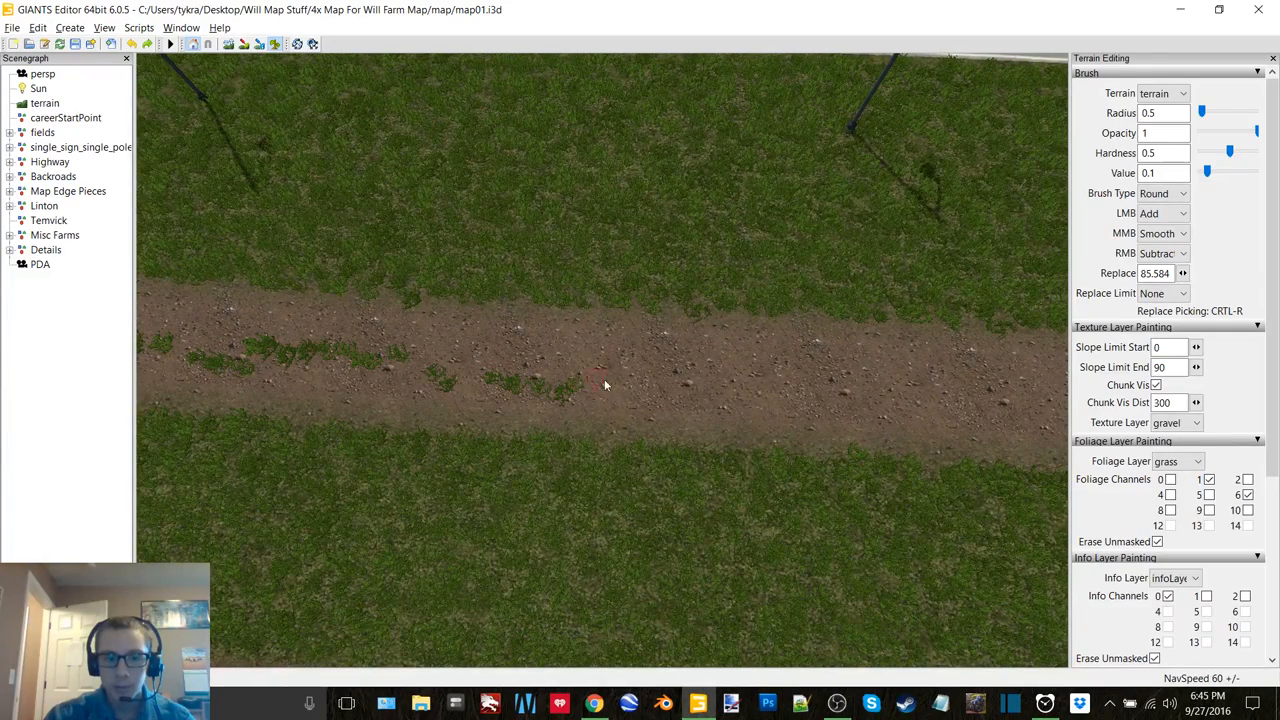
click(620, 384)
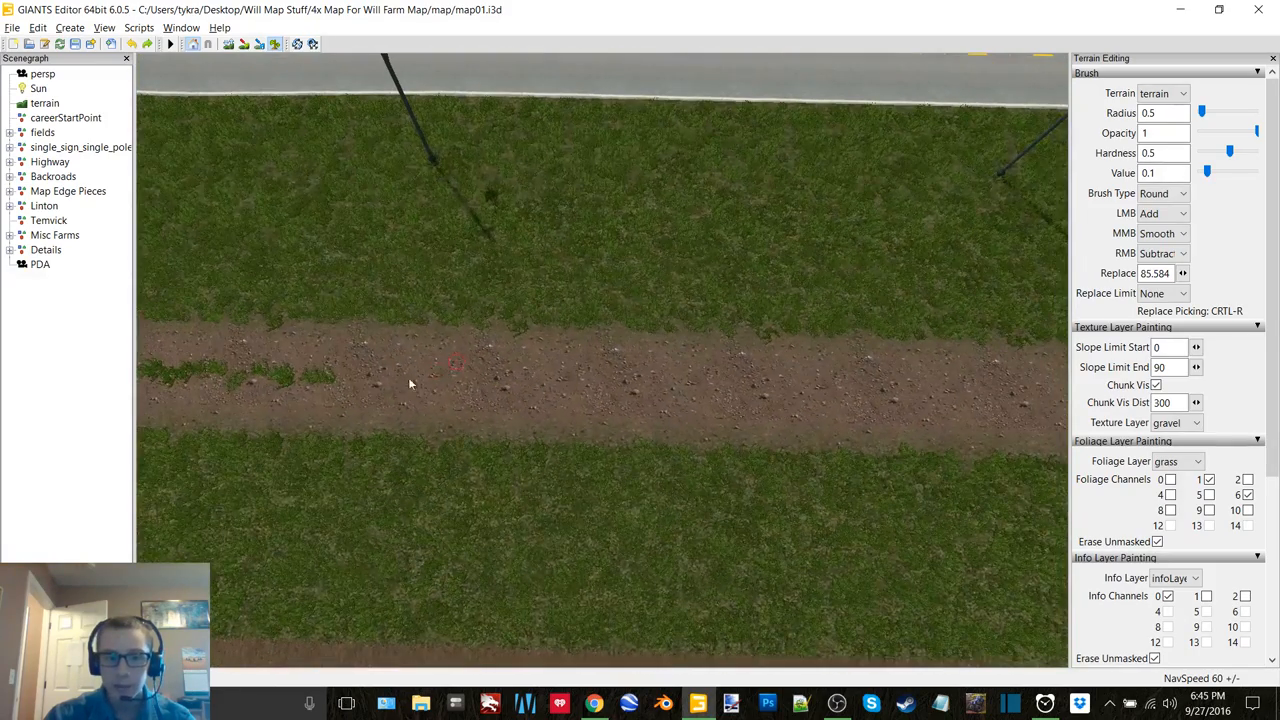
drag(410, 384, 670, 392)
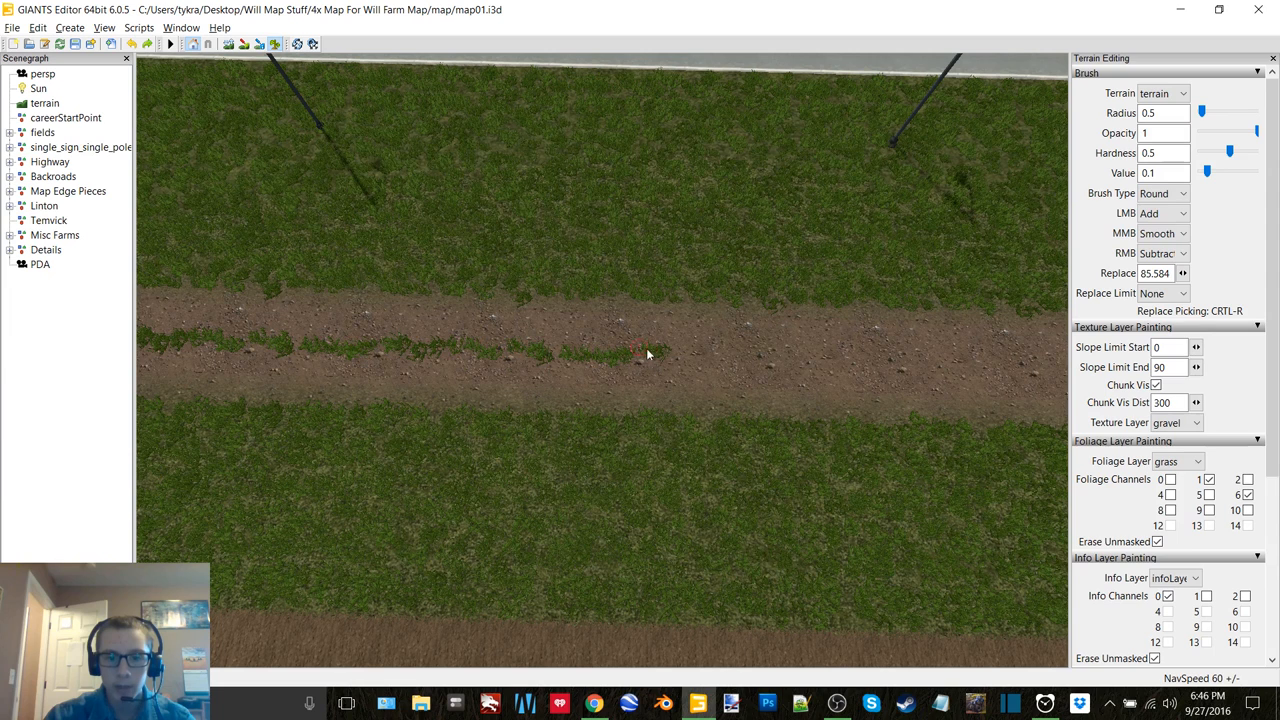
drag(644, 356, 1050, 364)
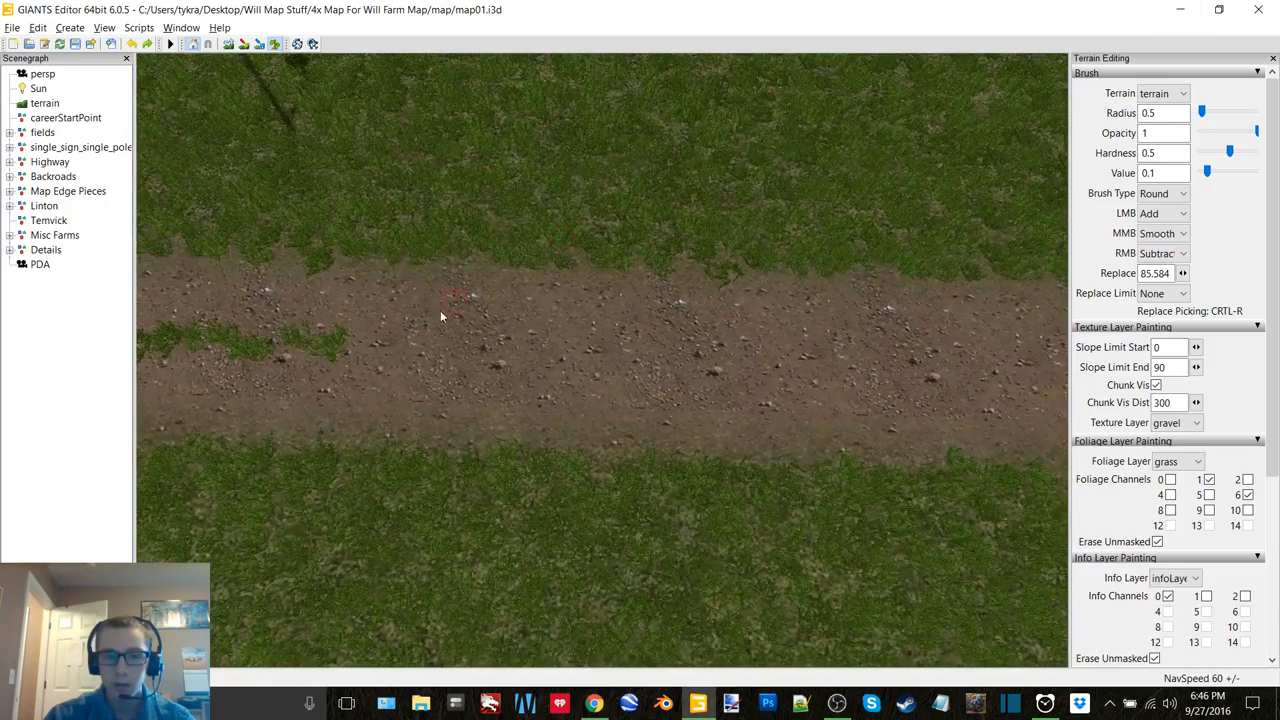
drag(440, 310, 690, 360)
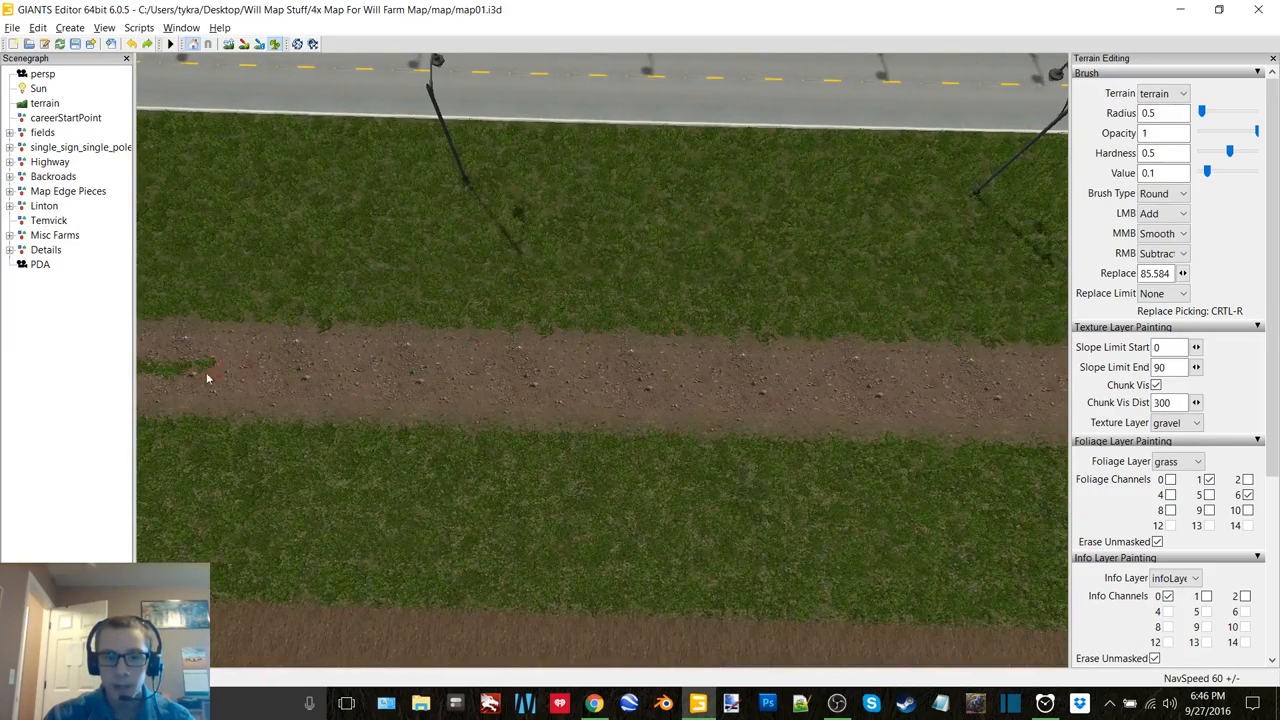
drag(208, 378, 452, 376)
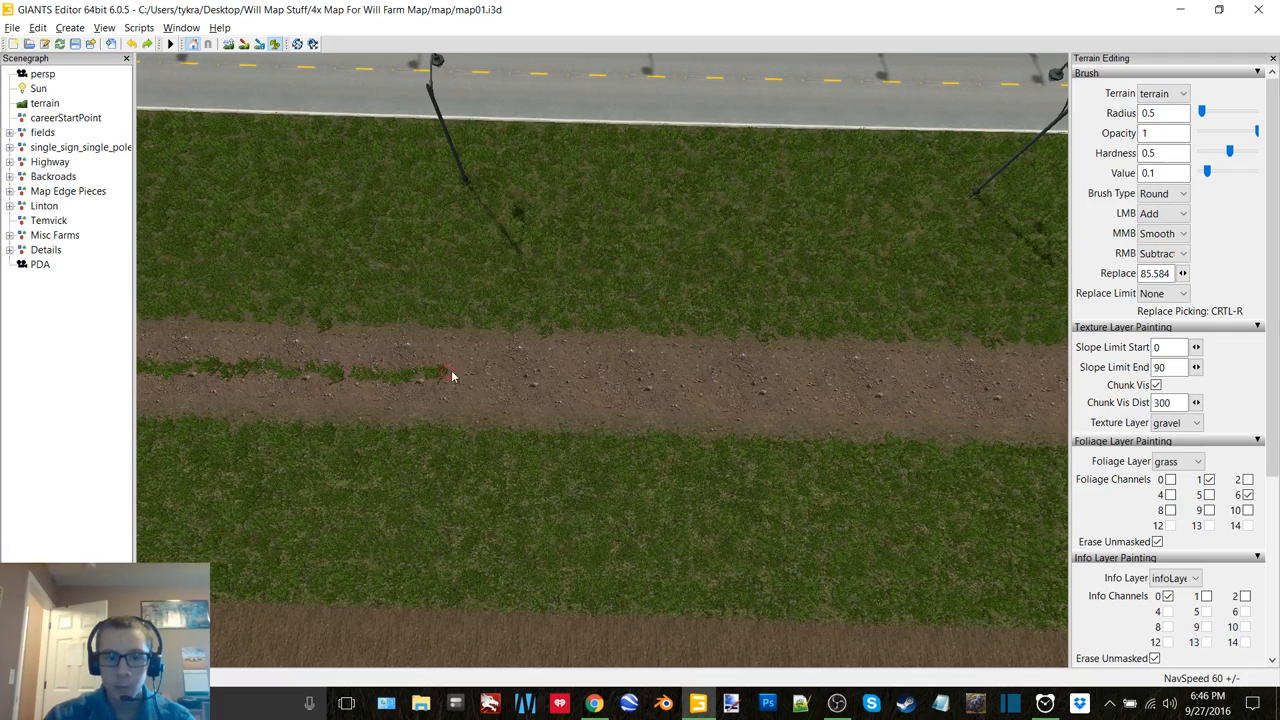
drag(450, 378, 804, 390)
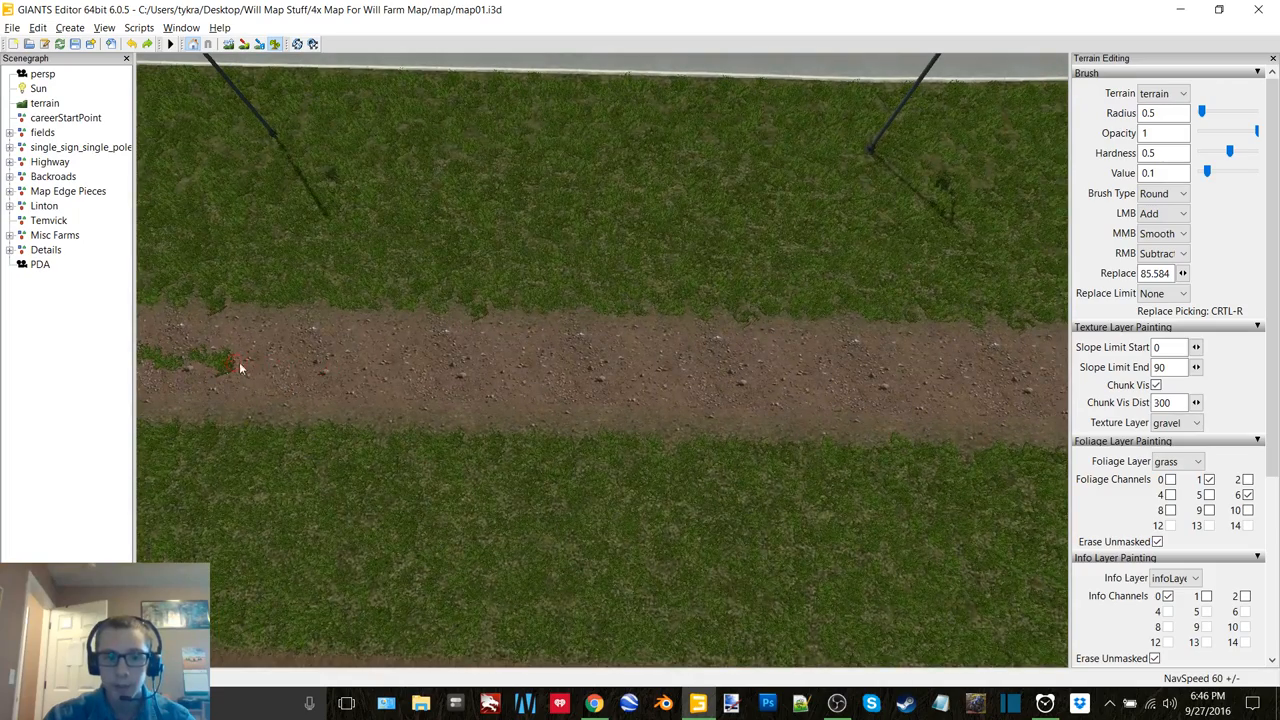
drag(240, 368, 1040, 388)
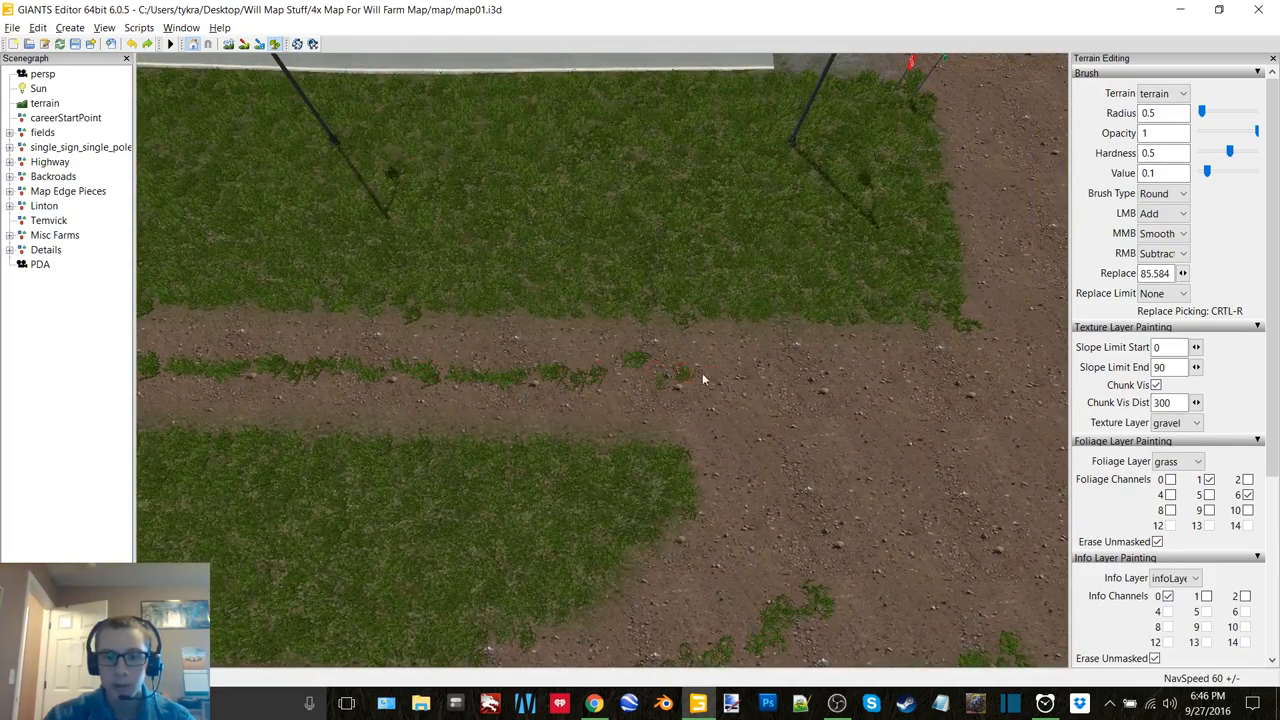
Move the viewport toward the power-line poles and wires beside the road.
drag(700, 380, 864, 412)
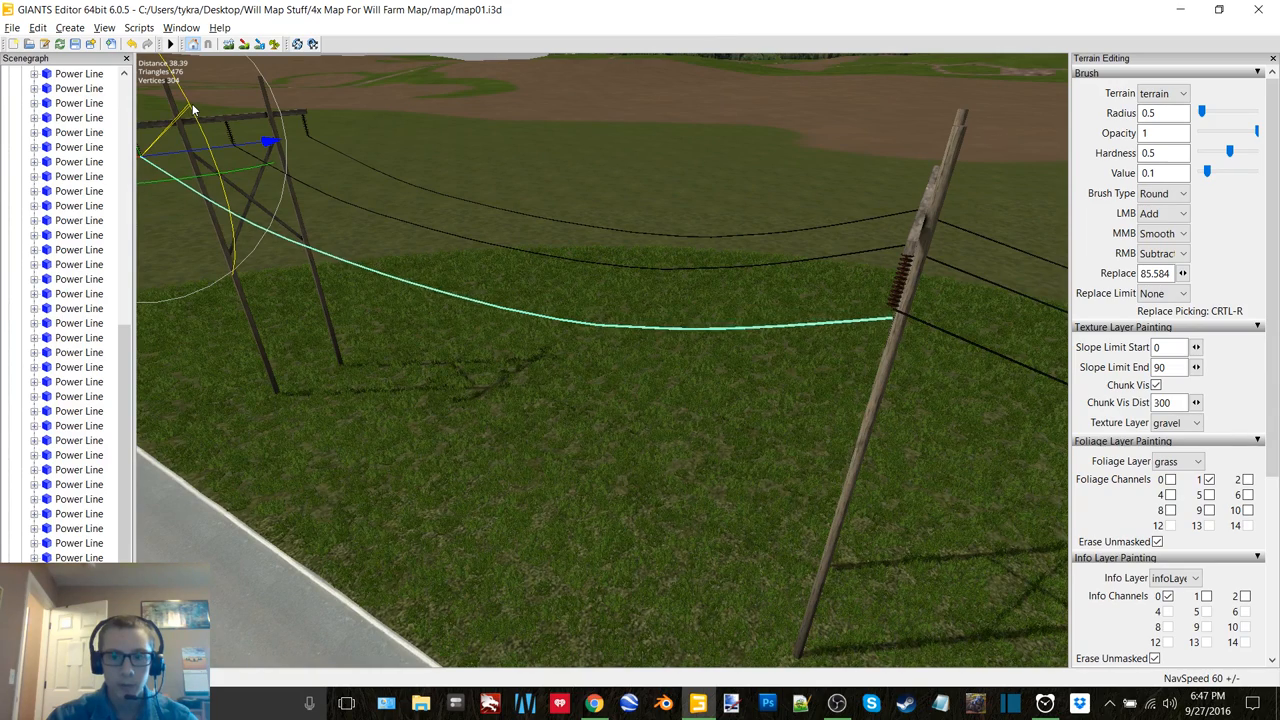
Show the Attributes panel via the Window menu for the selected power-line wire.
click(180, 28)
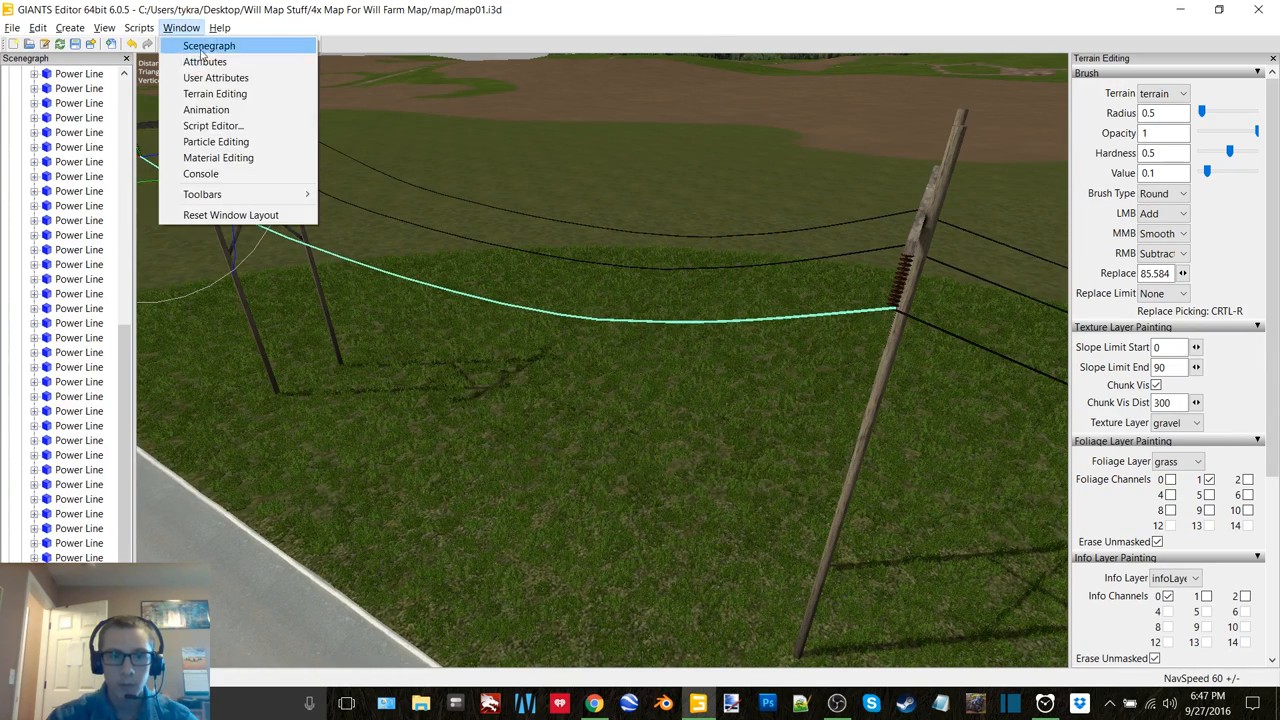
click(204, 60)
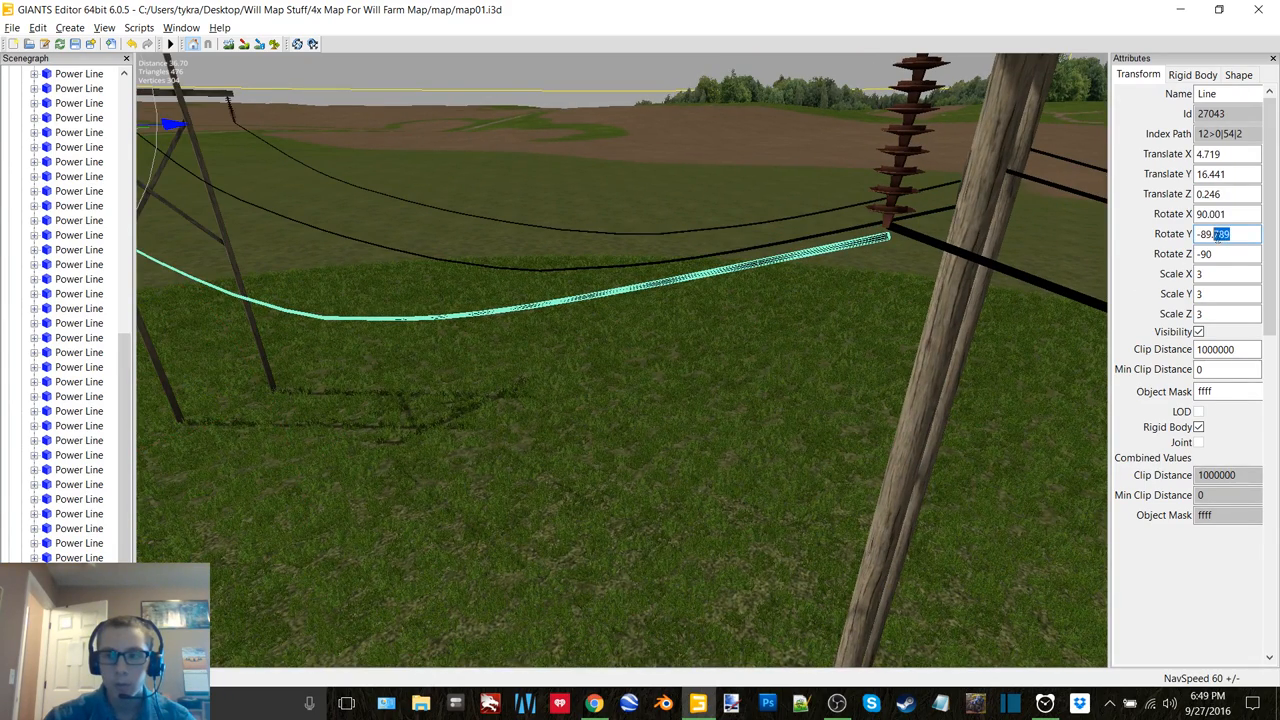
Try Rotate Y values -89.8, -89.5, -89.6 and settle on -89.7 for the wire.
text(-89.8)
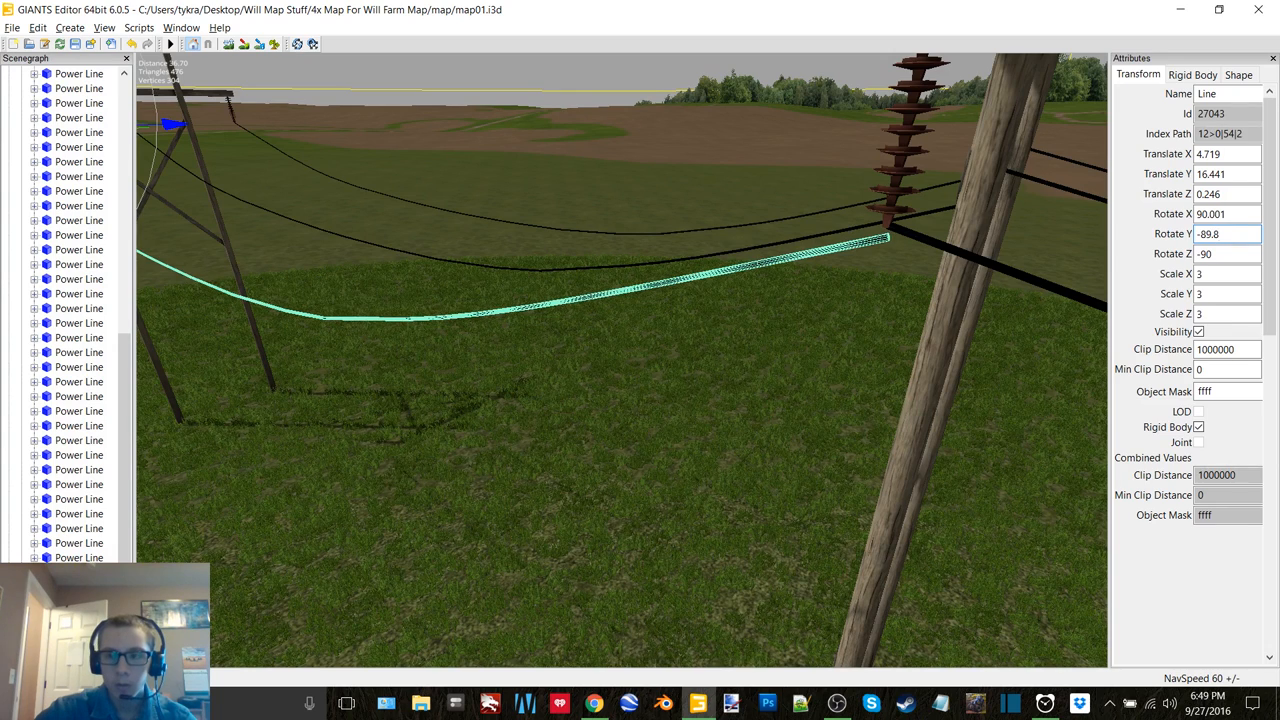
text(-89.5)
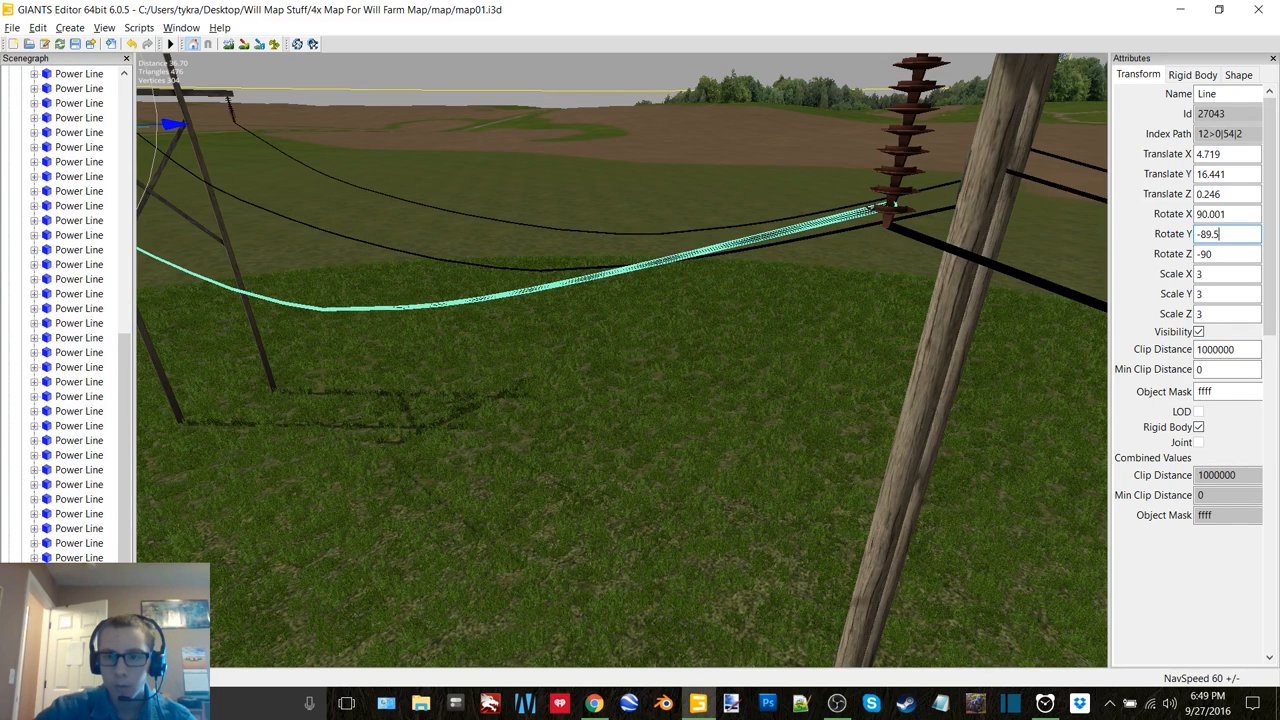
text(-89.6)
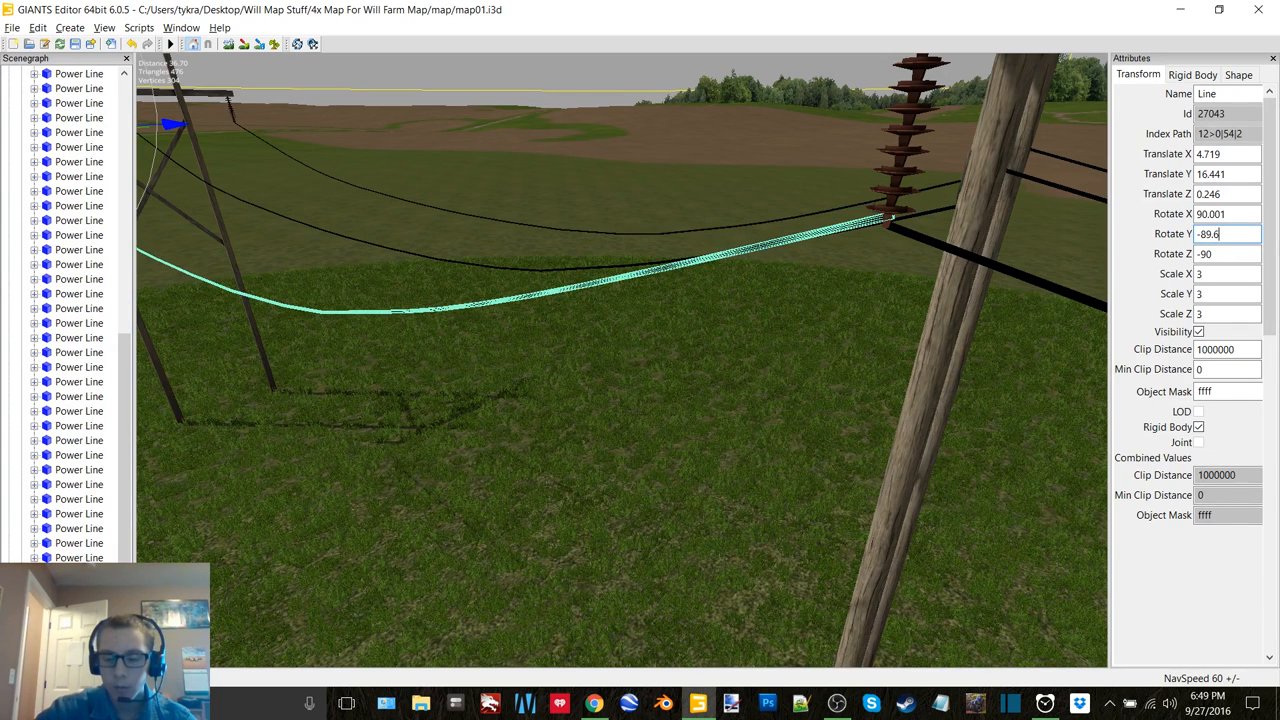
text(-89.7)
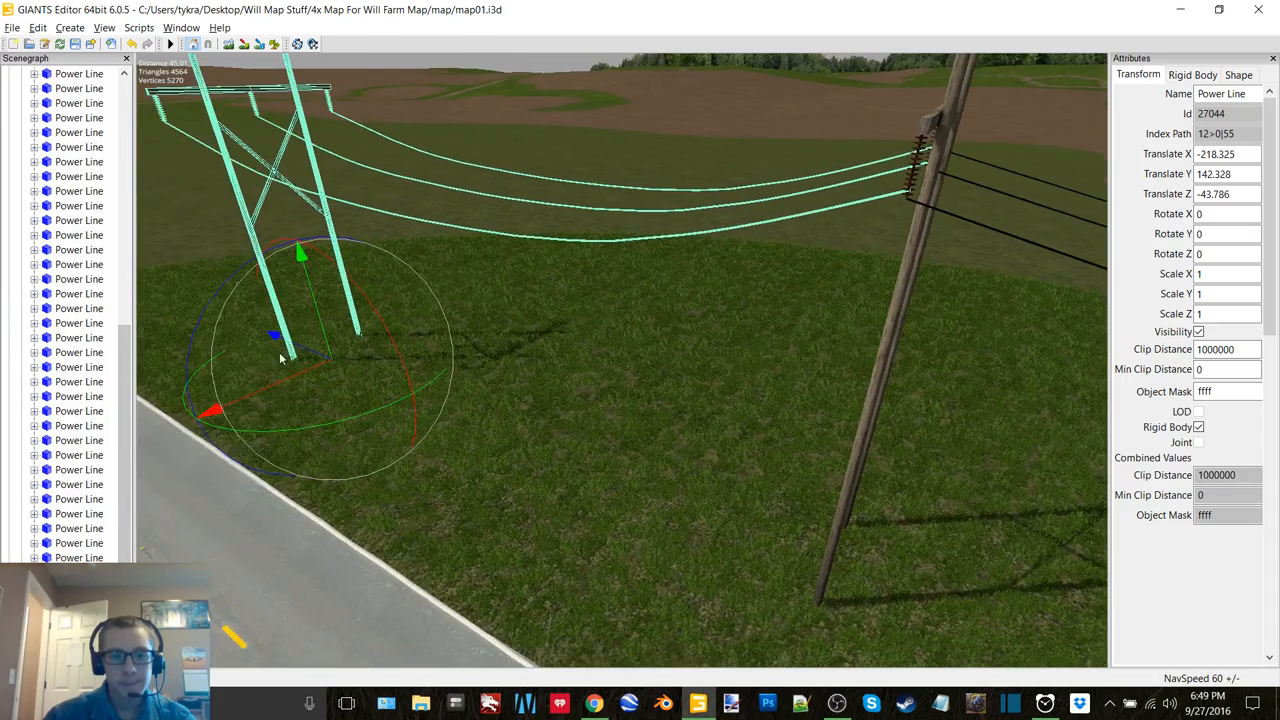
Nudge the wire with the gizmo, pick the next pole's wire and adjust it toward -89.67 Y rotation.
drag(300, 252, 296, 238)
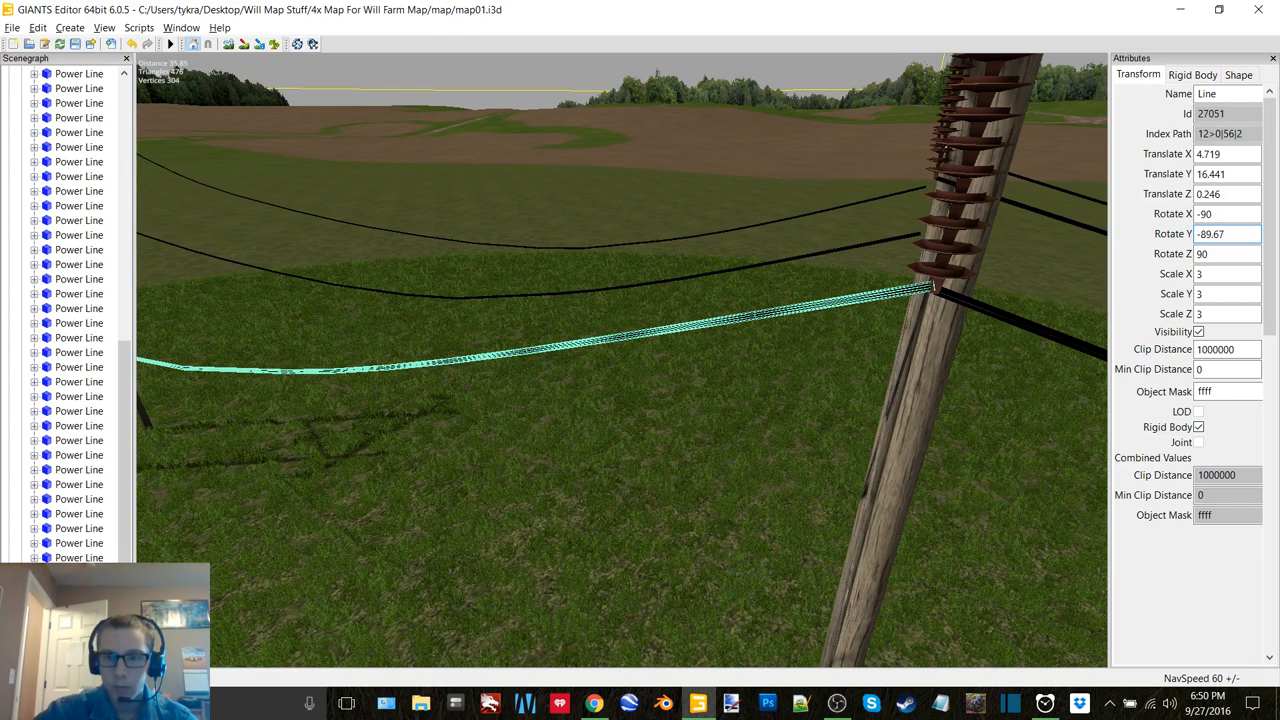
click(1224, 212)
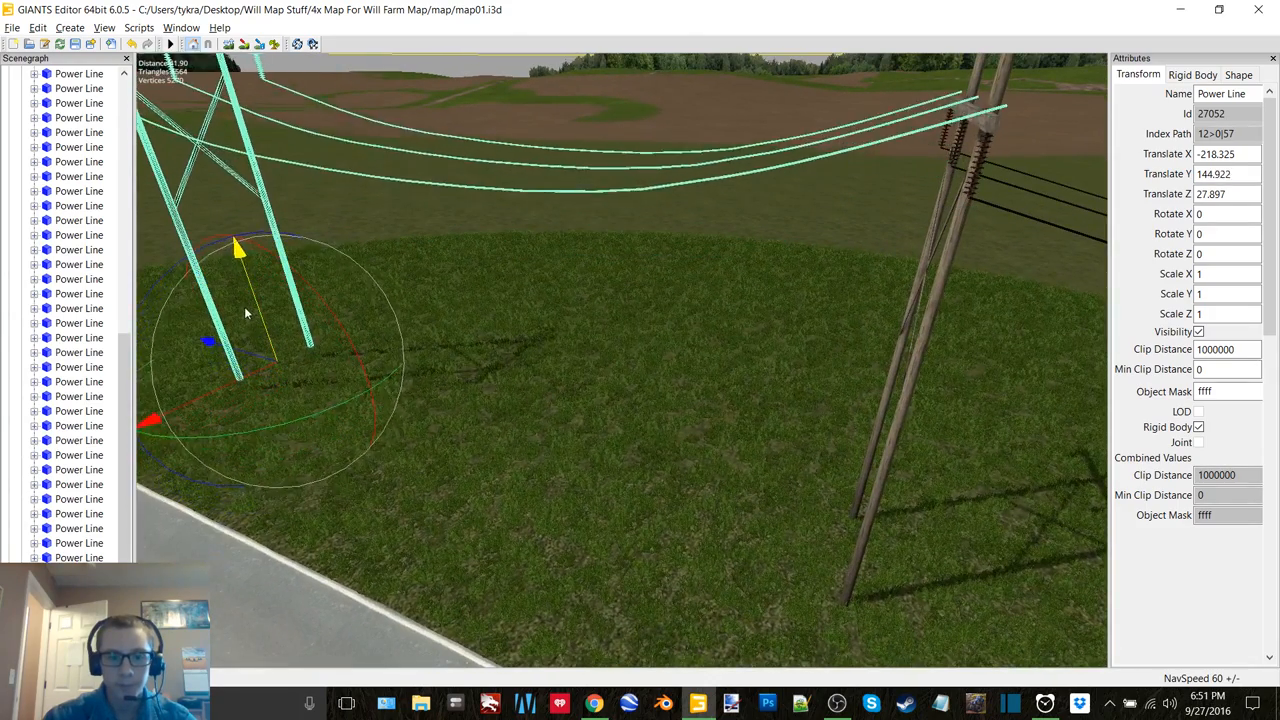
drag(238, 252, 244, 268)
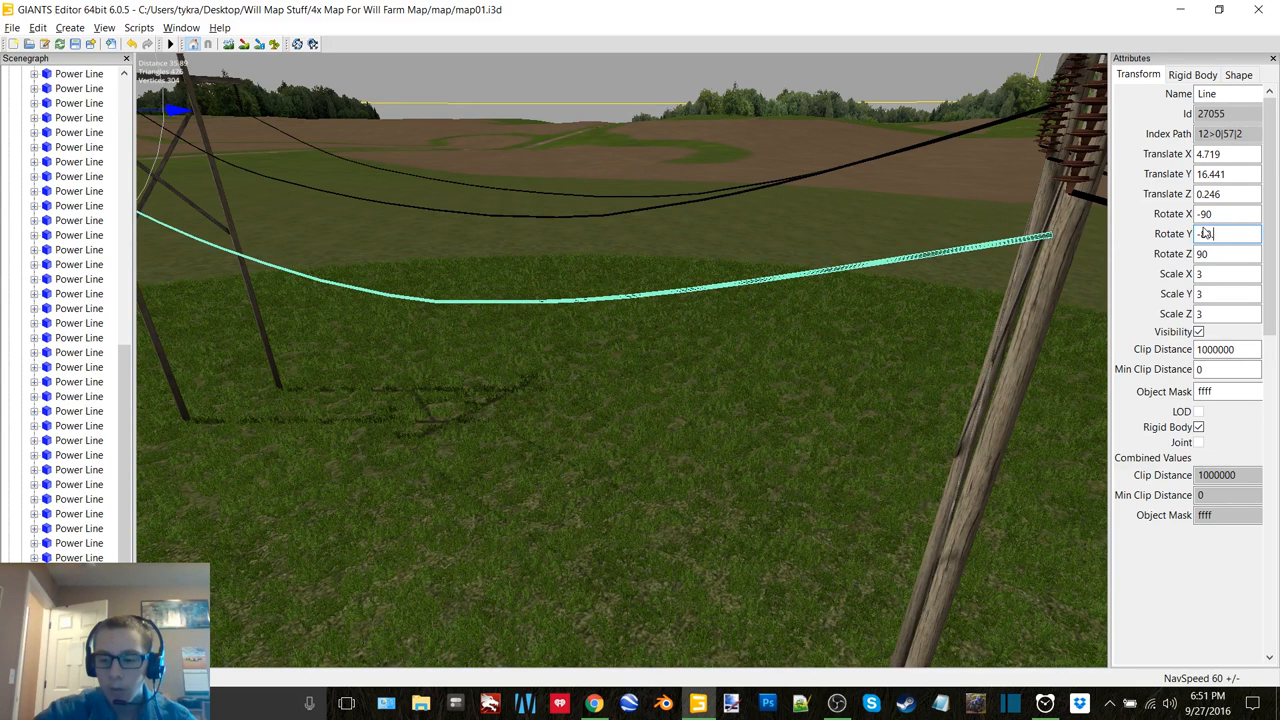
Set Rotate Y to -88.55 on each of the two remaining wires.
text(-88.55)
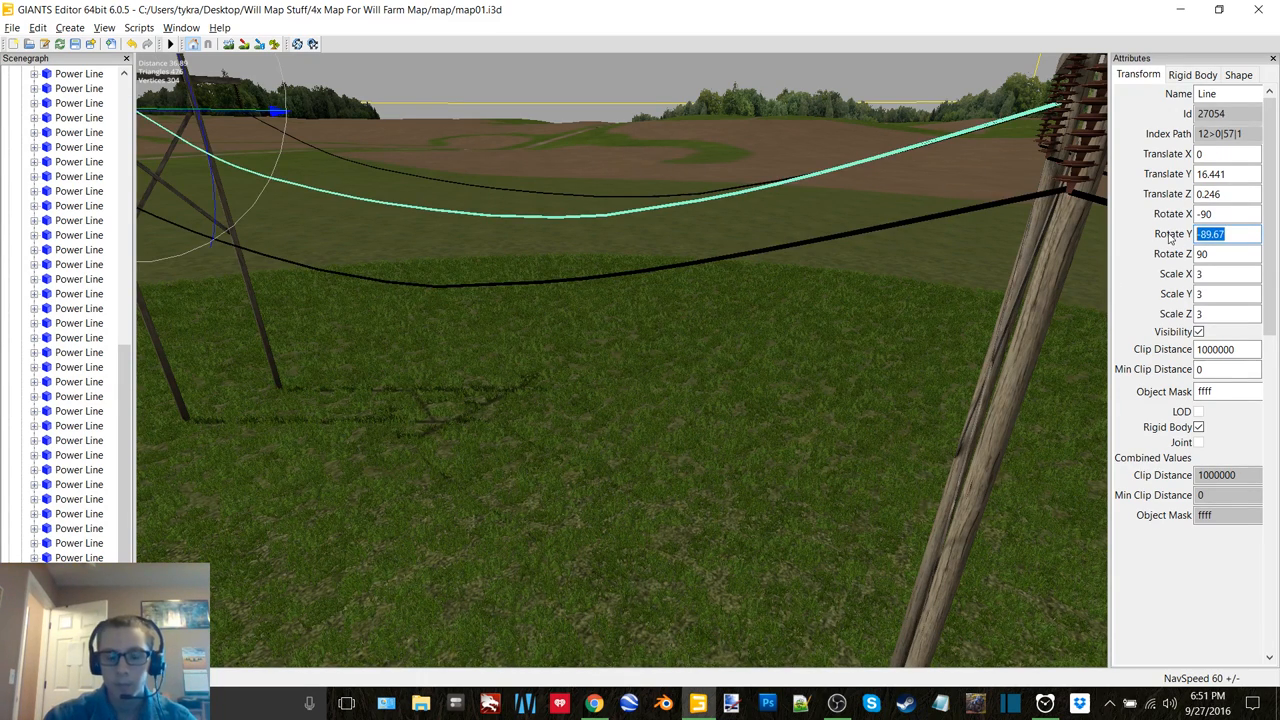
text(-88.55)
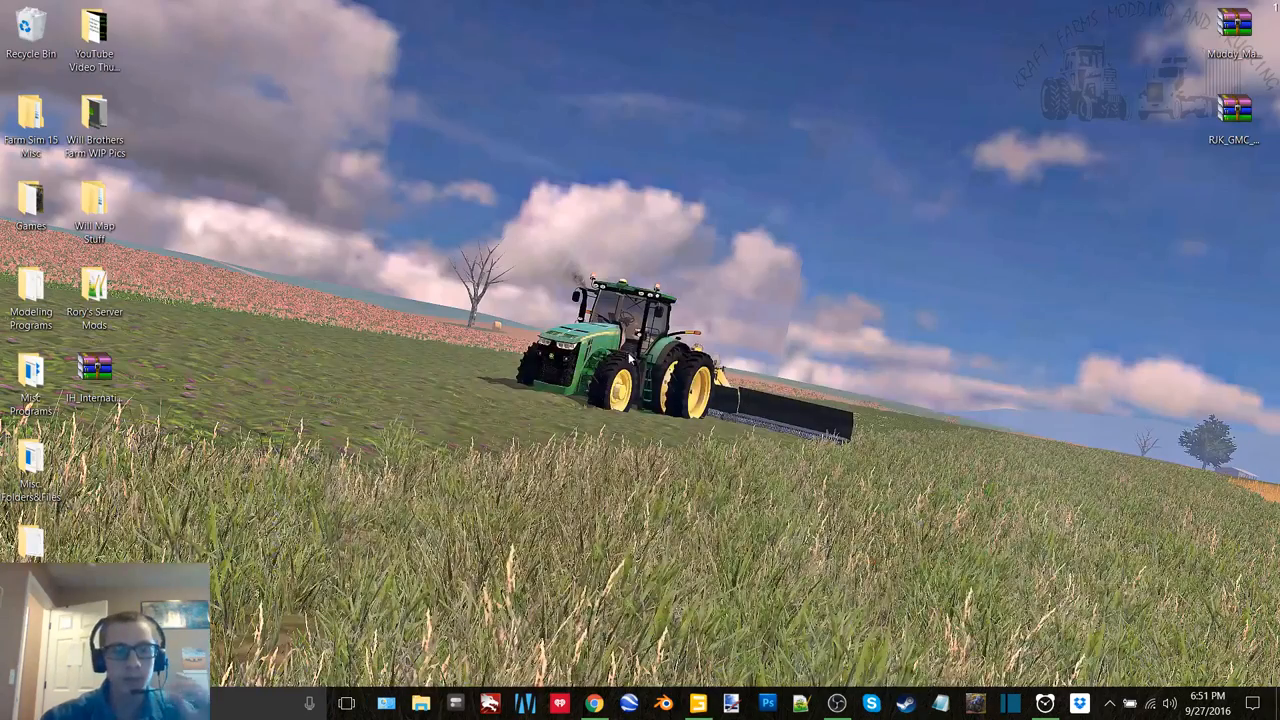
mouse_move(76, 532)
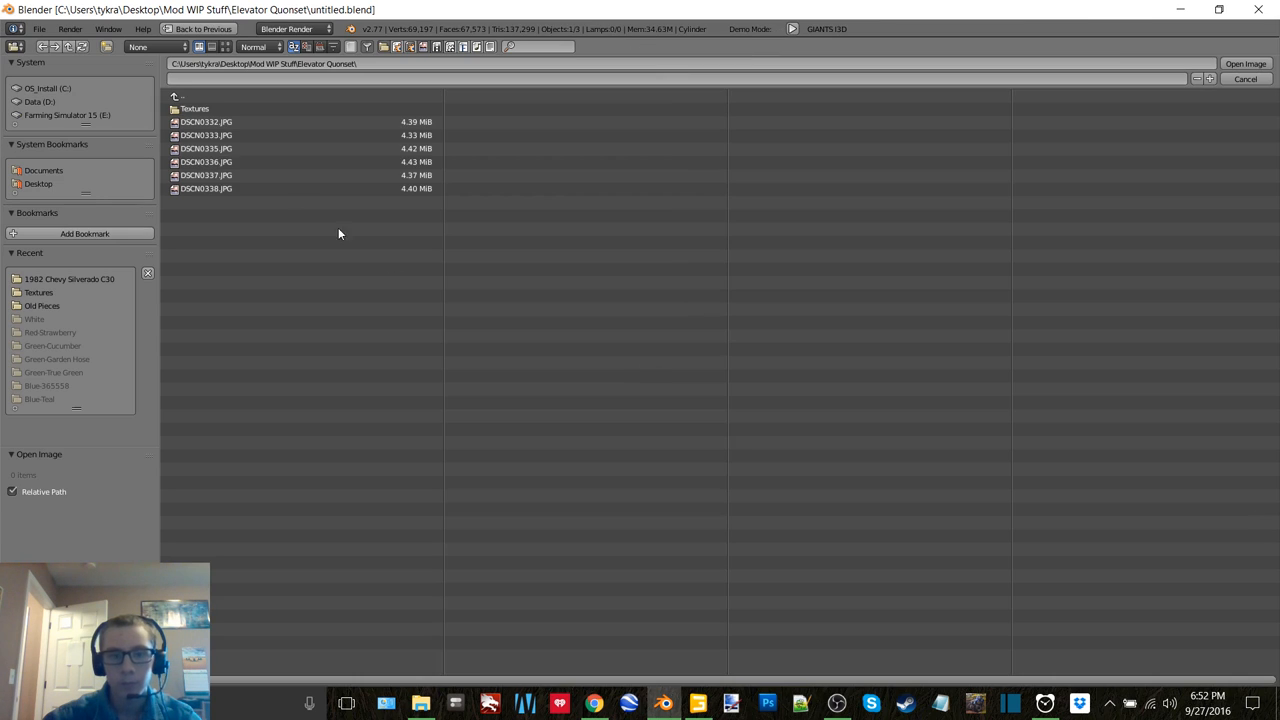
Leave the Open Image browser and switch the Quonset model into Object Mode.
double_click(194, 108)
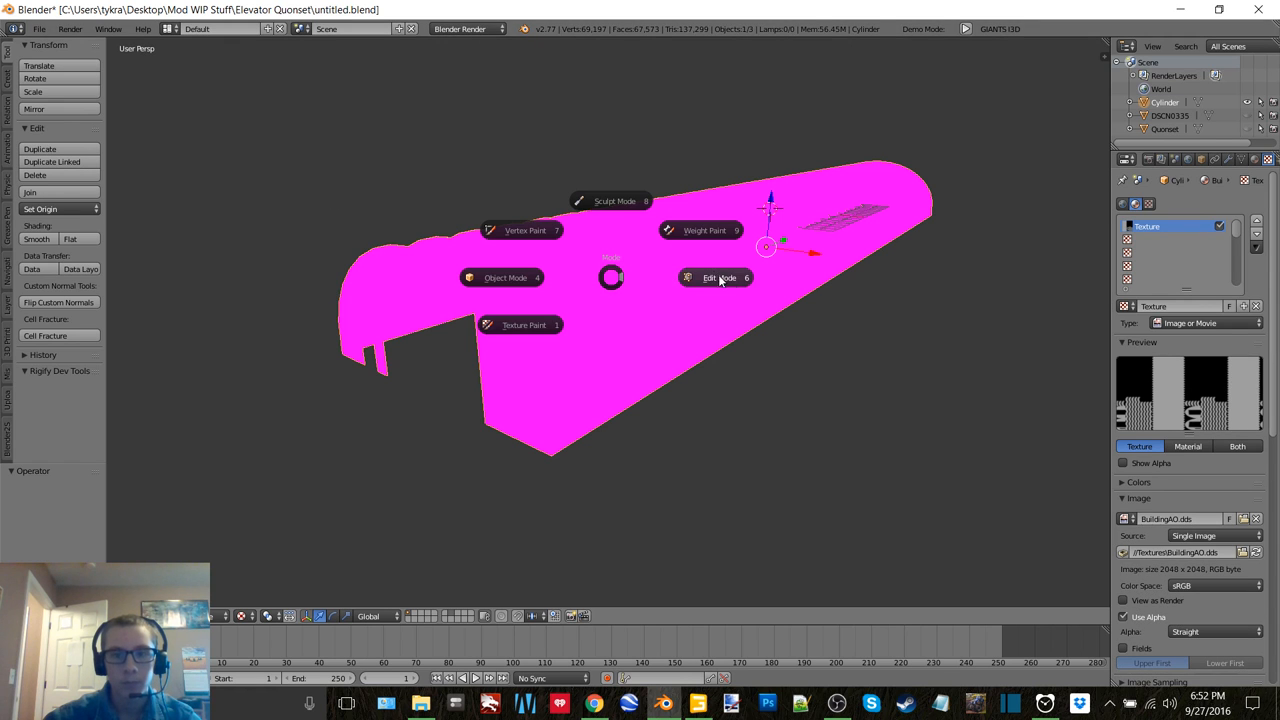
click(716, 276)
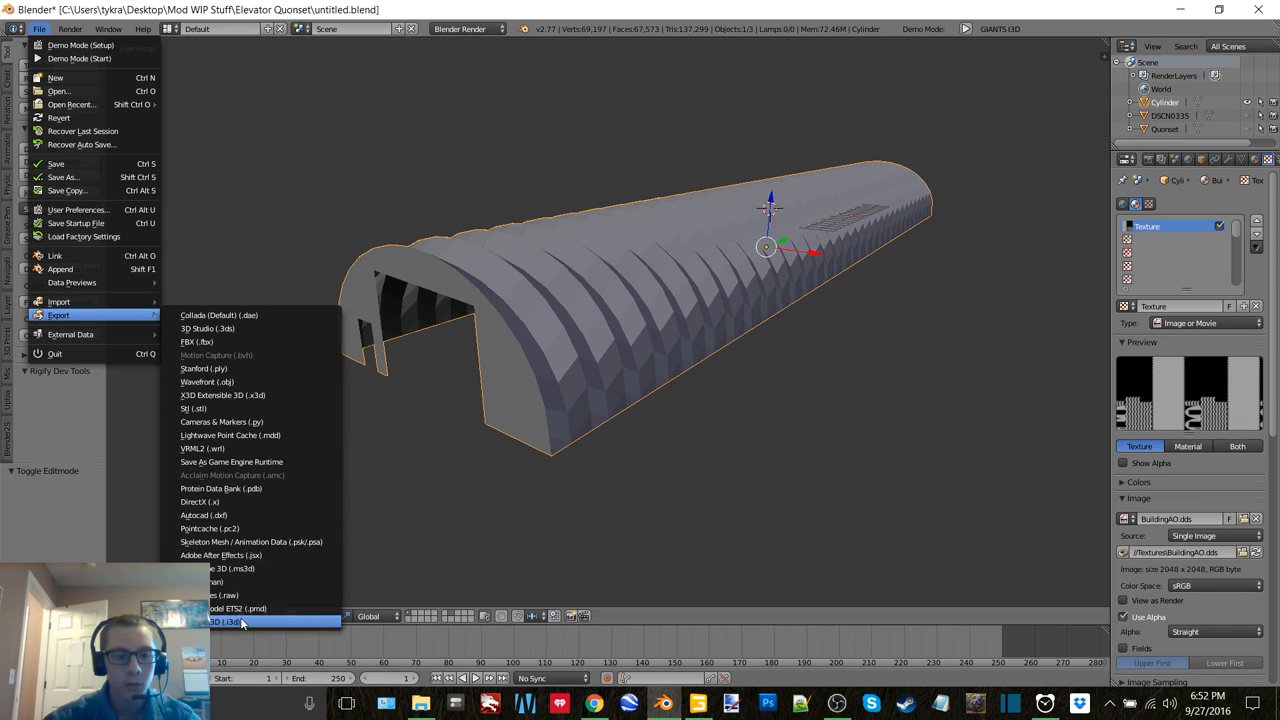
Choose the GIANTS i3d exporter from the export format list.
click(224, 620)
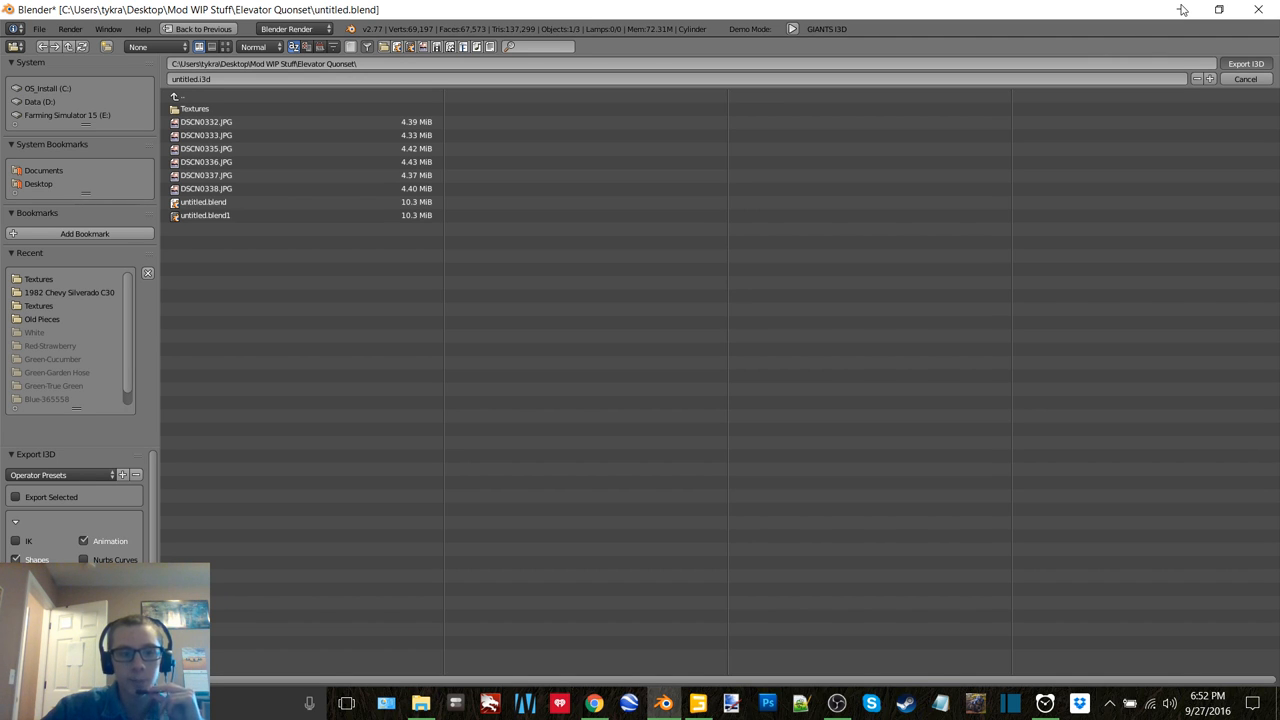
mouse_move(444, 414)
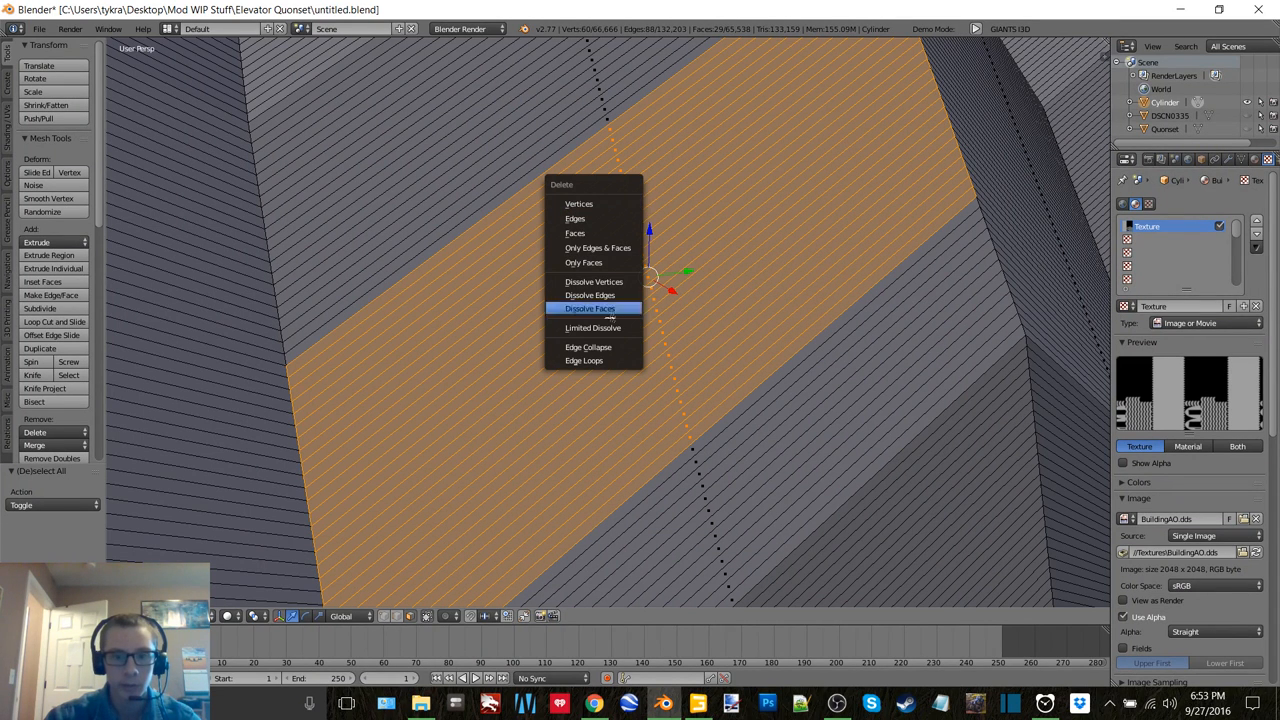
mouse_move(590, 294)
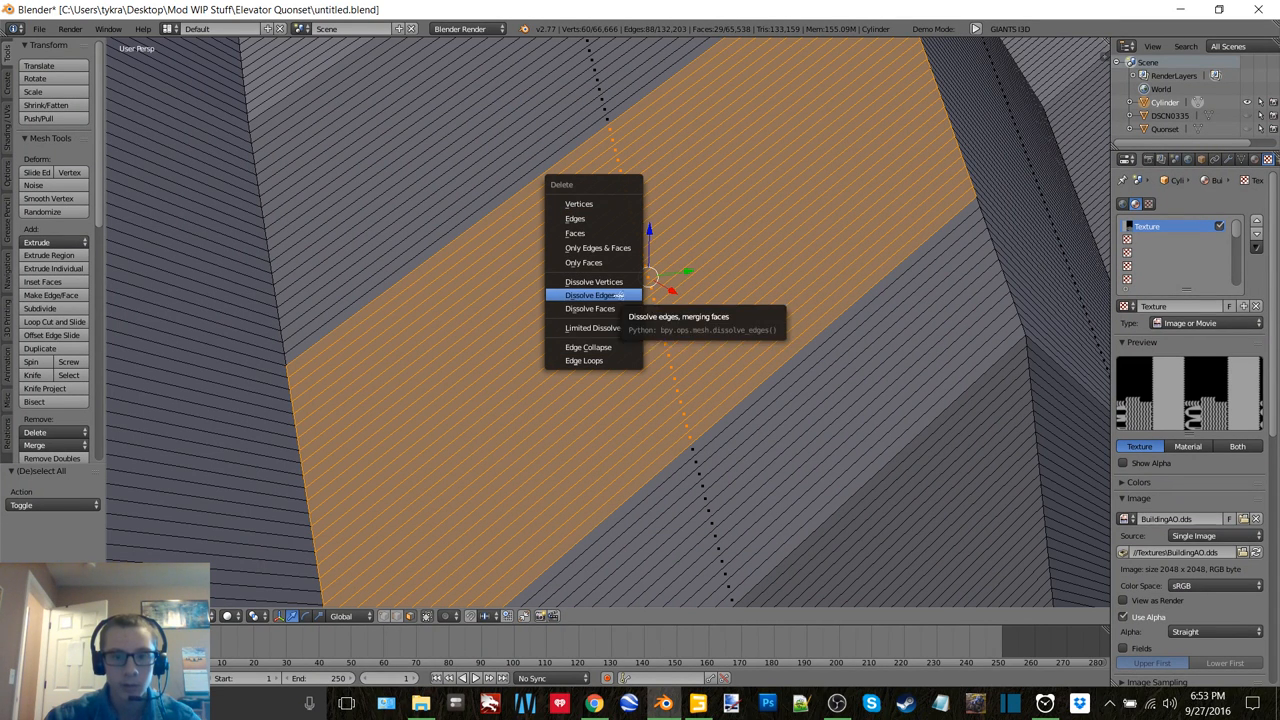
Dissolve four selected ribbed wall strips into single flat faces.
click(590, 294)
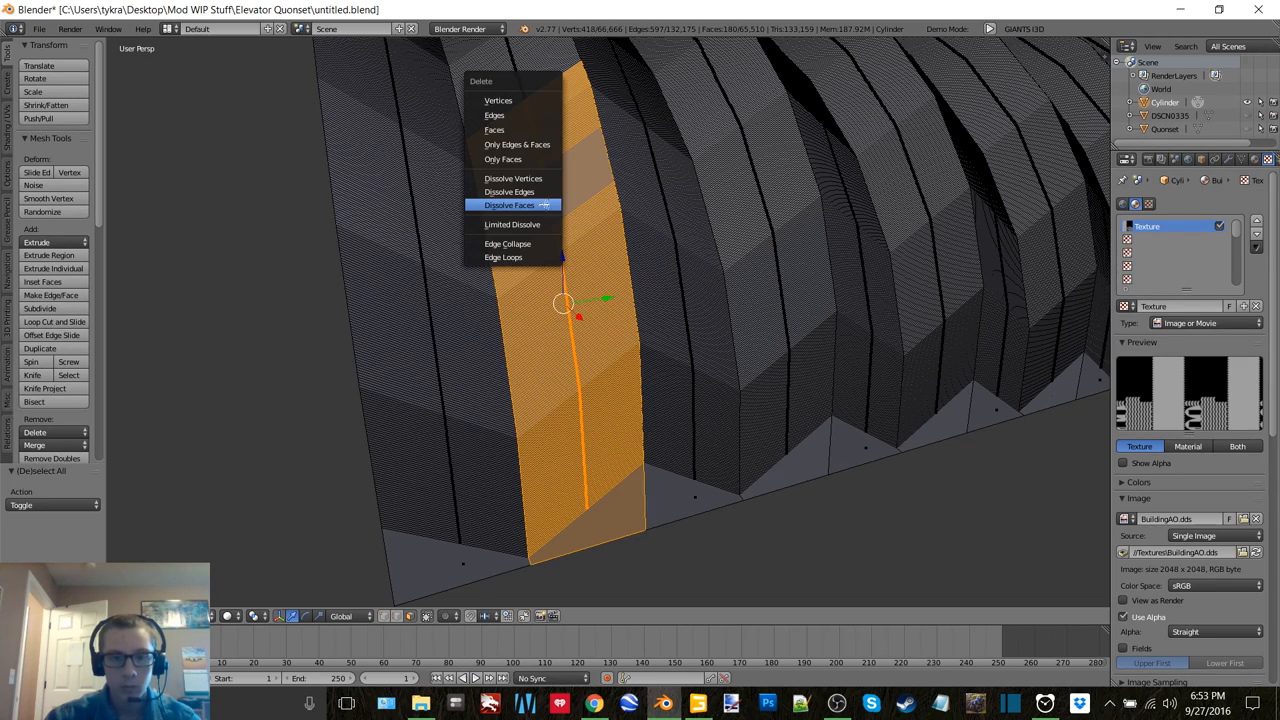
click(508, 204)
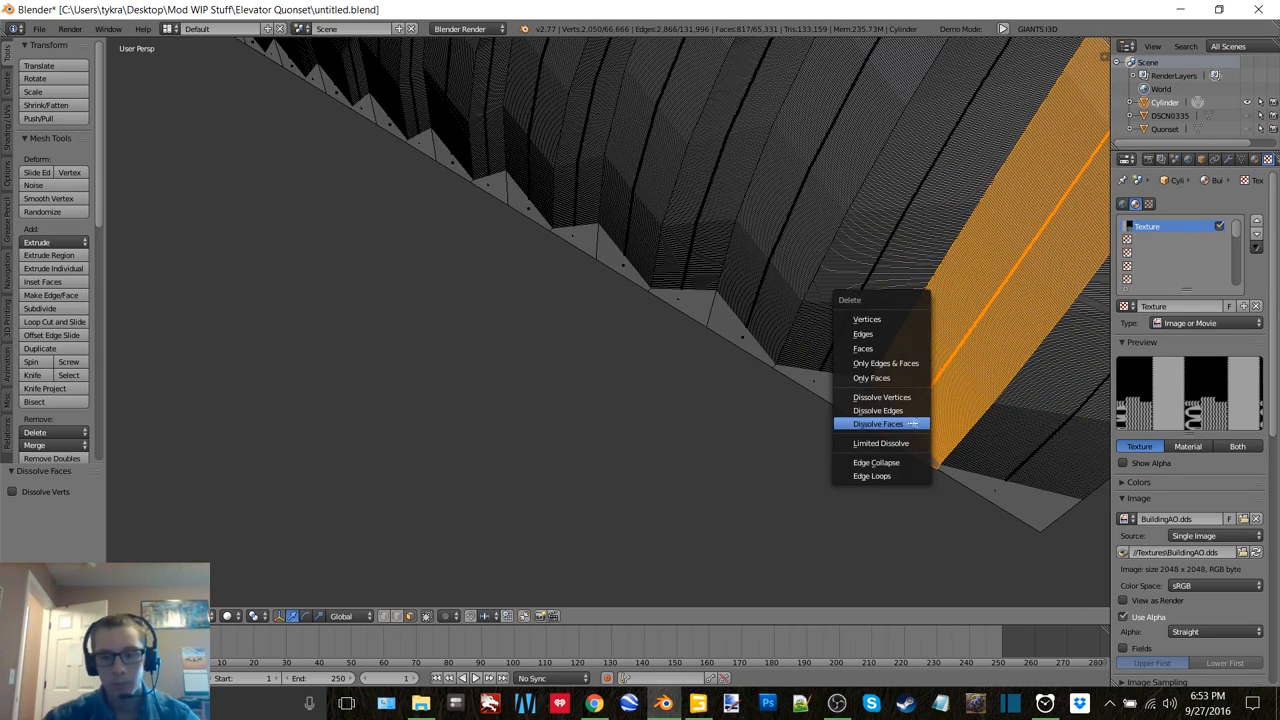
click(878, 424)
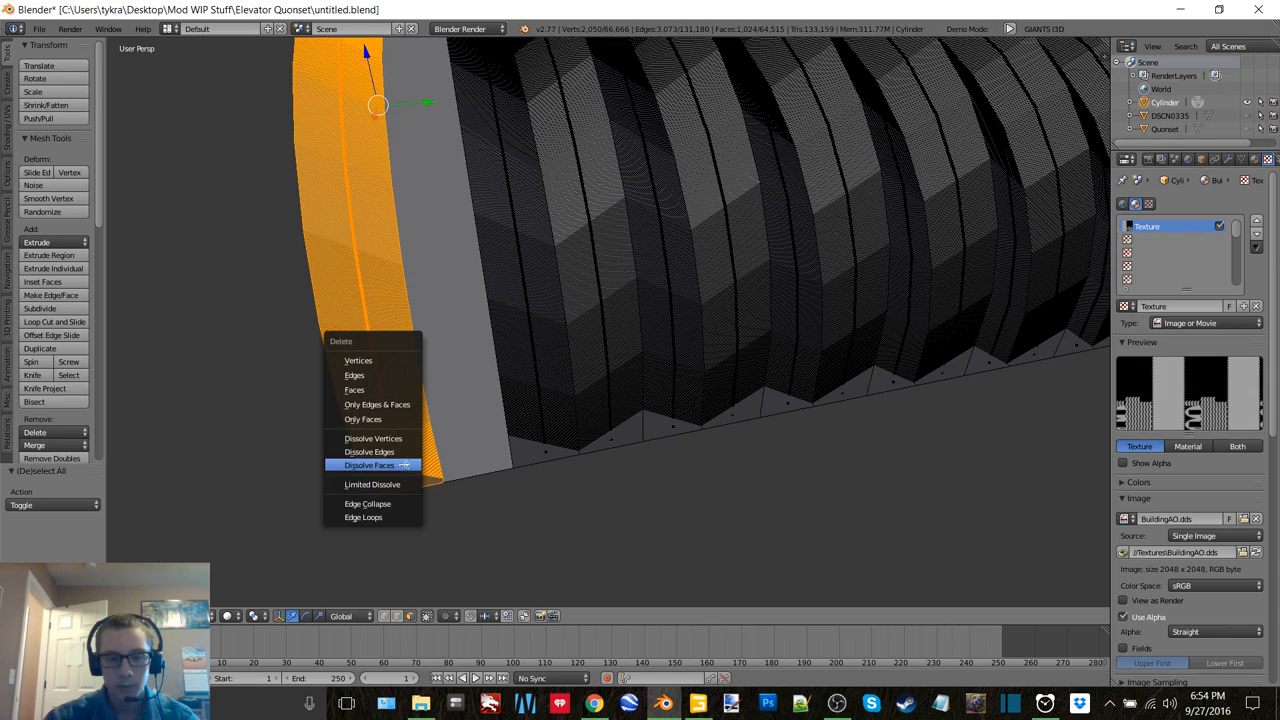
click(368, 464)
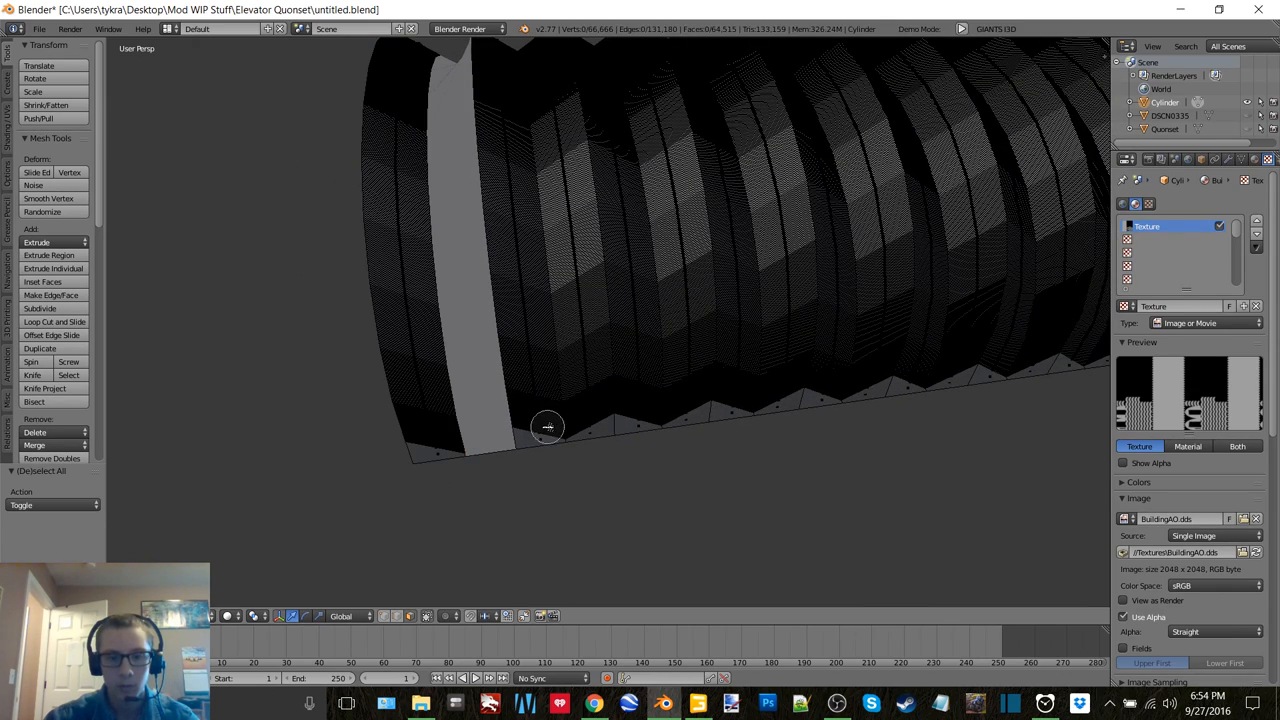
Dissolve two more selected panel strips into single faces with X > Dissolve Faces.
click(548, 428)
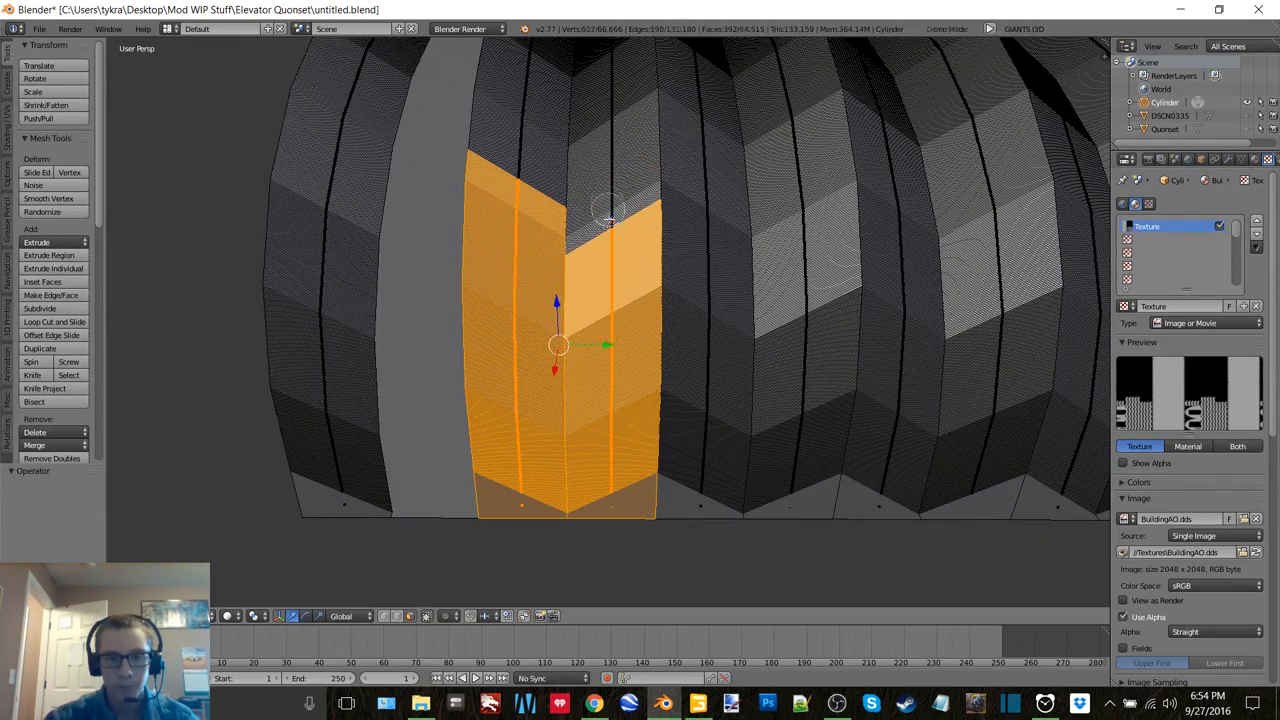
key(x)
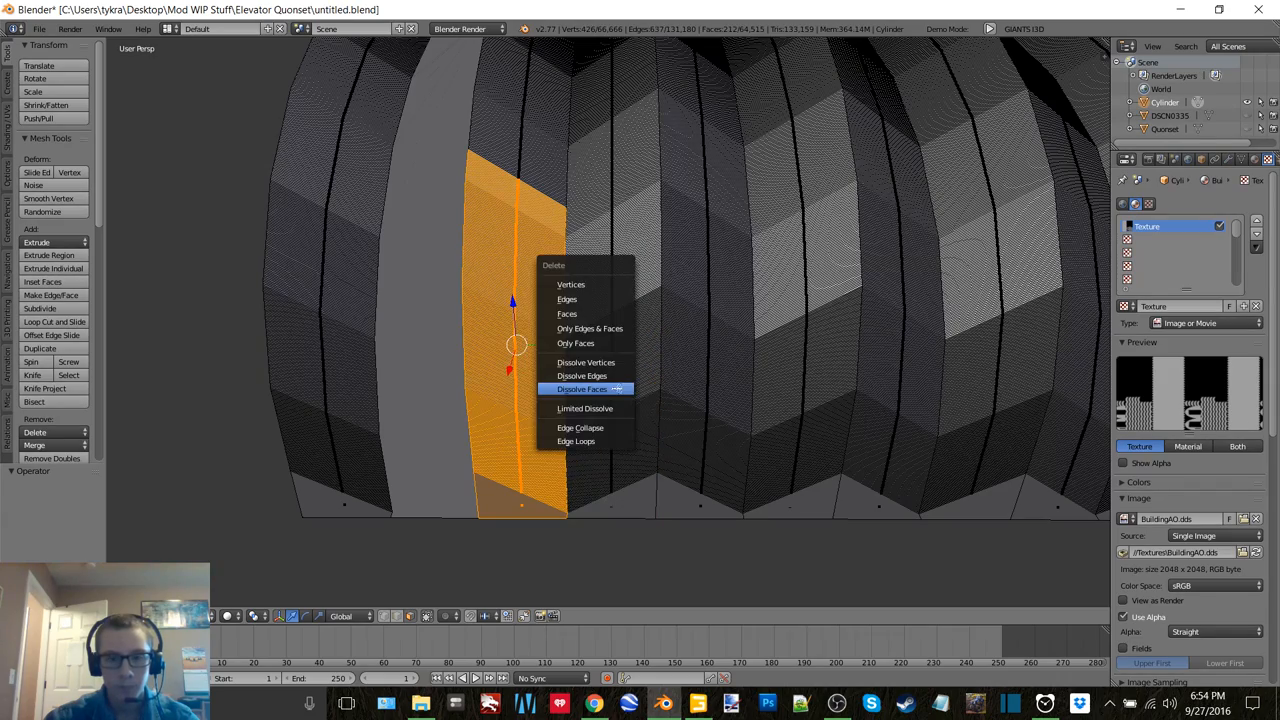
click(580, 388)
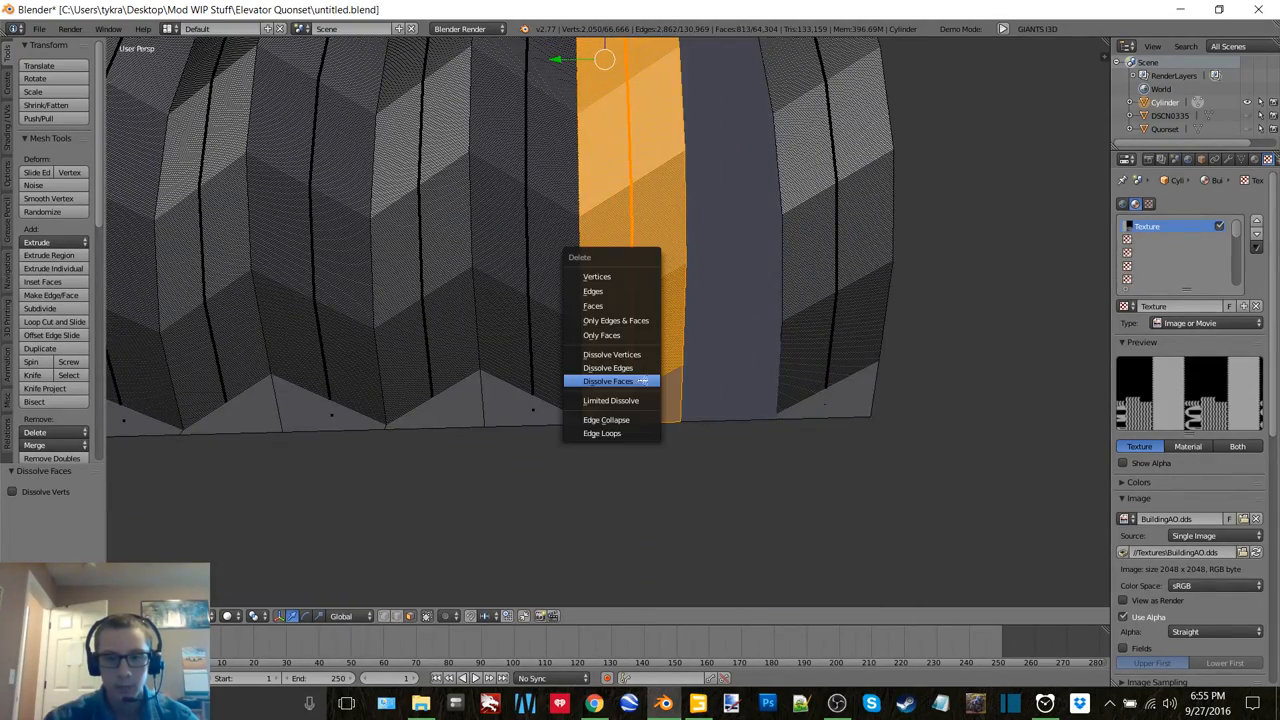
click(608, 380)
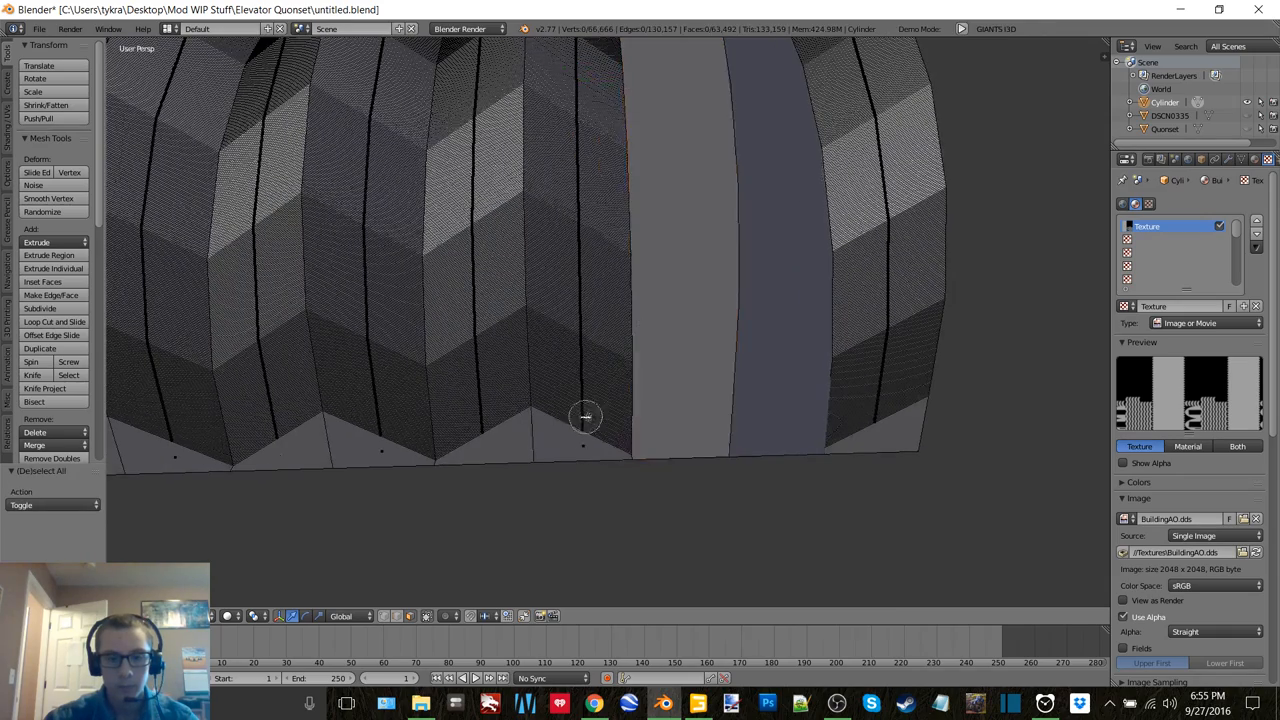
Dissolve a third panel strip and orbit around the simplified building.
click(584, 300)
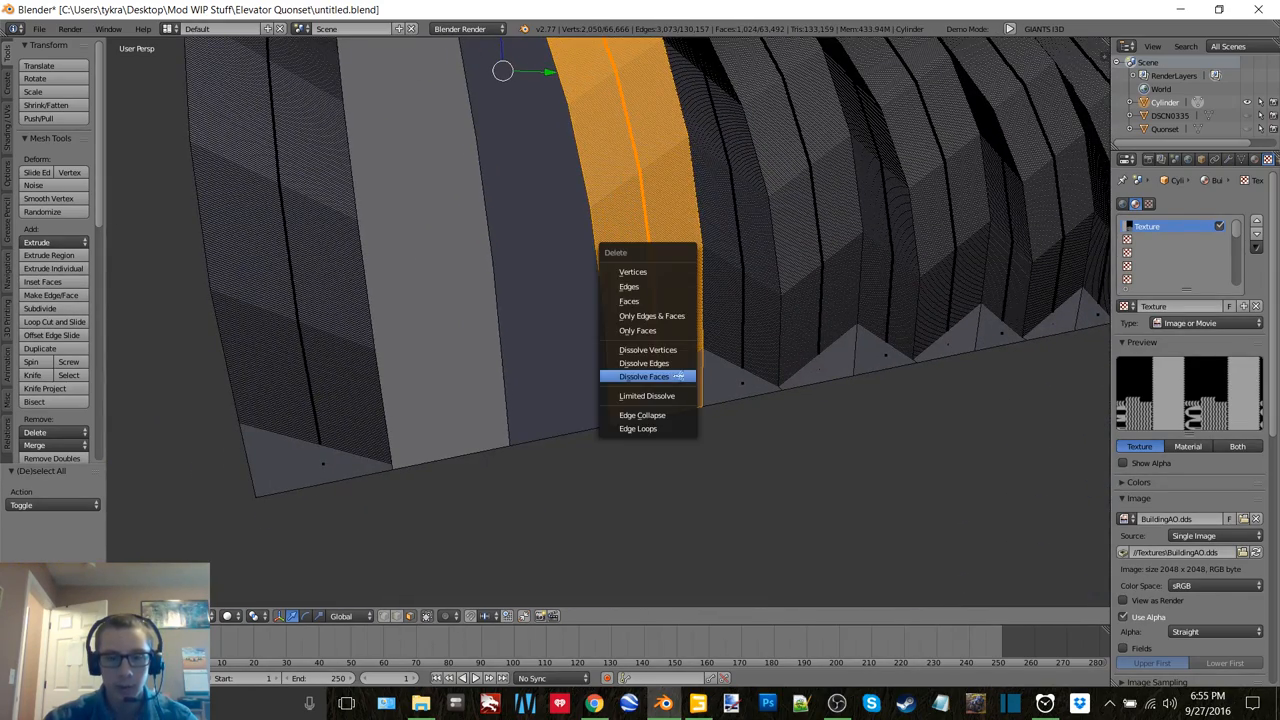
click(644, 376)
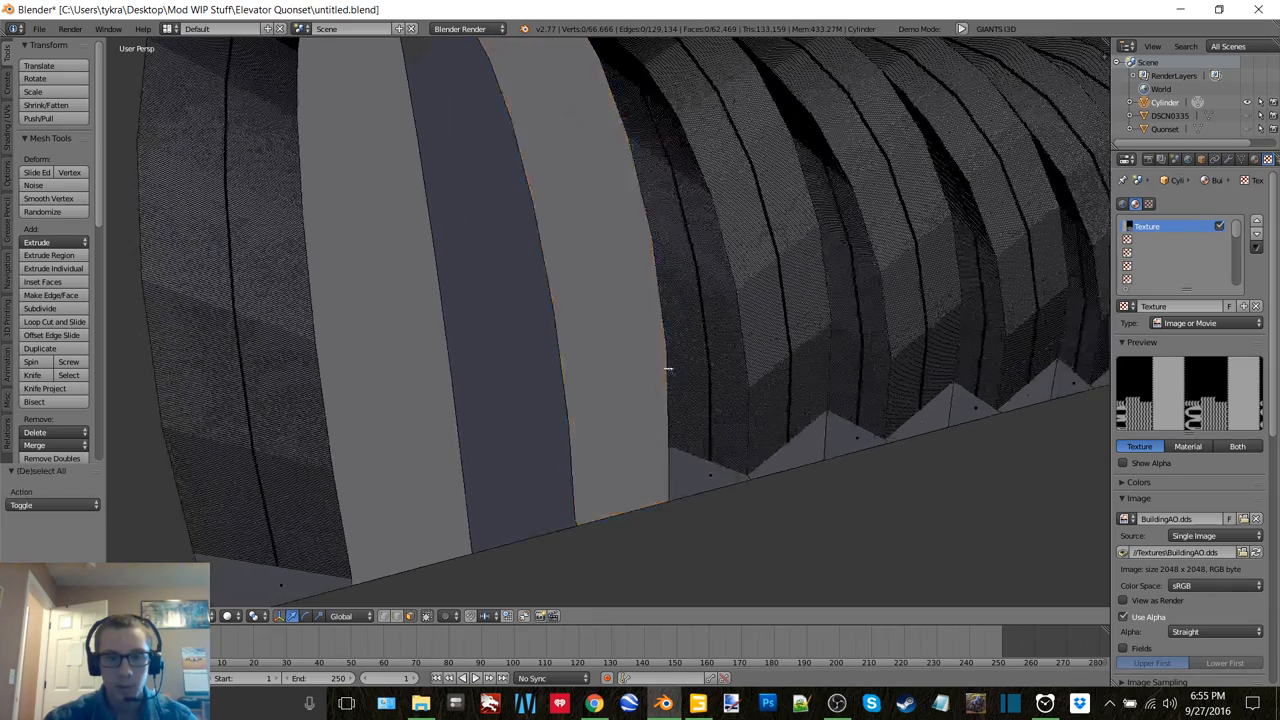
drag(640, 350, 640, 300)
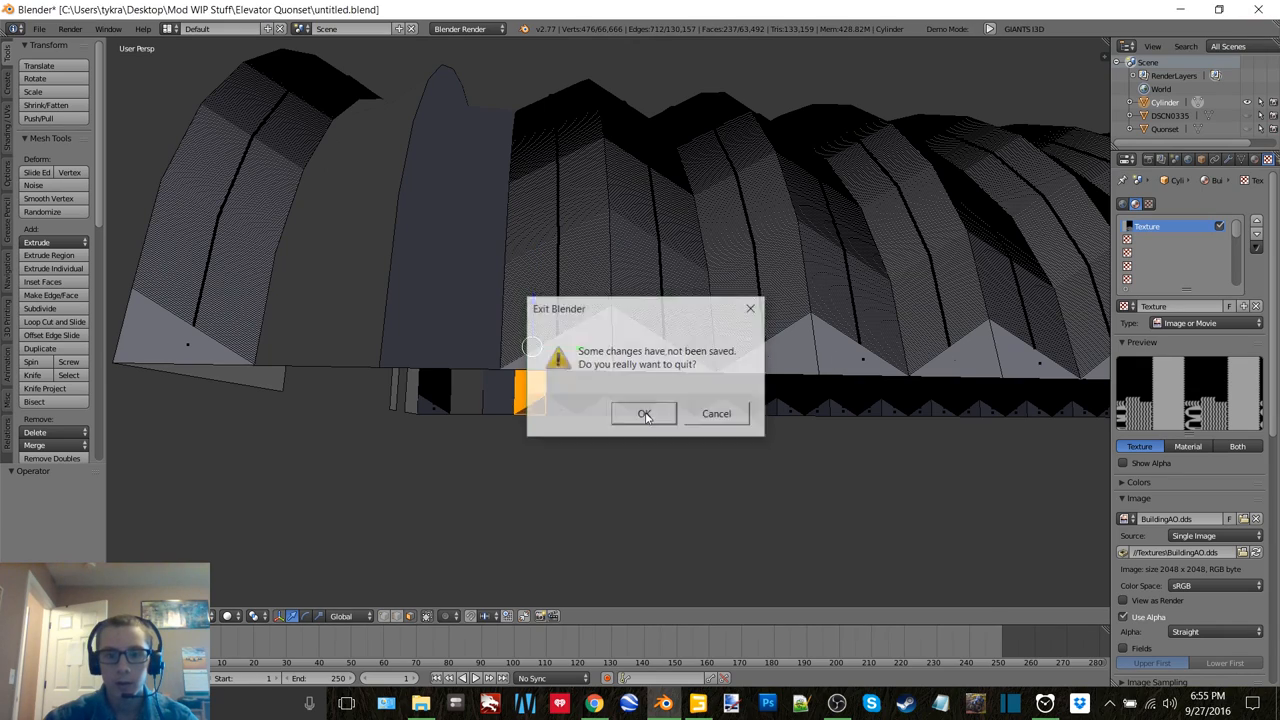
Quit Blender without saving and load the exported Elevator Quonset i3d in GIANTS Editor.
click(644, 414)
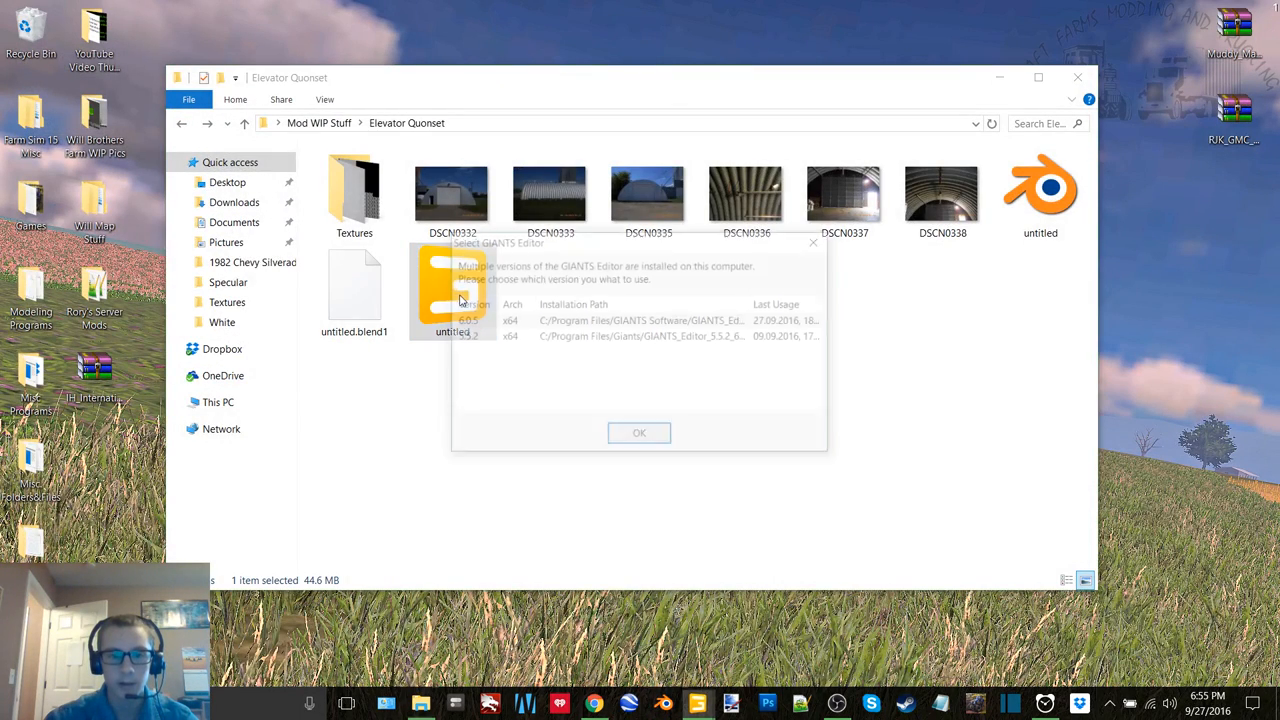
click(640, 432)
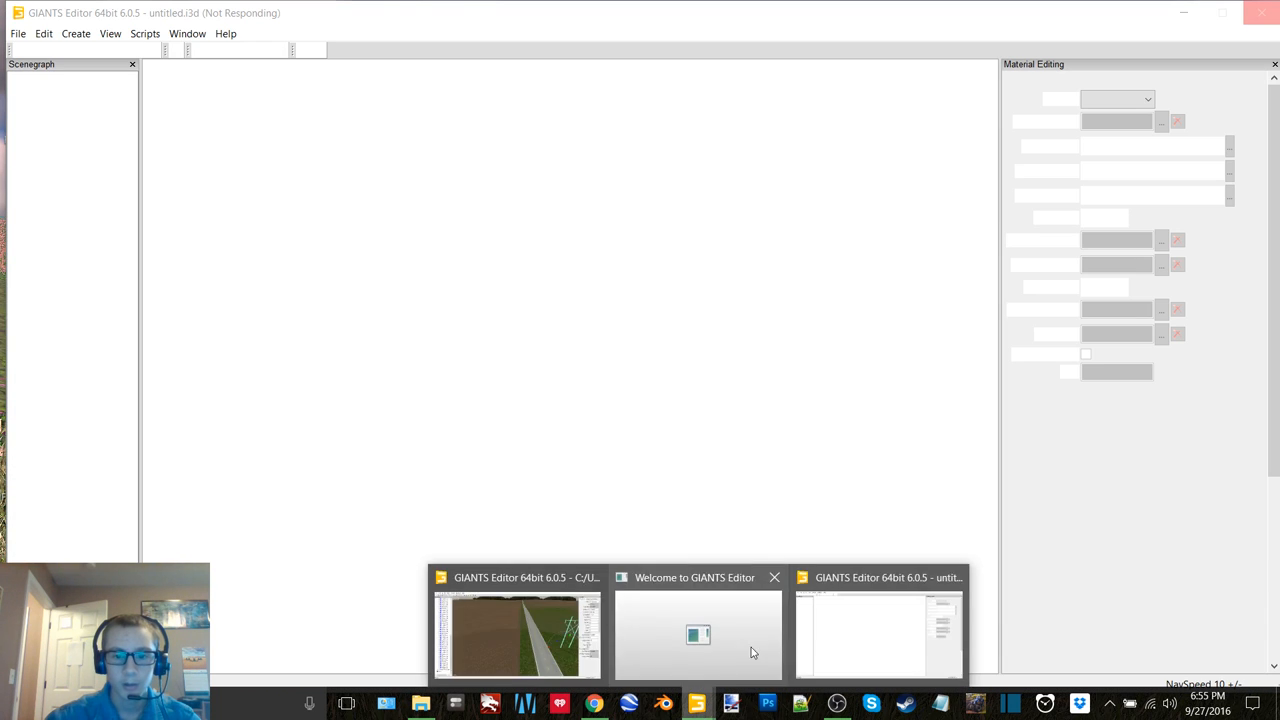
click(698, 636)
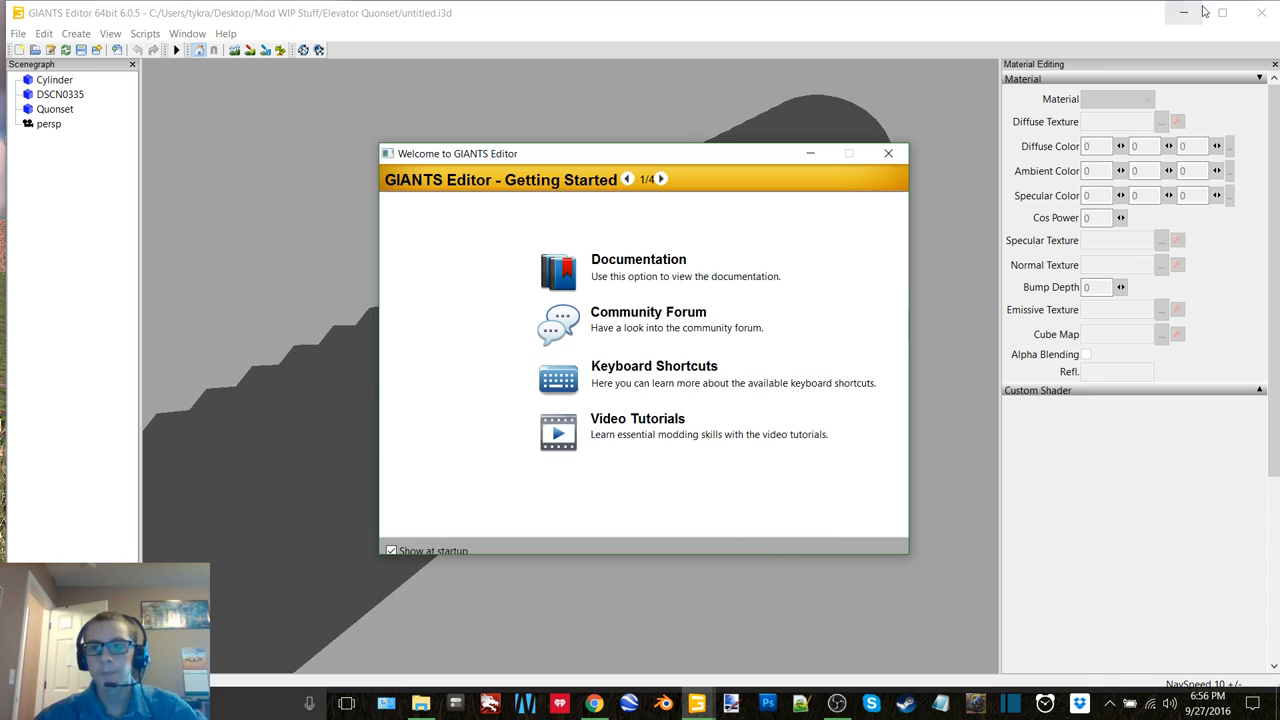
Dismiss the welcome window and inspect the Quonset and Cylinder nodes in the Scenegraph.
click(888, 152)
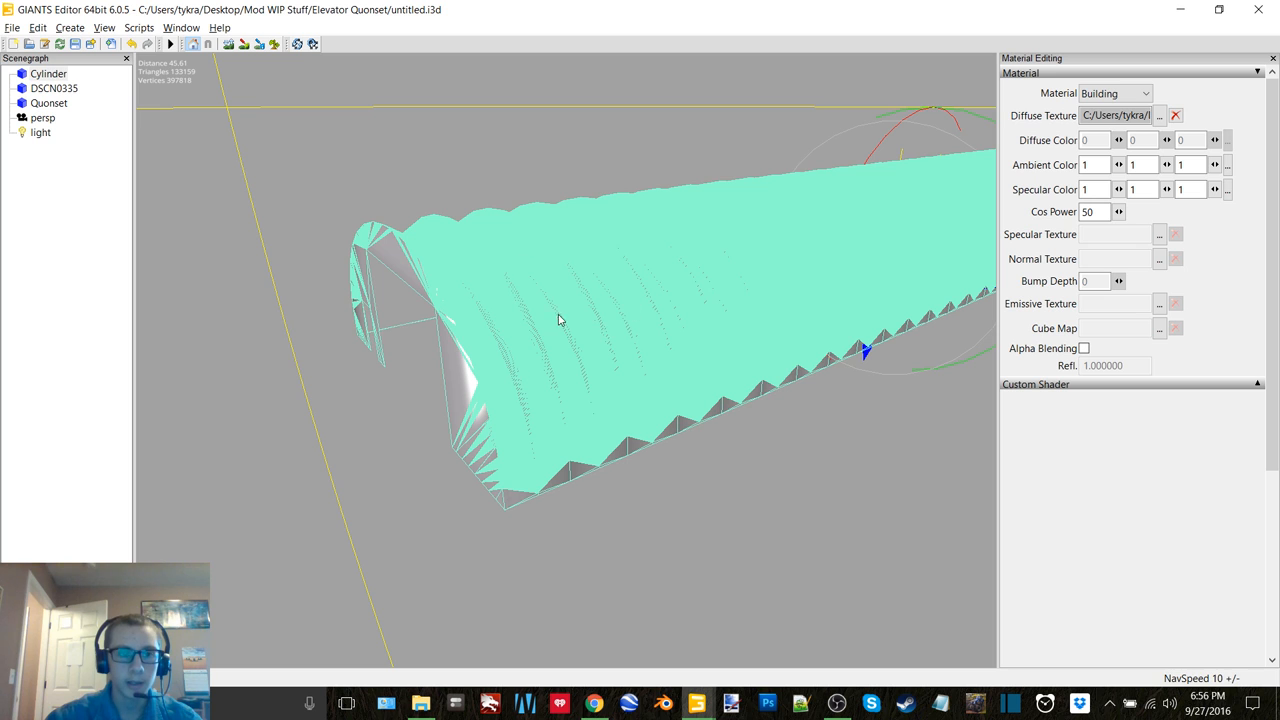
click(48, 104)
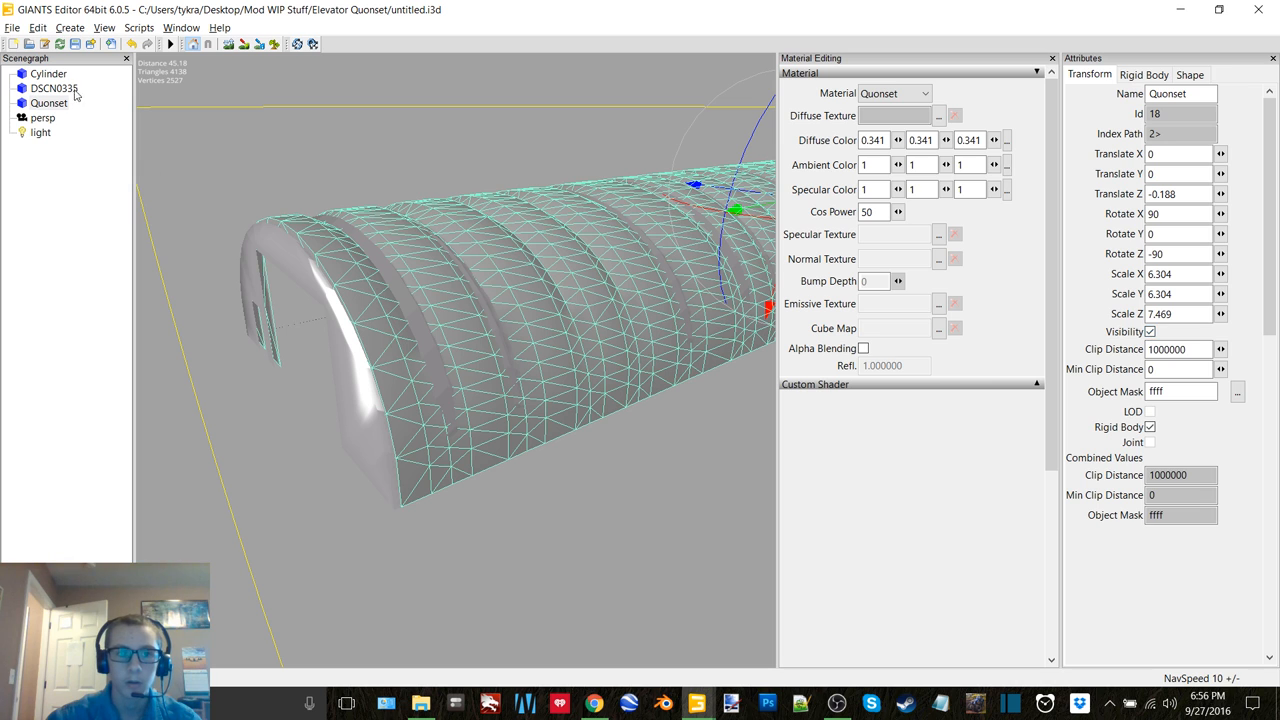
click(48, 74)
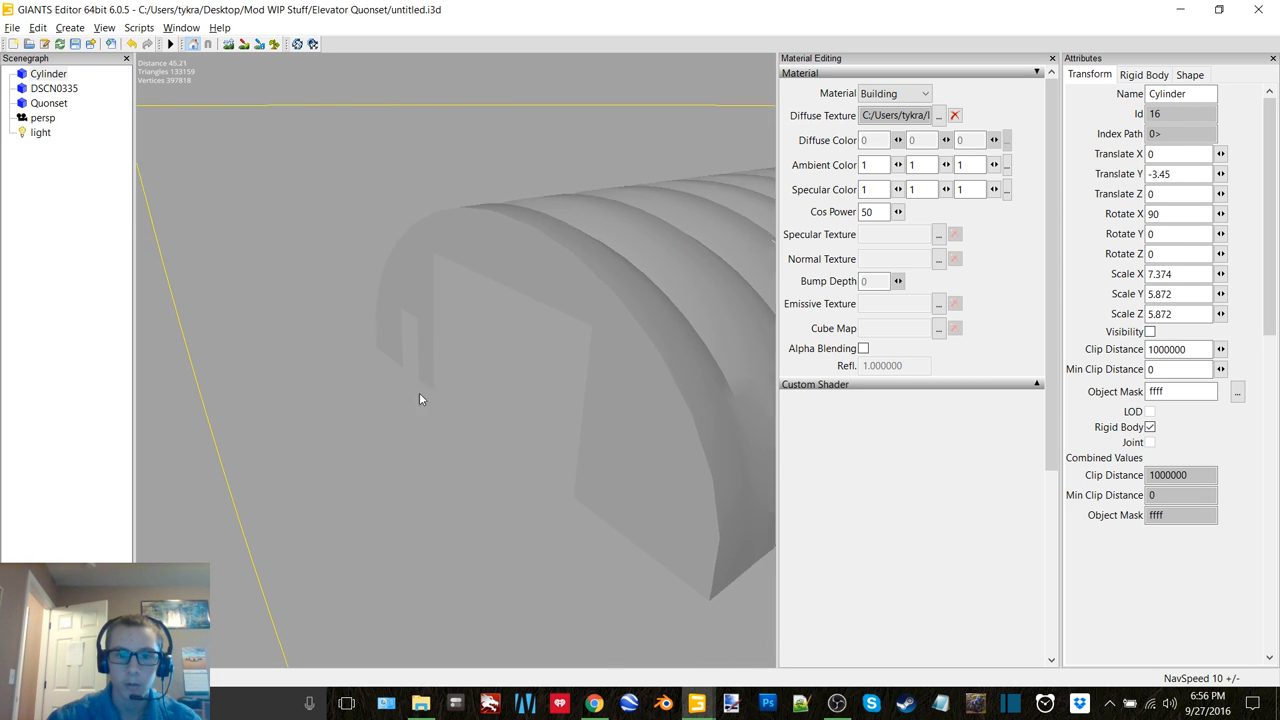
click(54, 88)
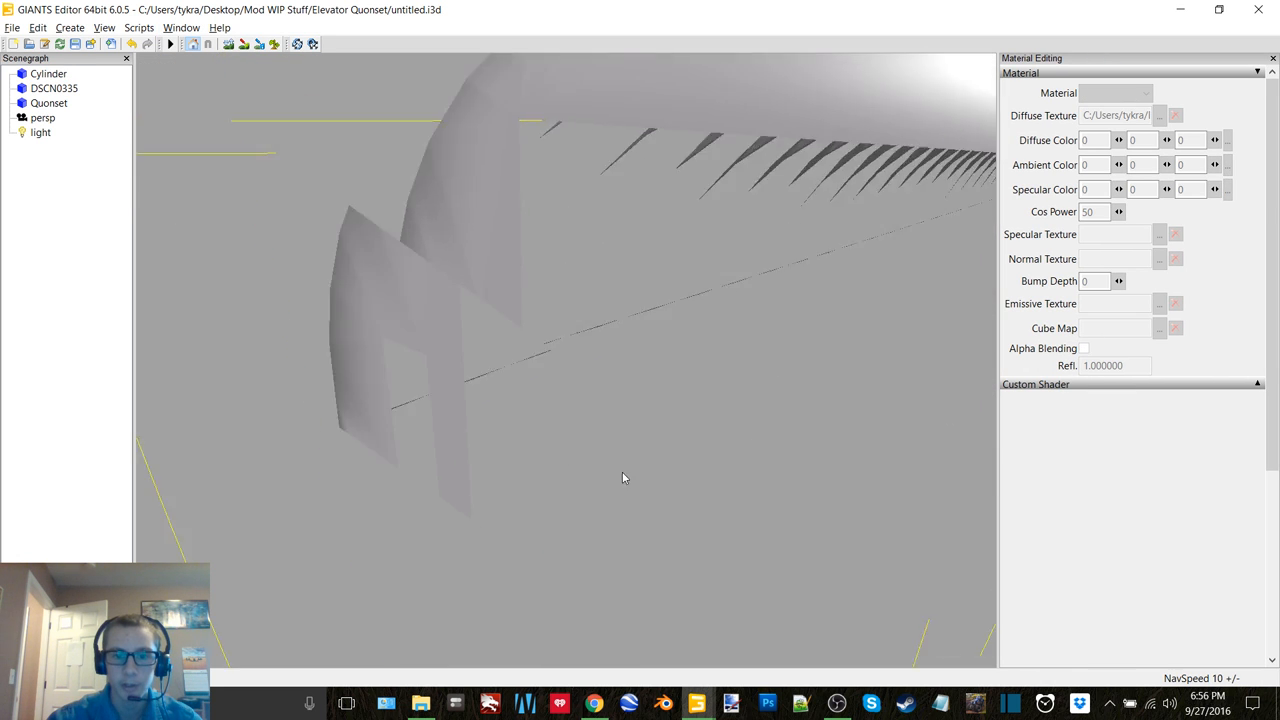
Orbit the building and check the Building material's texture in the viewer.
drag(624, 476, 668, 482)
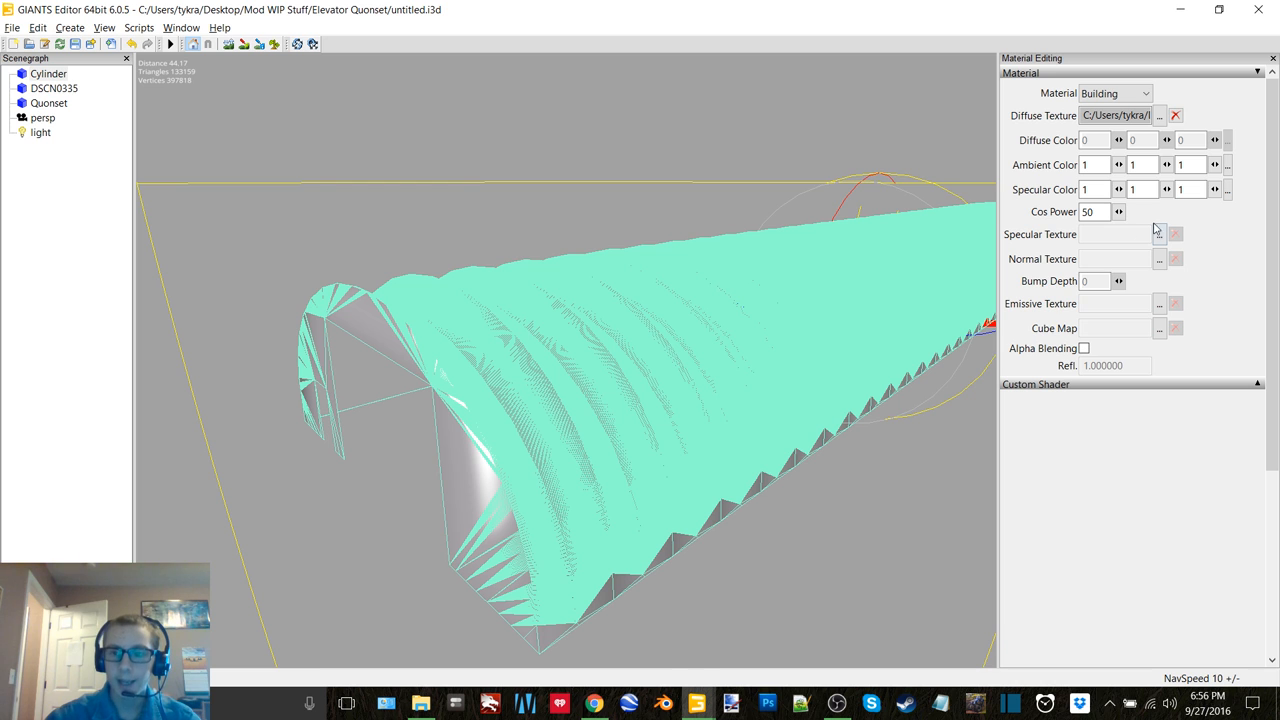
click(1160, 328)
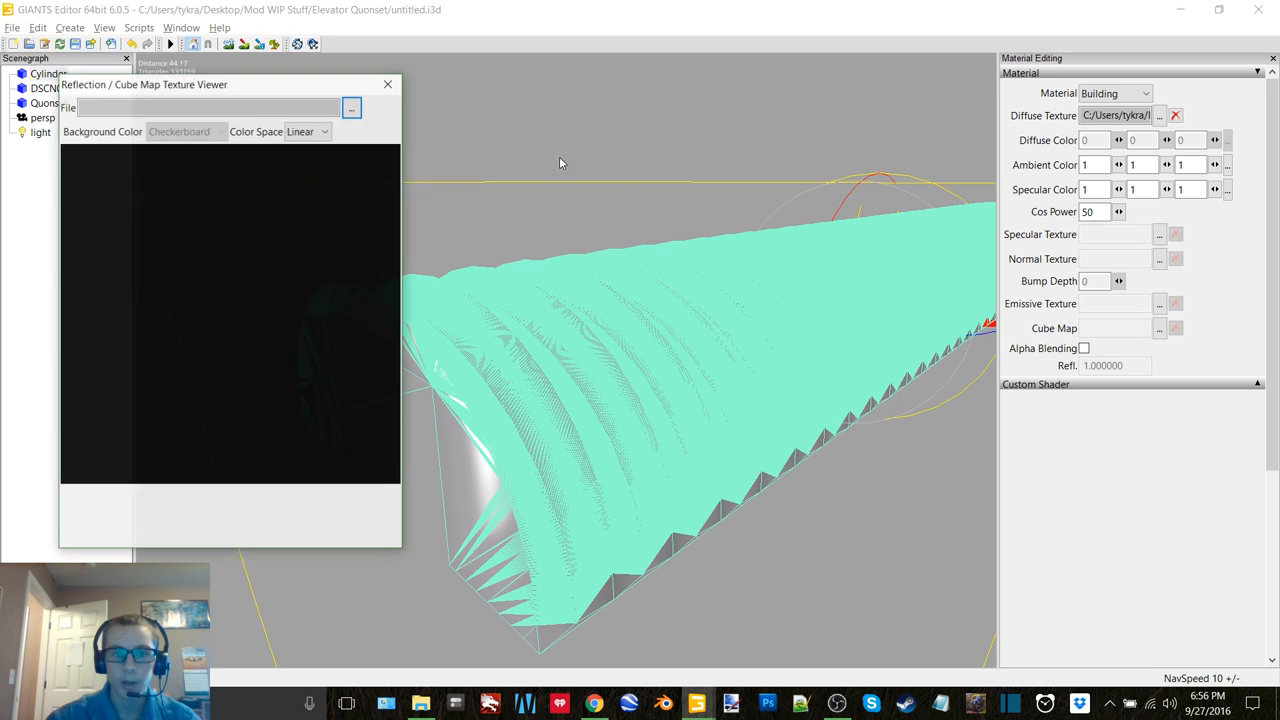
click(352, 108)
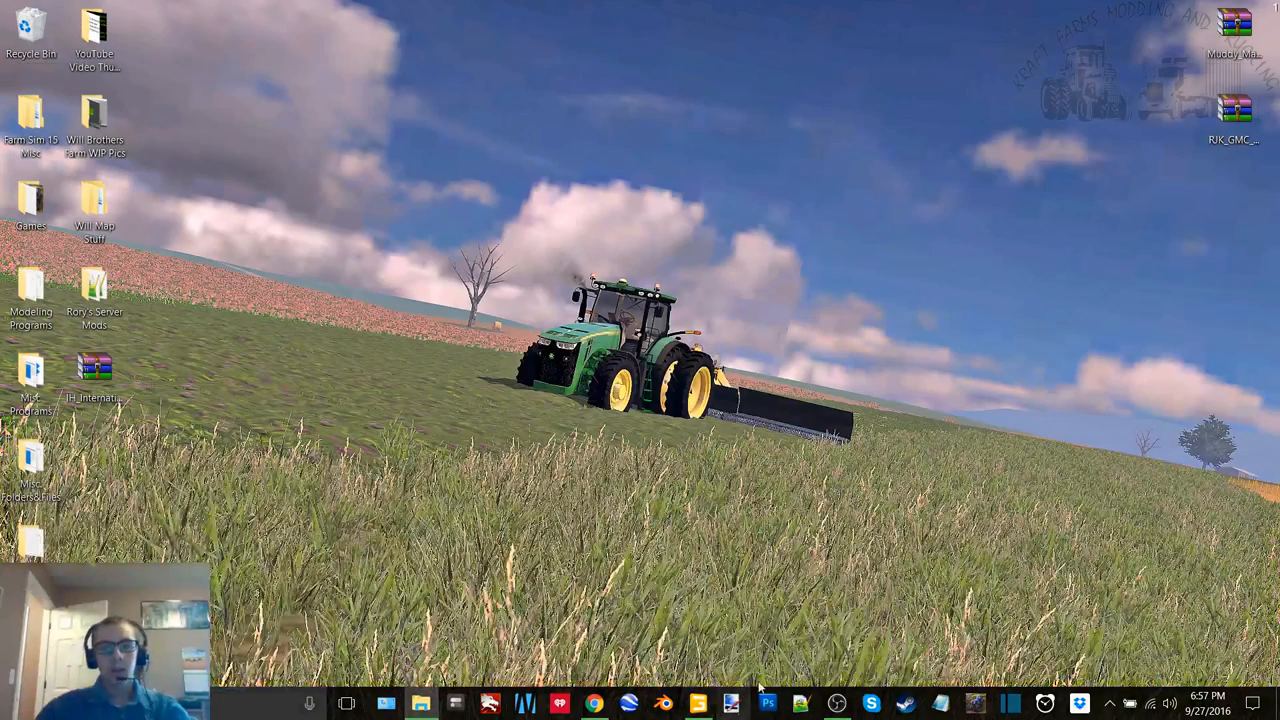
mouse_move(776, 622)
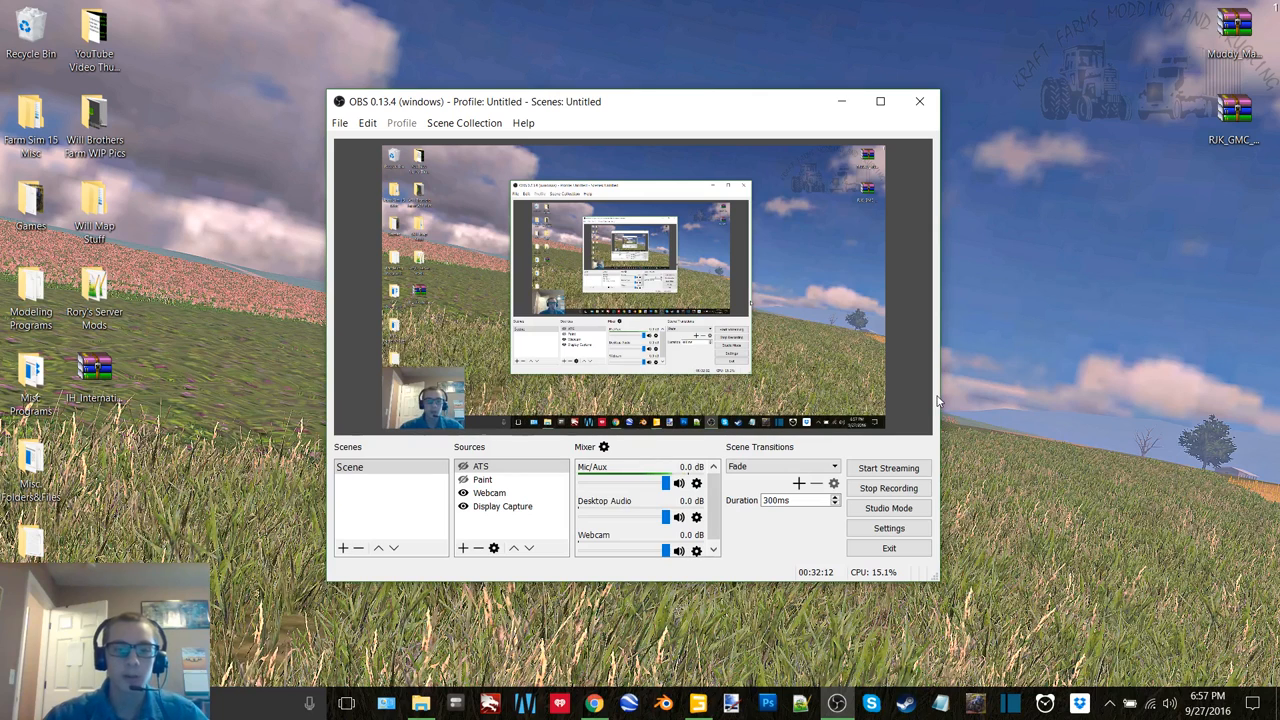
mouse_move(880, 330)
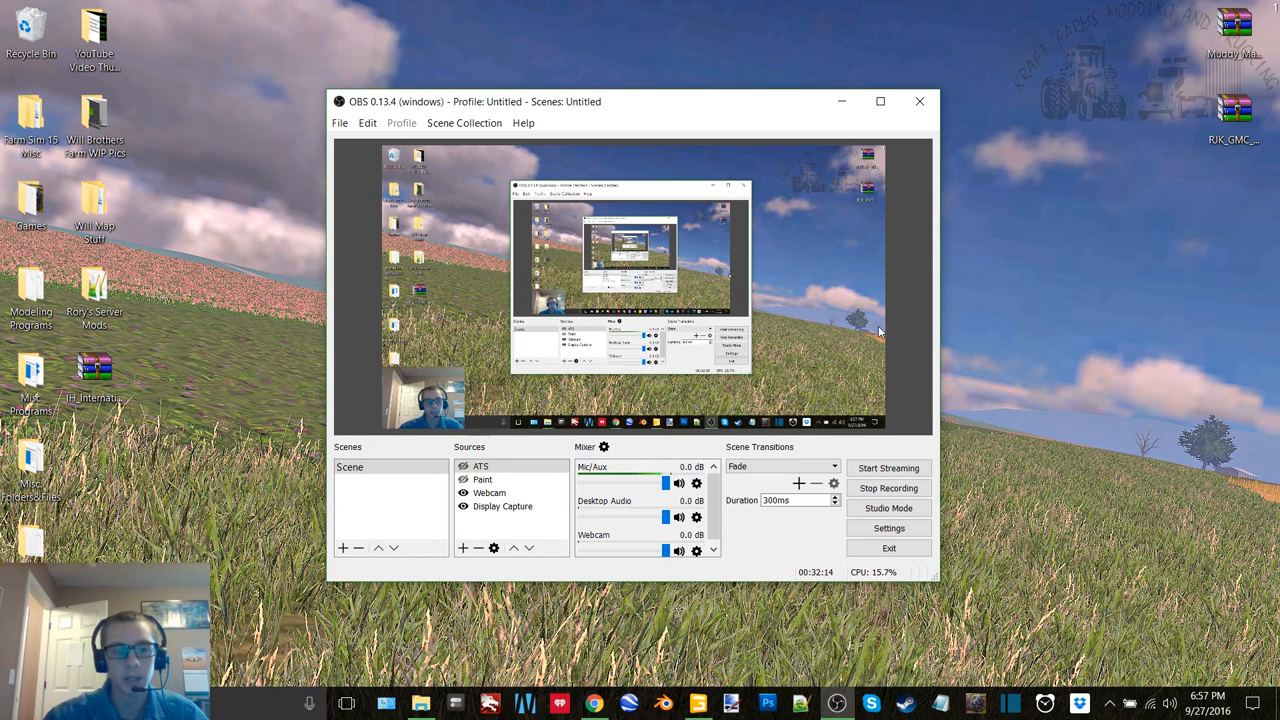
mouse_move(838, 342)
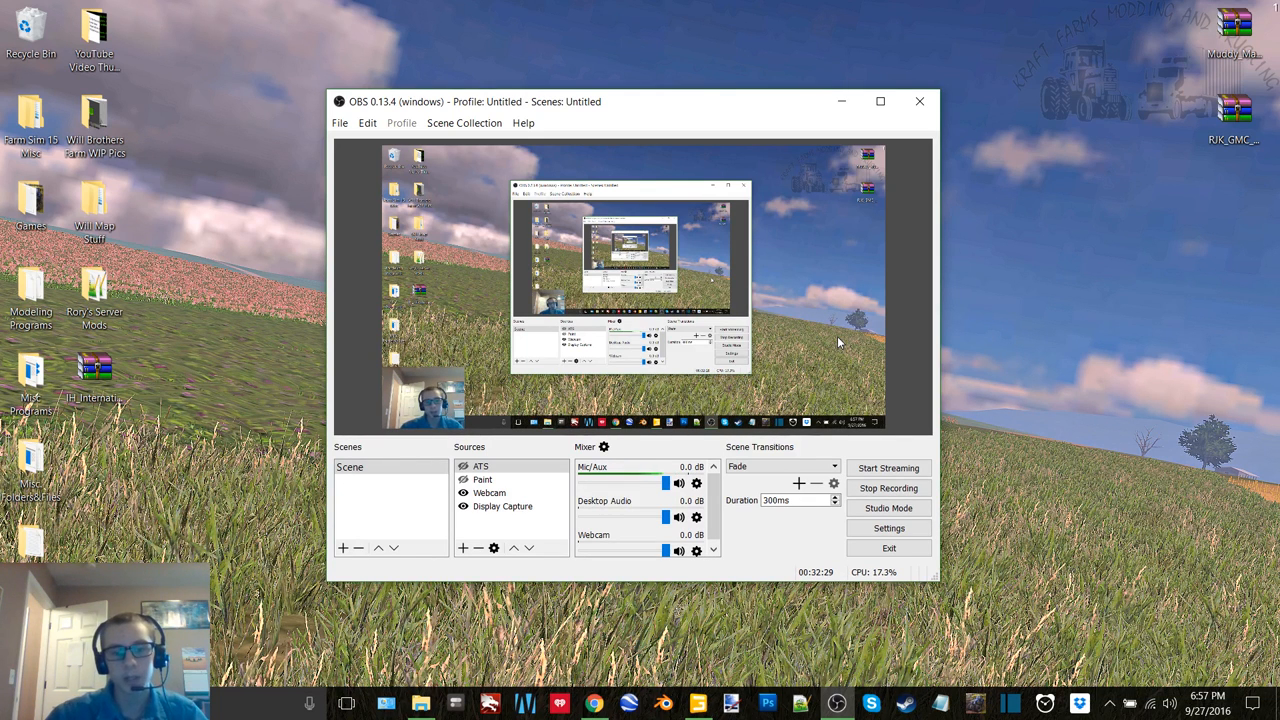
mouse_move(824, 350)
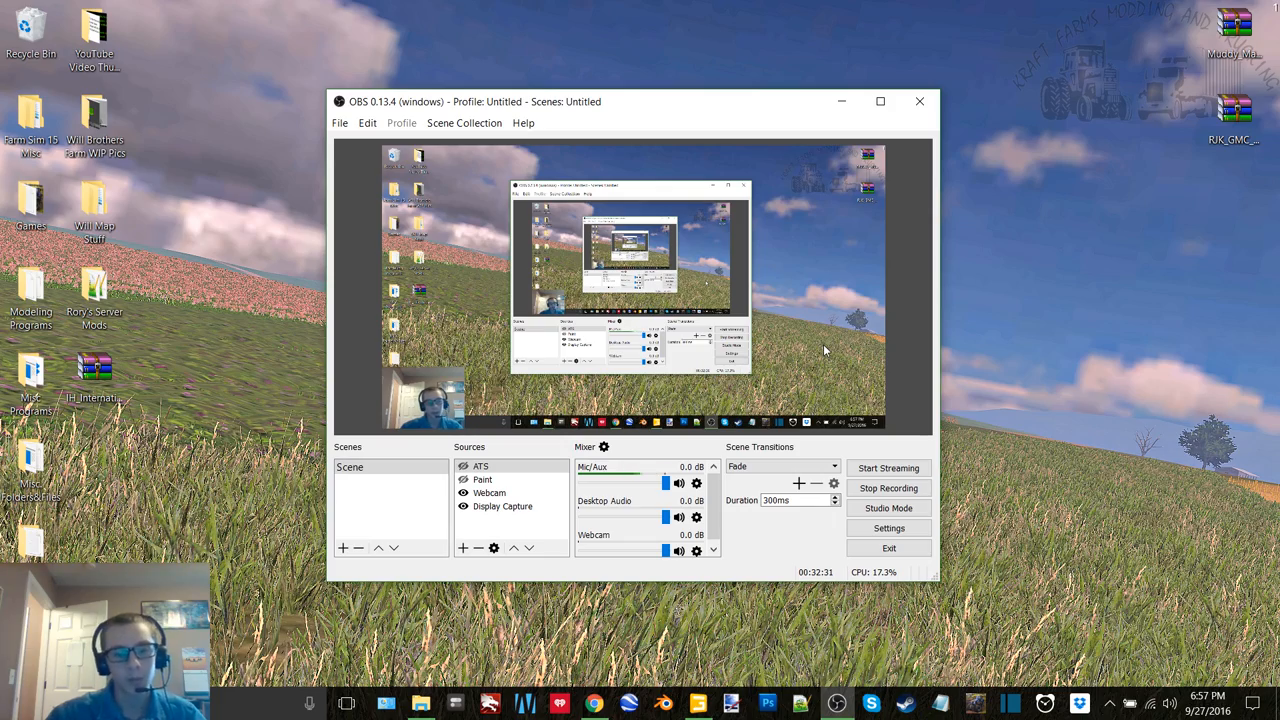